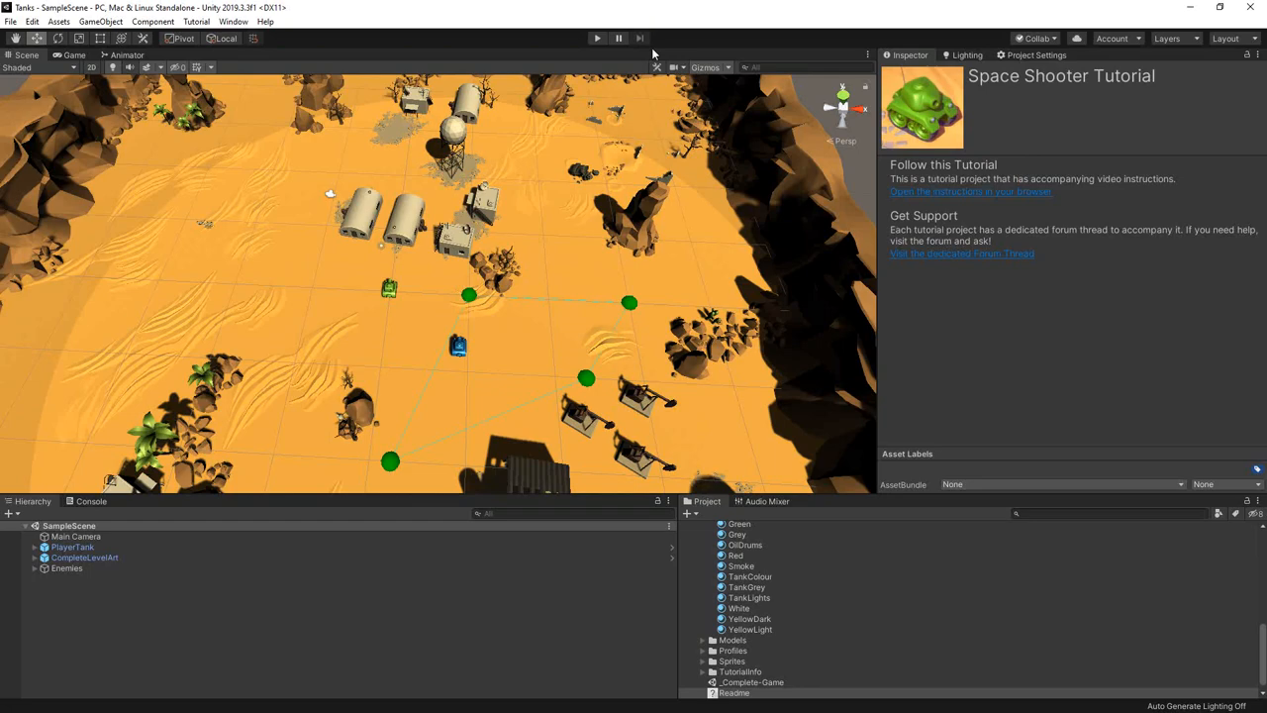
mouse_move(578, 277)
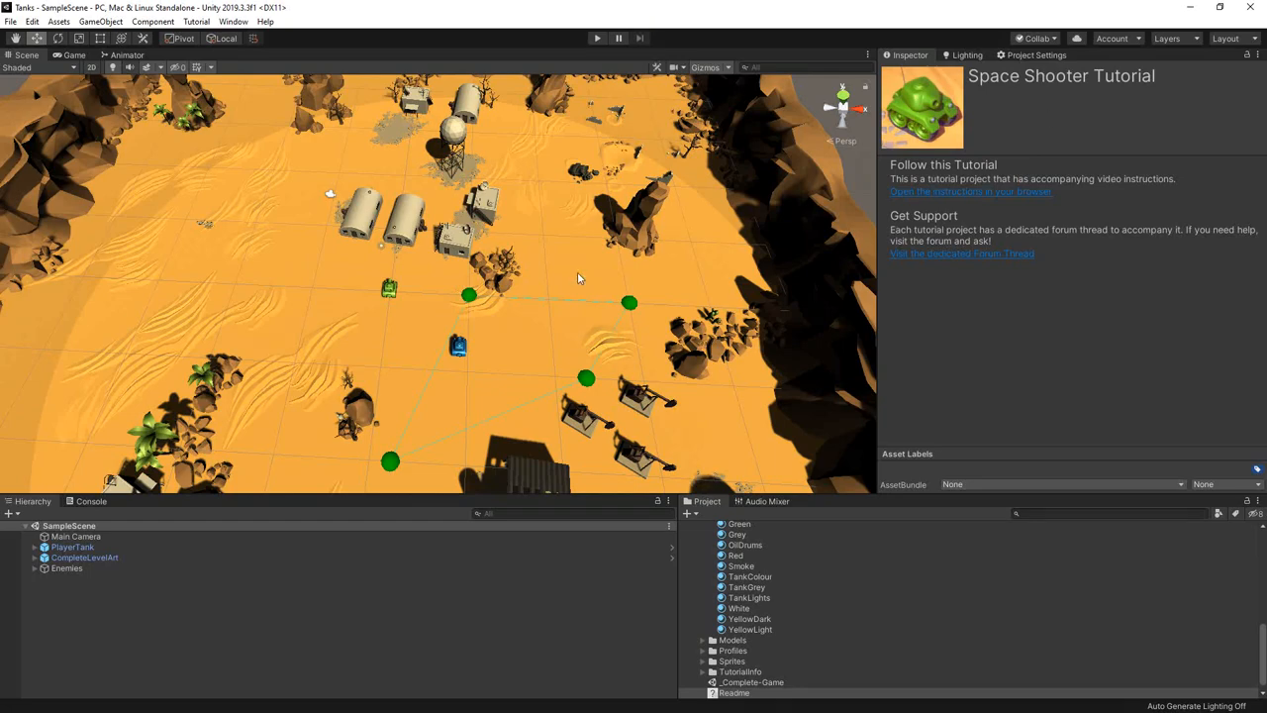
Step: Select AITank under Enemies to show its movement, shooting and AI controller components in the Inspector
click(456, 345)
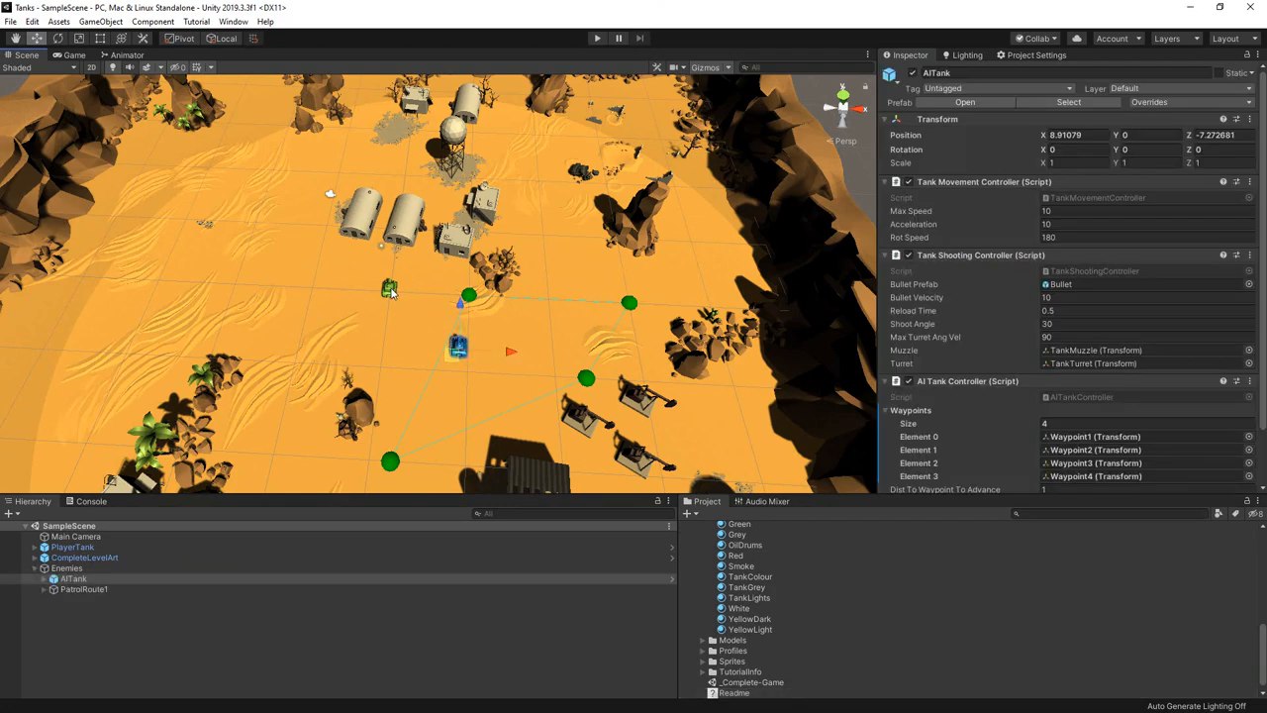
mouse_move(376, 313)
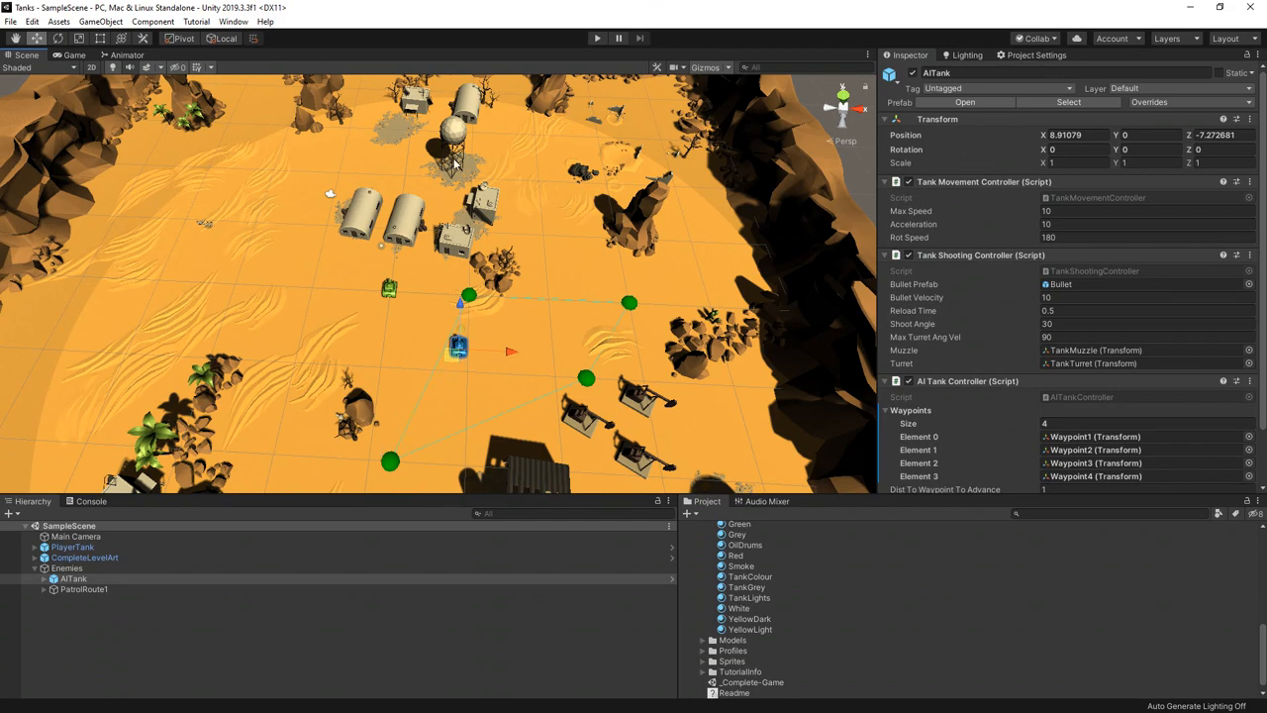
mouse_move(392, 208)
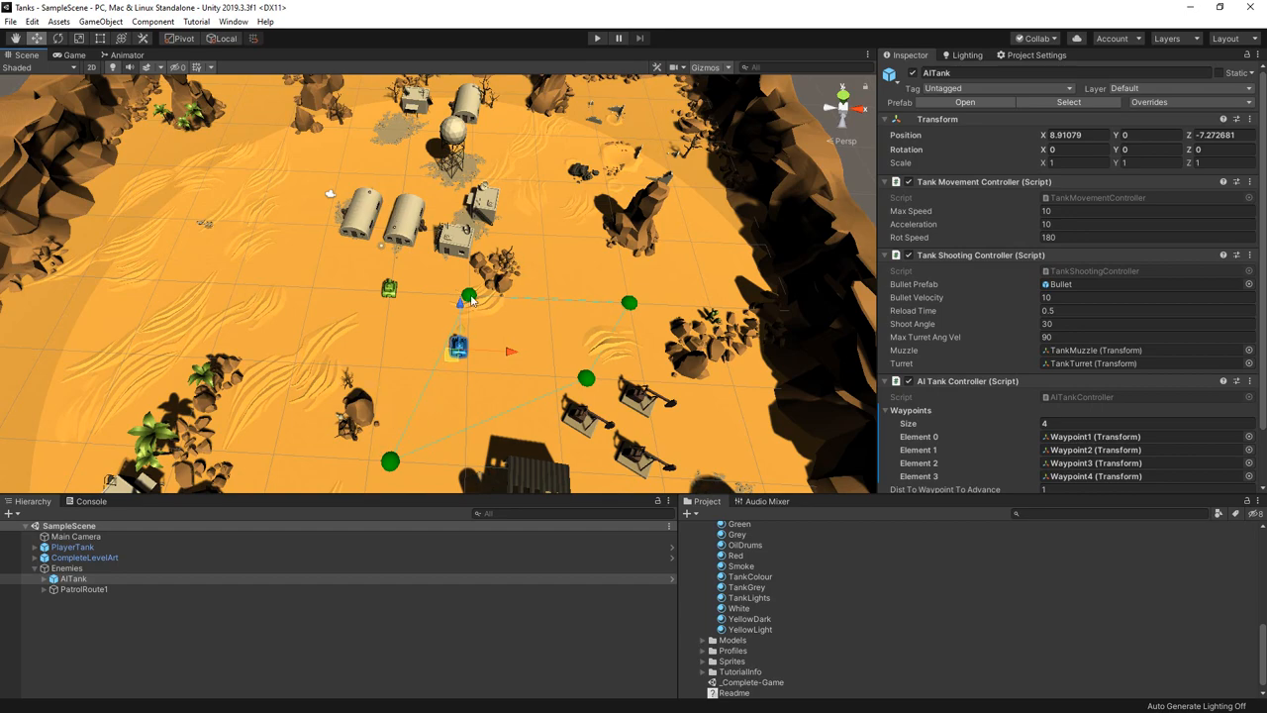
mouse_move(420, 439)
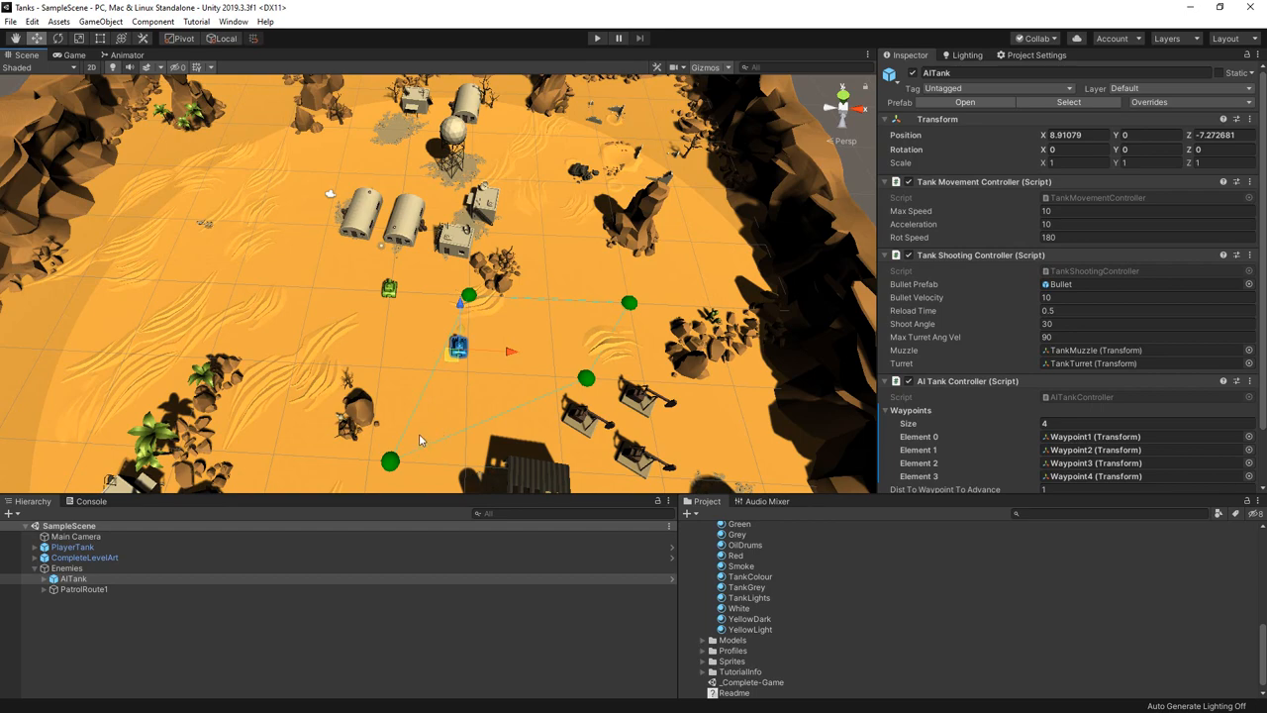
mouse_move(384, 432)
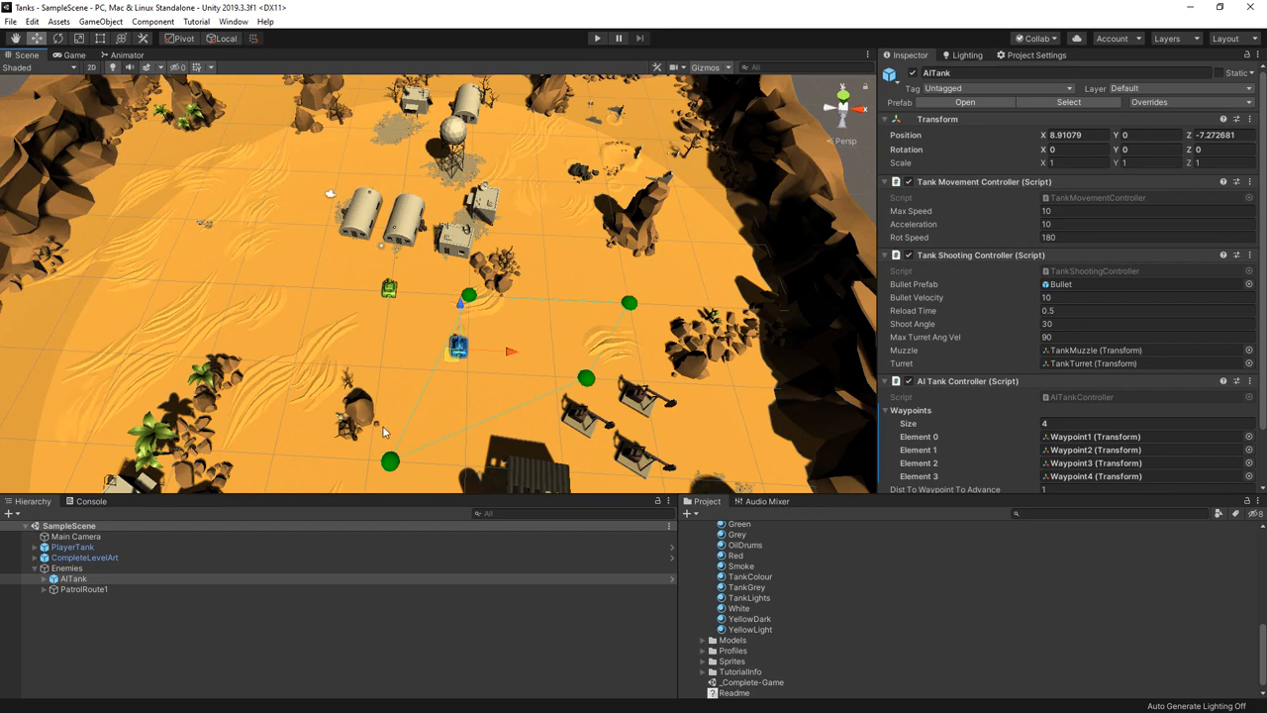
mouse_move(313, 242)
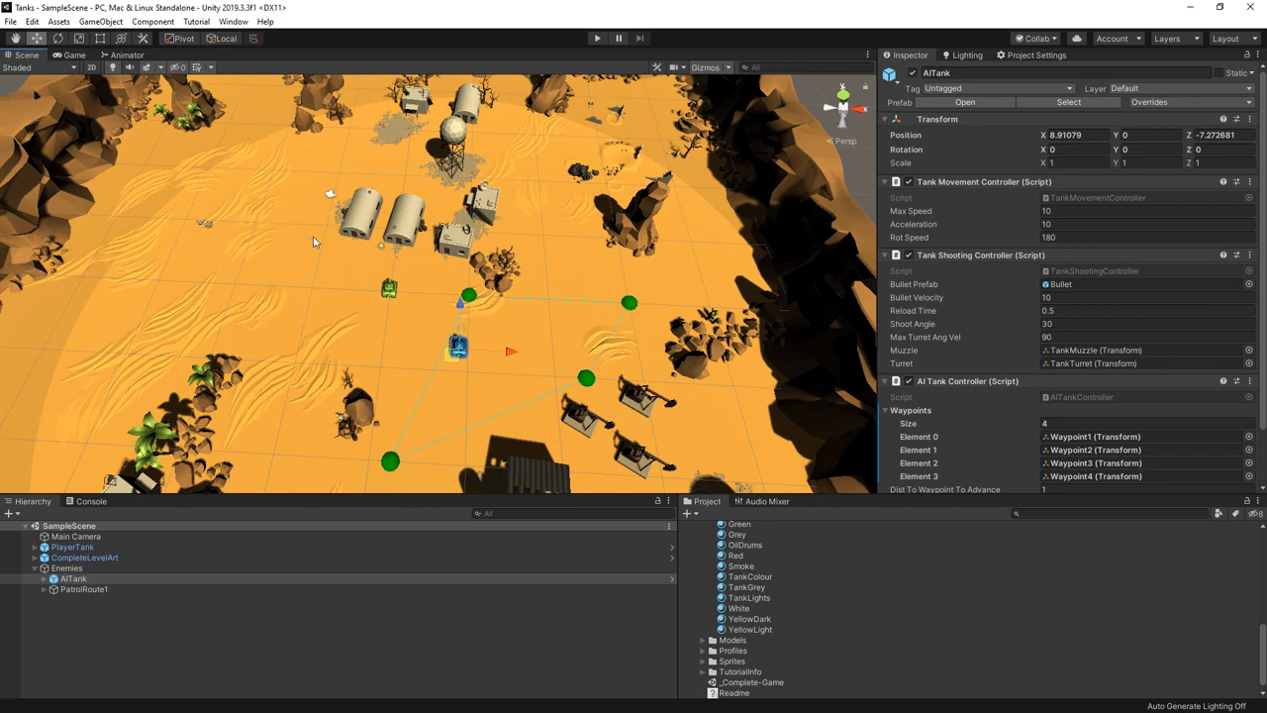
mouse_move(384, 333)
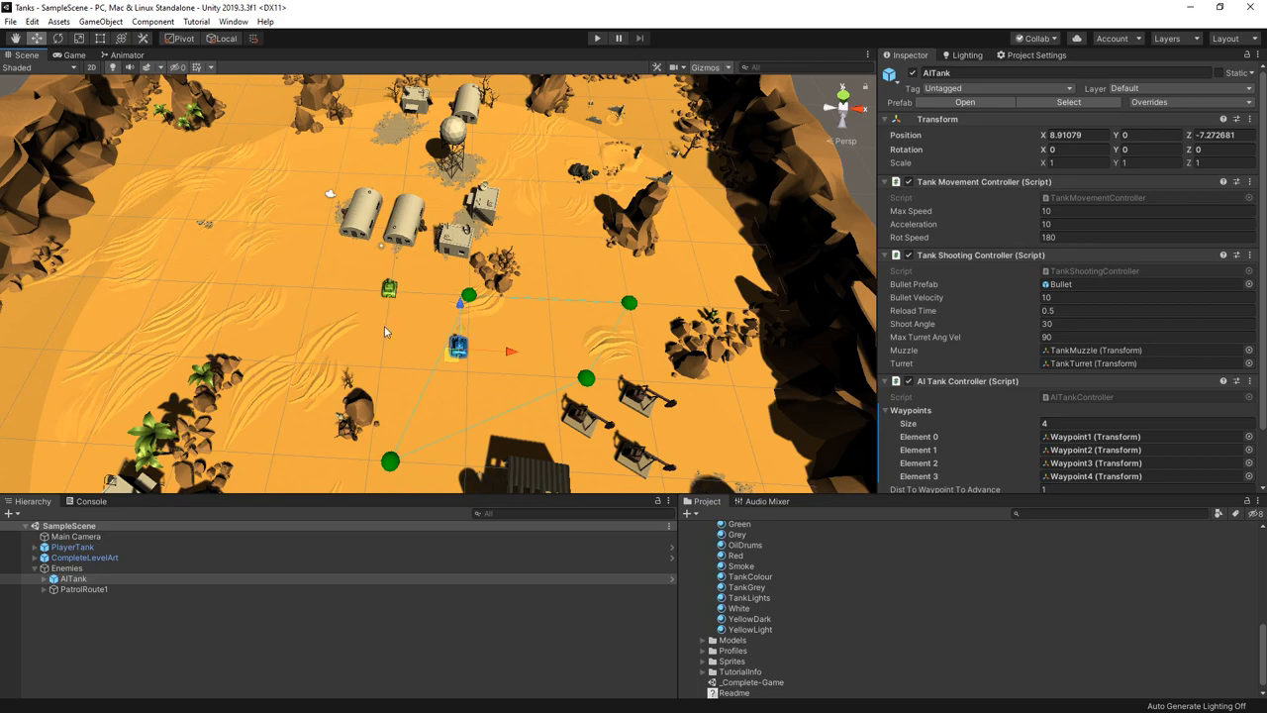
mouse_move(439, 309)
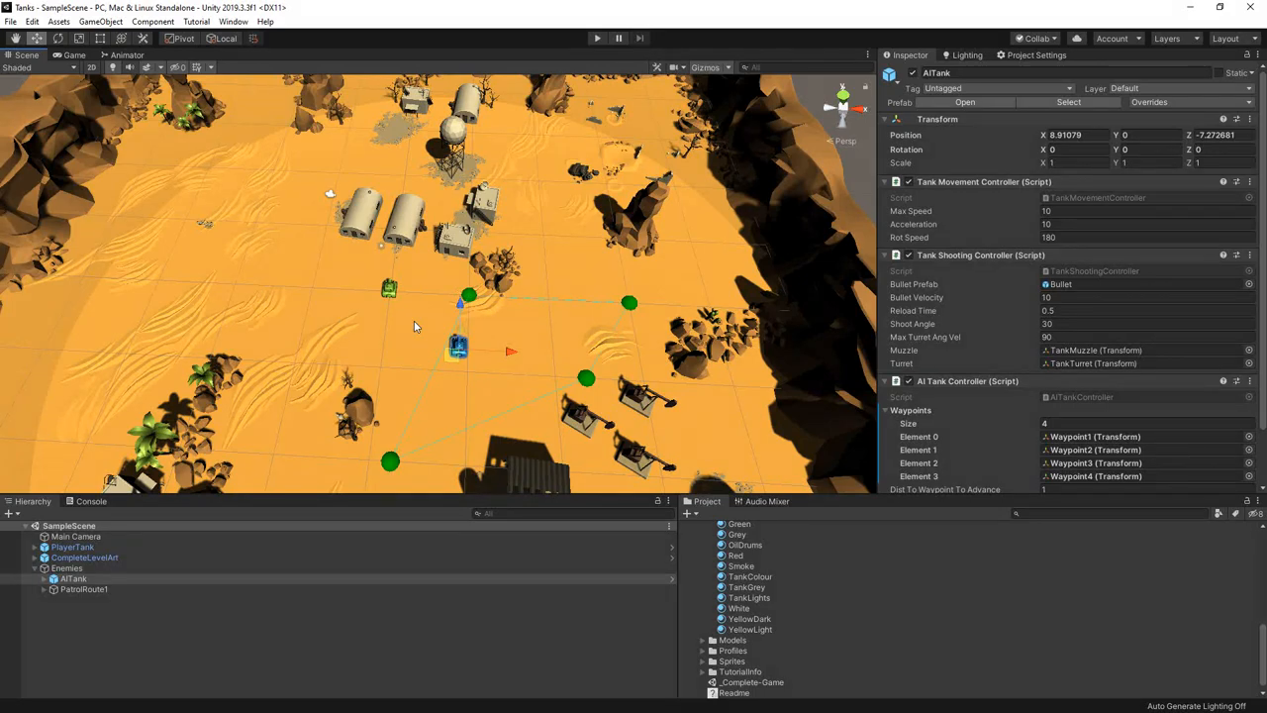
mouse_move(146, 594)
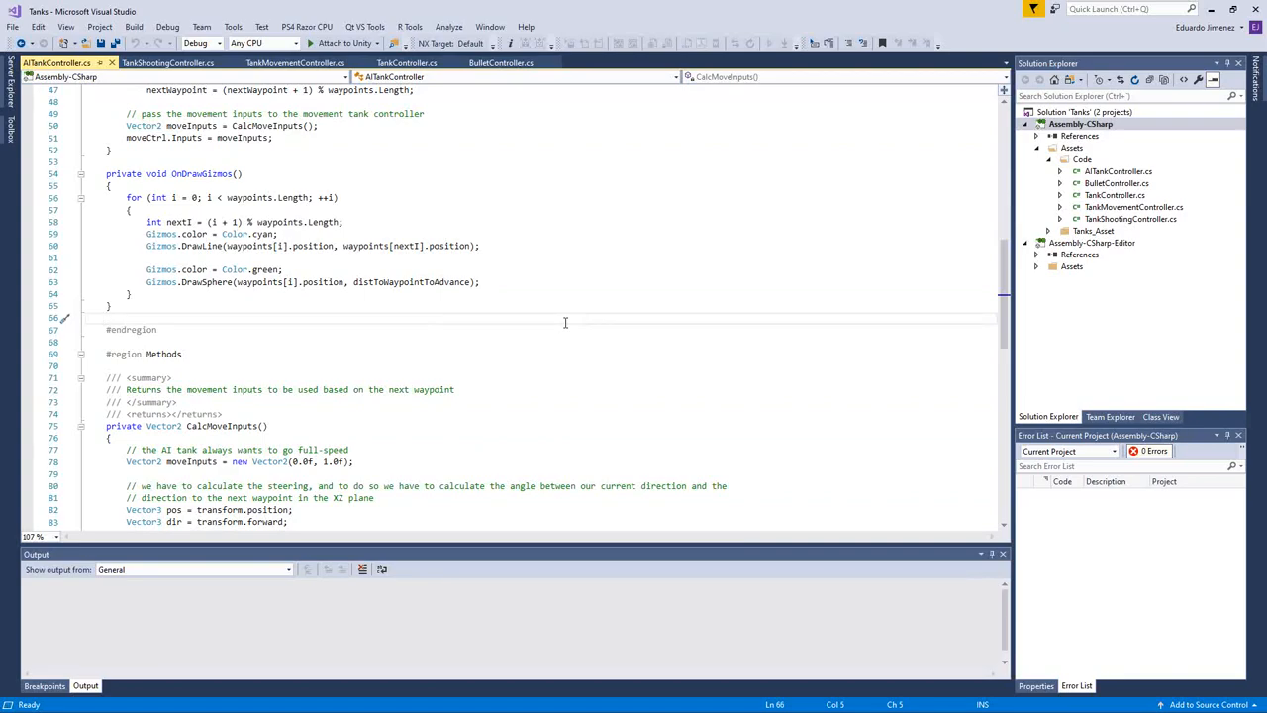
mouse_move(839, 614)
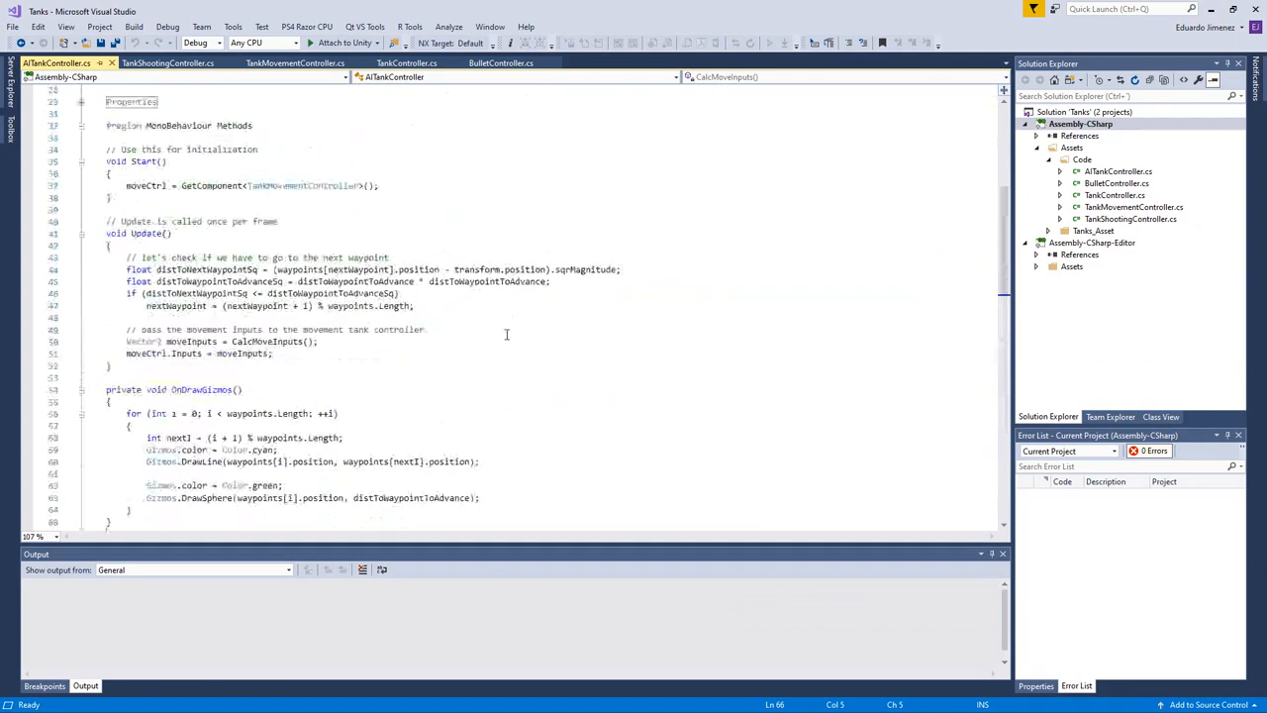
scroll(down, 3)
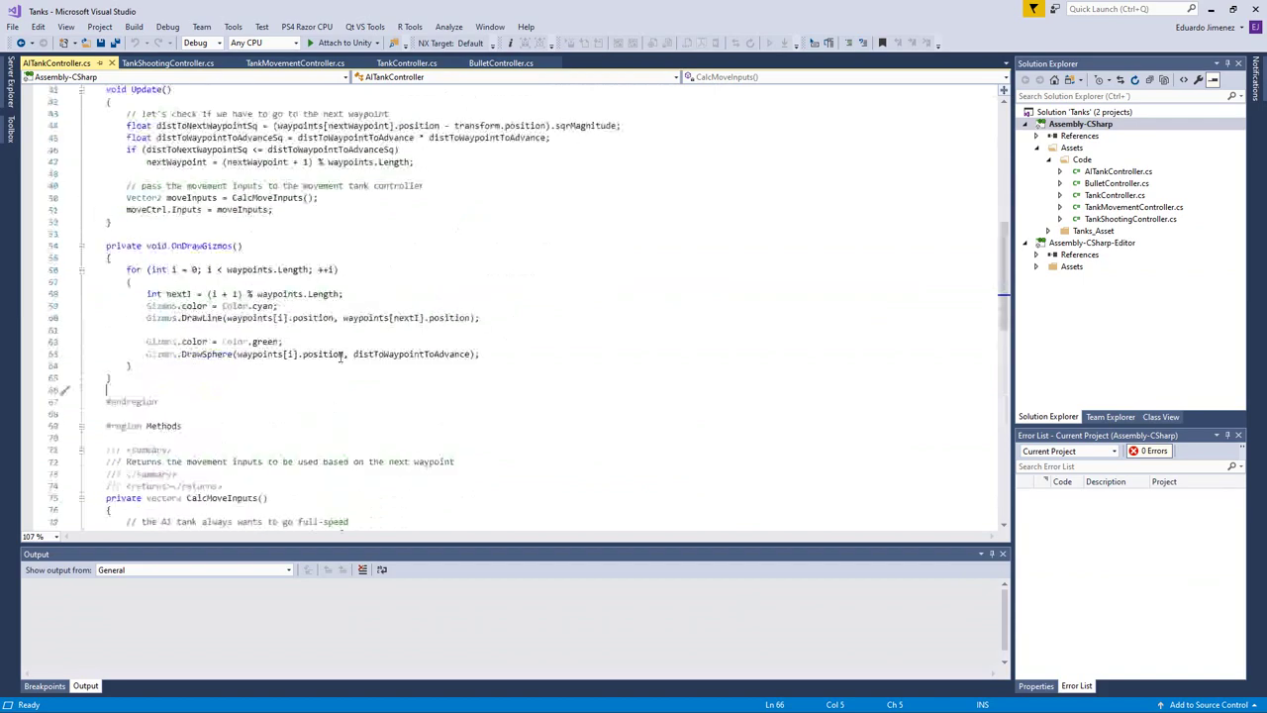
scroll(down, 3)
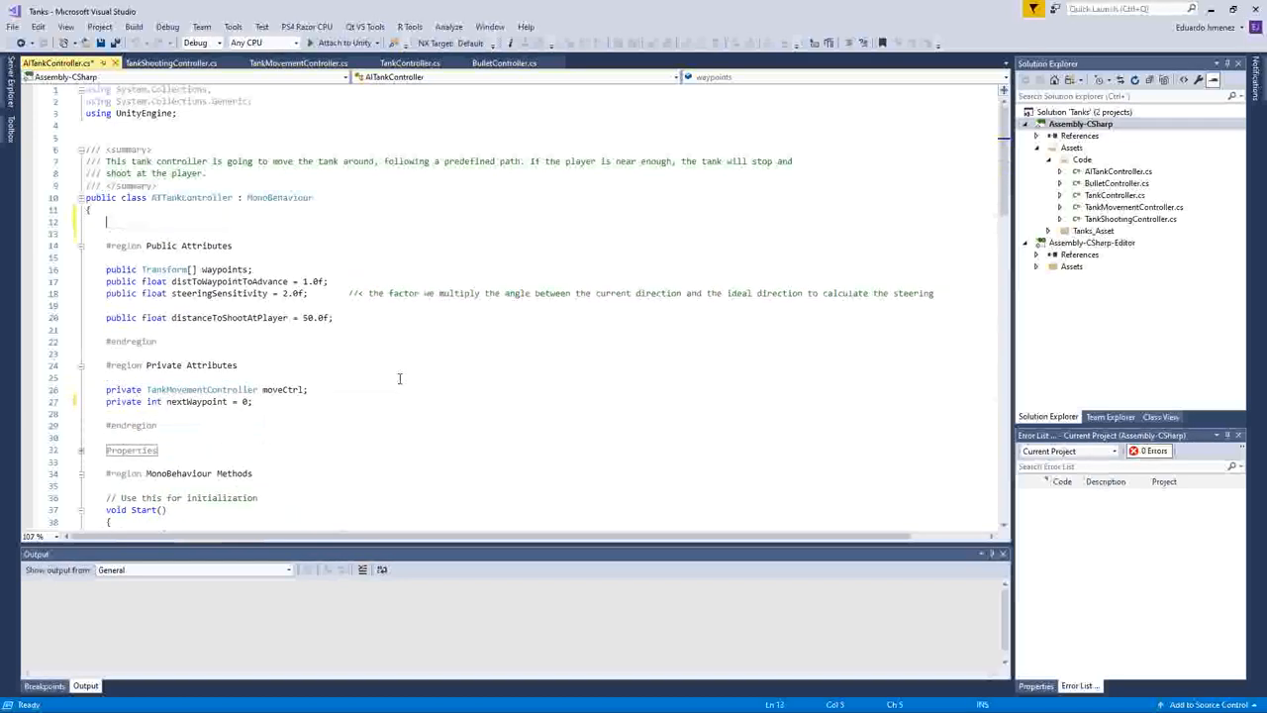
Step: Write a Typedefs region with public enum ShootingState { Patrolling, PreparingToShoot, Count }
text(#region Typedefs)
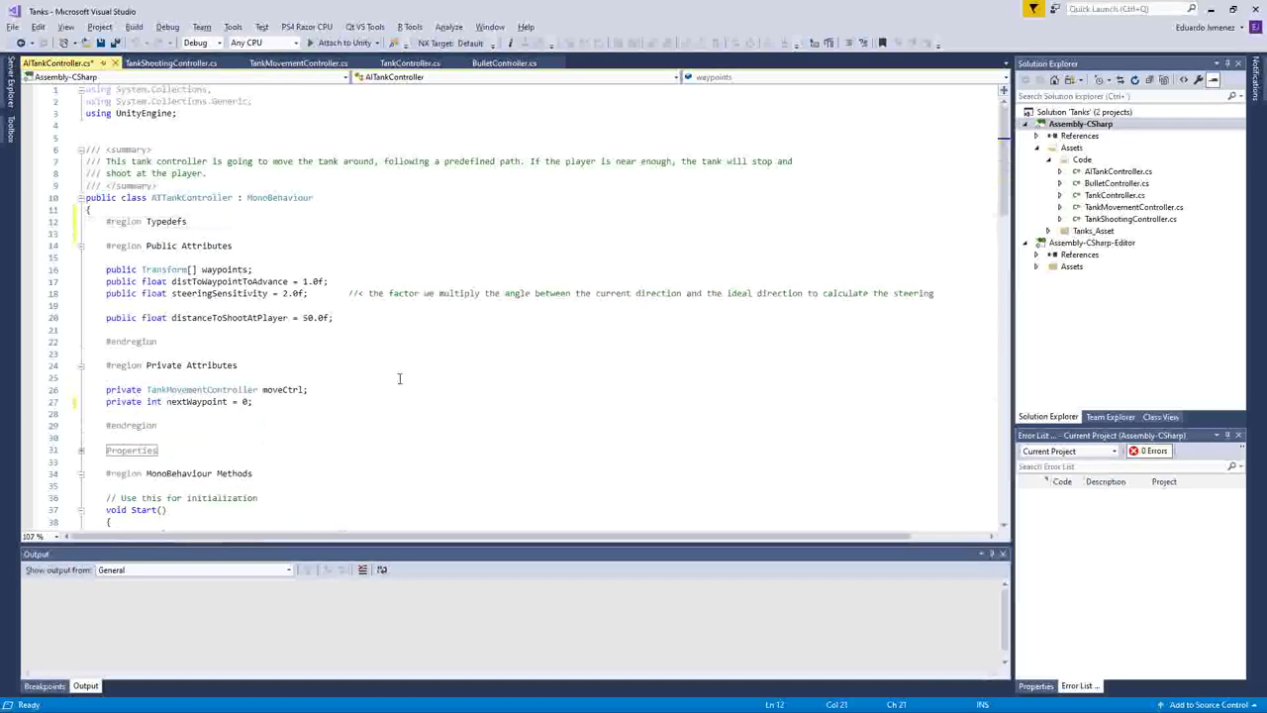
key(Enter)
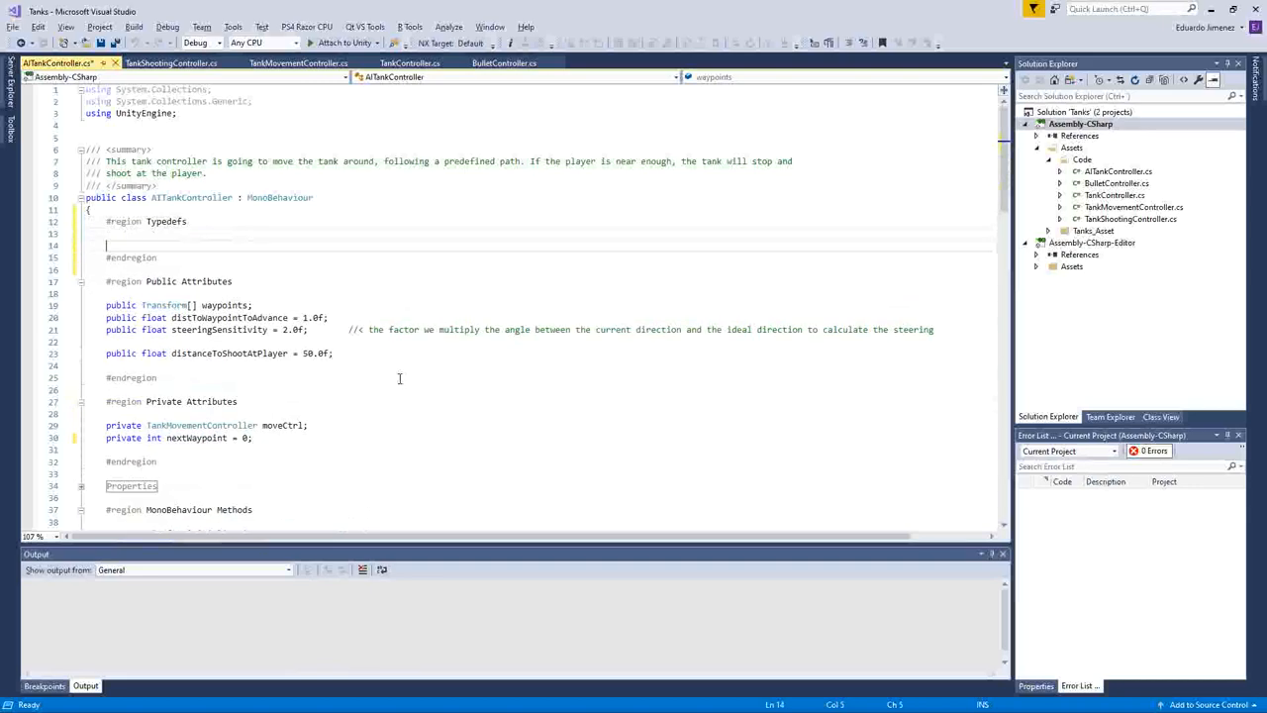
text(public enum)
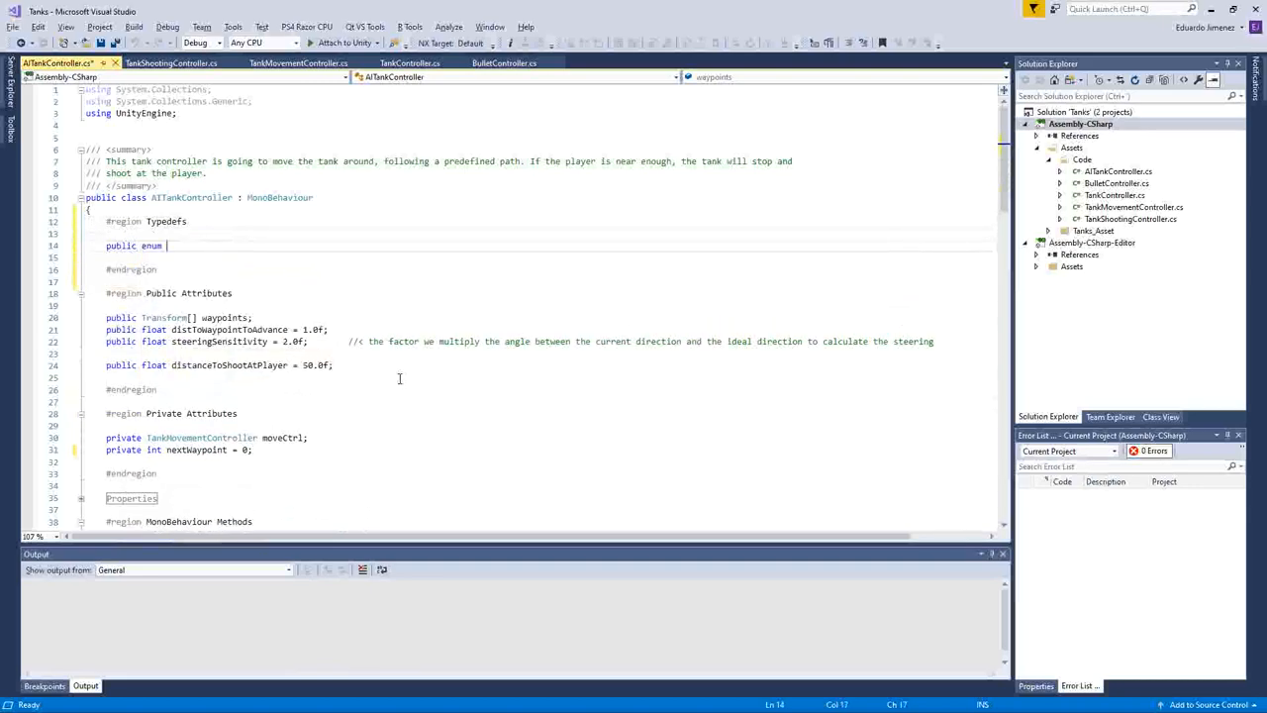
text(ShootingState)
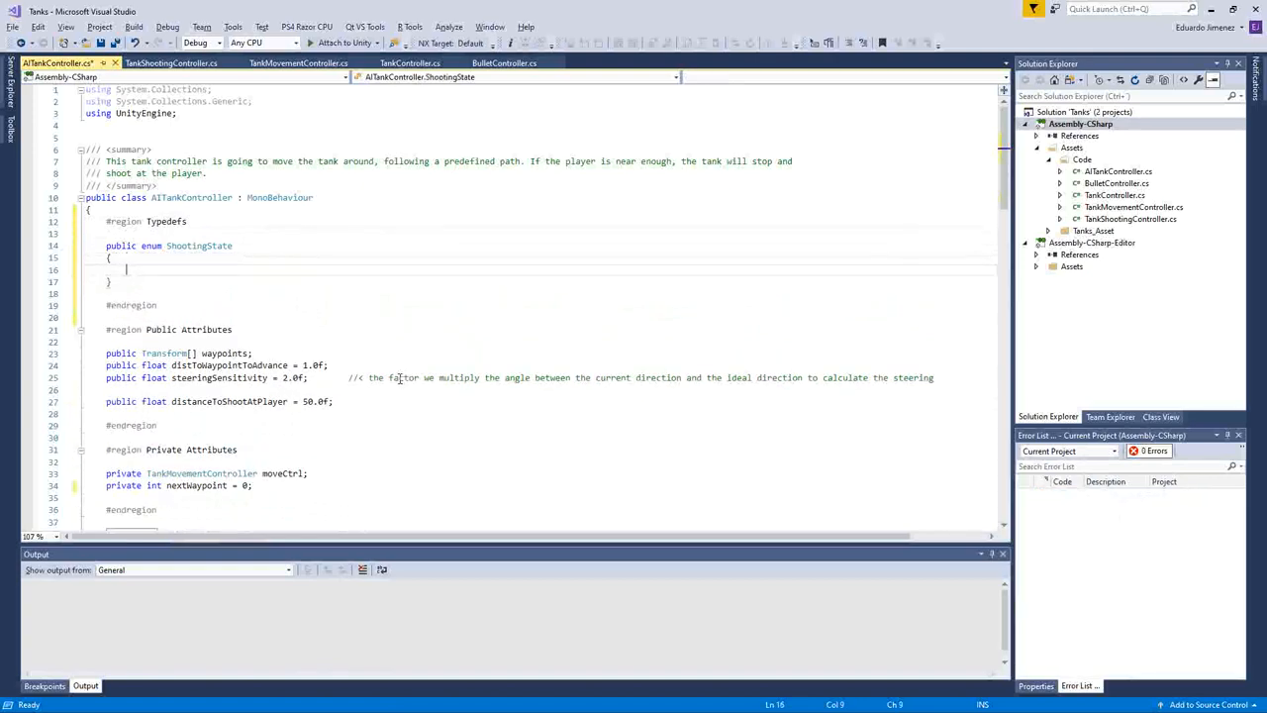
text(T)
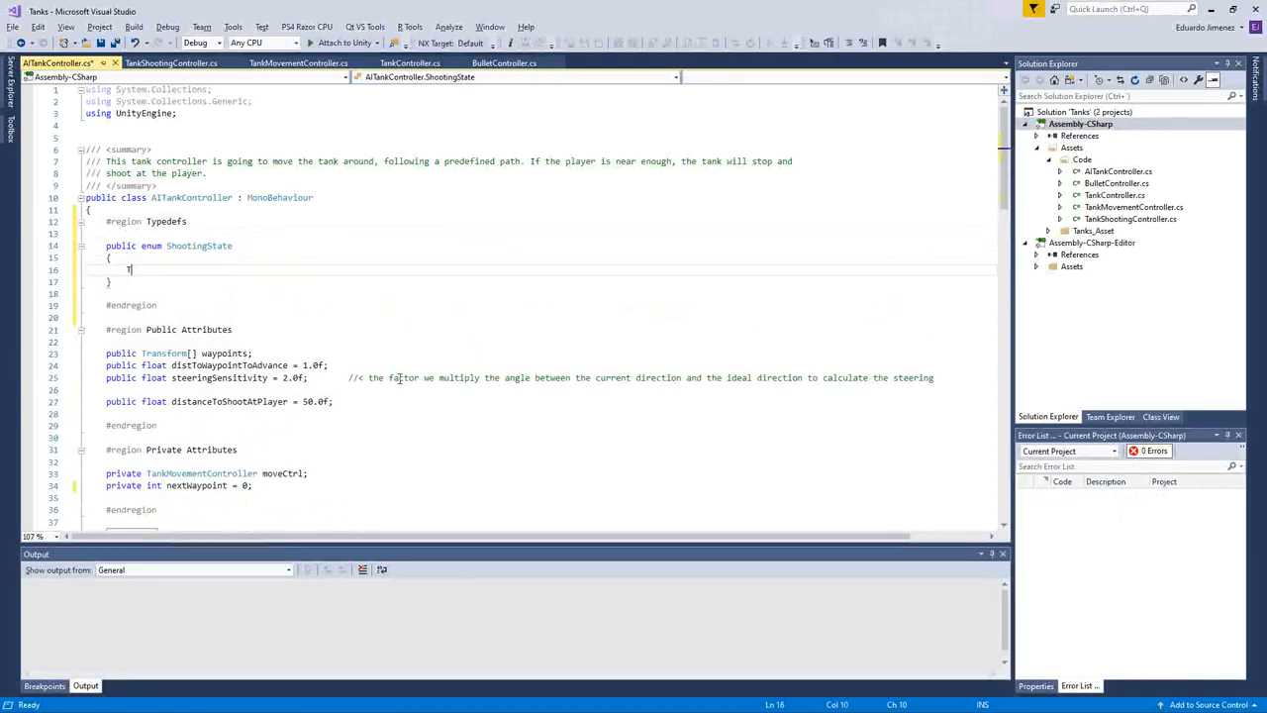
text(Patrolling,)
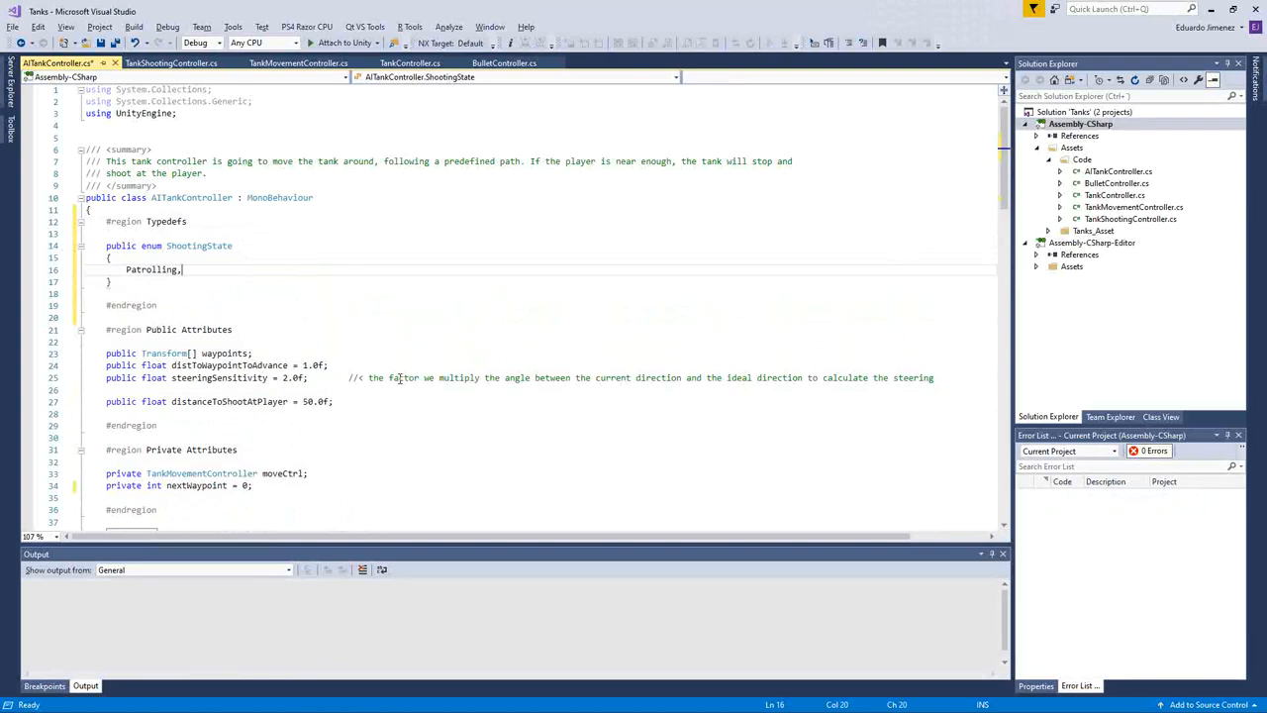
text(PreparingToShoot,)
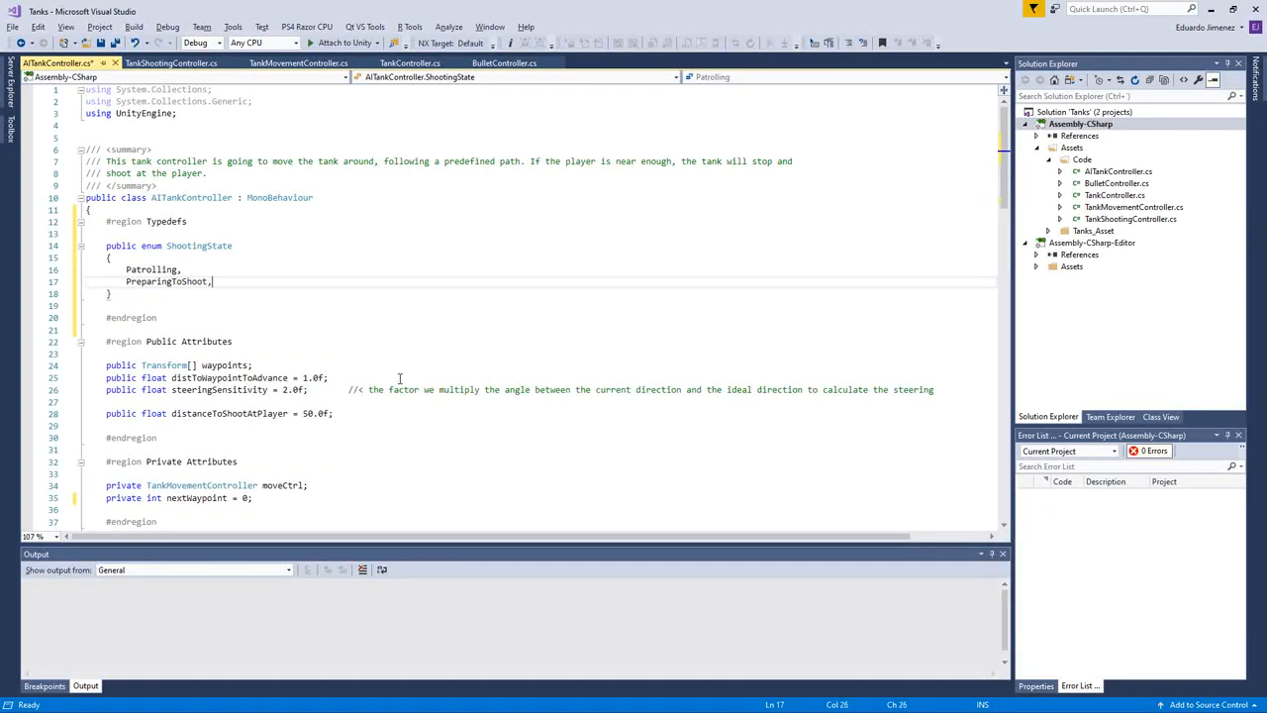
text(Count)
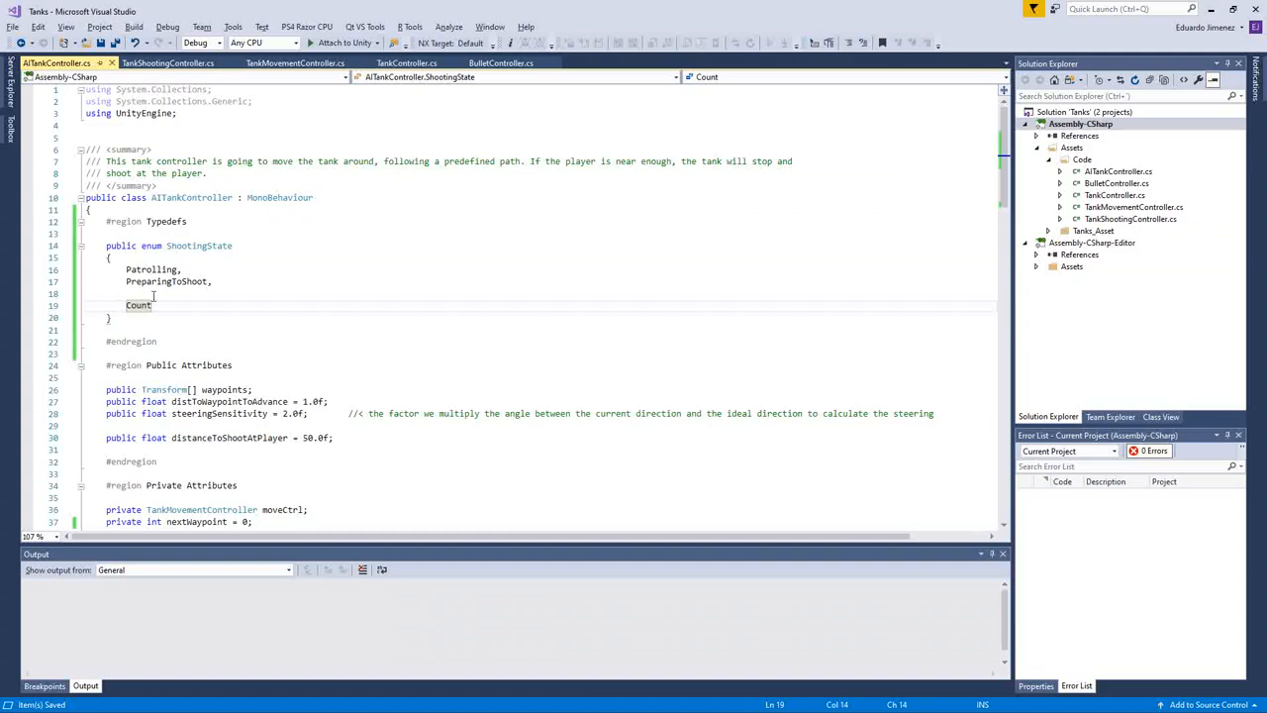
scroll(down, 3)
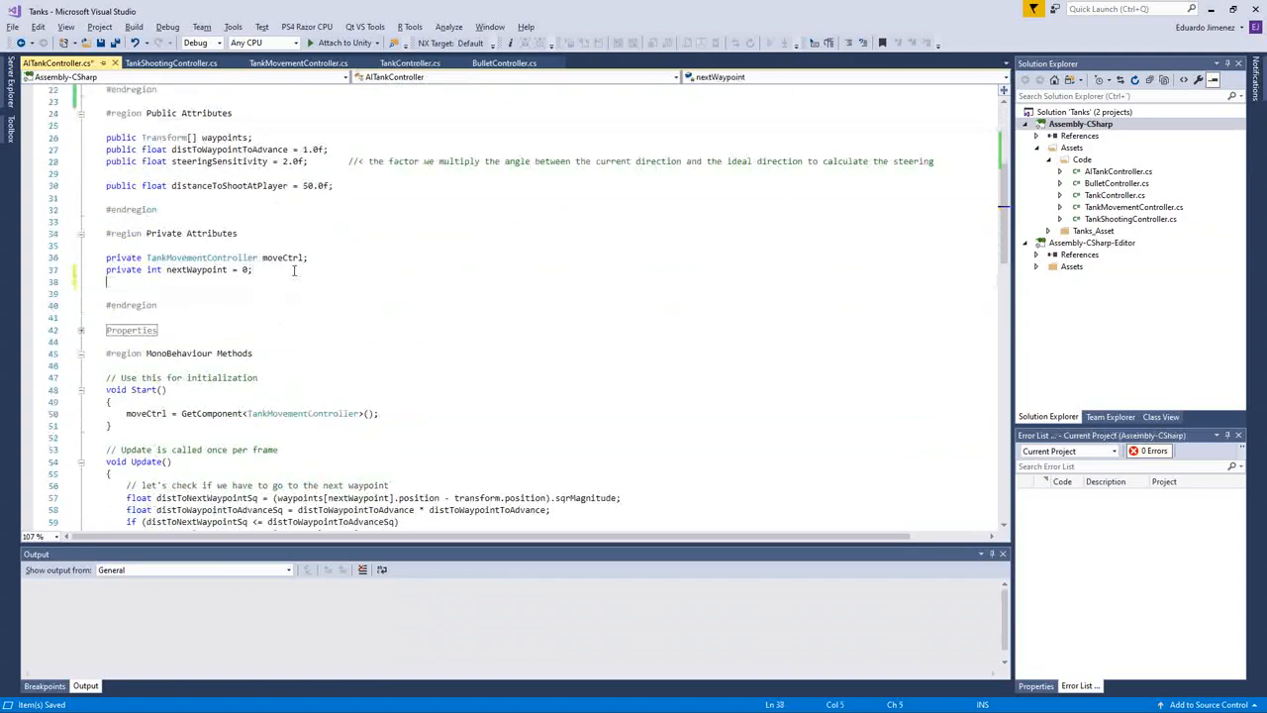
Step: Declare private fields shootingState = Patrolling and float shootingTimer = 0.0f
text(private)
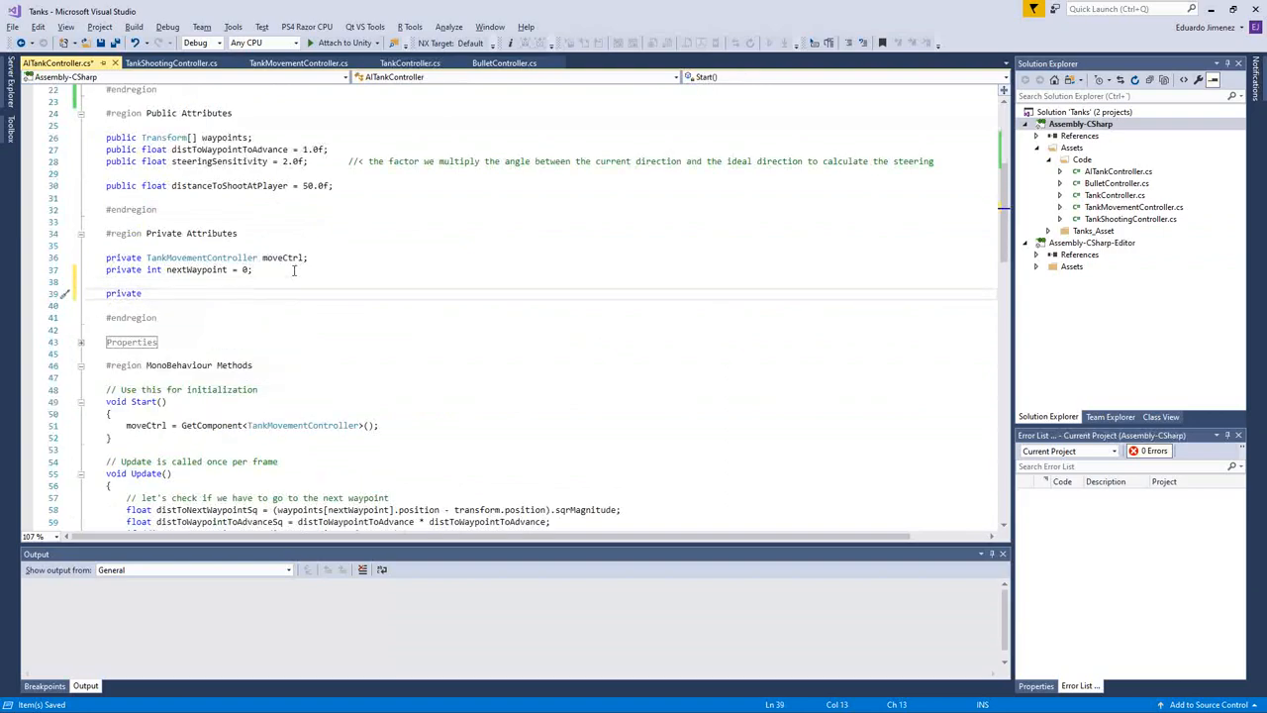
text(St)
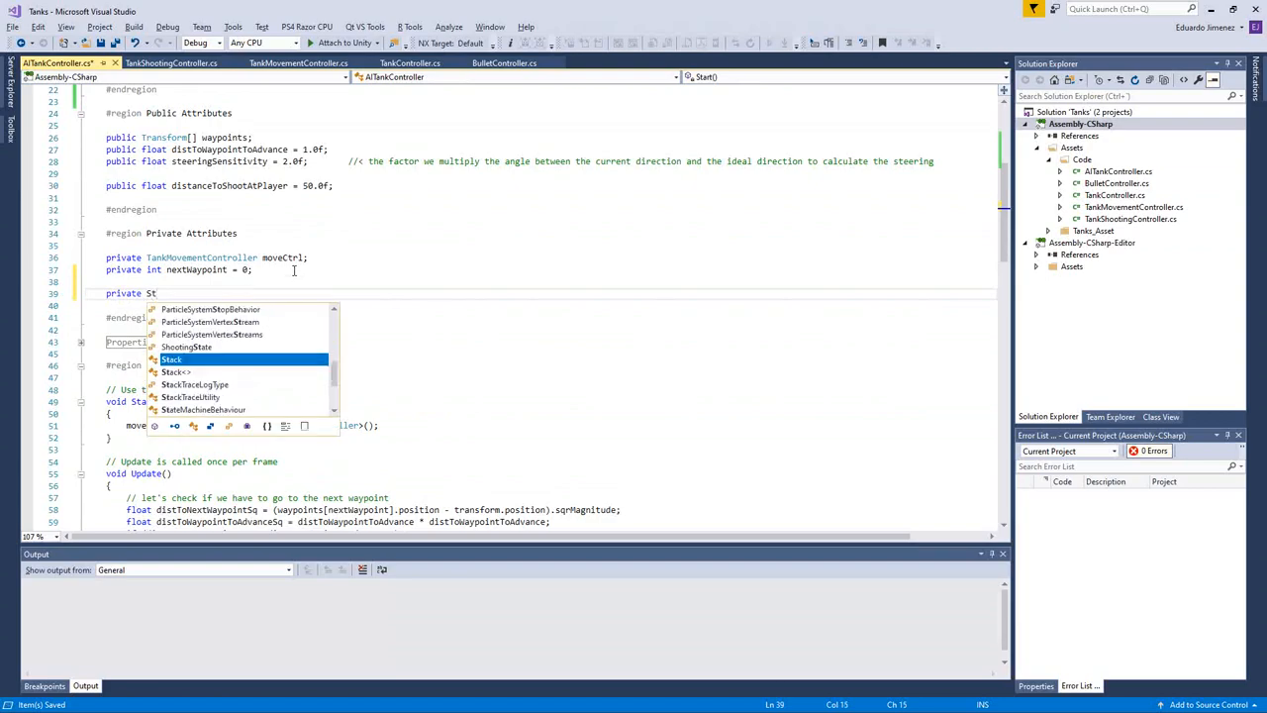
text(t)
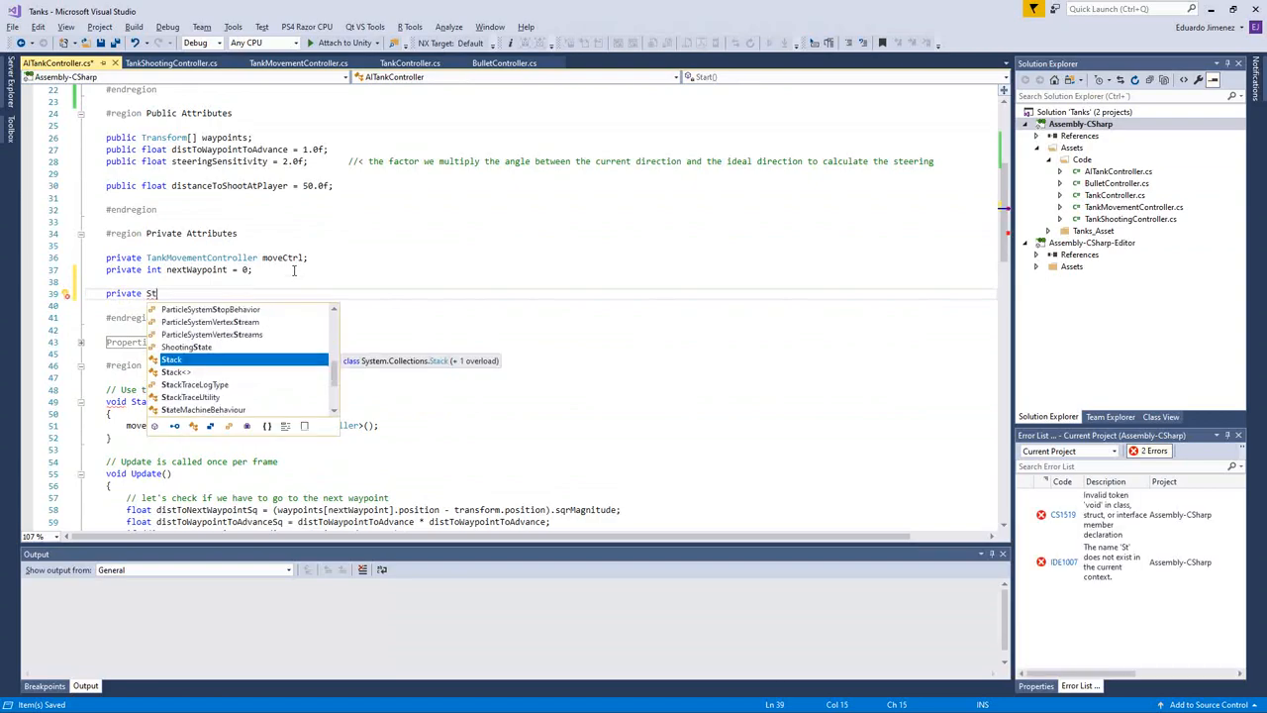
text(hooting)
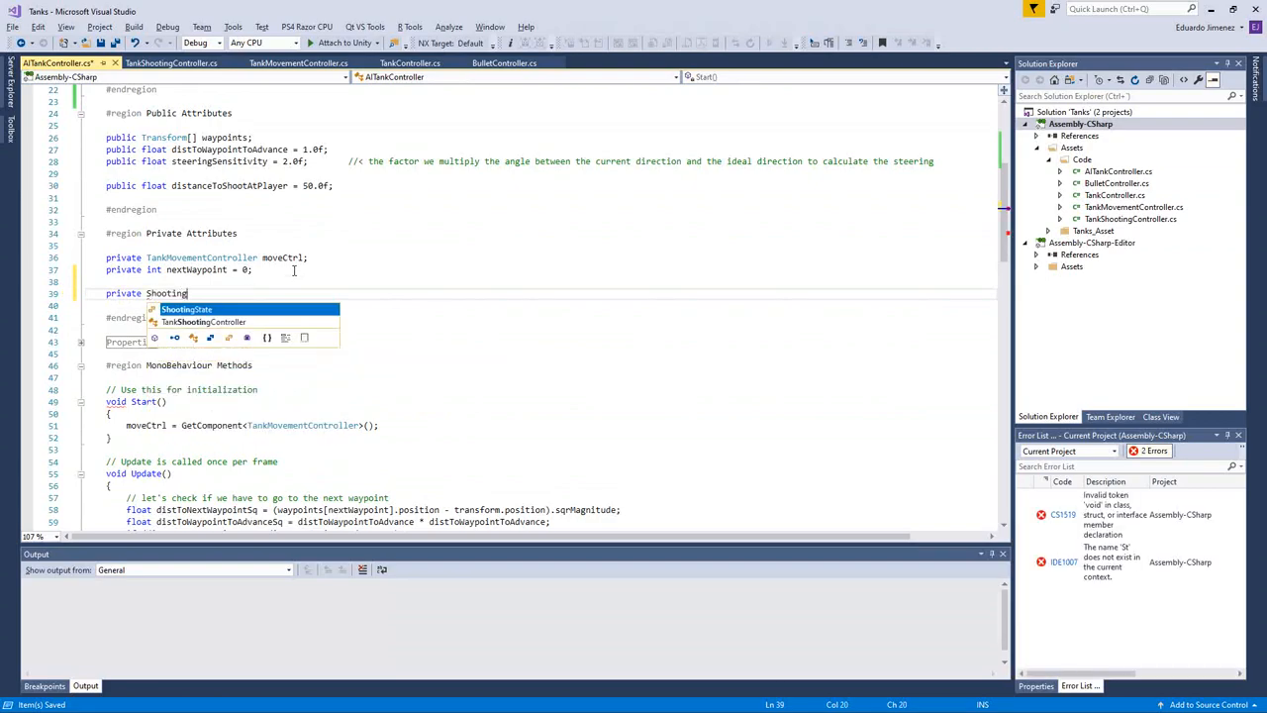
text(State)
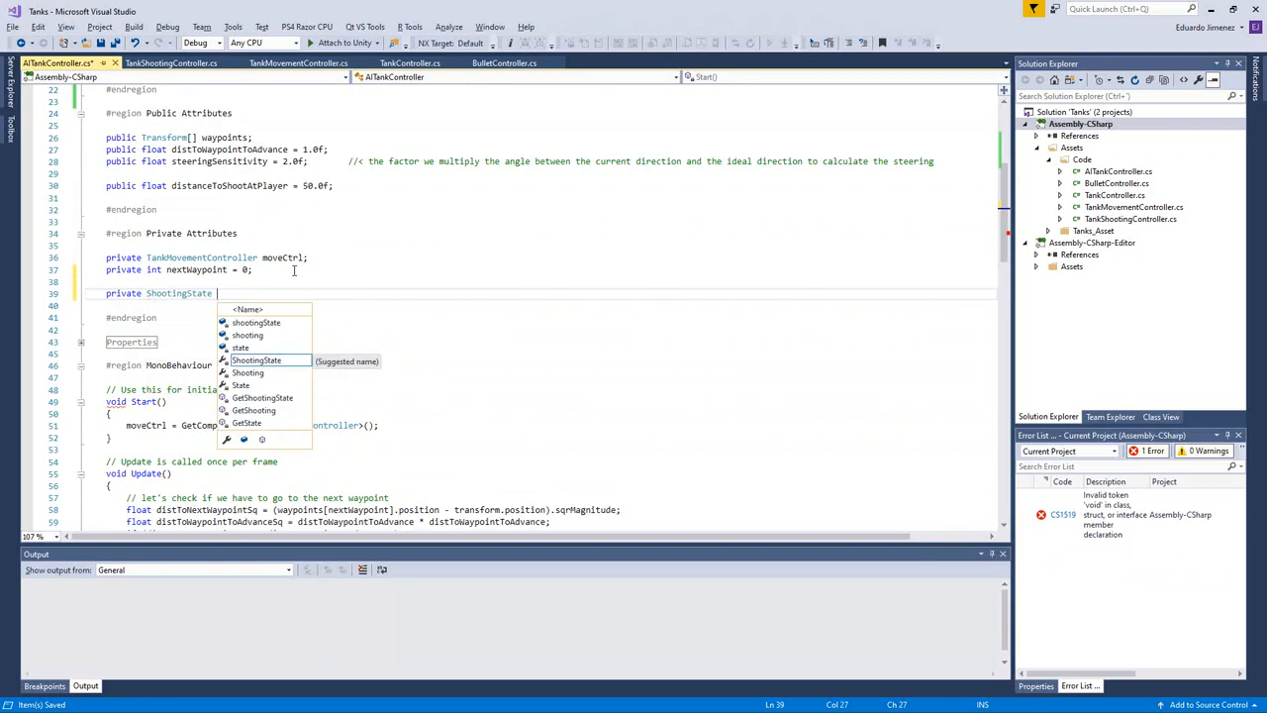
text(shootingState = ShootingState.Patrolling;)
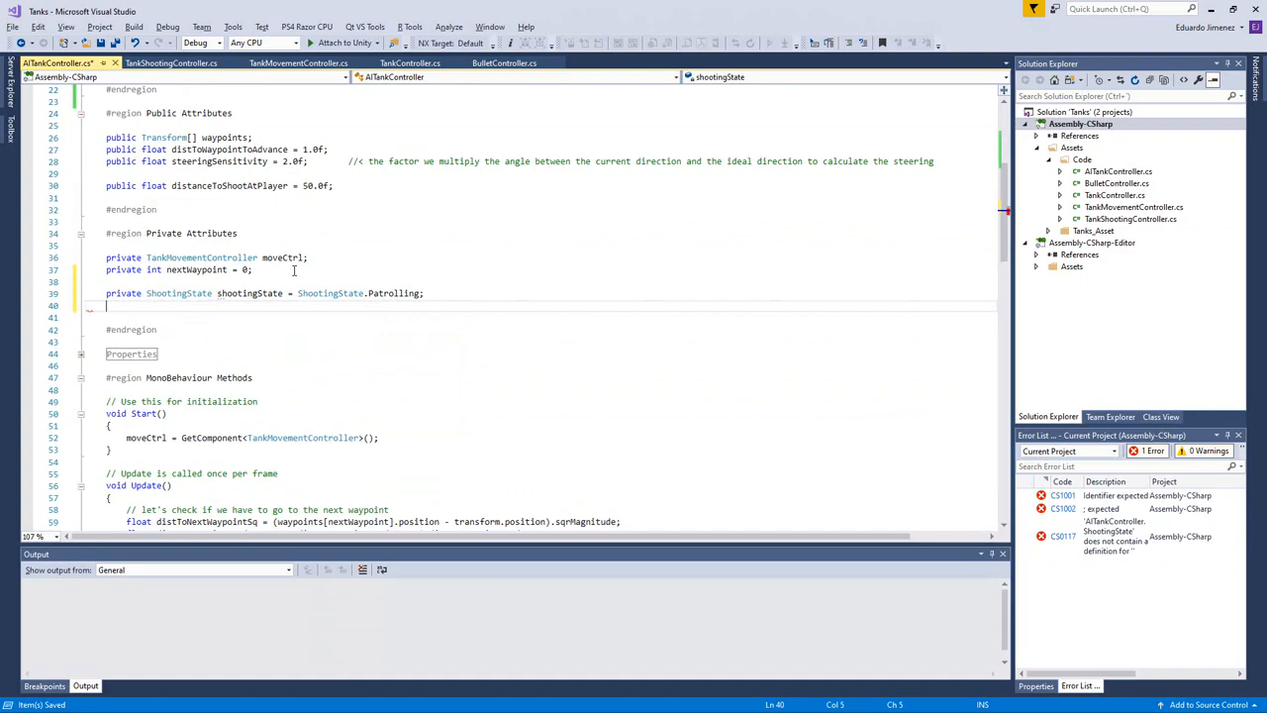
text(private float sho)
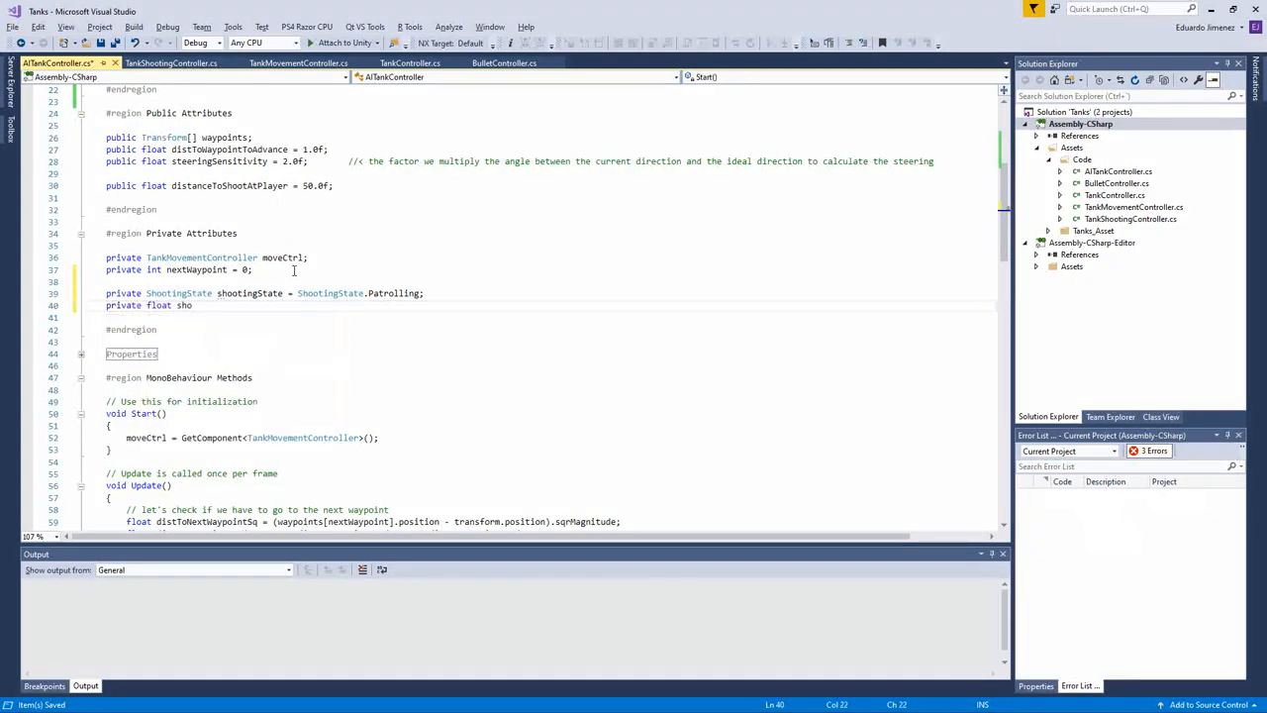
text(oti)
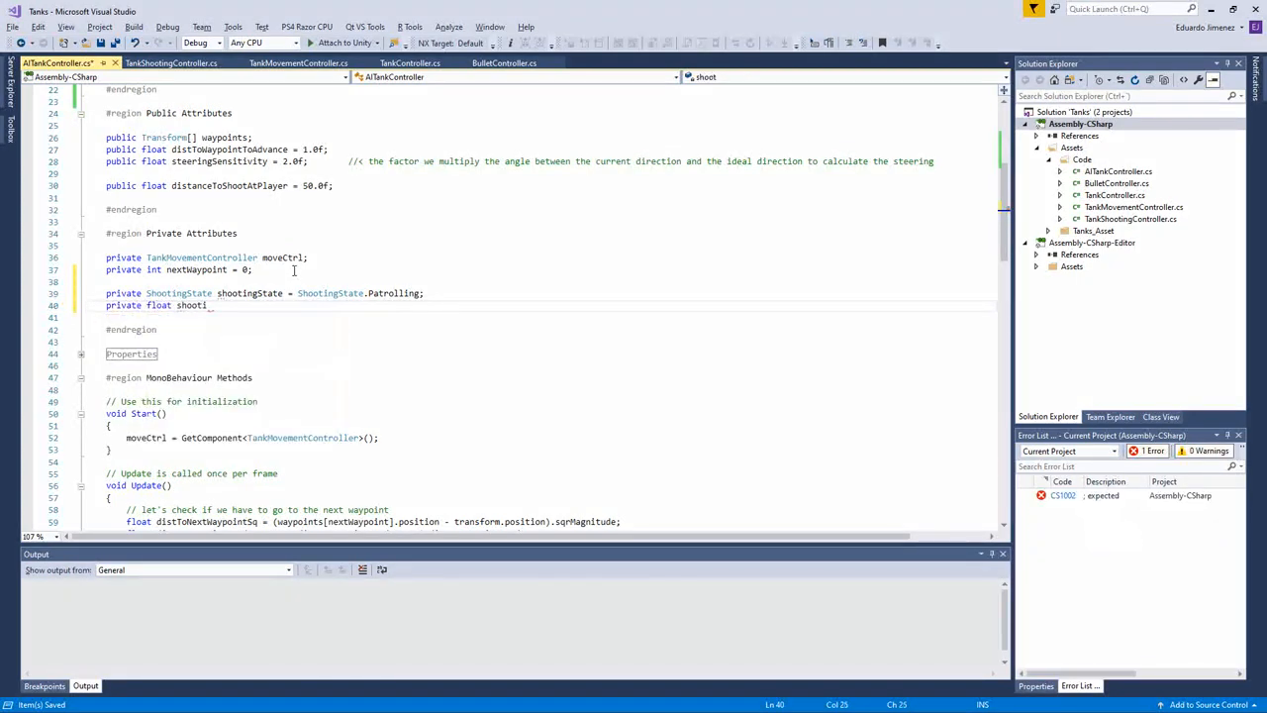
text(ngTimer)
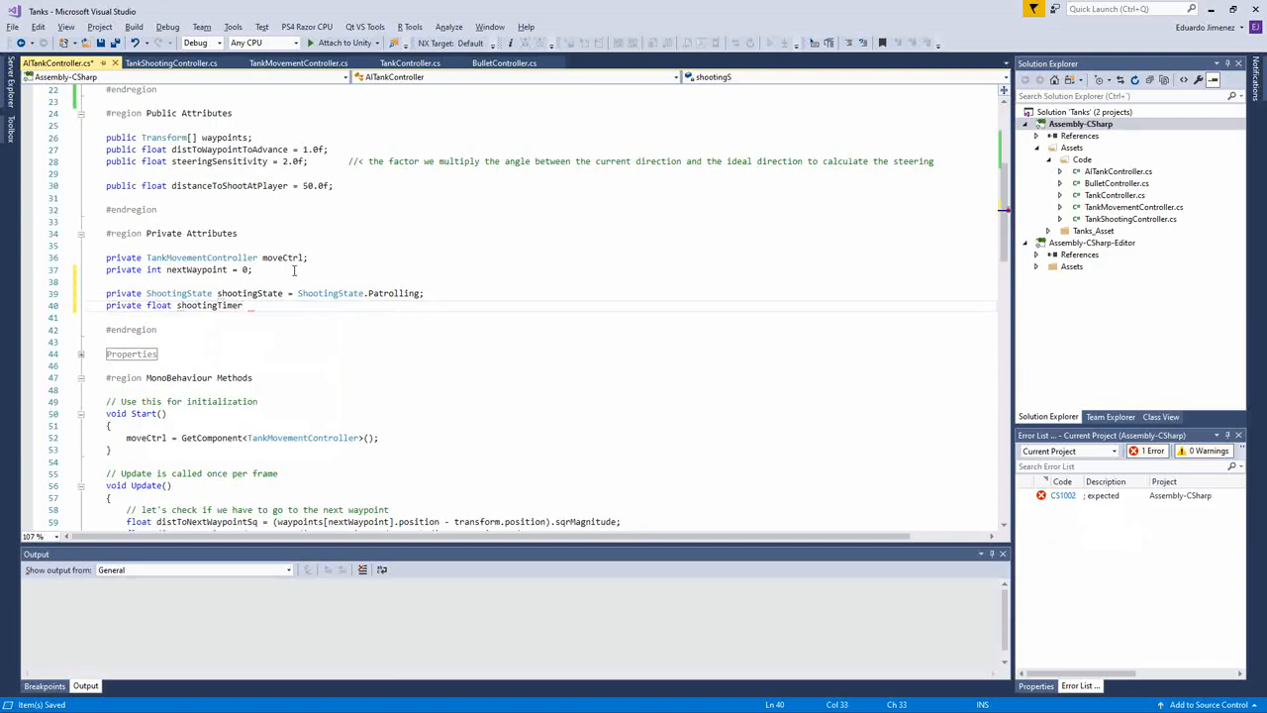
text(= 0.0f;)
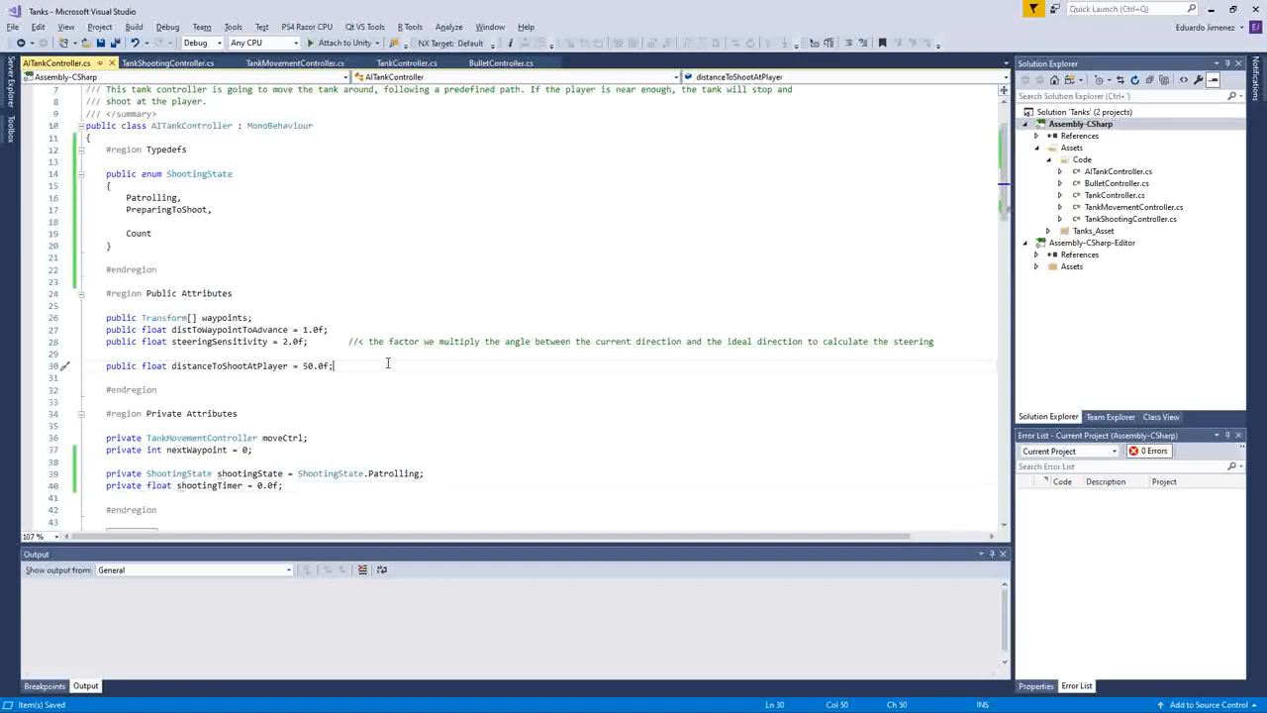
Step: Declare public float minTimeAfterShootingToPatrol = 5.0f under distanceToShootAtPlayer
text(public float min)
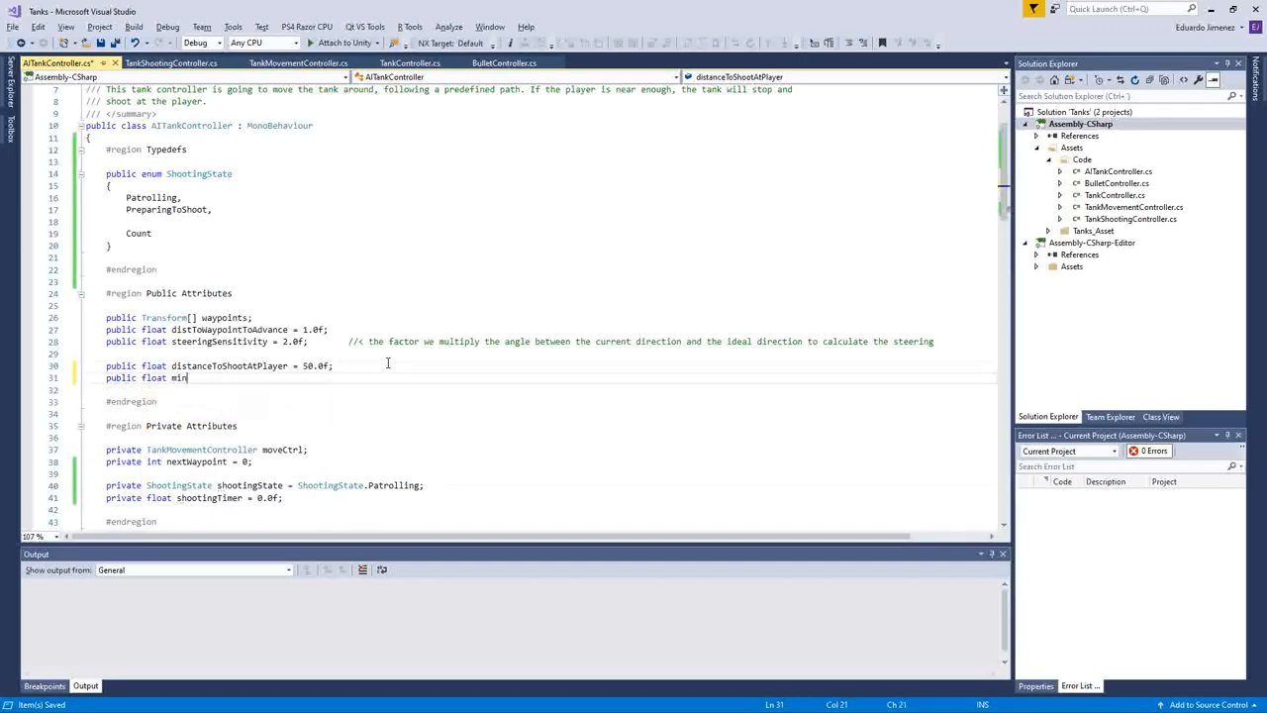
text(TimeBetw)
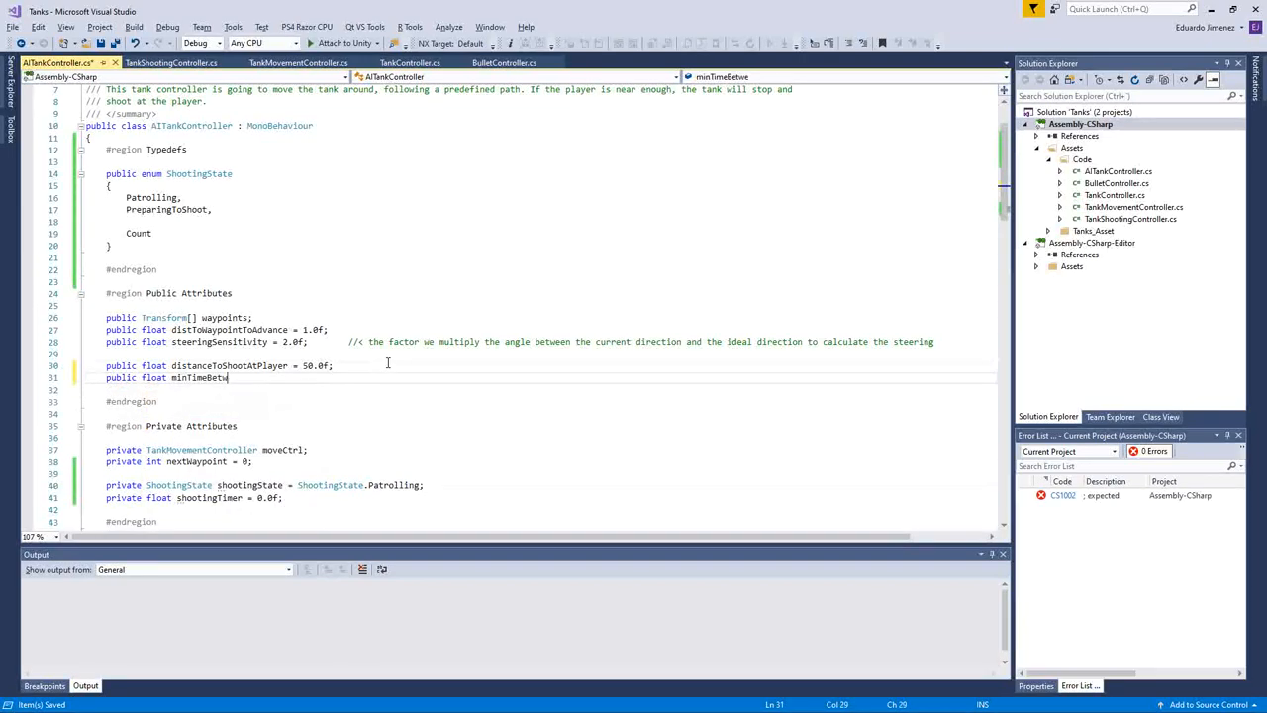
text(AfterShootingToPatrol =)
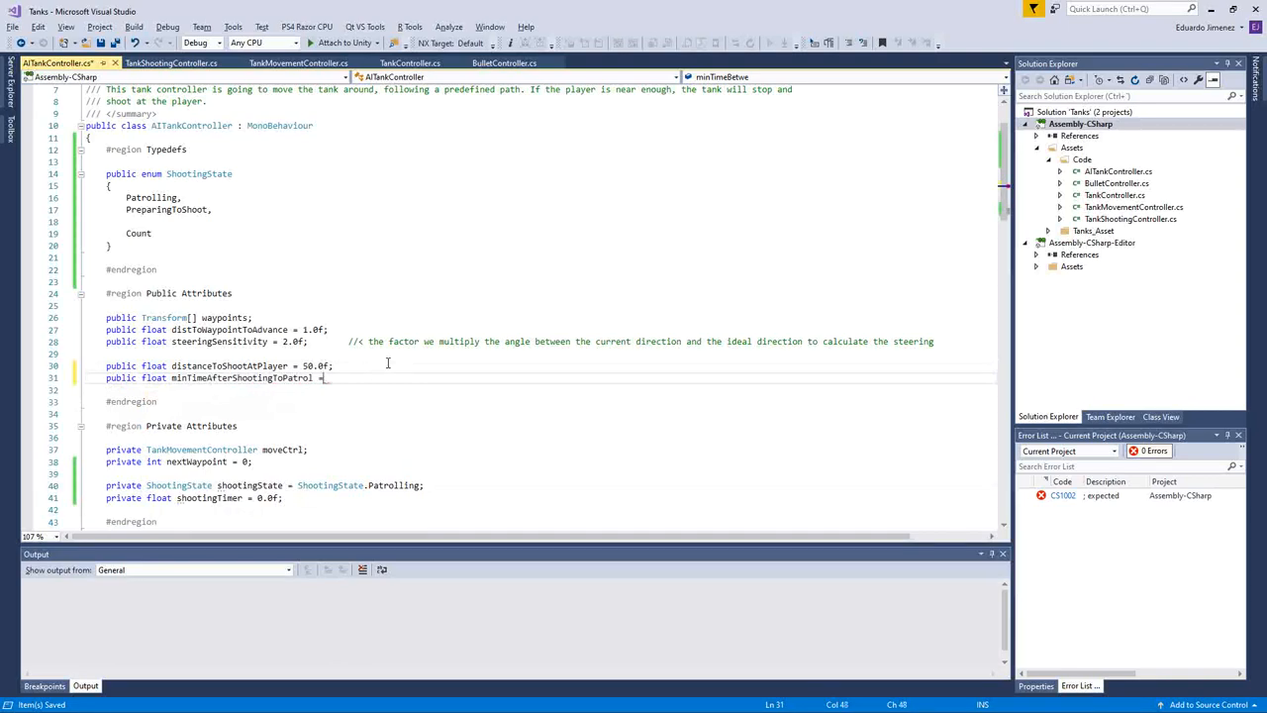
text(5.0)
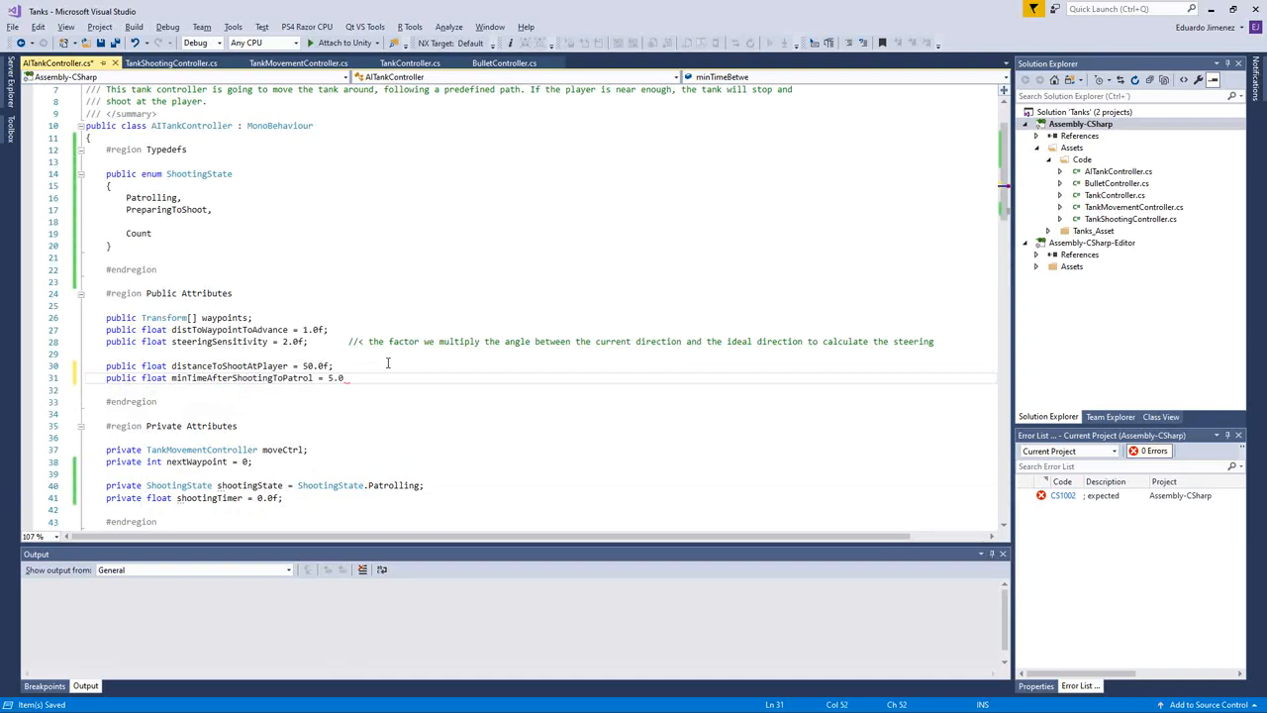
text(f;)
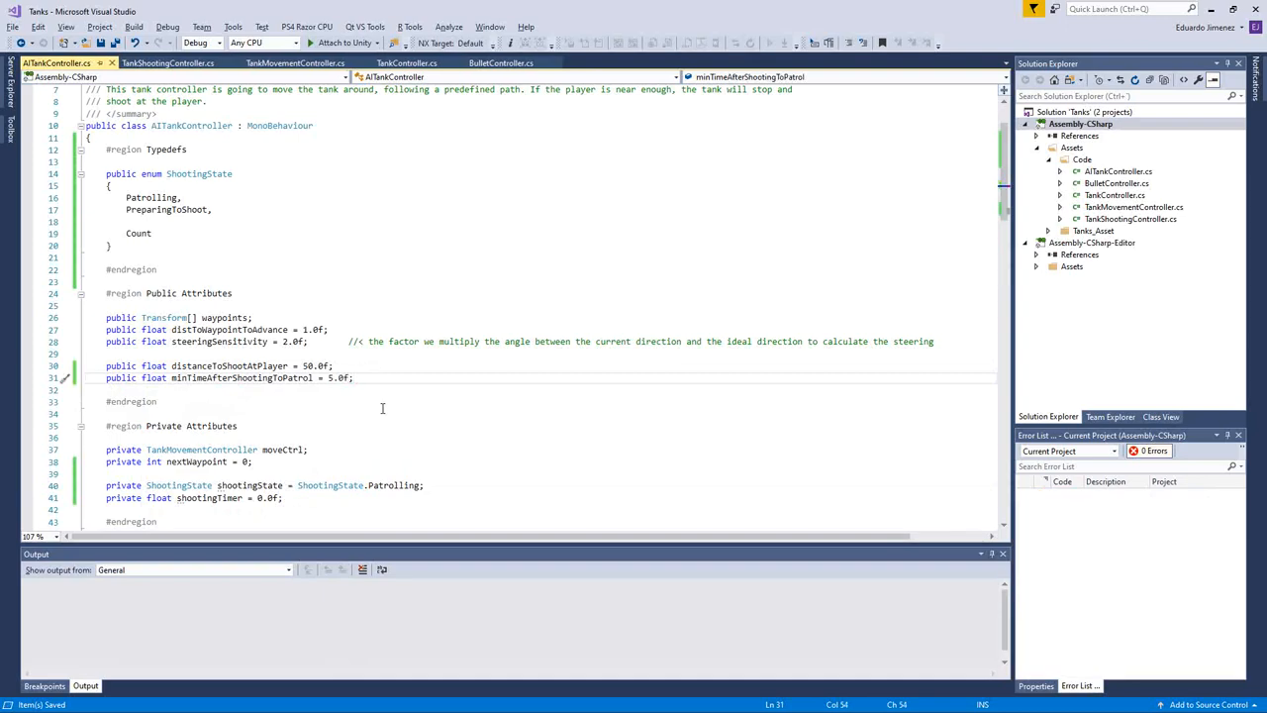
scroll(down, 3)
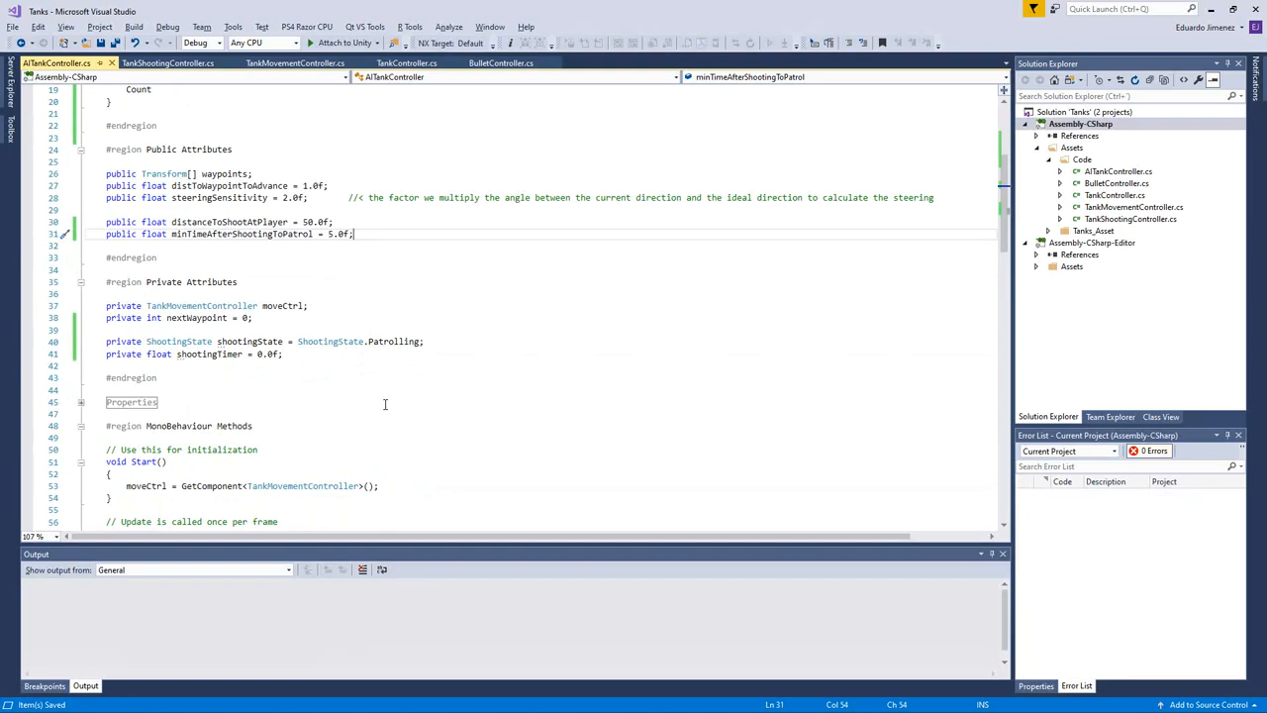
scroll(down, 3)
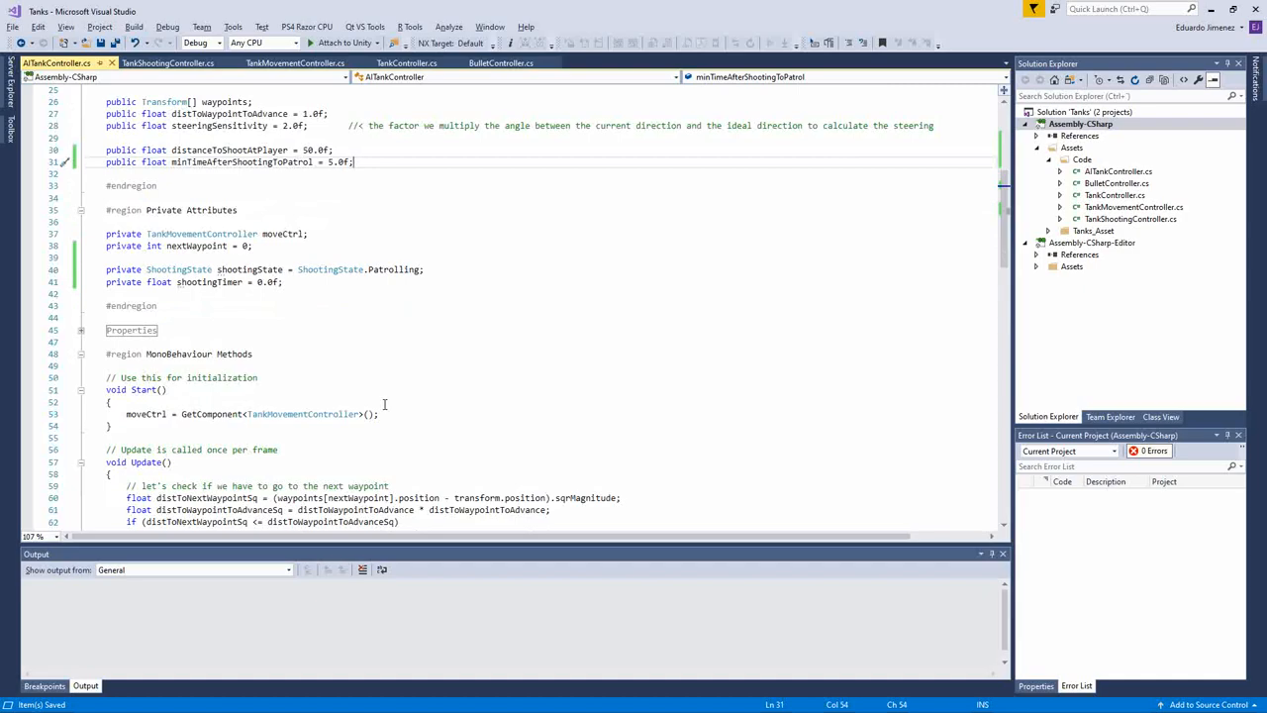
scroll(down, 3)
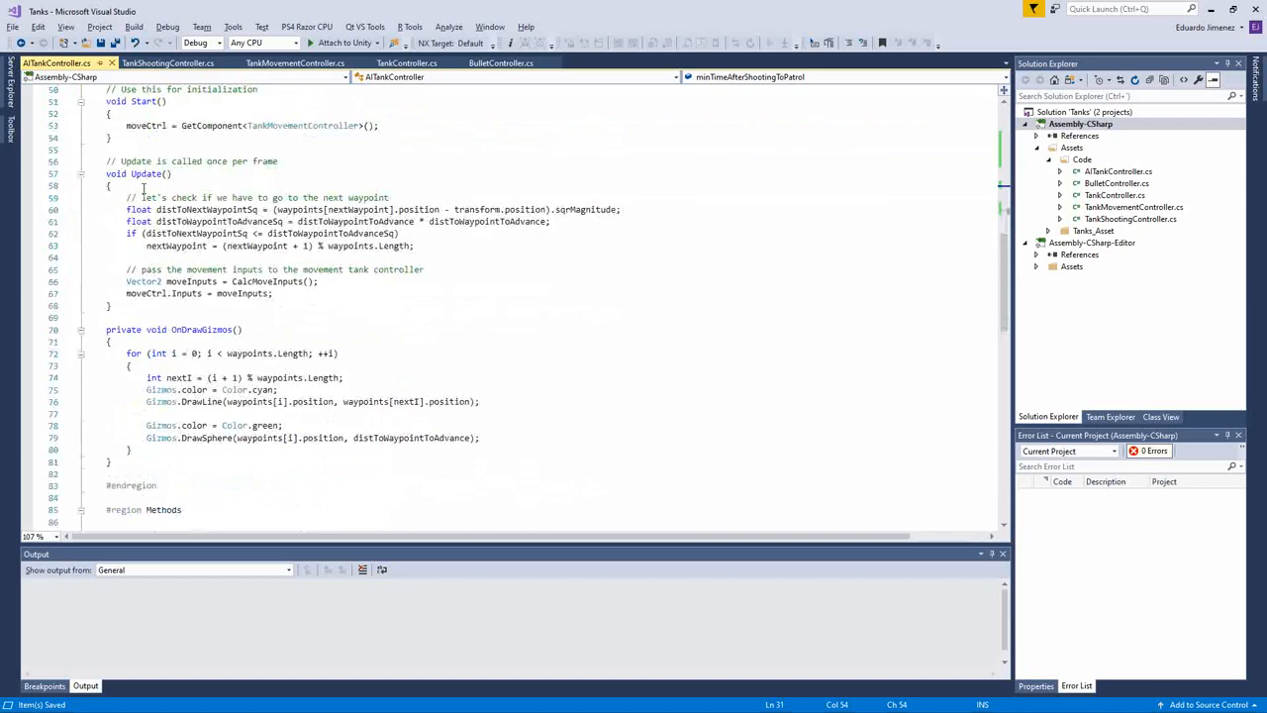
Step: Write an empty private void UpdatePatrolling(float dt) with a summary 'Updates the patrolling state'
scroll(down, 3)
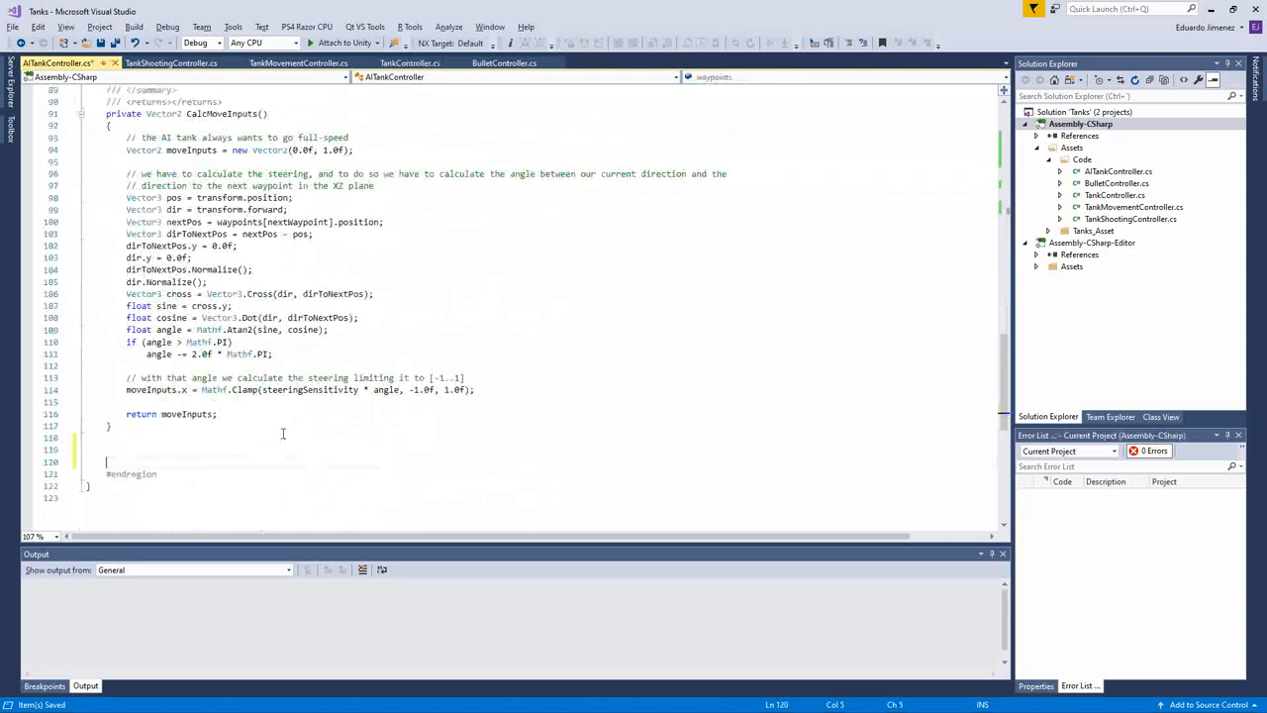
text(private void U)
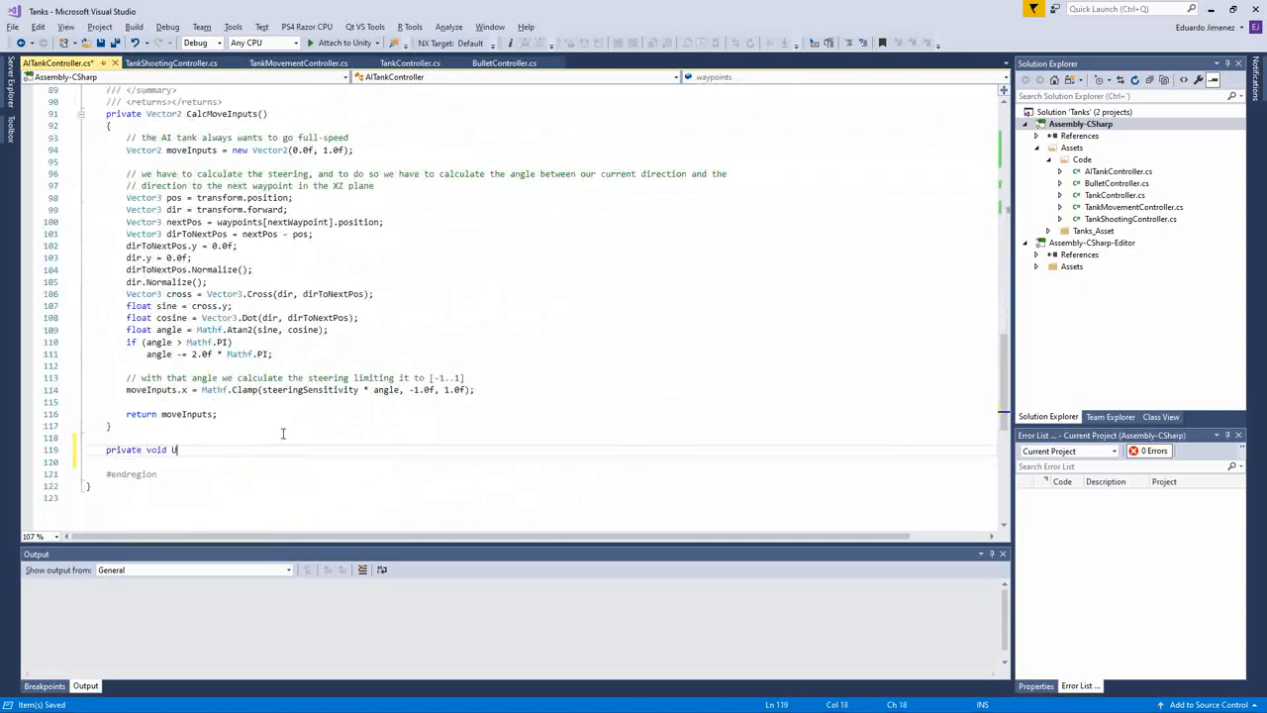
text(pdatePatrolling())
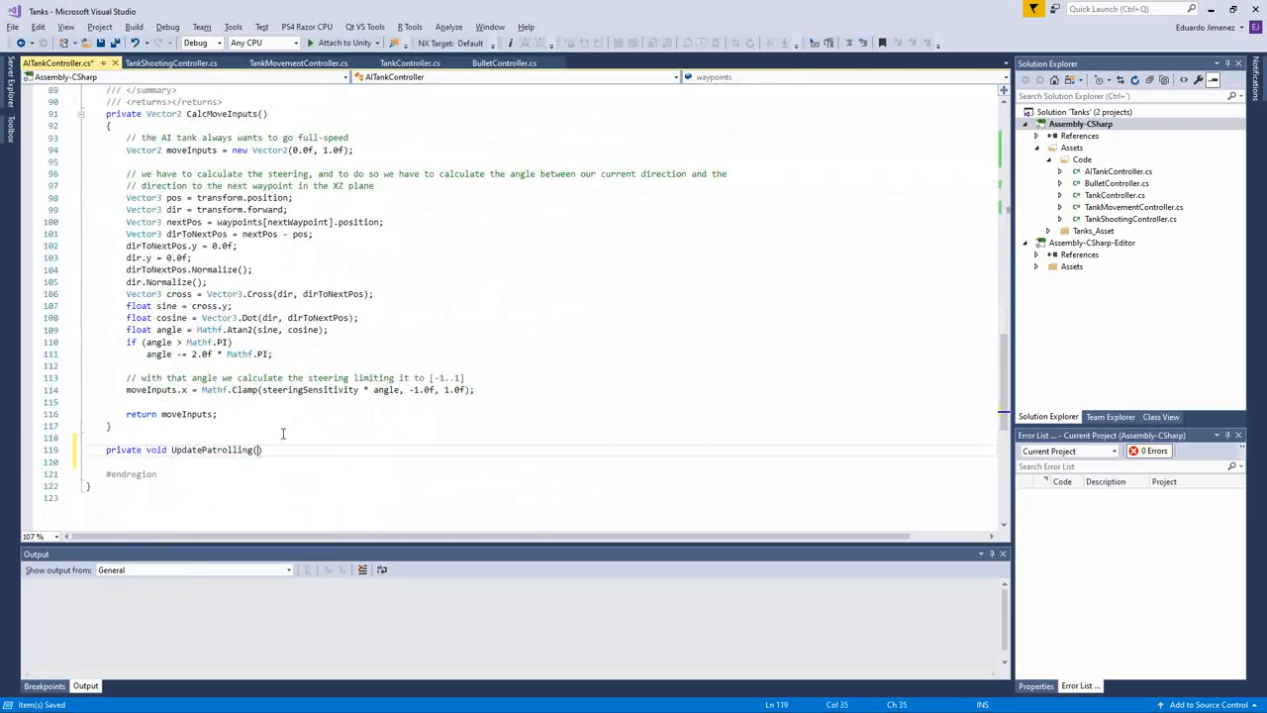
text(()
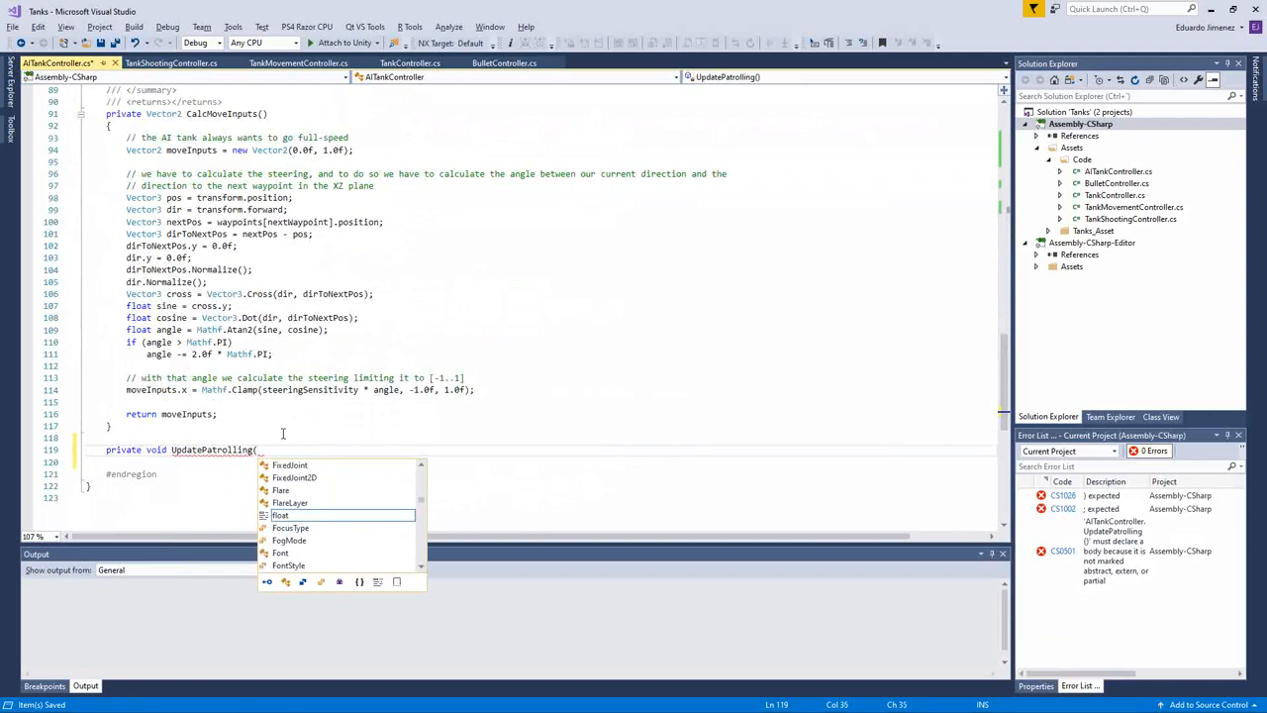
text(float dt)
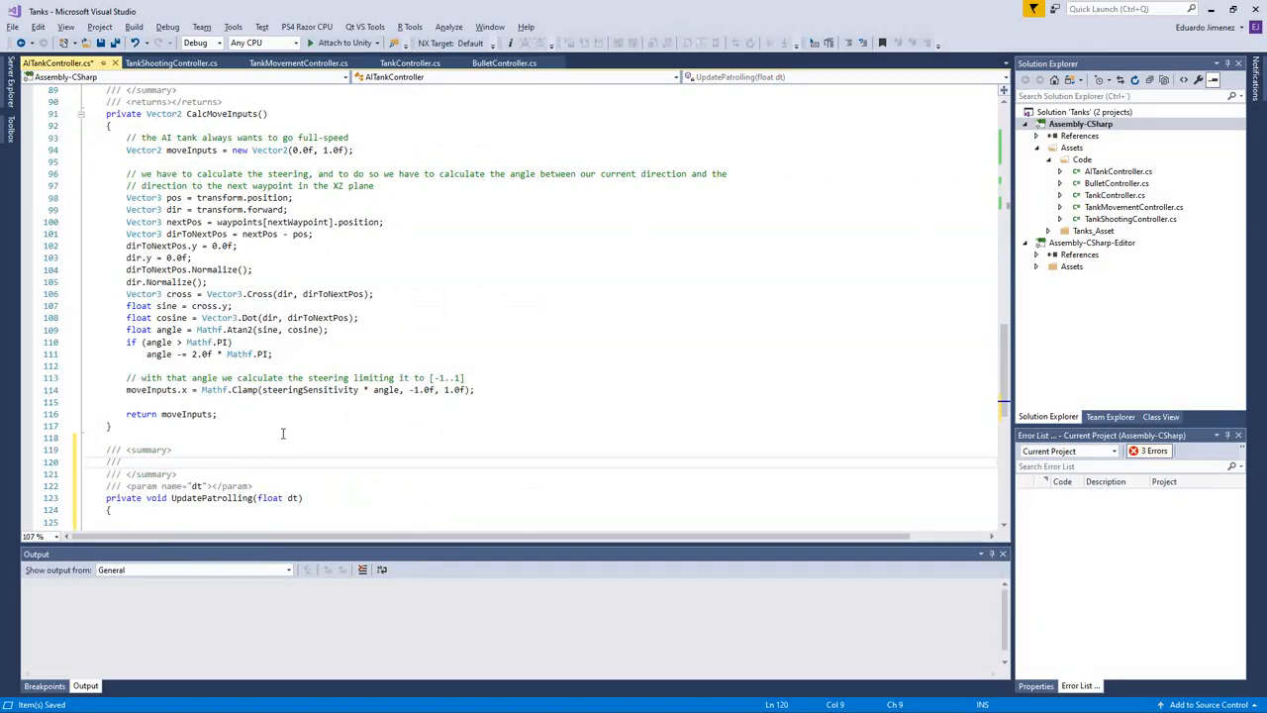
text(Updates when in the pat)
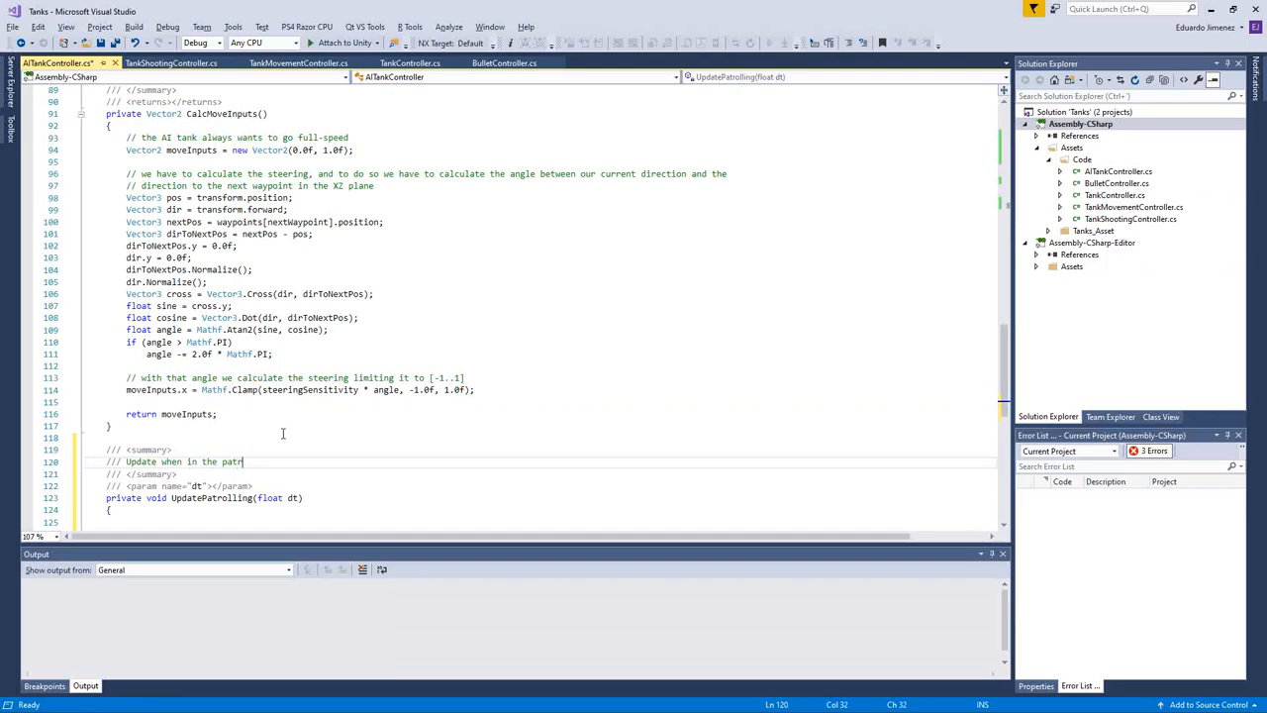
text(rolling state)
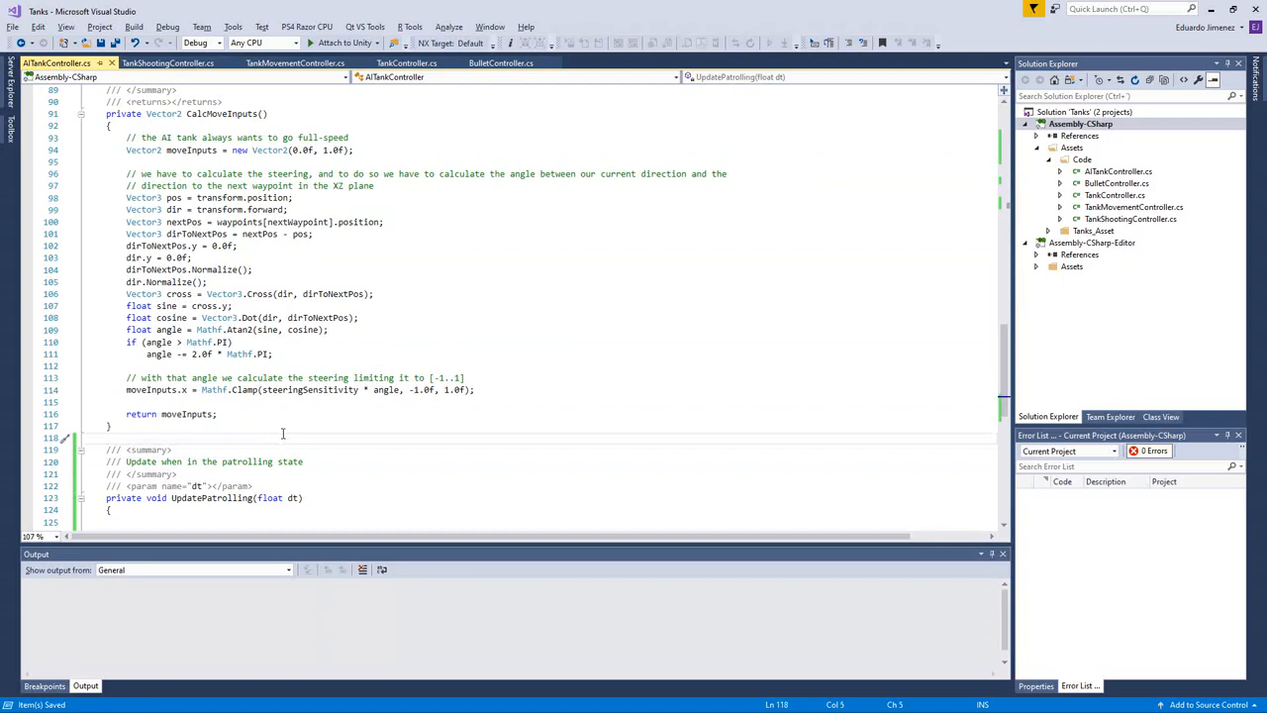
scroll(down, 3)
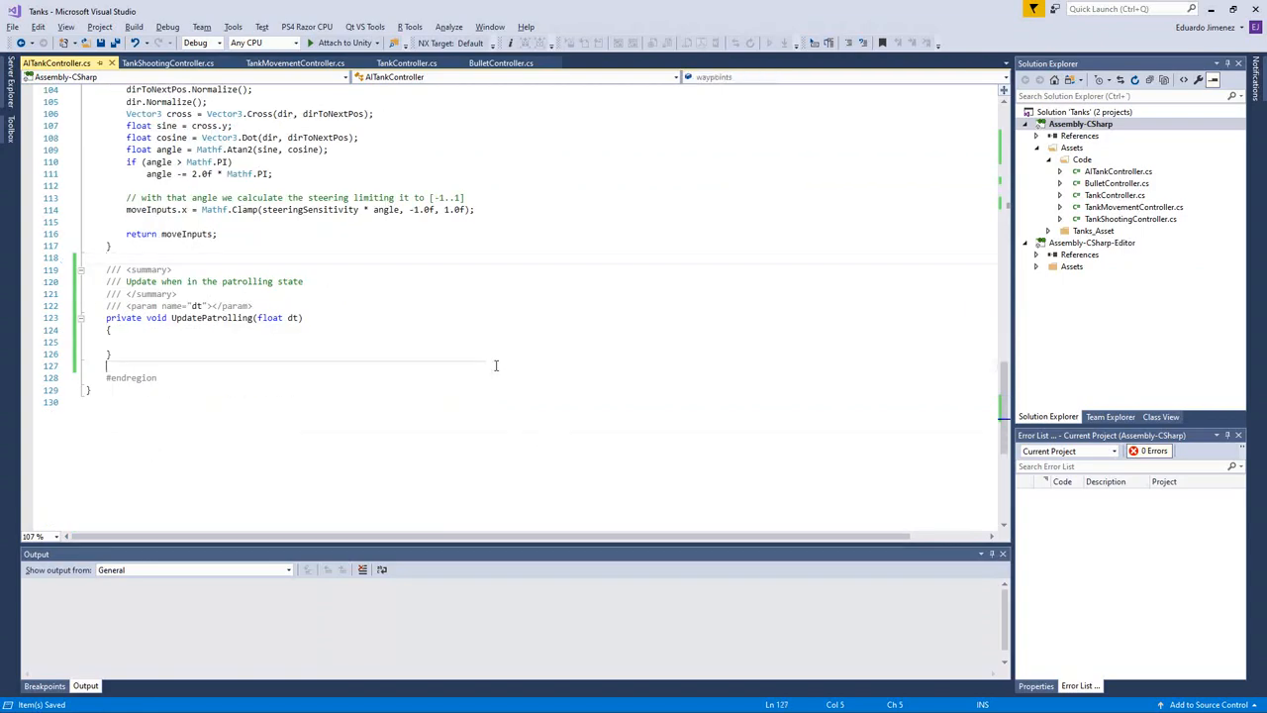
Step: Wrap UpdatePatrolling in '#region State Machine Methods' ... '#endregion'
text(#re)
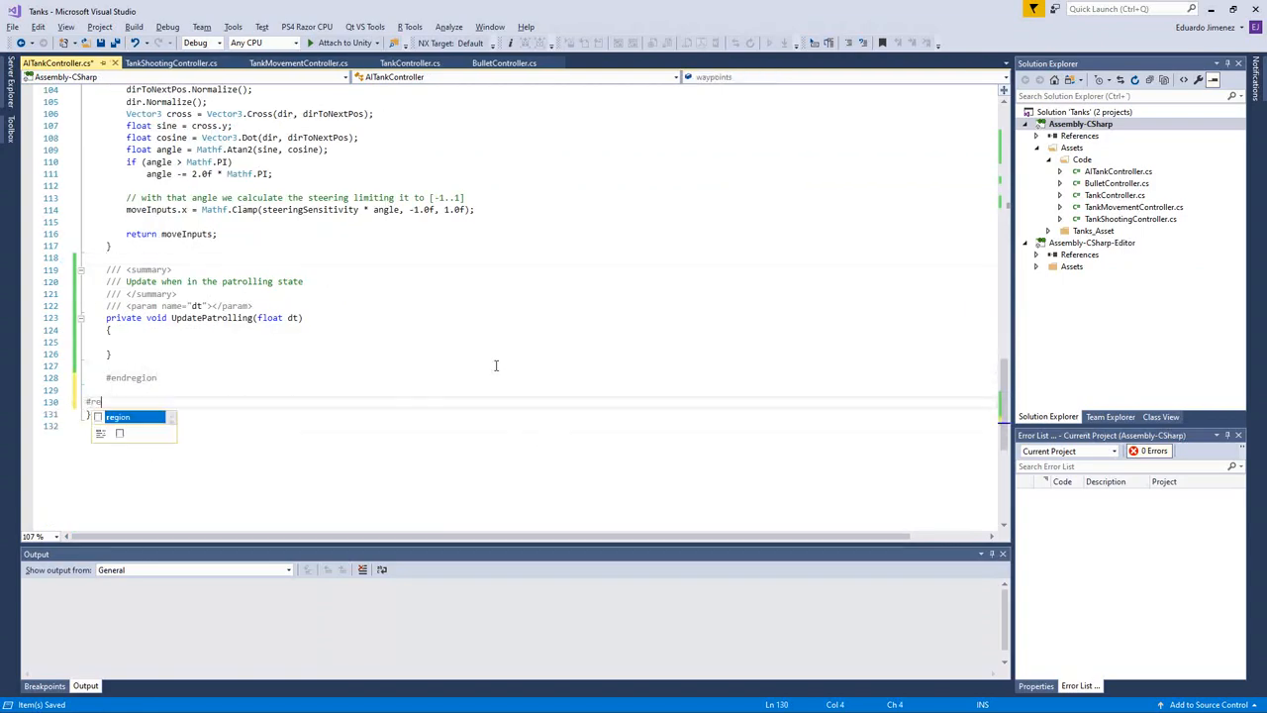
text(region)
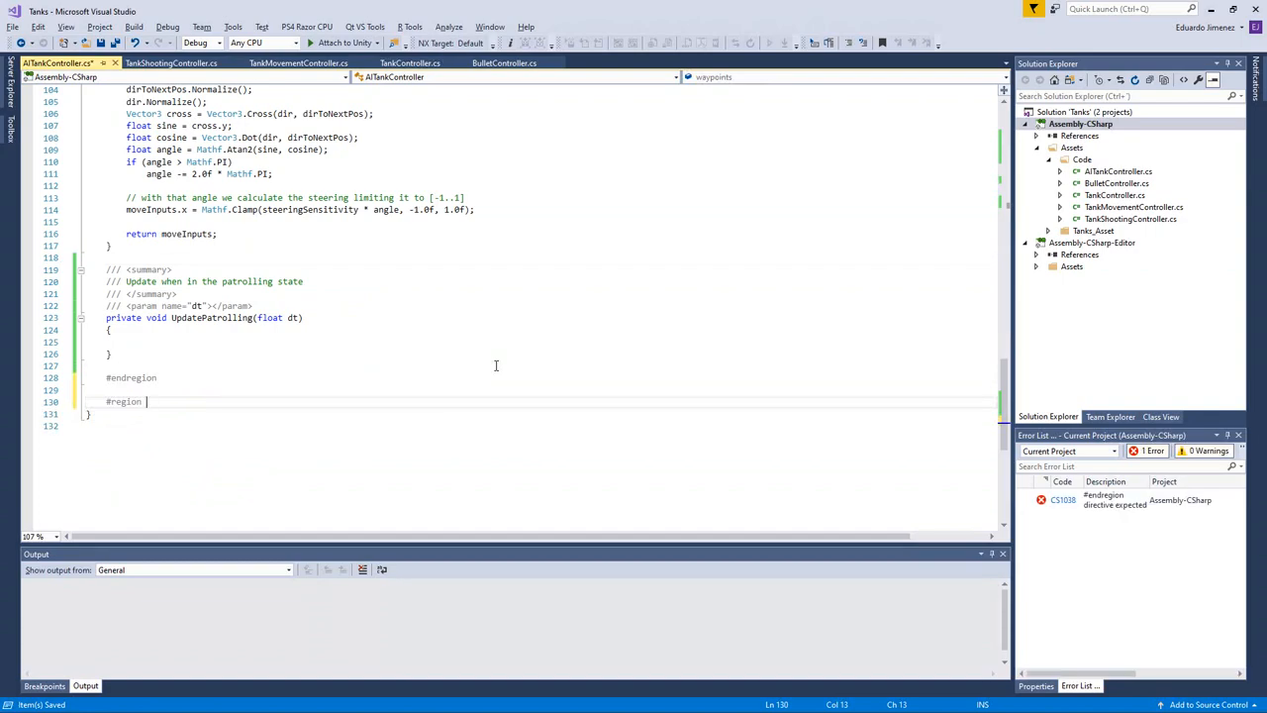
text(State Machine)
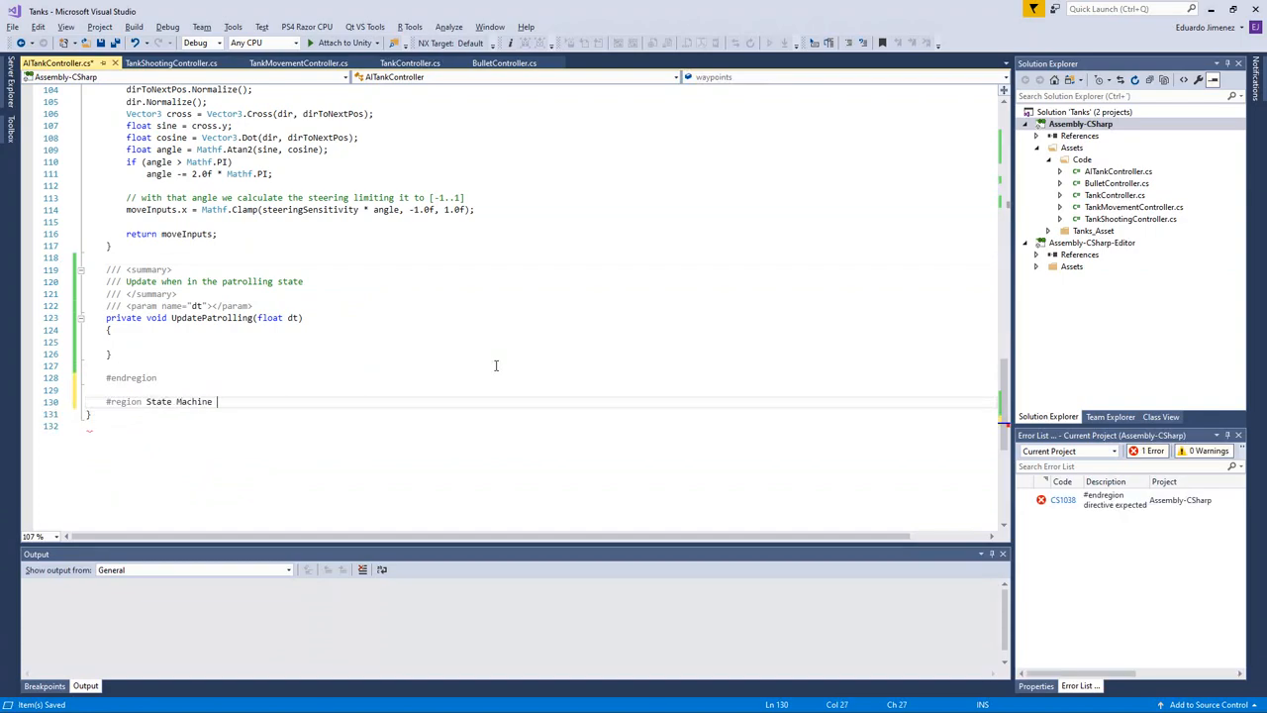
text(MEthods)
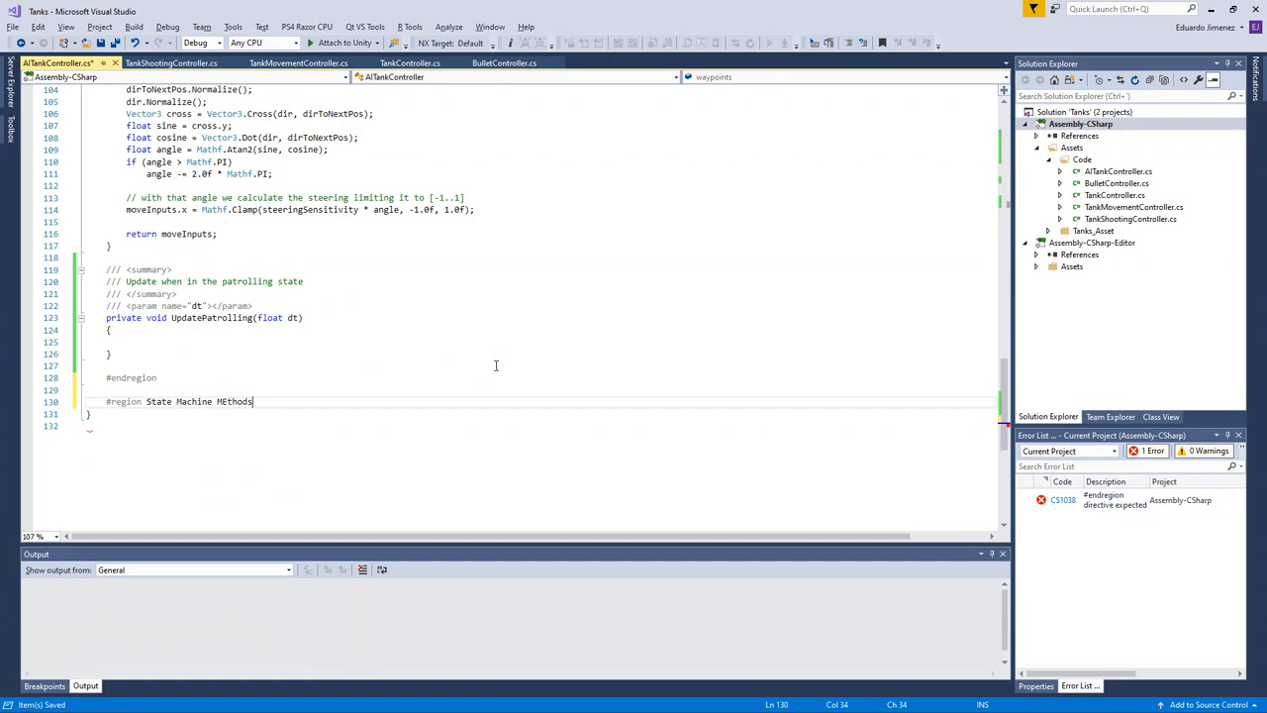
text(#endregion)
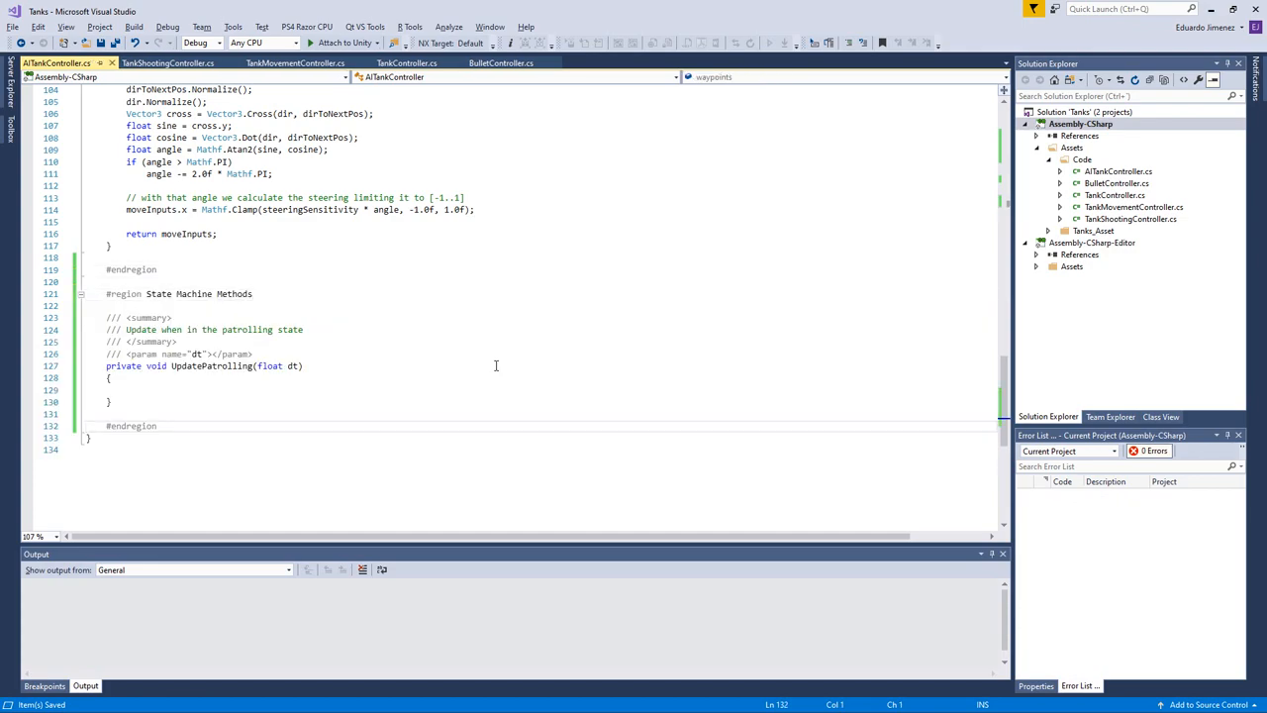
click(204, 384)
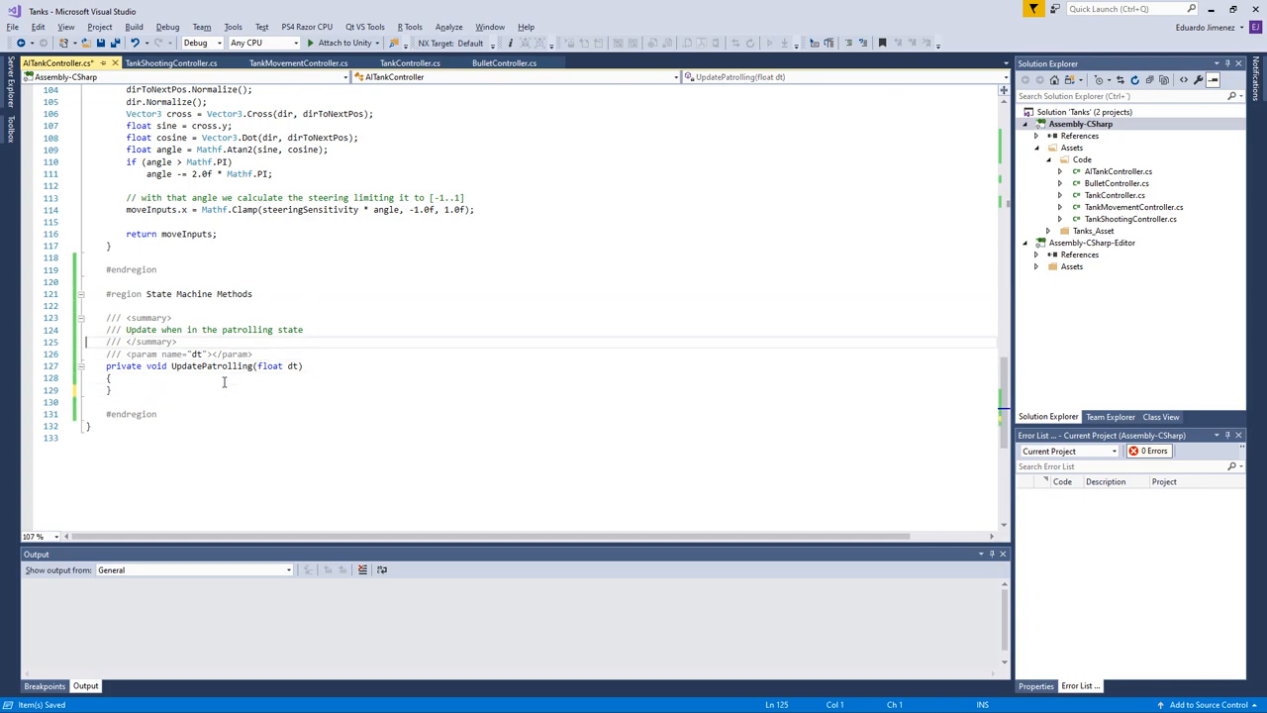
Step: Delete the waypoint-following and movement-input lines from Update, leaving its body empty
drag(107, 317, 111, 388)
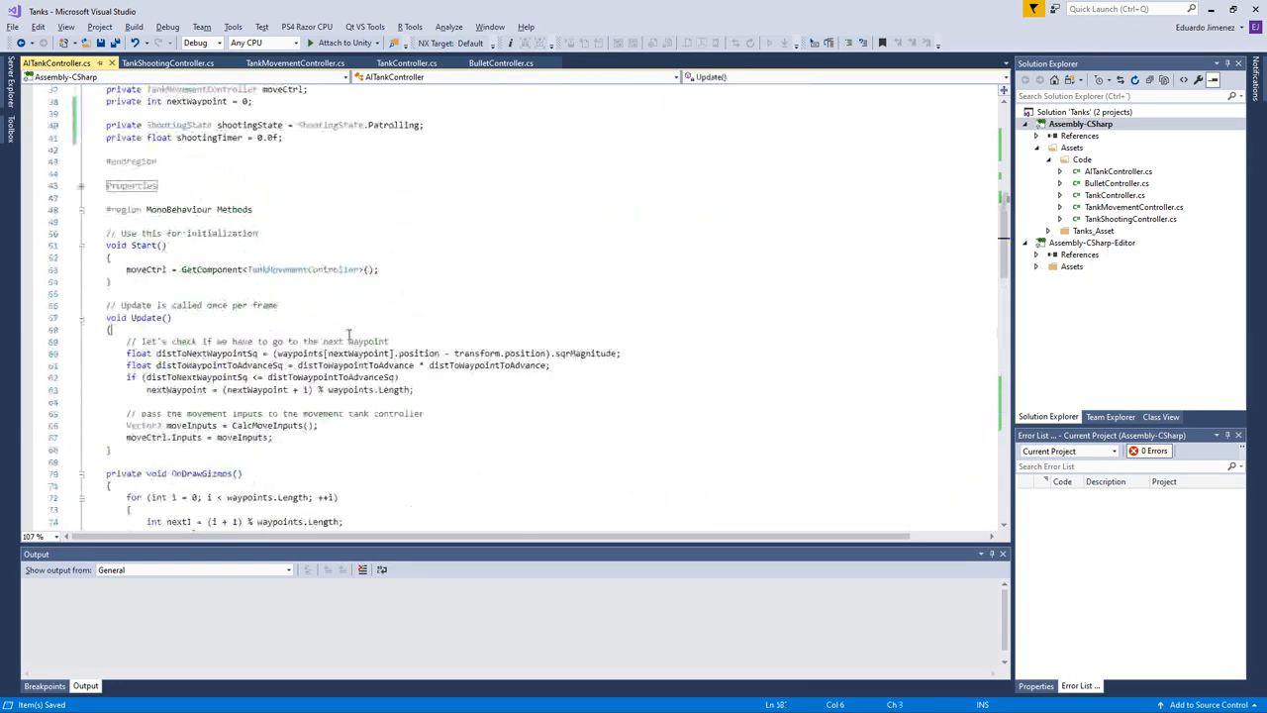
drag(127, 341, 277, 438)
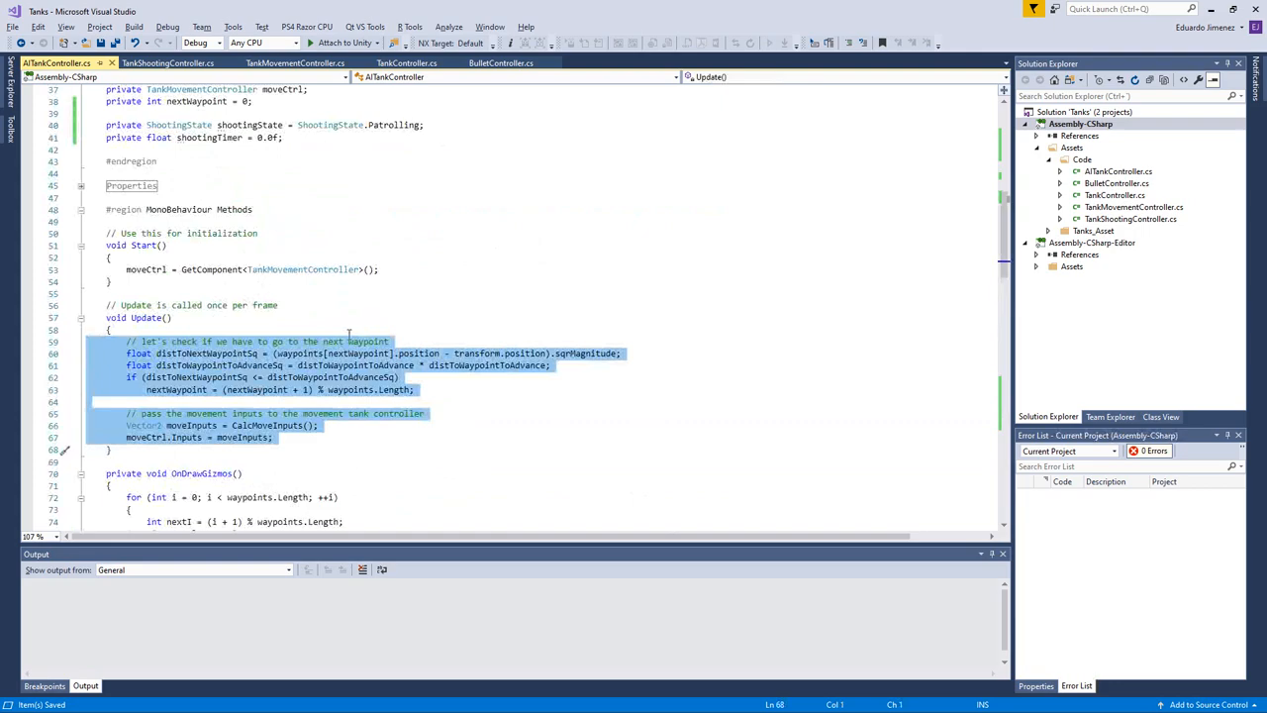
key(Delete)
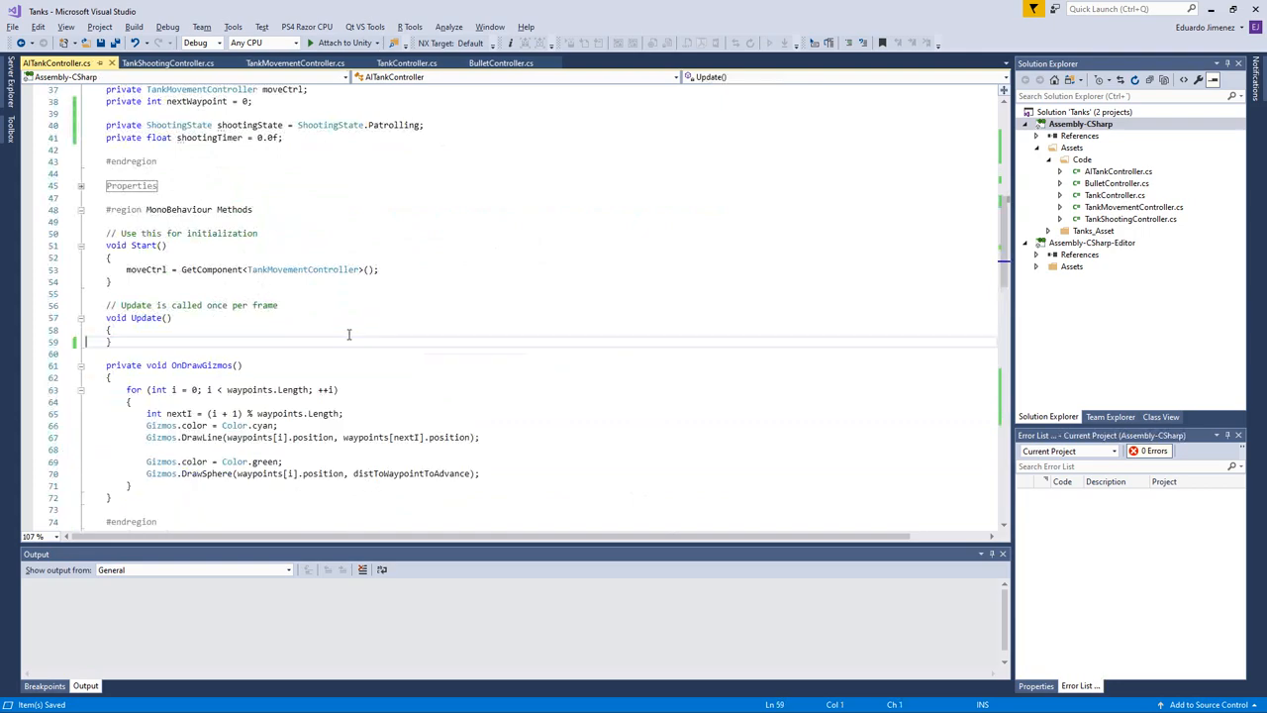
scroll(down, 3)
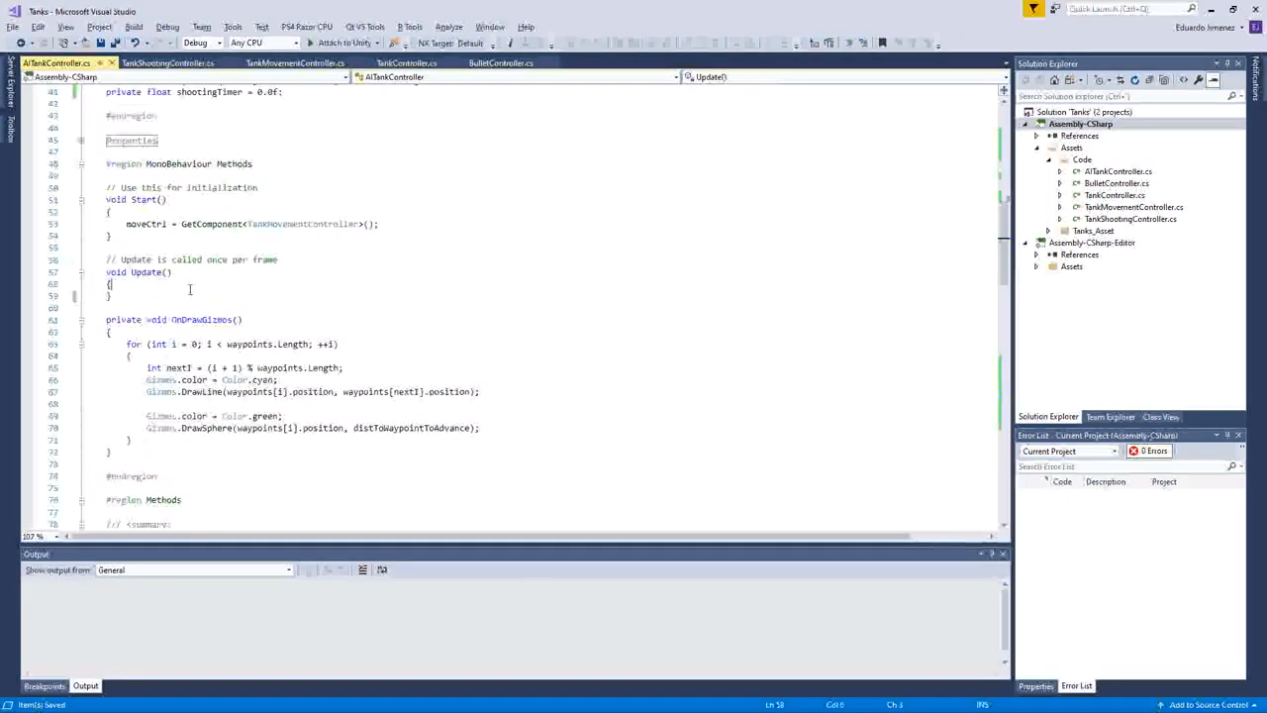
Step: Store float dt = Time.deltaTime and begin a switch on shootingState in Update
text(float d)
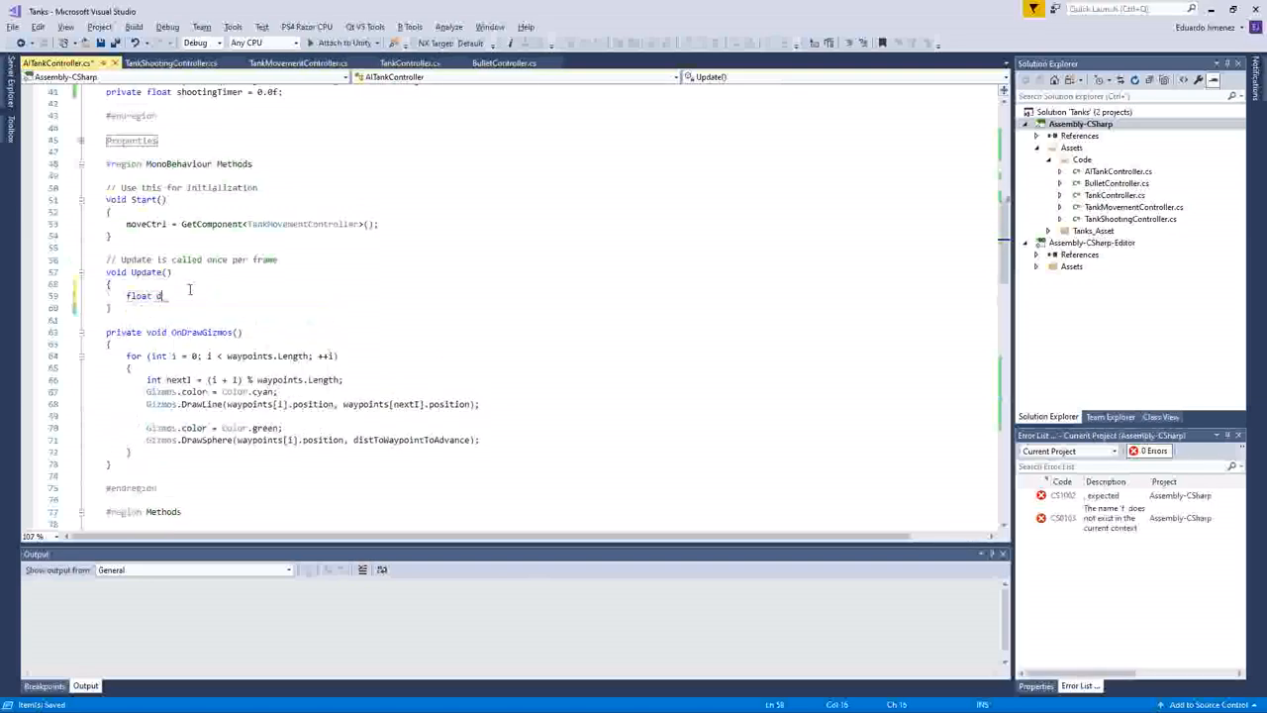
text(t =)
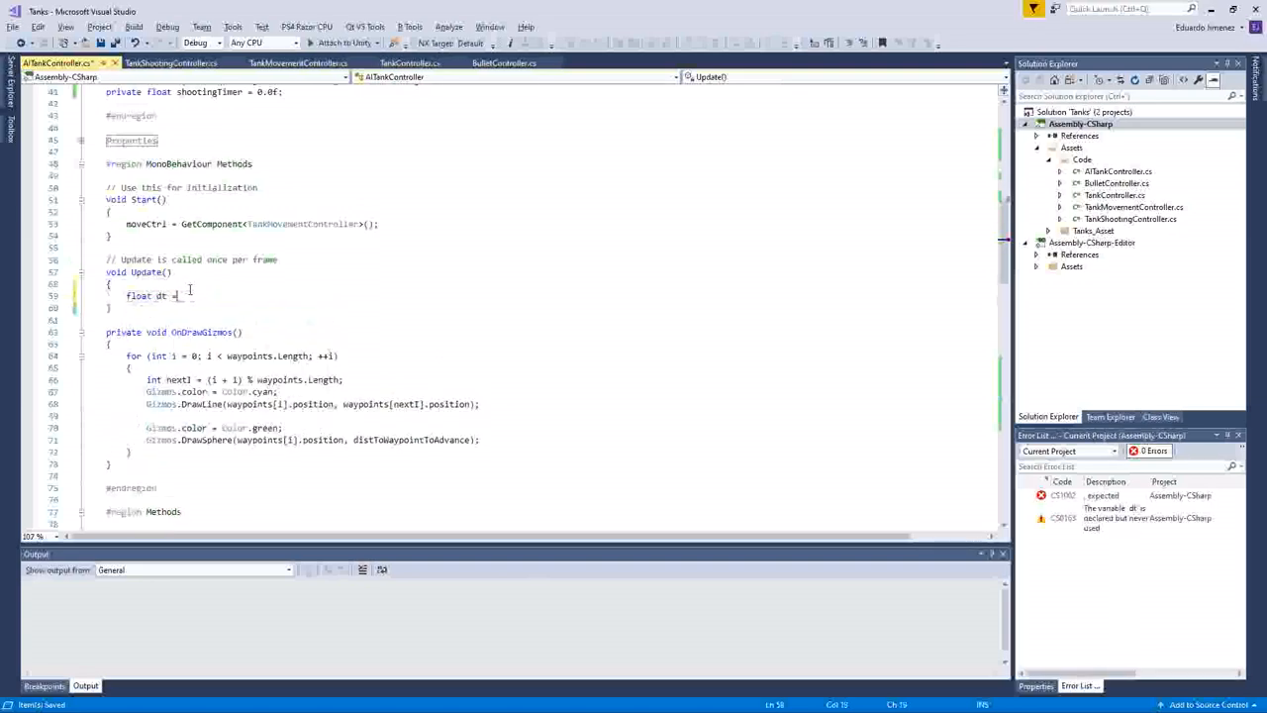
text(Time.deltaTime;)
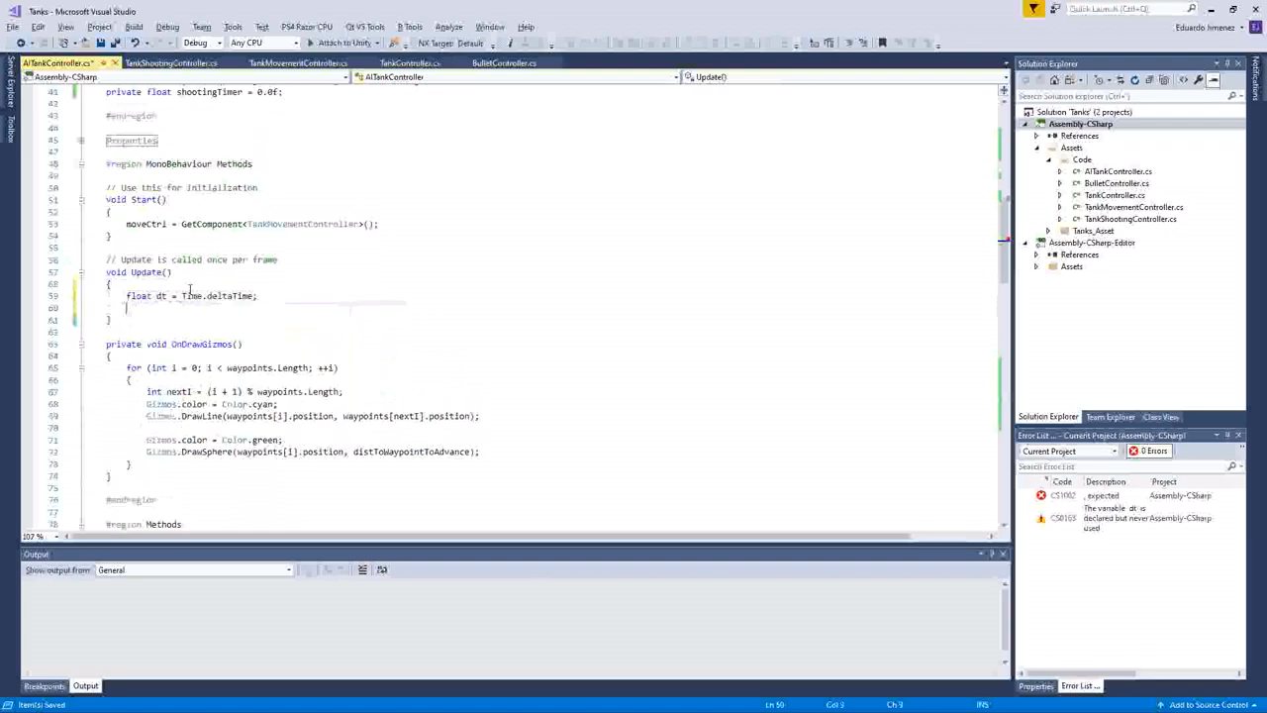
text(switch (stat)
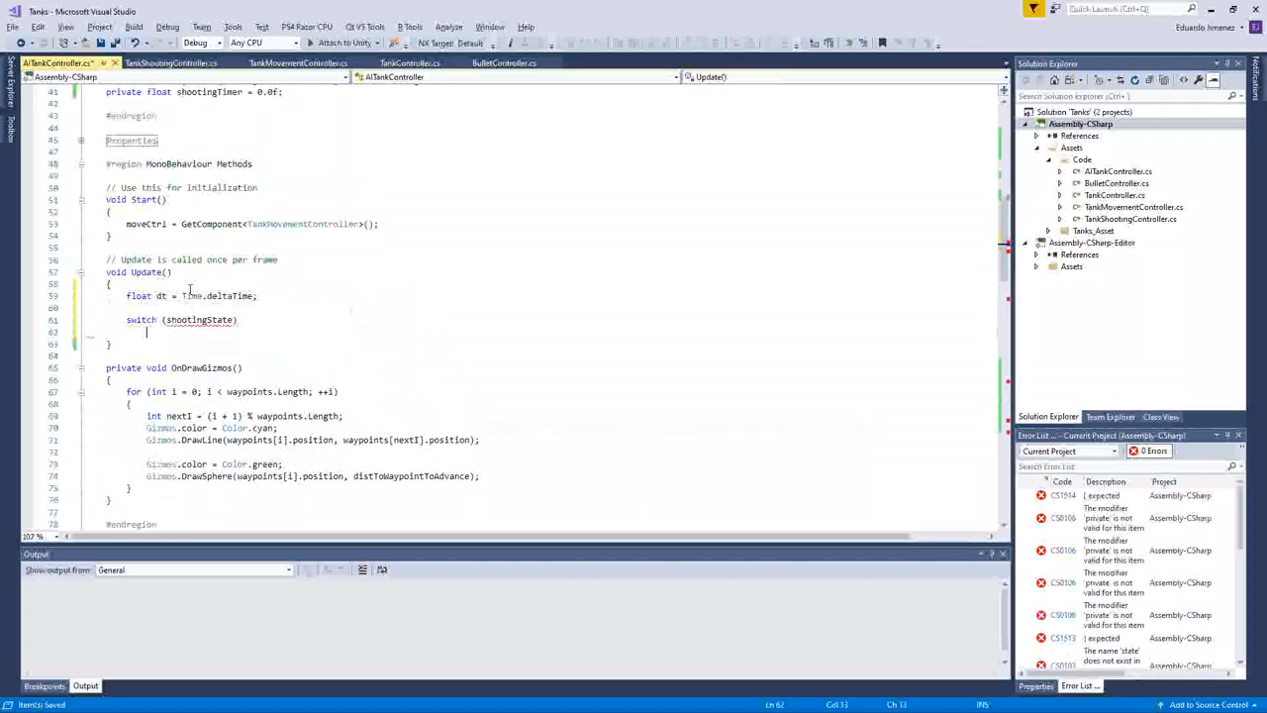
Step: Add Patrolling and PreparingToShoot cases calling UpdatePatrolling(dt) and UpdatePreparingToShoot(dt), plus default: break;
text(case ShootingState.Patrolling:)
text(b)
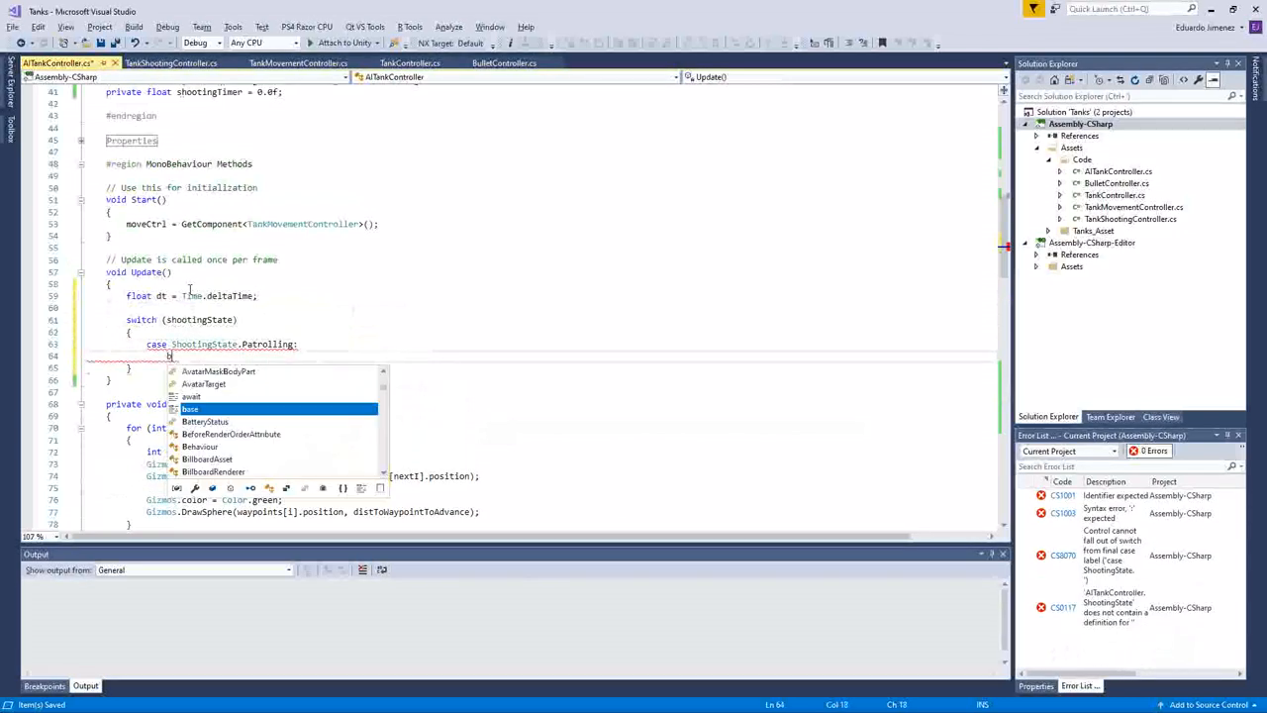
text(UpdatePatrolling)
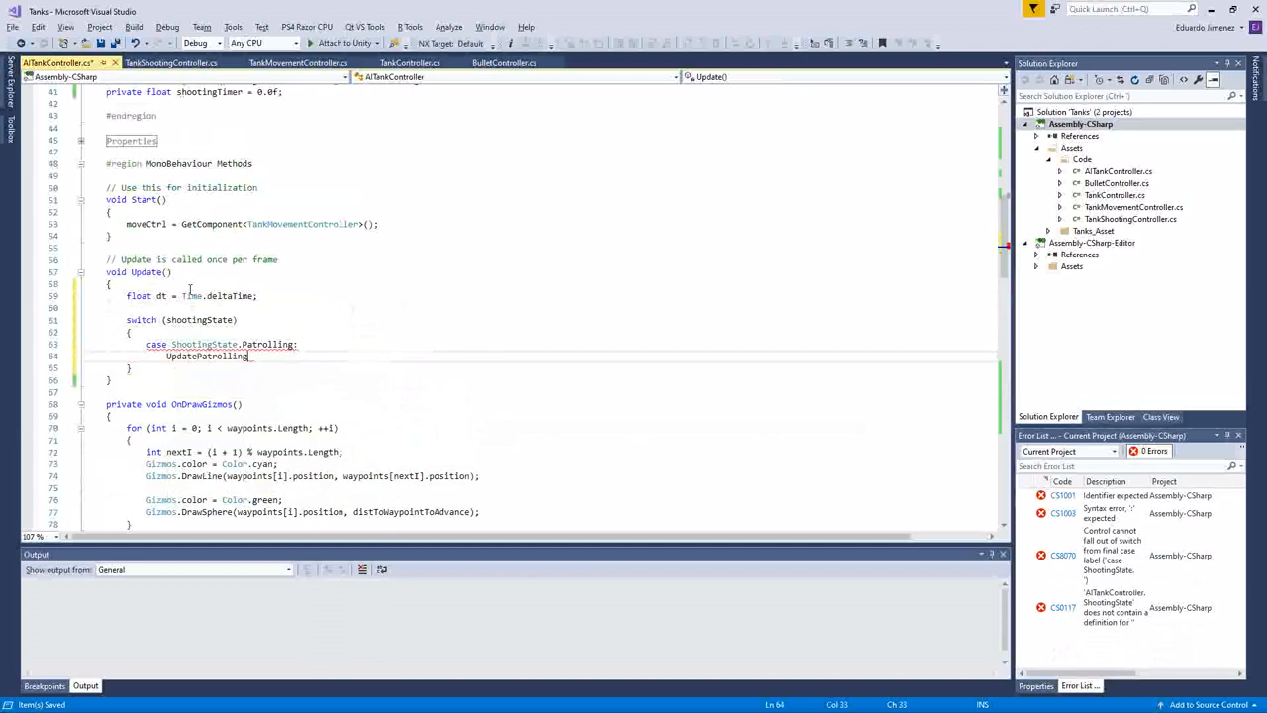
text((dt);)
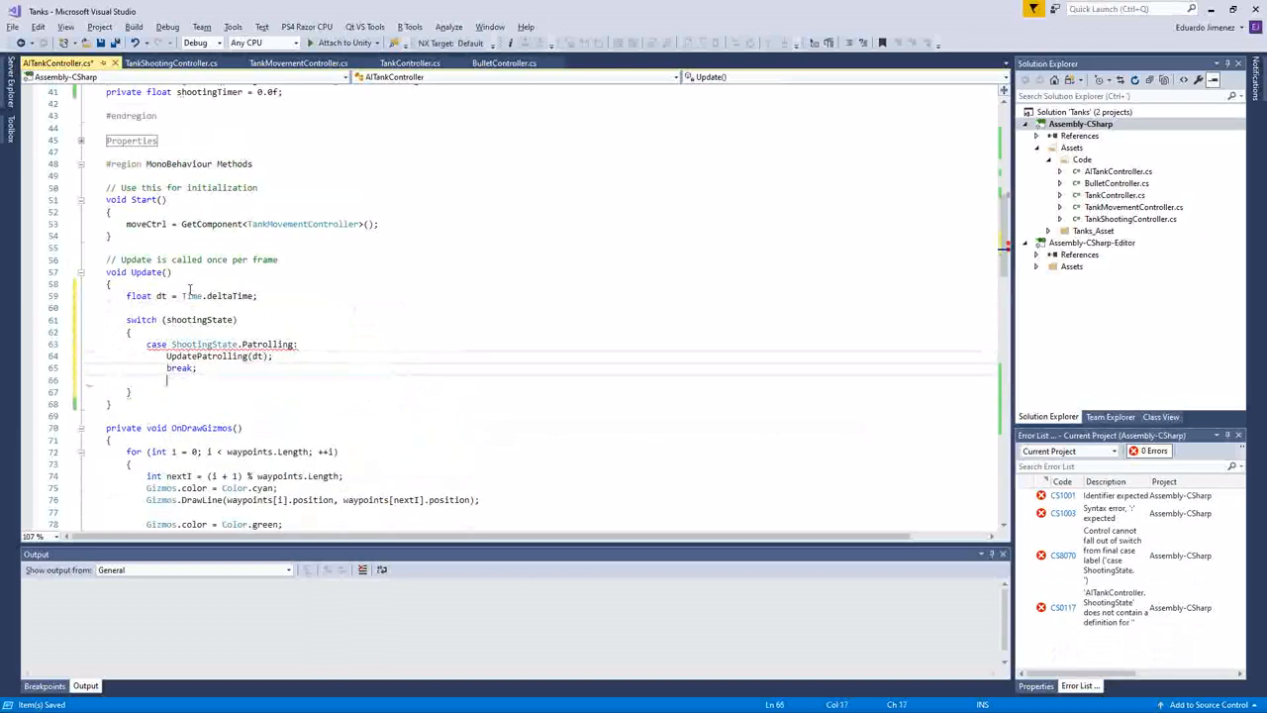
text(case ShootingState.PreparingToShoot:)
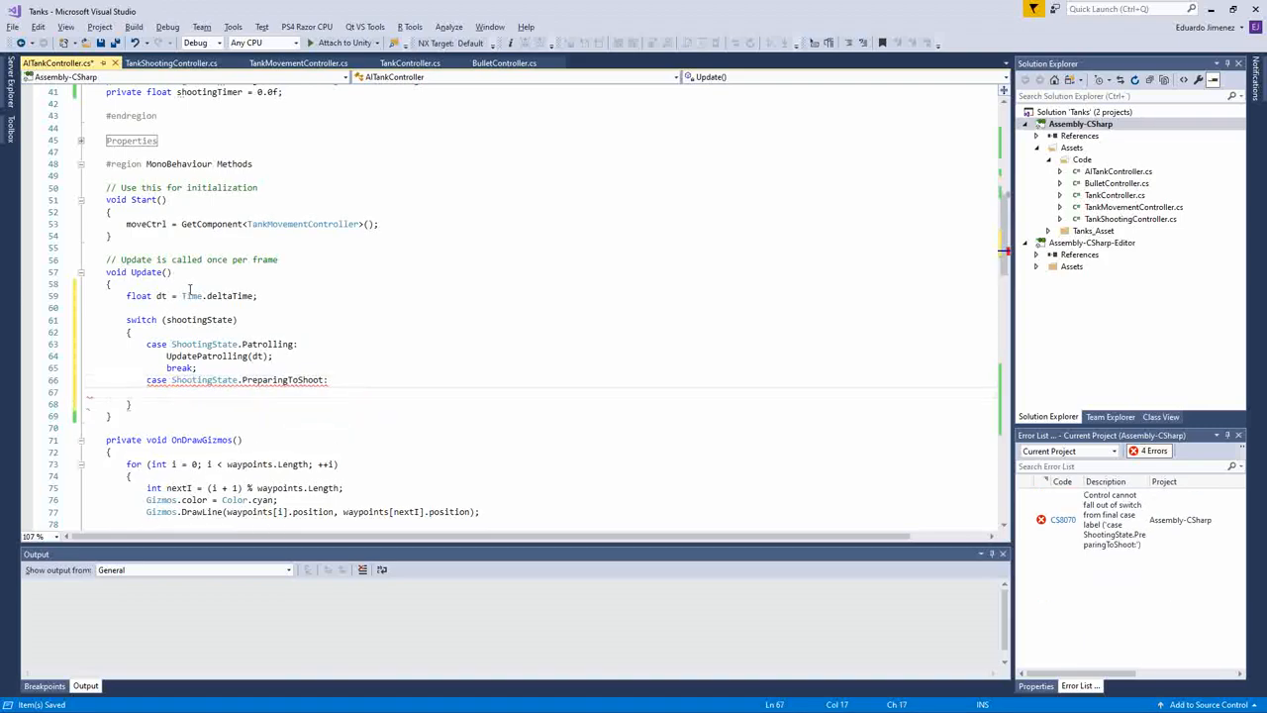
text(UpdatePreparingToShoot(dt);)
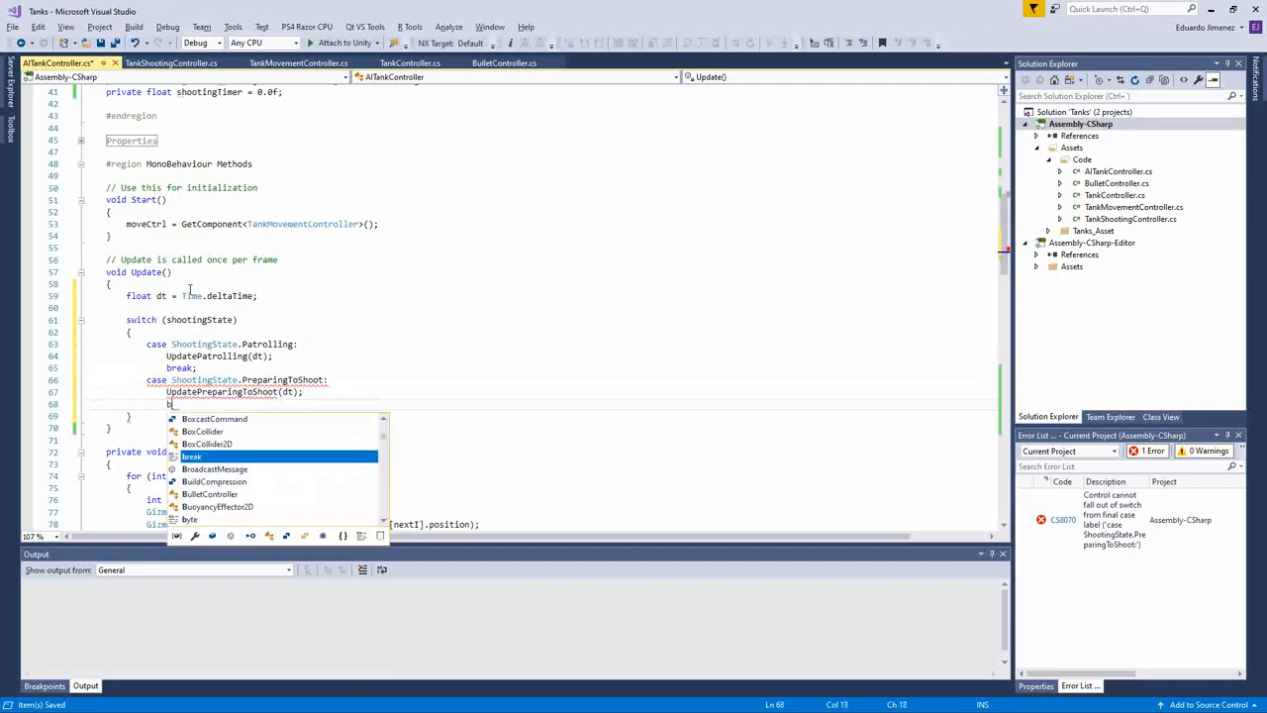
text(break;)
text(default:)
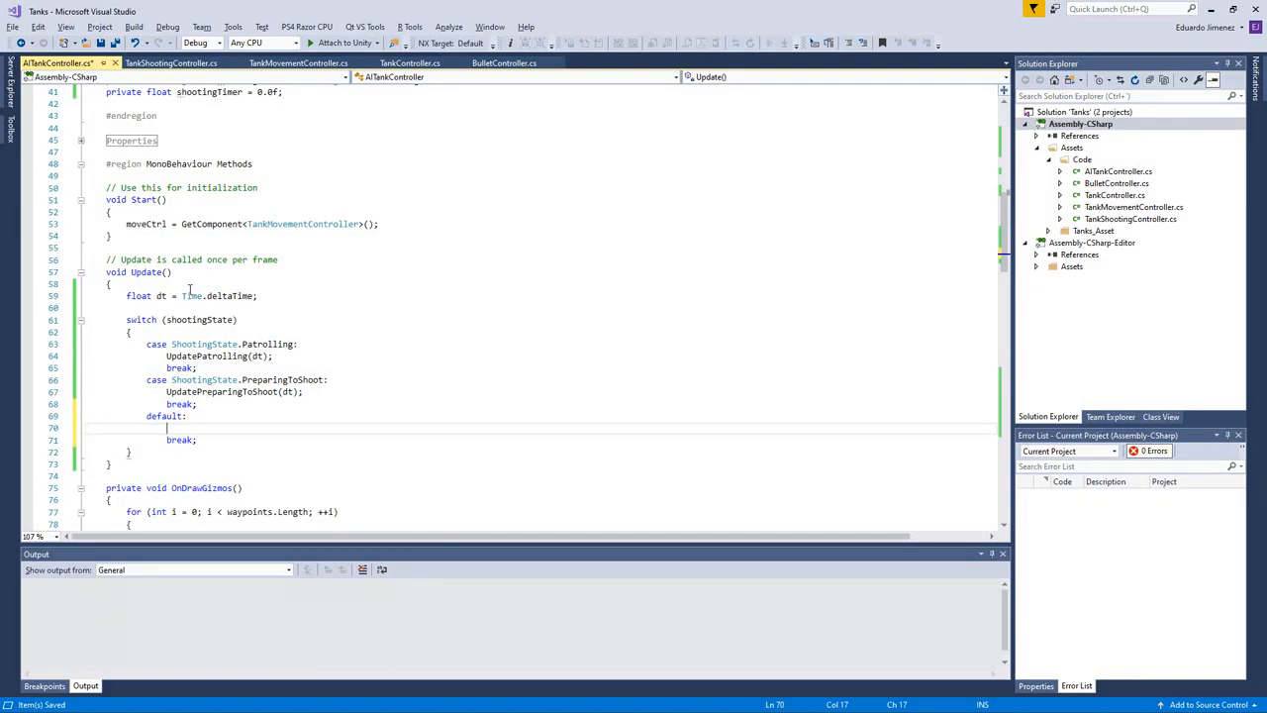
Step: Make the default case Debug.LogErrorFormat("Unknown shooting state: {0}", shootingState);
text(Debug.Loger)
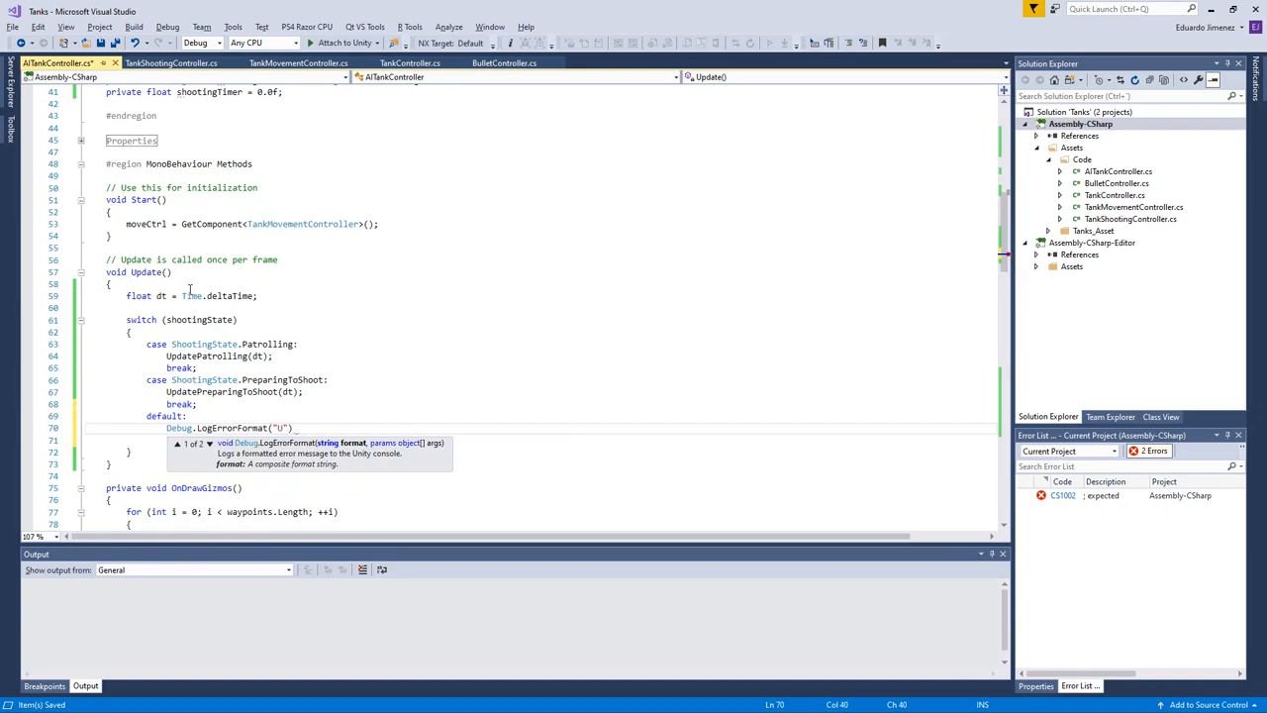
text(nknown)
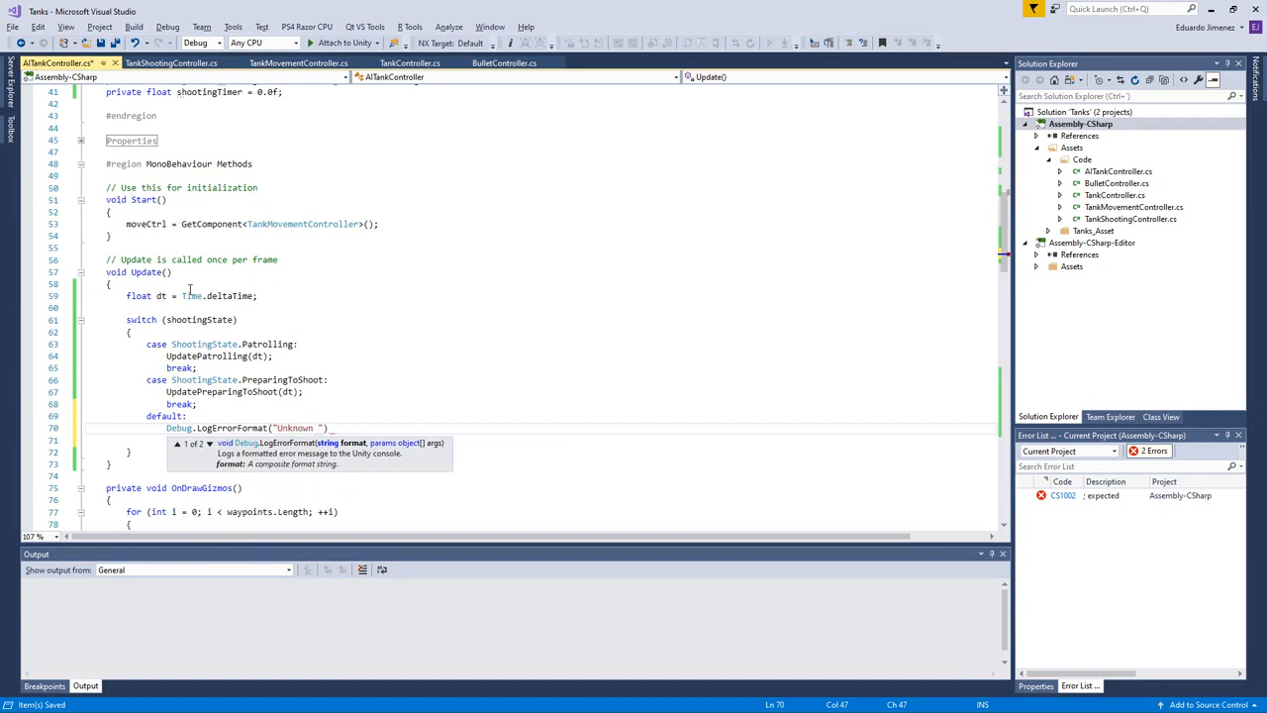
text(shooting state: {0})
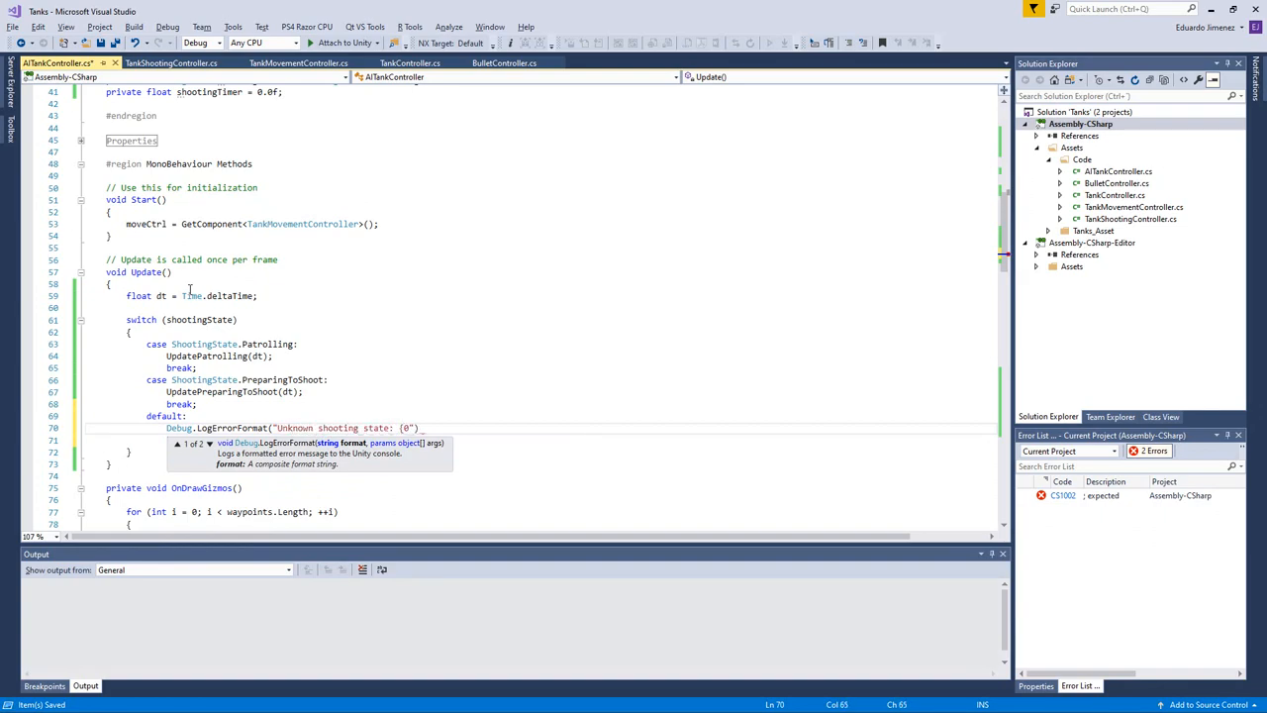
text(", ")
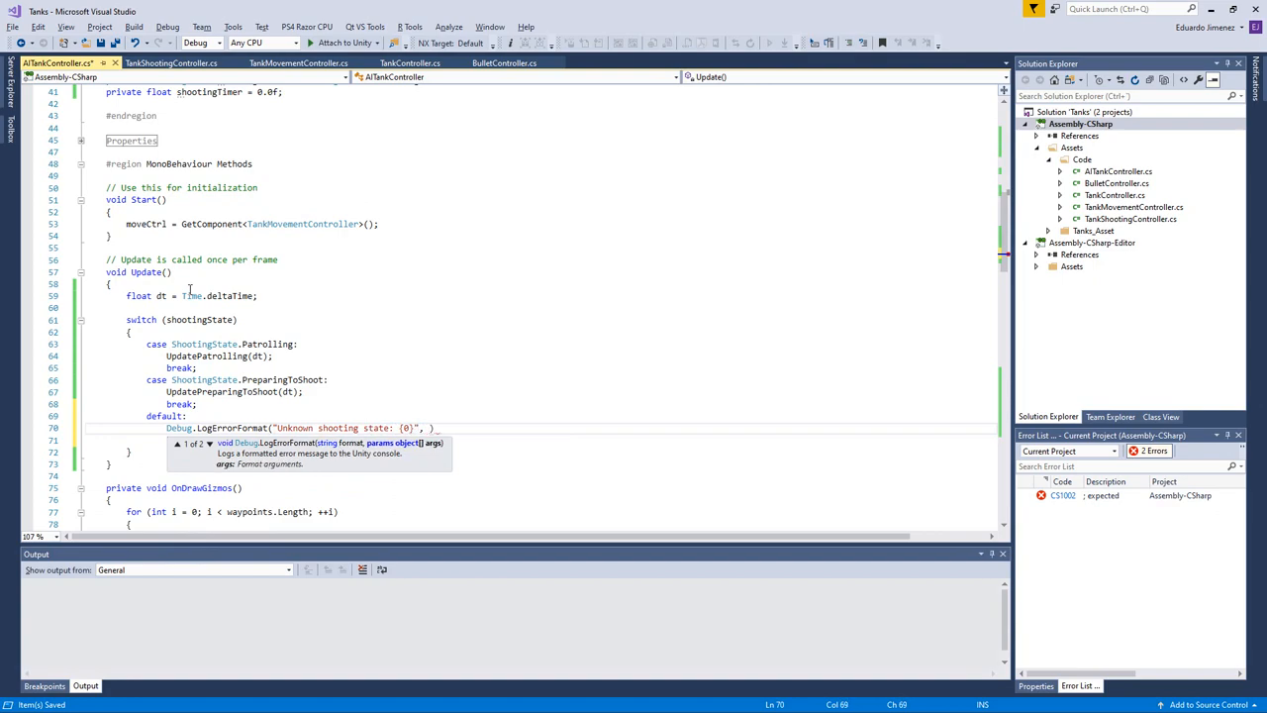
text(shootingState))
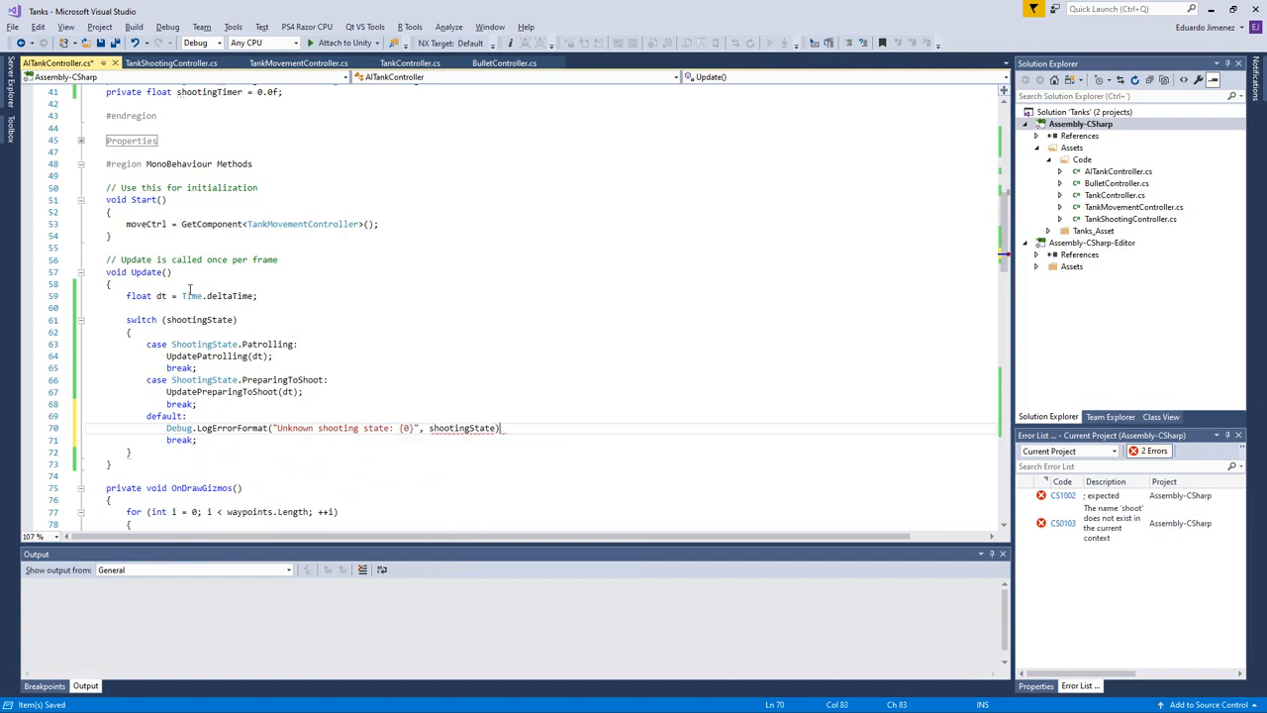
text(;)
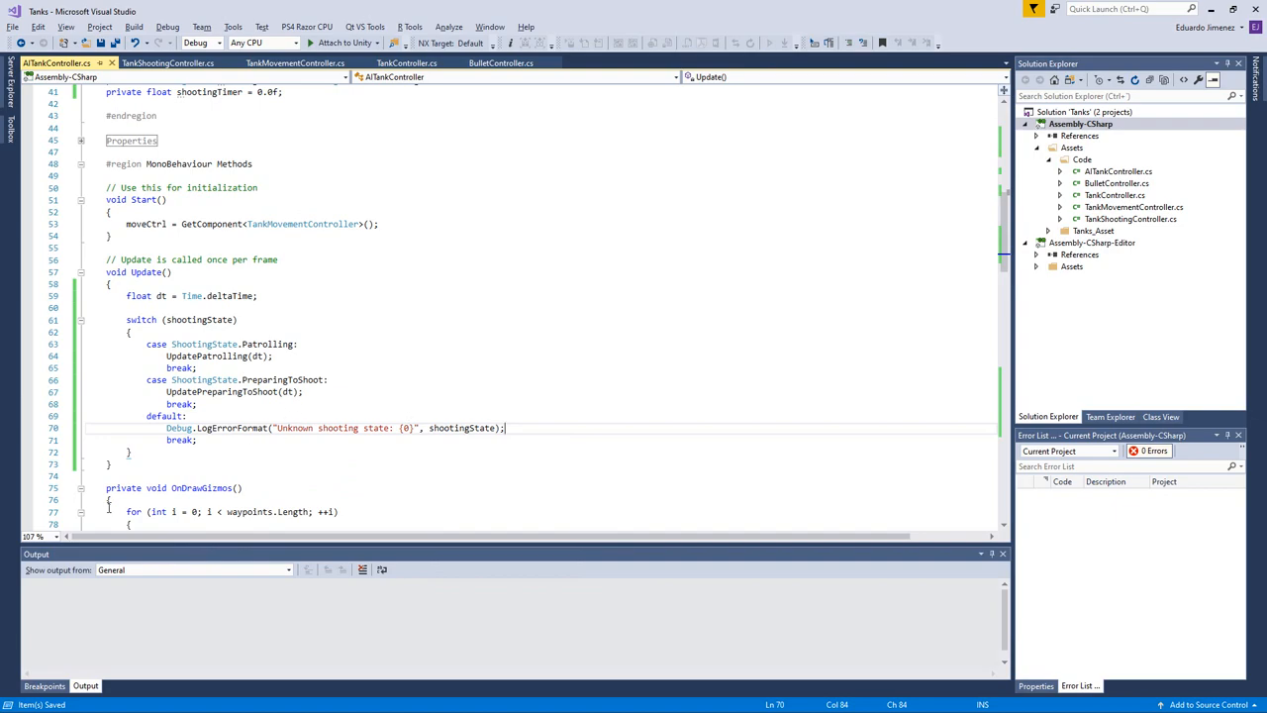
scroll(down, 3)
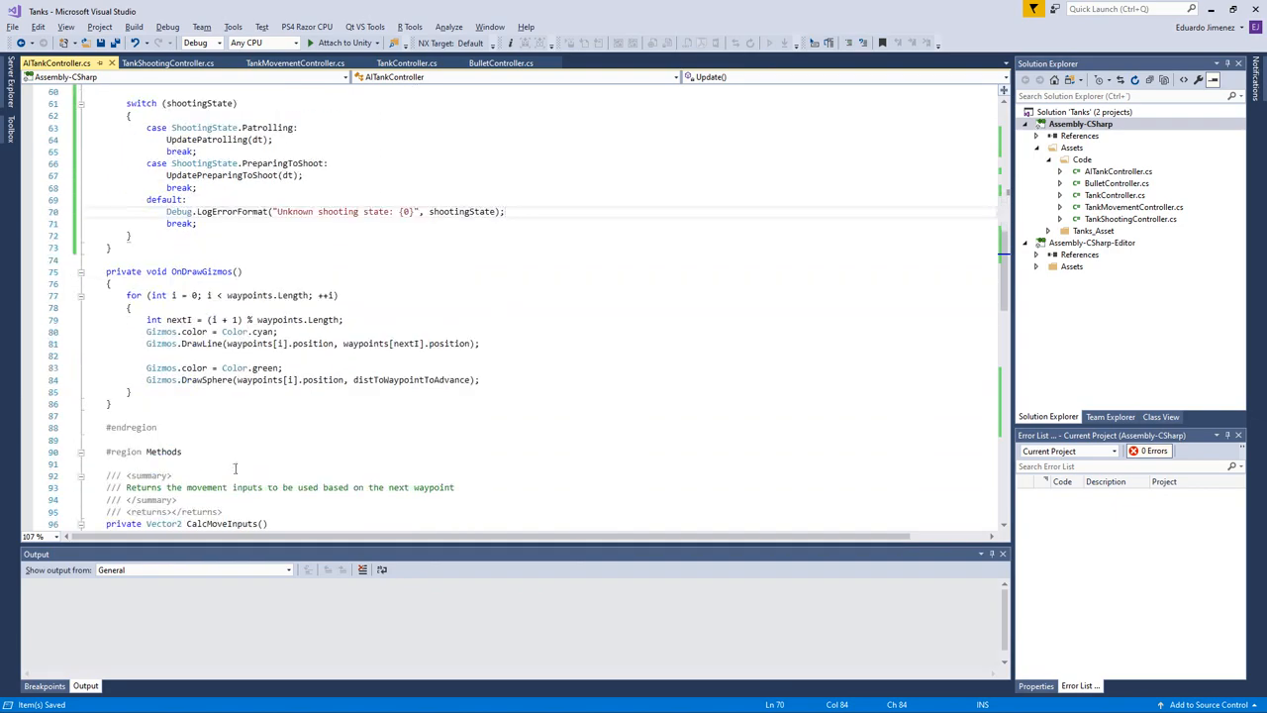
Step: Make UpdatePatrolling accumulate shootingTimer += dt
scroll(down, 3)
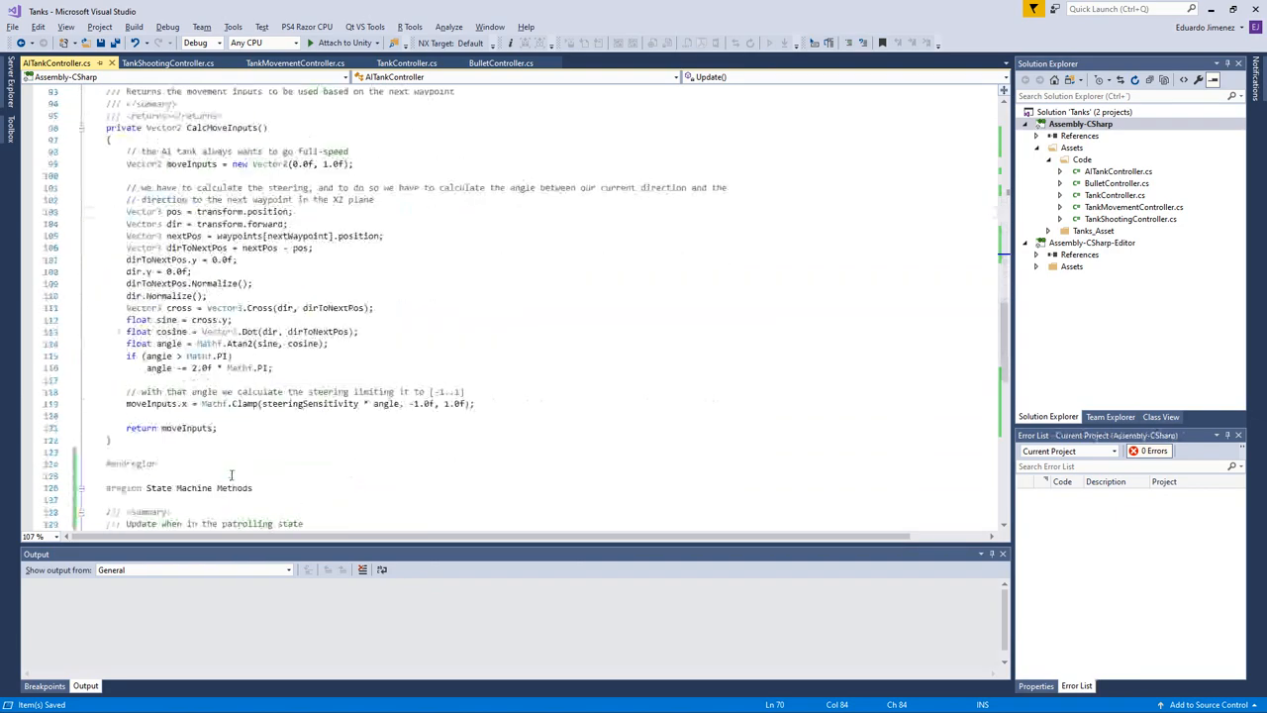
scroll(down, 3)
text(// increase the timer)
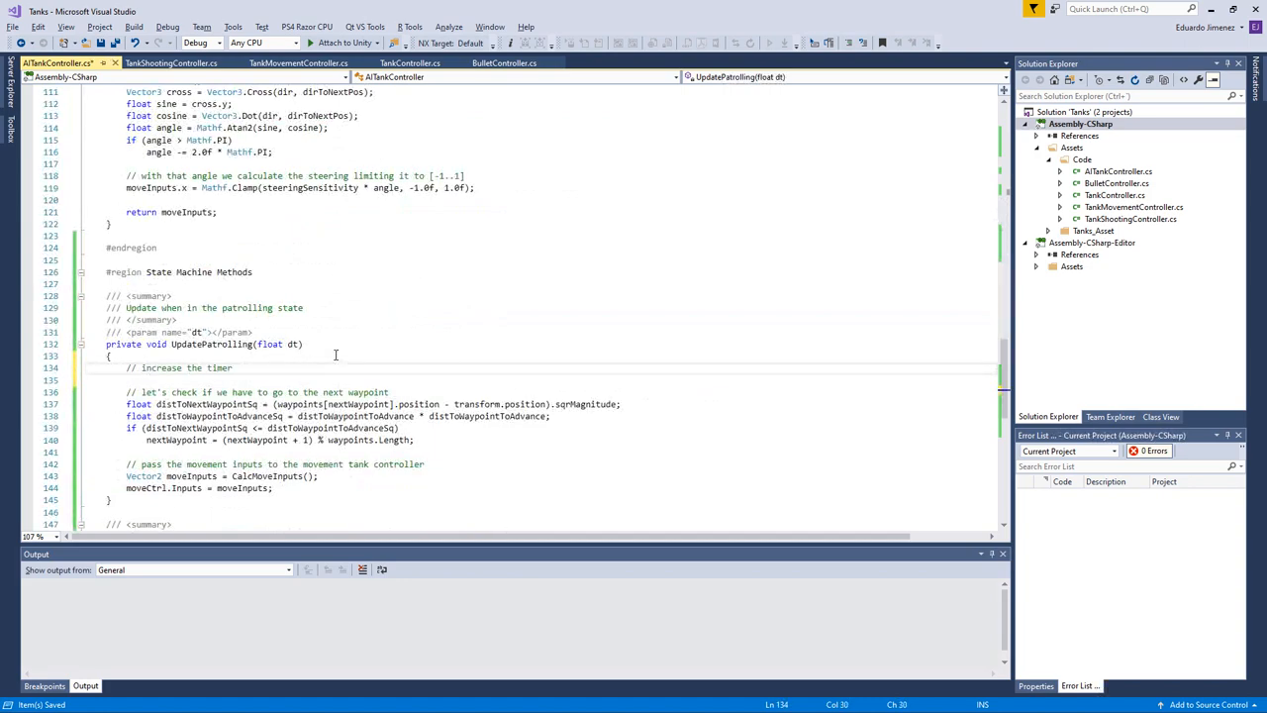
text(shootingTimer =)
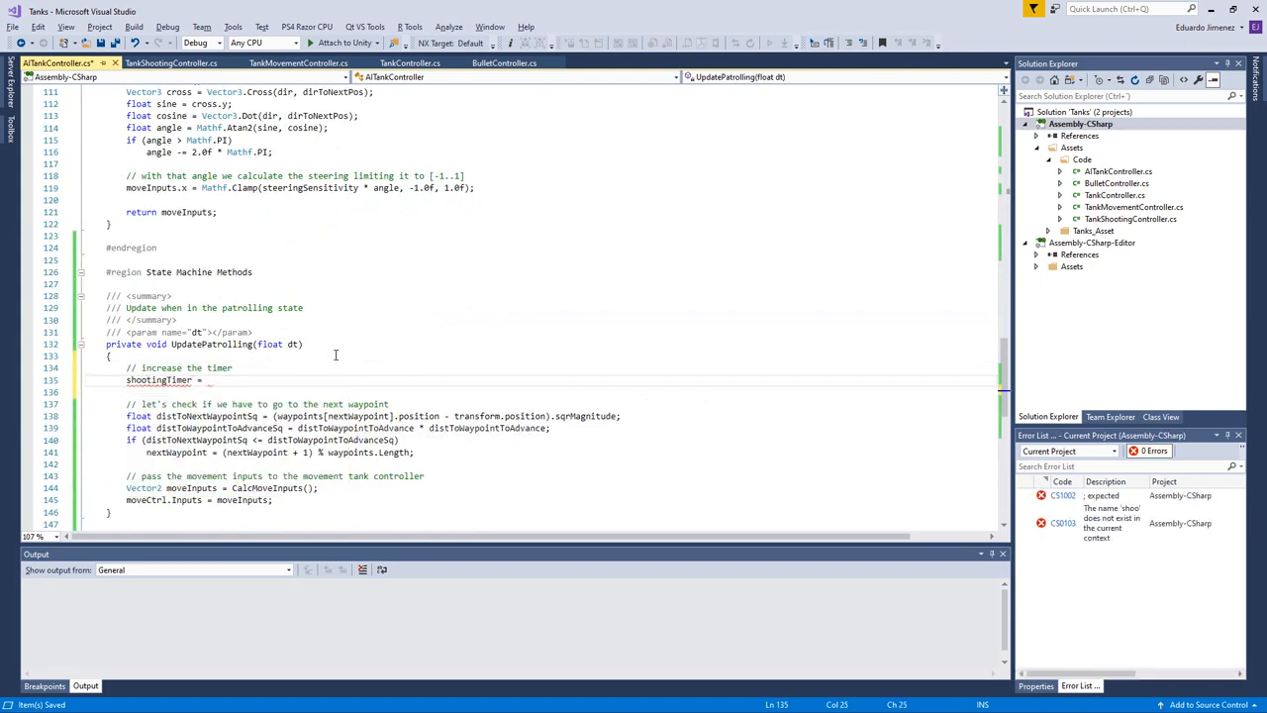
text(+= dt;)
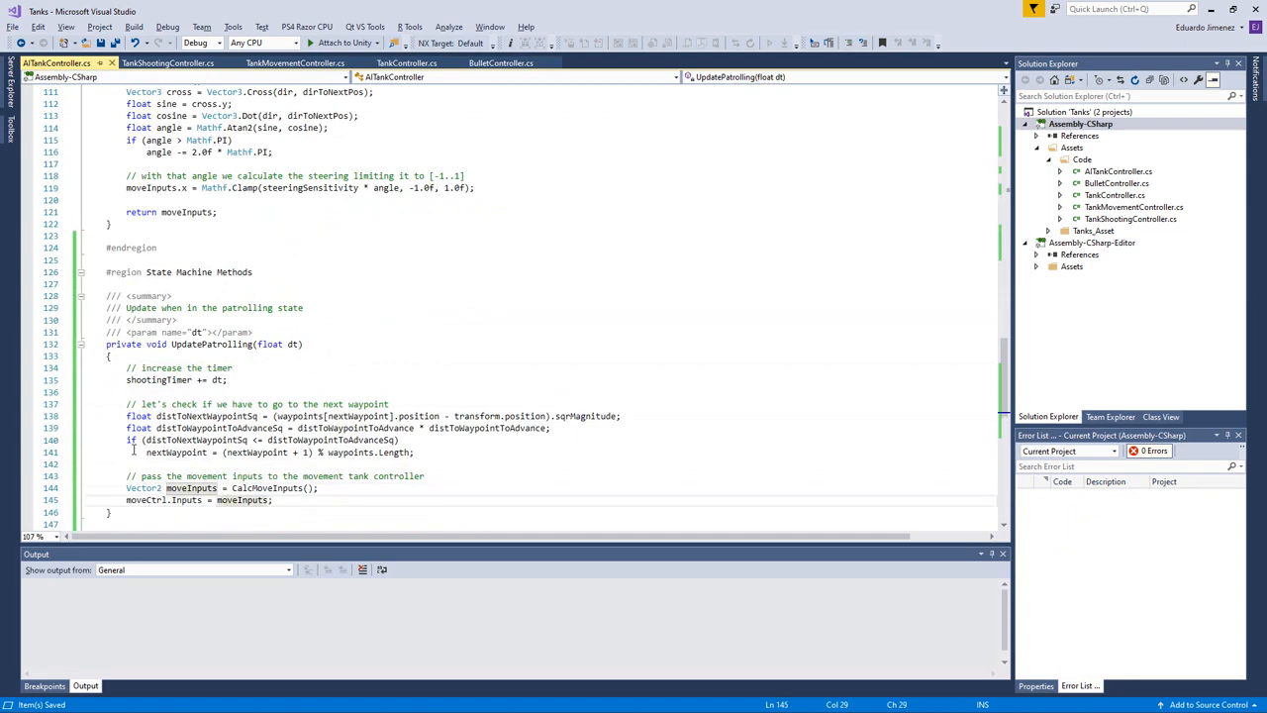
Step: Add a state-change comment and begin if (shootingTimer >= minTimeAfterShootingToPatrol && ... with float distToPlayerSq
text(//)
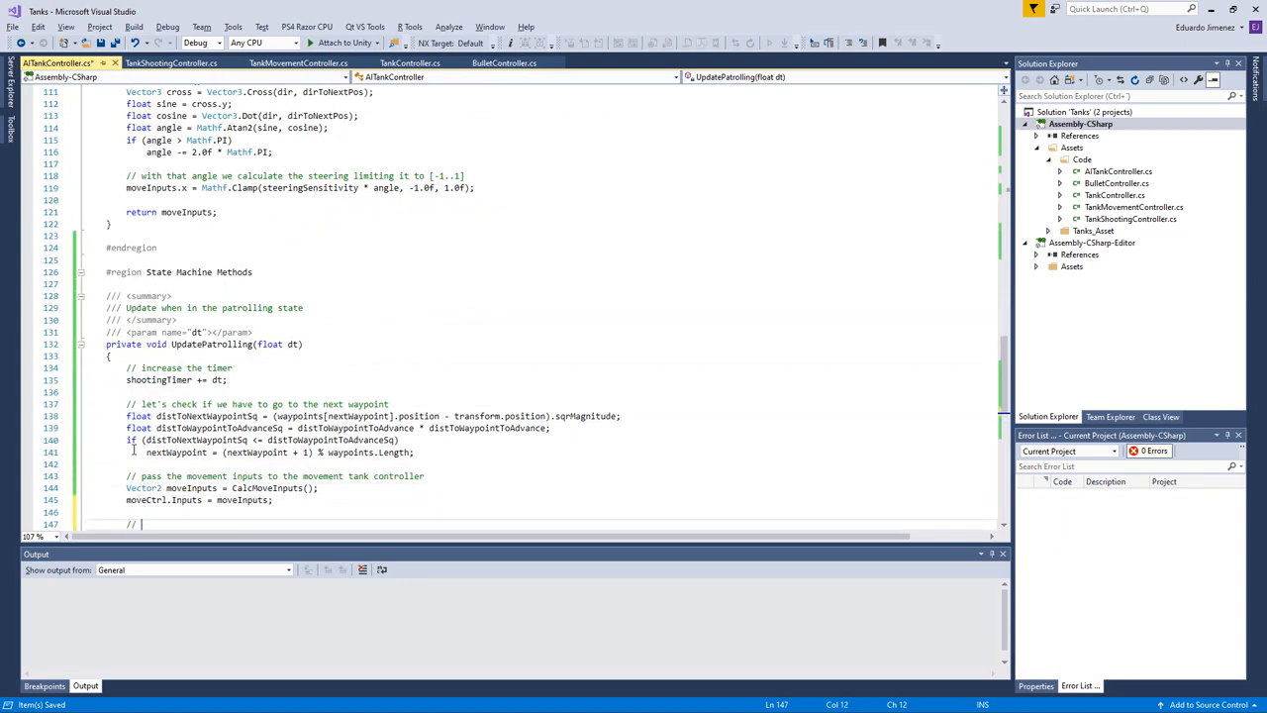
text(check if we have to change the state)
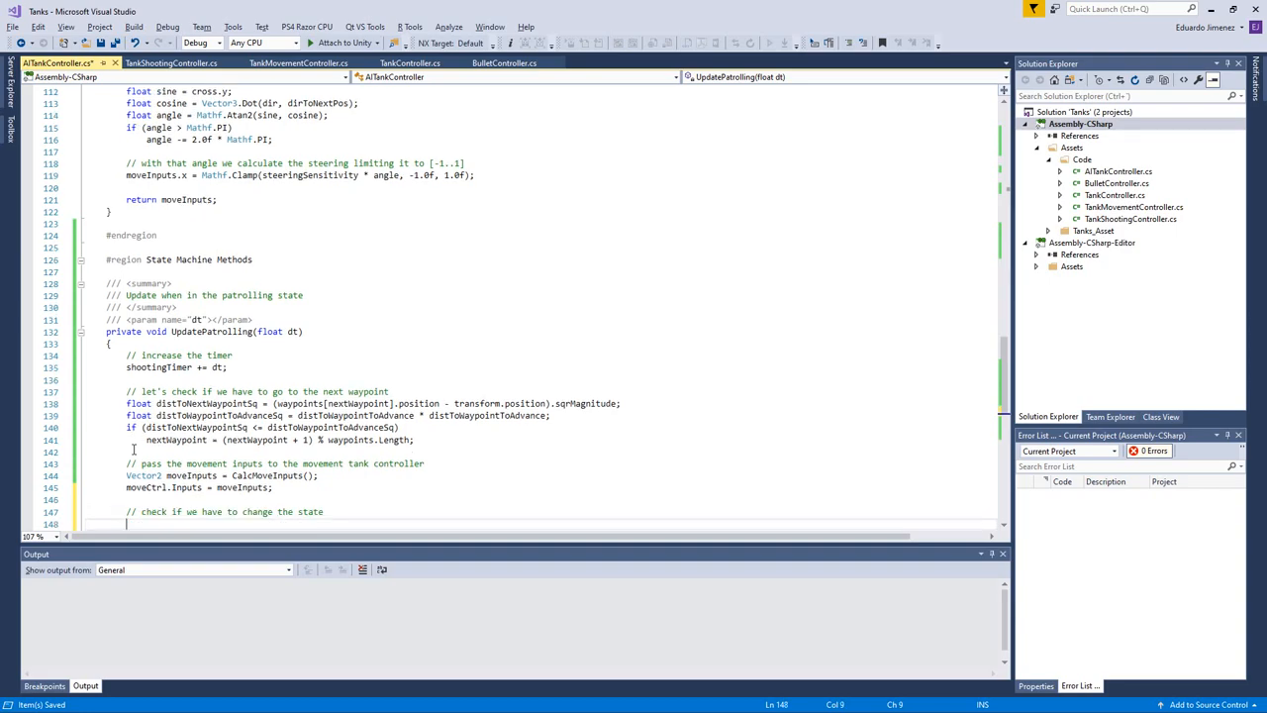
text(if (shootingTimer))
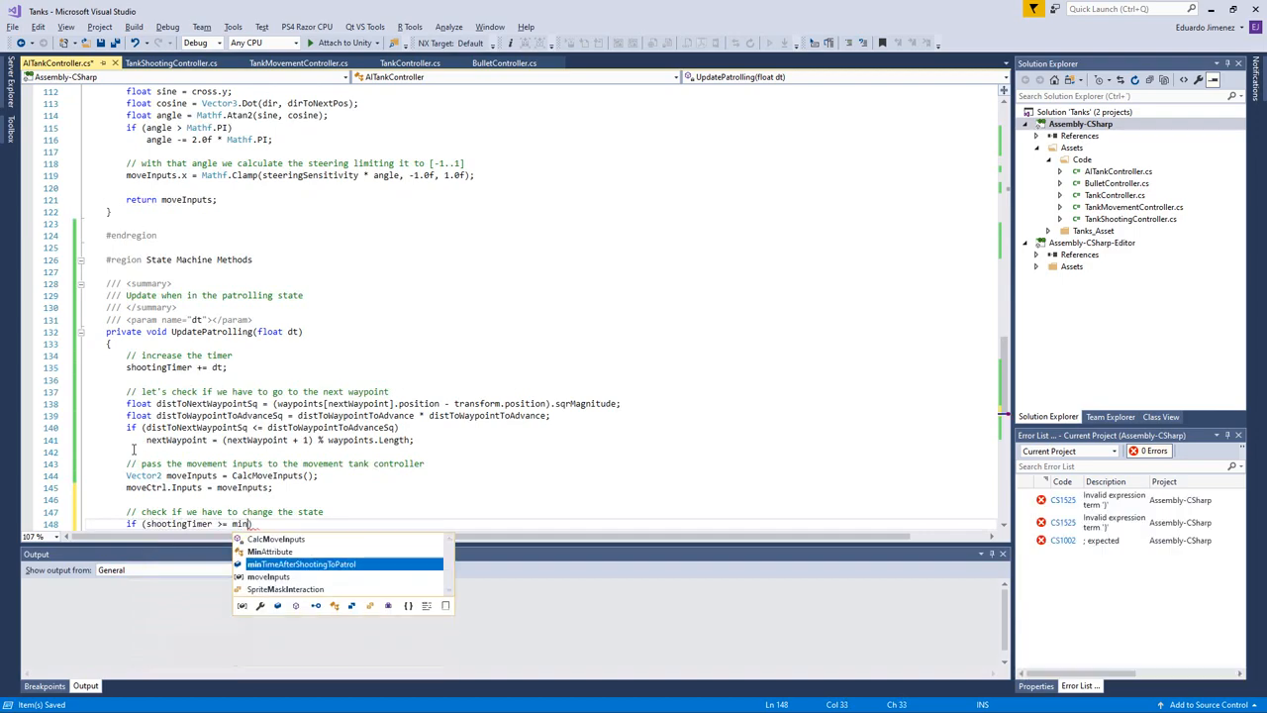
key(Tab)
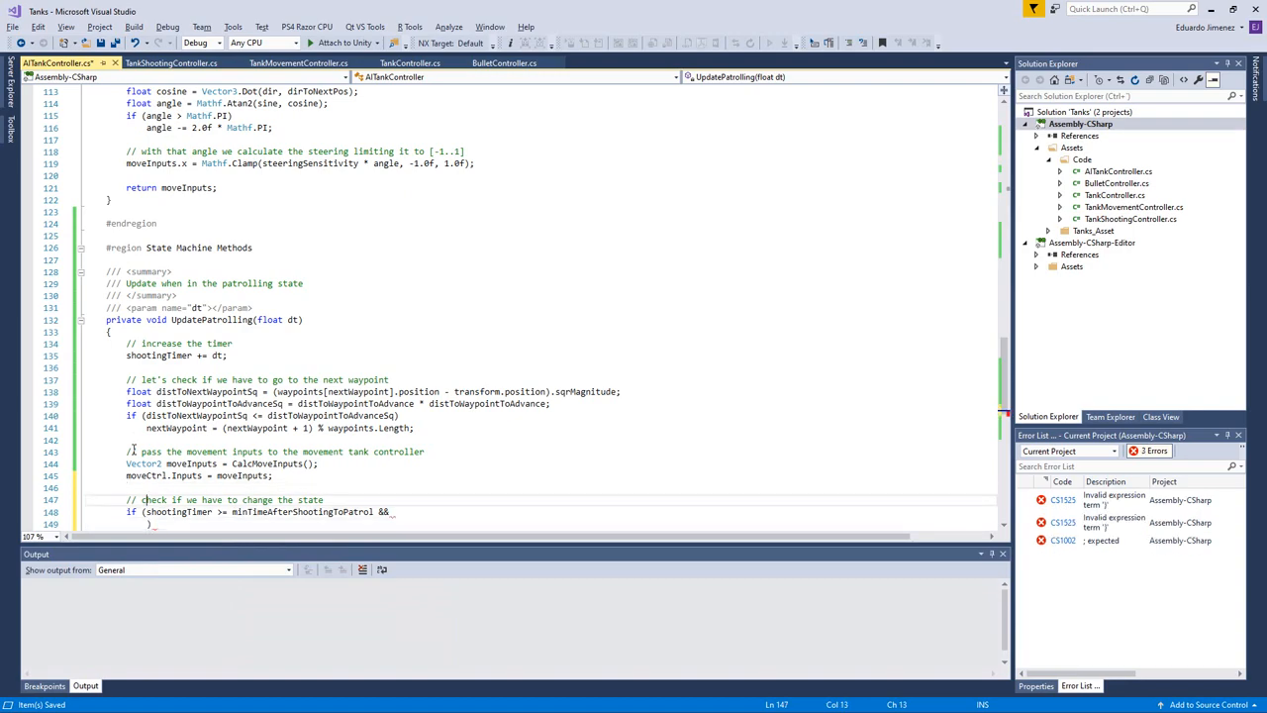
text(float distToPlayerSq;)
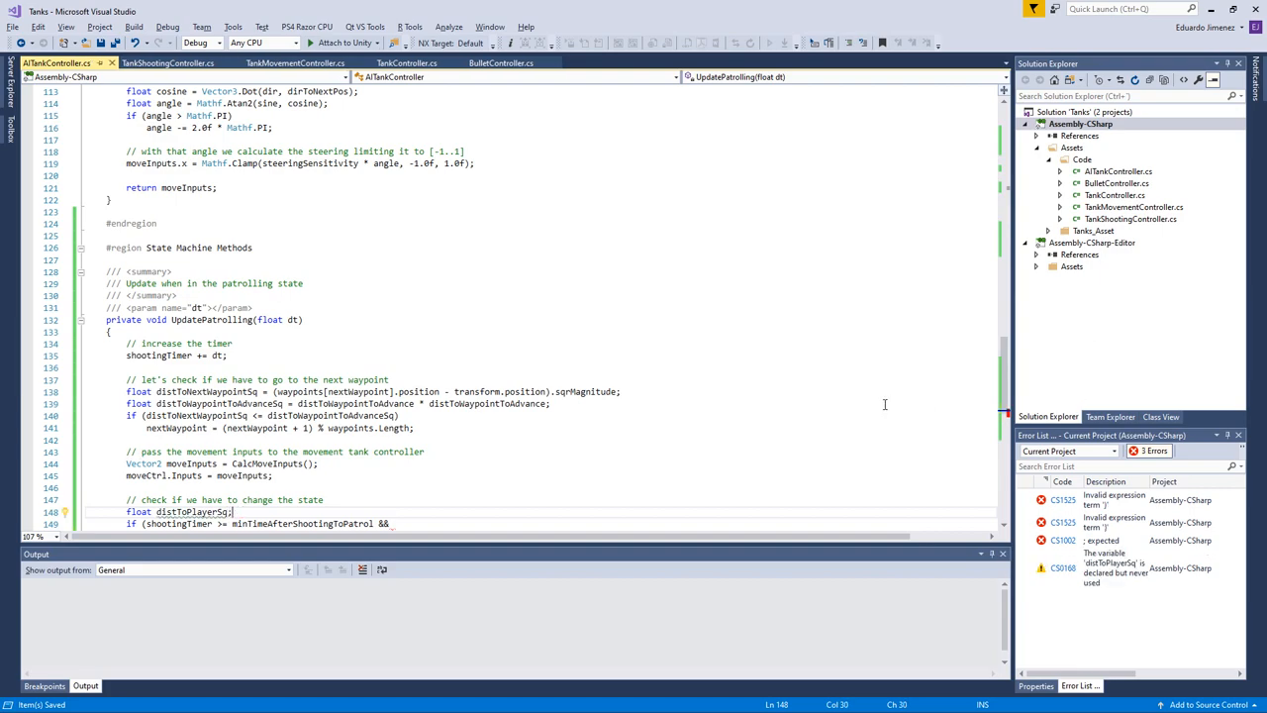
mouse_move(891, 400)
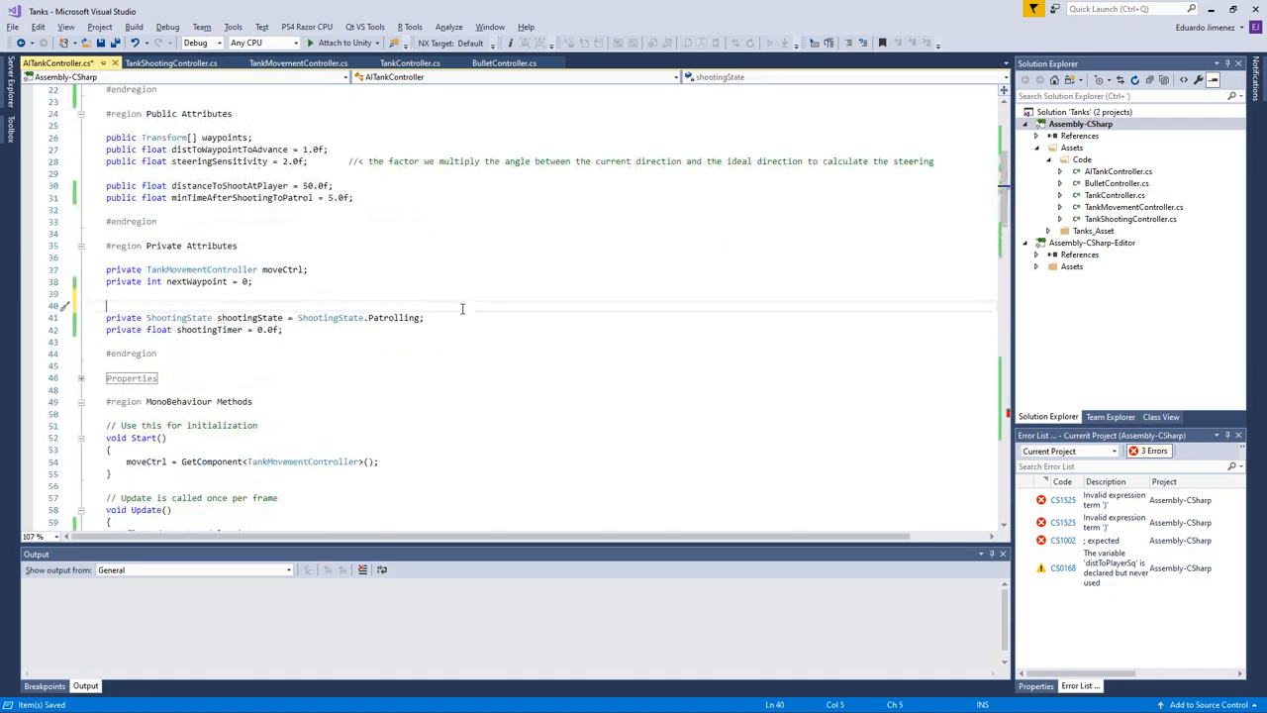
Step: Declare a private TankController playerTank field and assign it in Start() with FindObjectOfType<TankController>()
text(private)
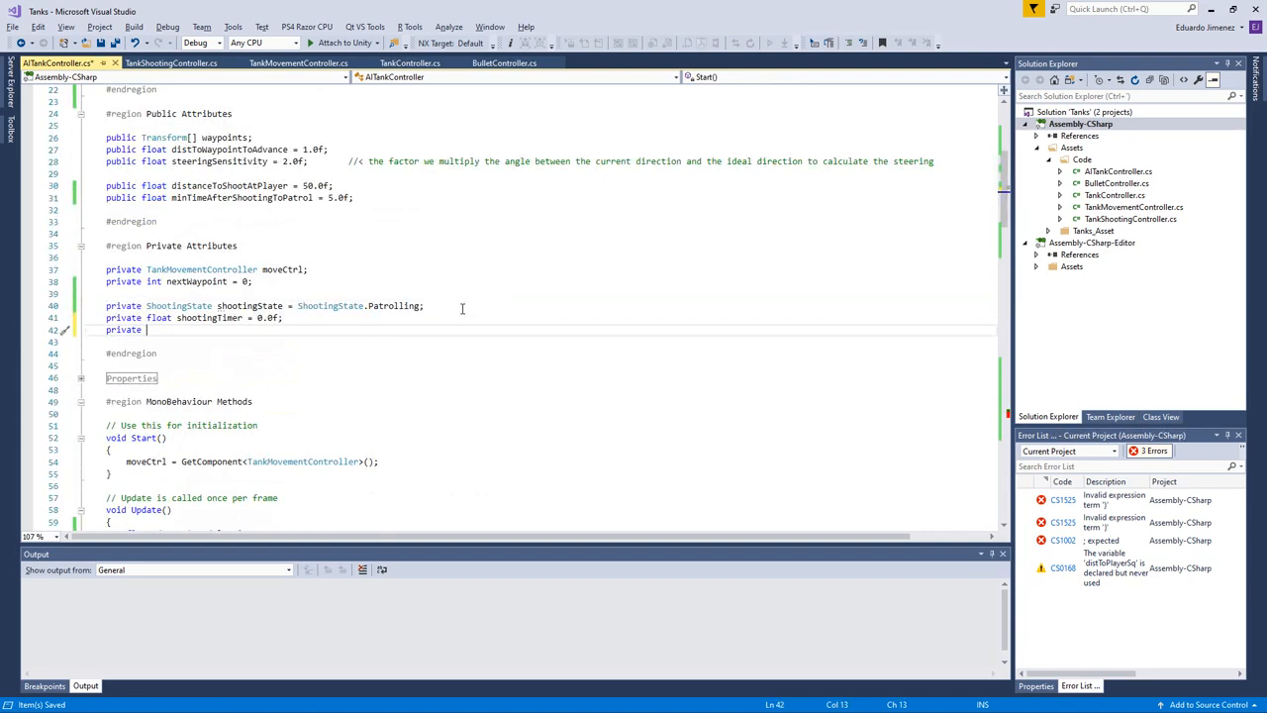
text(TankController)
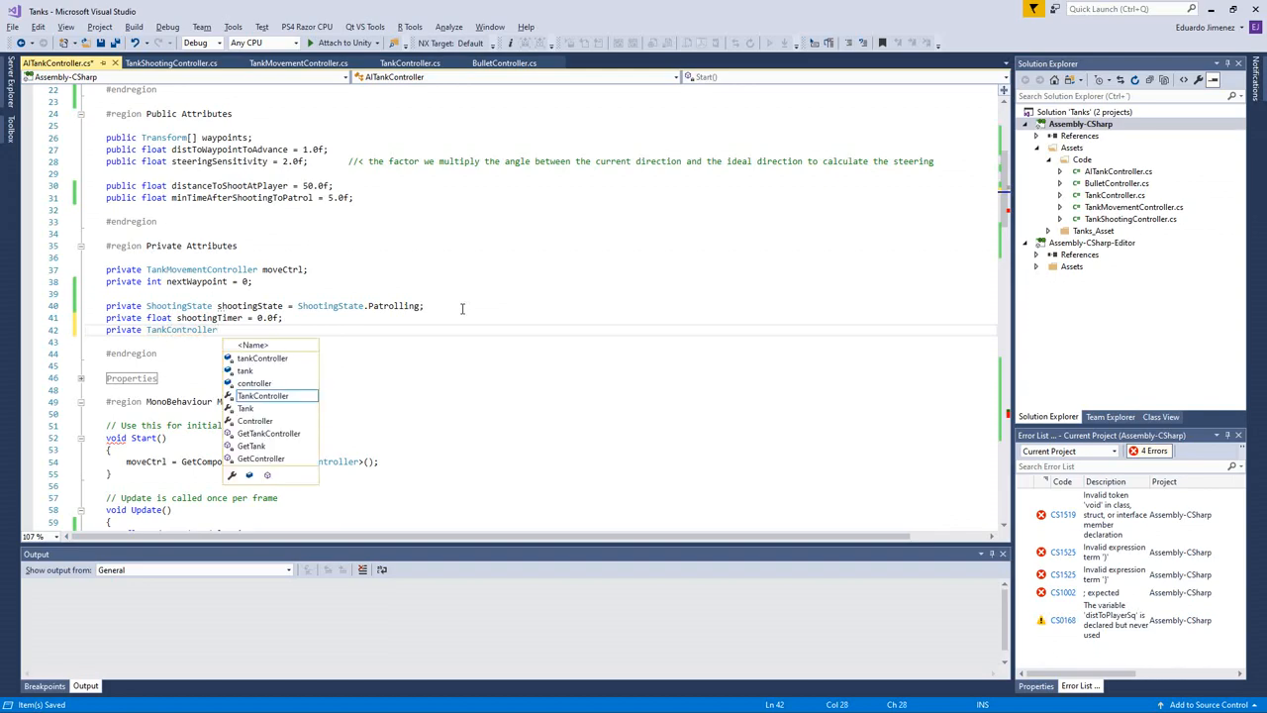
text(tank)
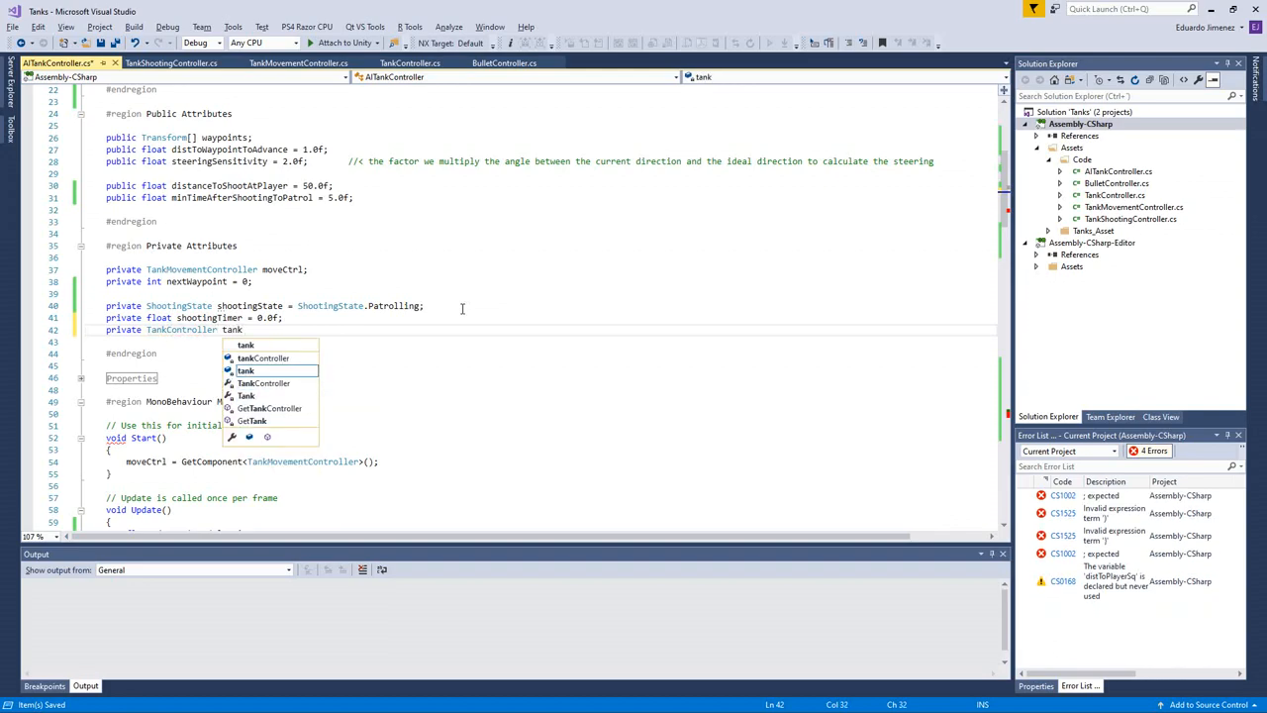
text(playerTank)
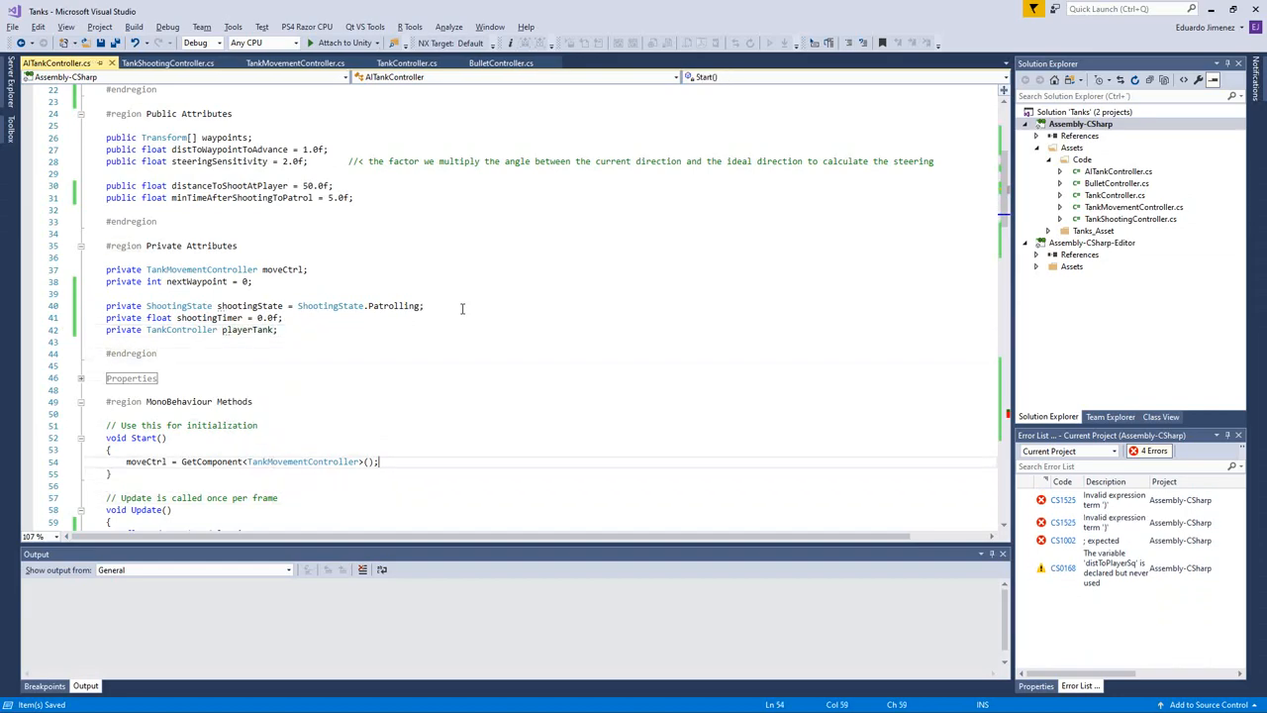
text(playerTank = findObjectOfType<TankController>()
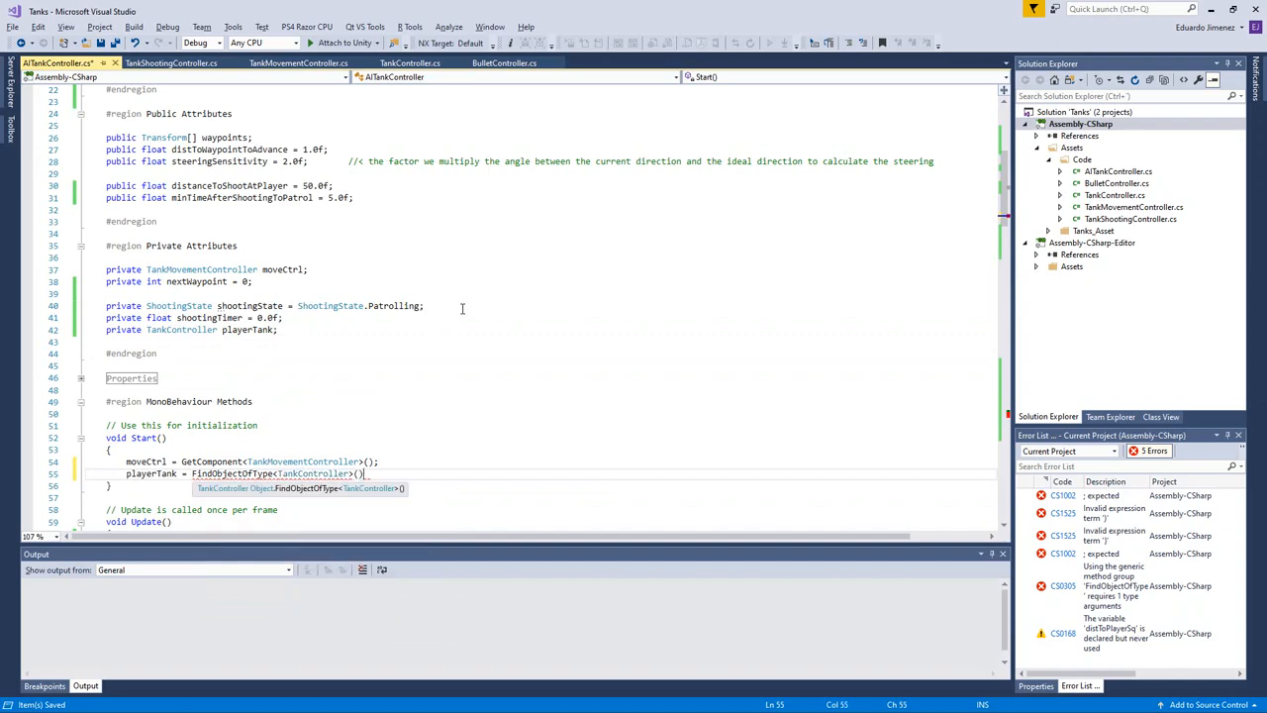
text(;)
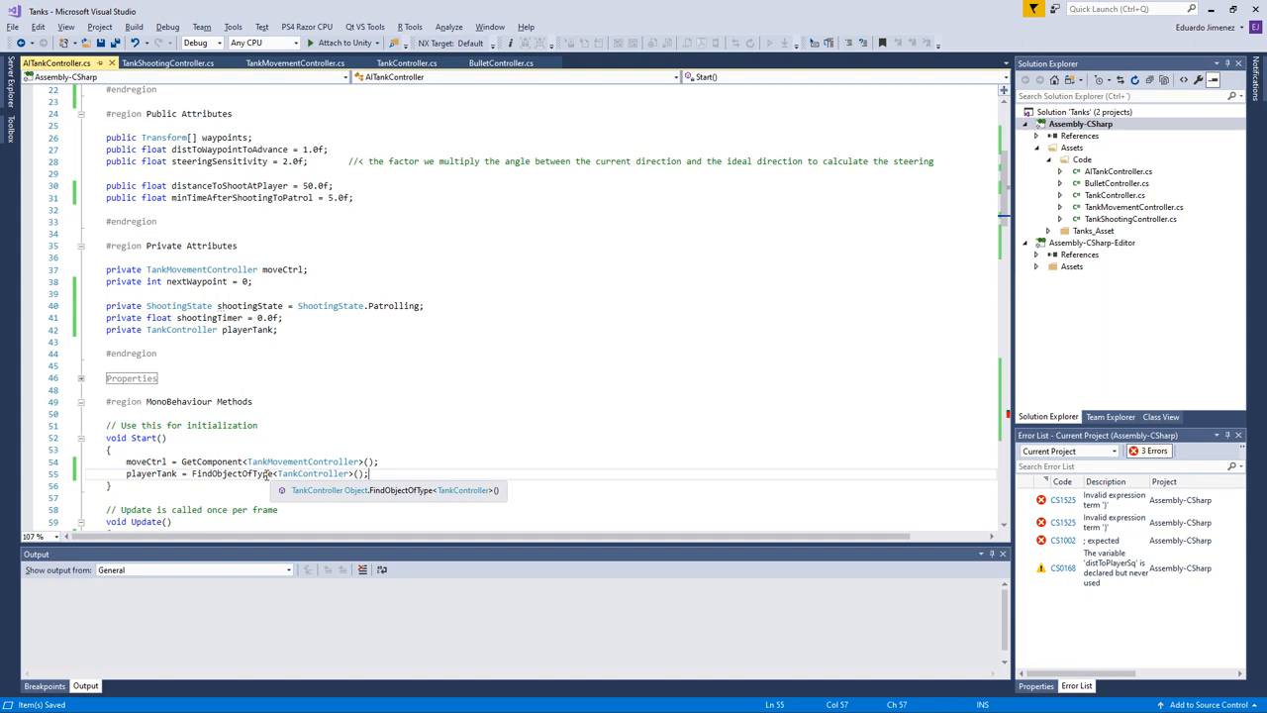
mouse_move(331, 420)
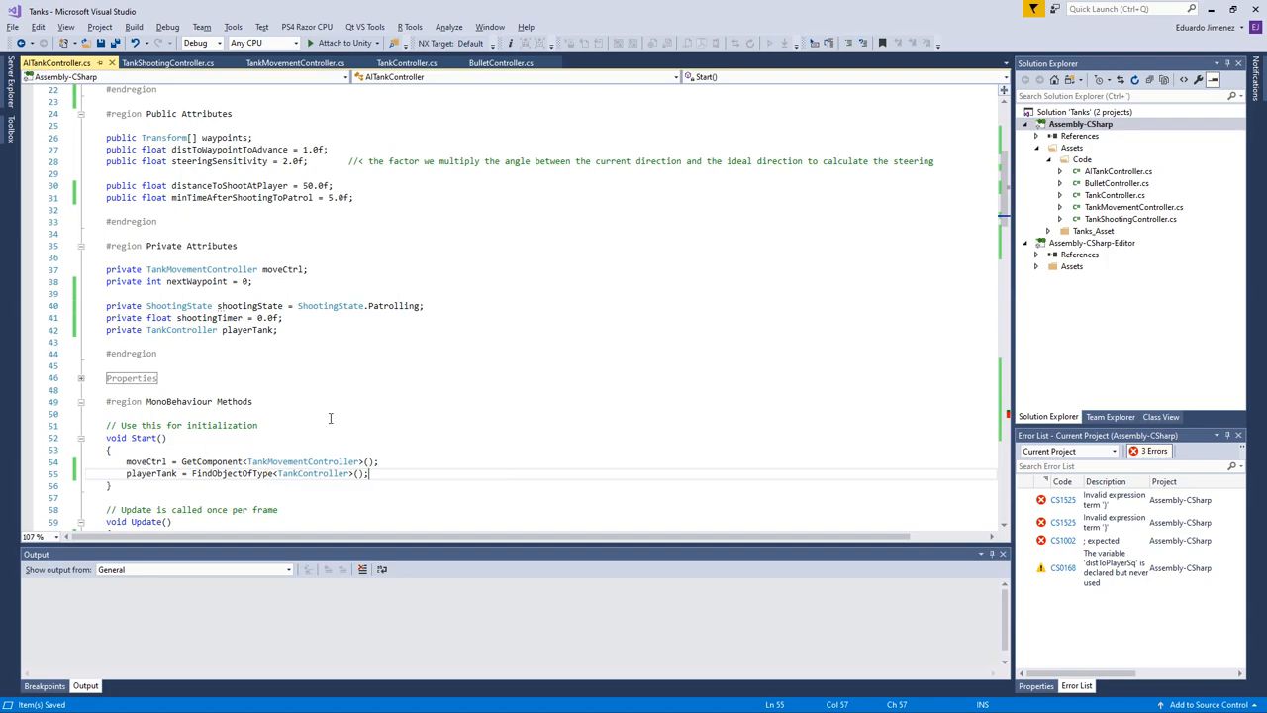
scroll(down, 3)
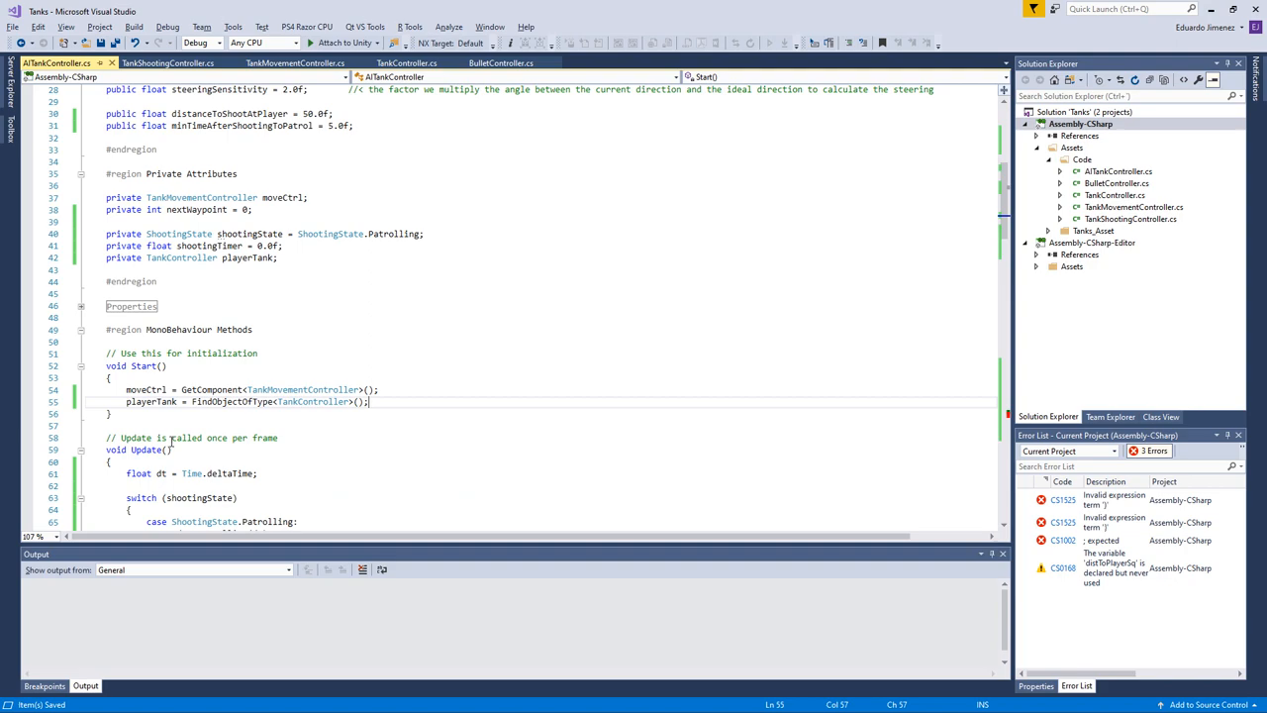
mouse_move(190, 374)
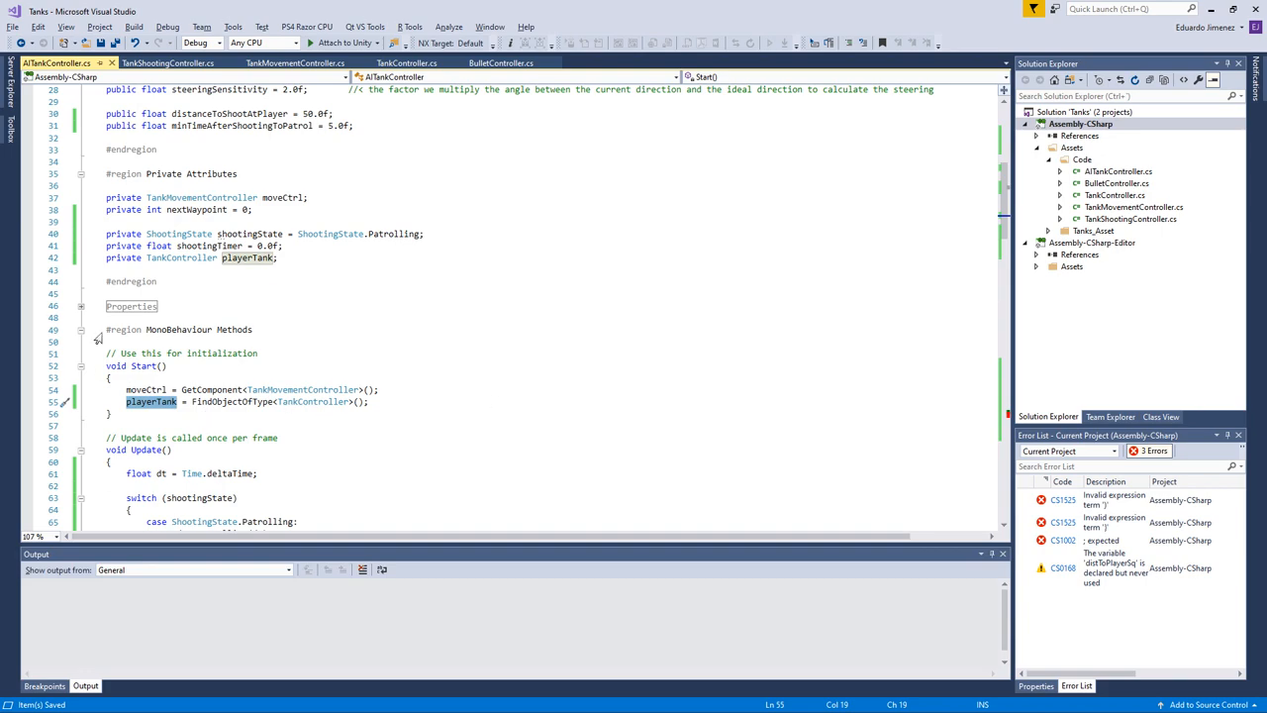
Step: In UpdatePatrolling, compute the squared distance to playerTank and compare it against distanceToShootAtPlayer squared
scroll(down, 3)
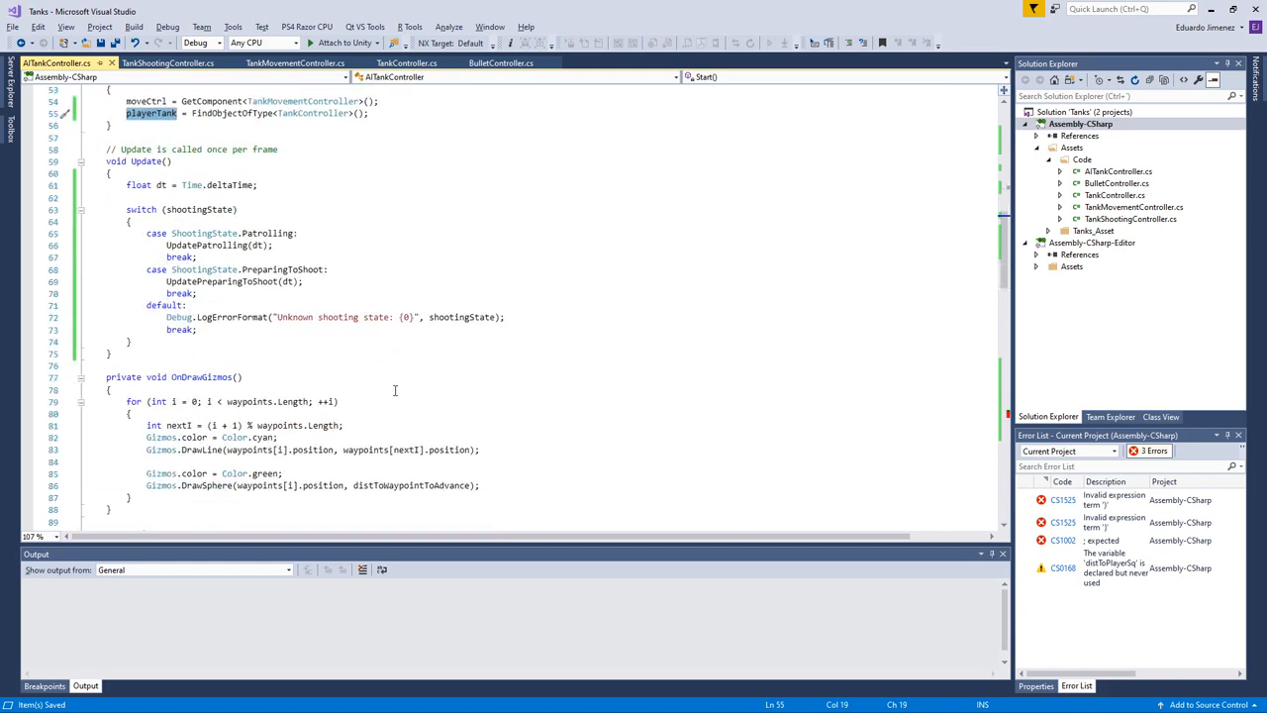
scroll(down, 3)
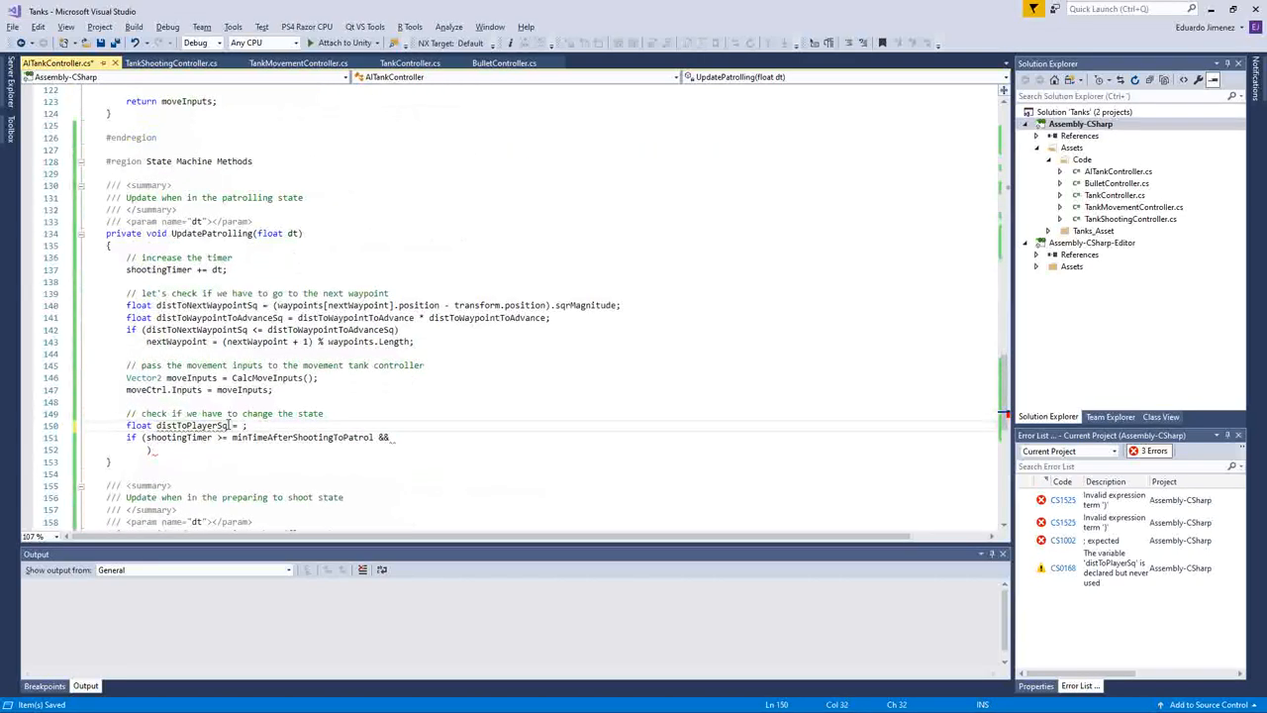
text((playerTank)
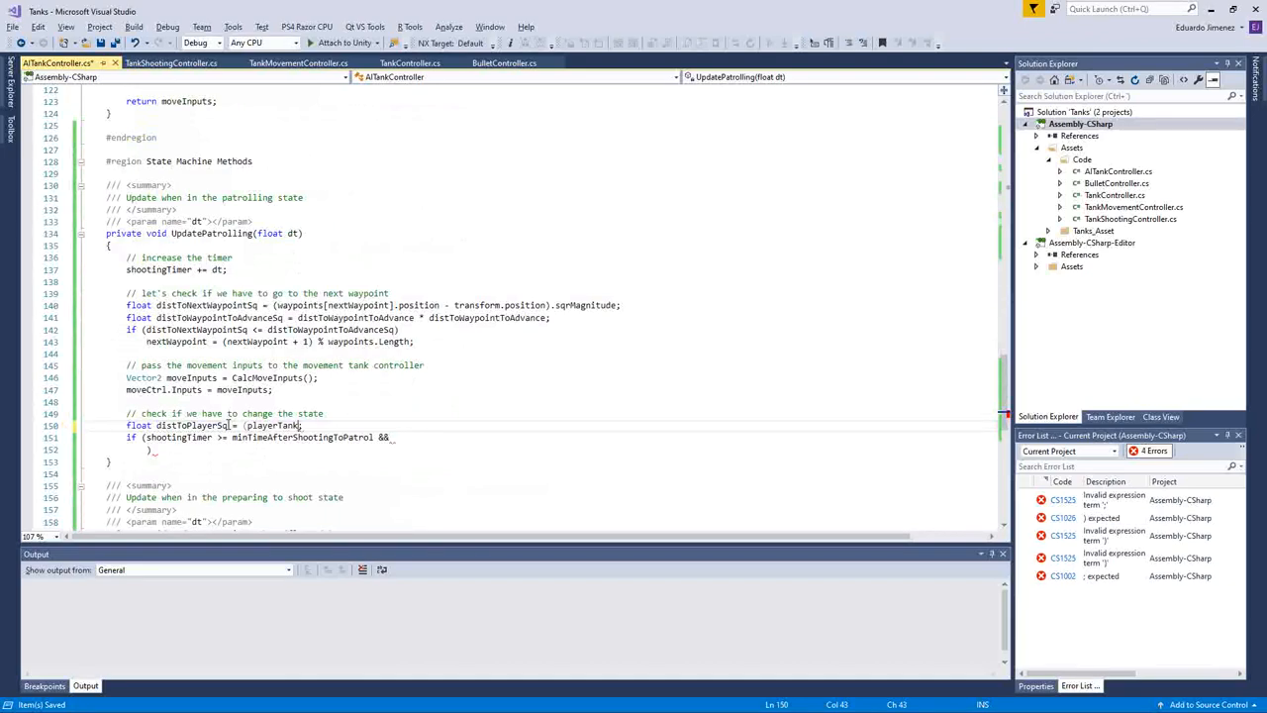
text(transform.position - transform.position).sqrMagnitude)
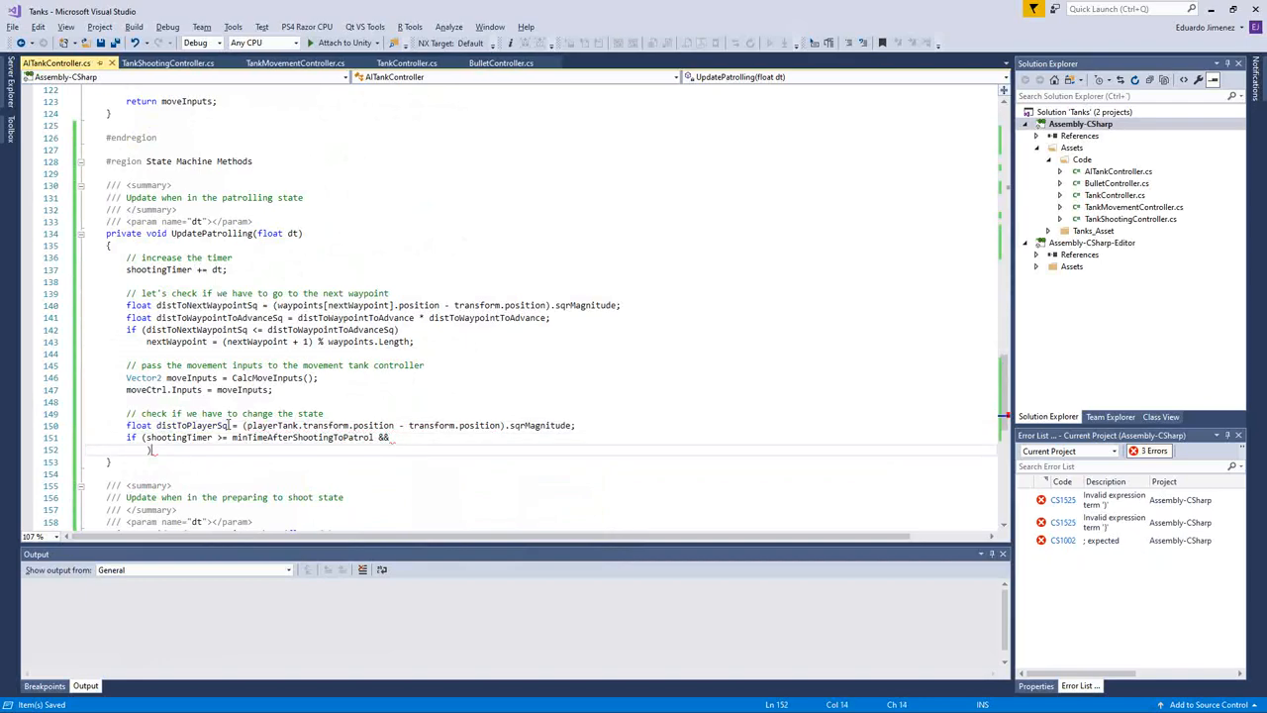
text(distToPlayerSq)
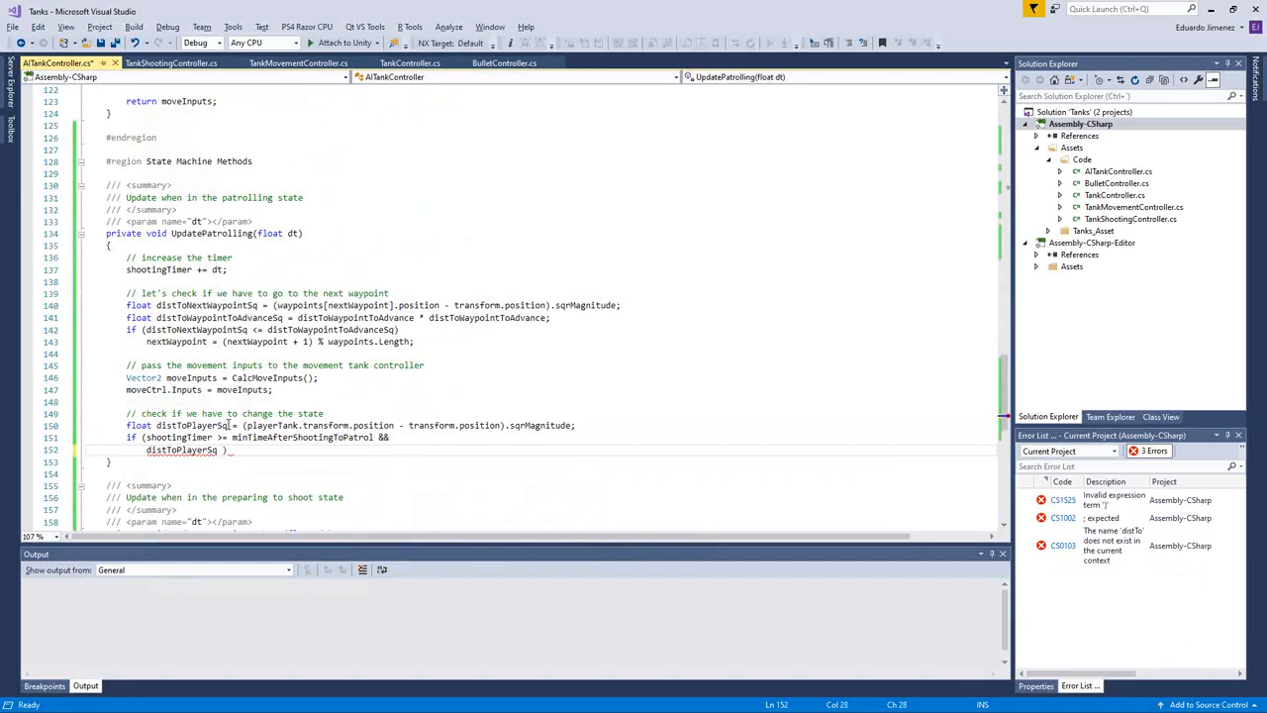
text(<)
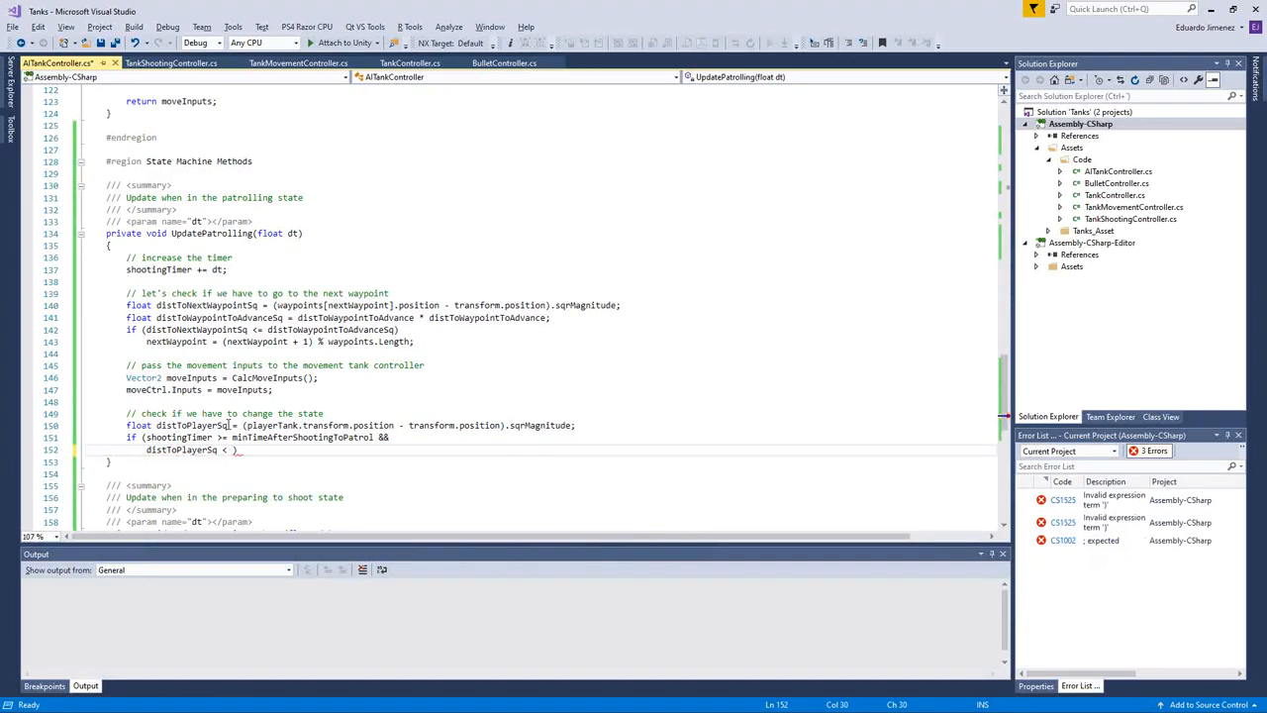
text(d)
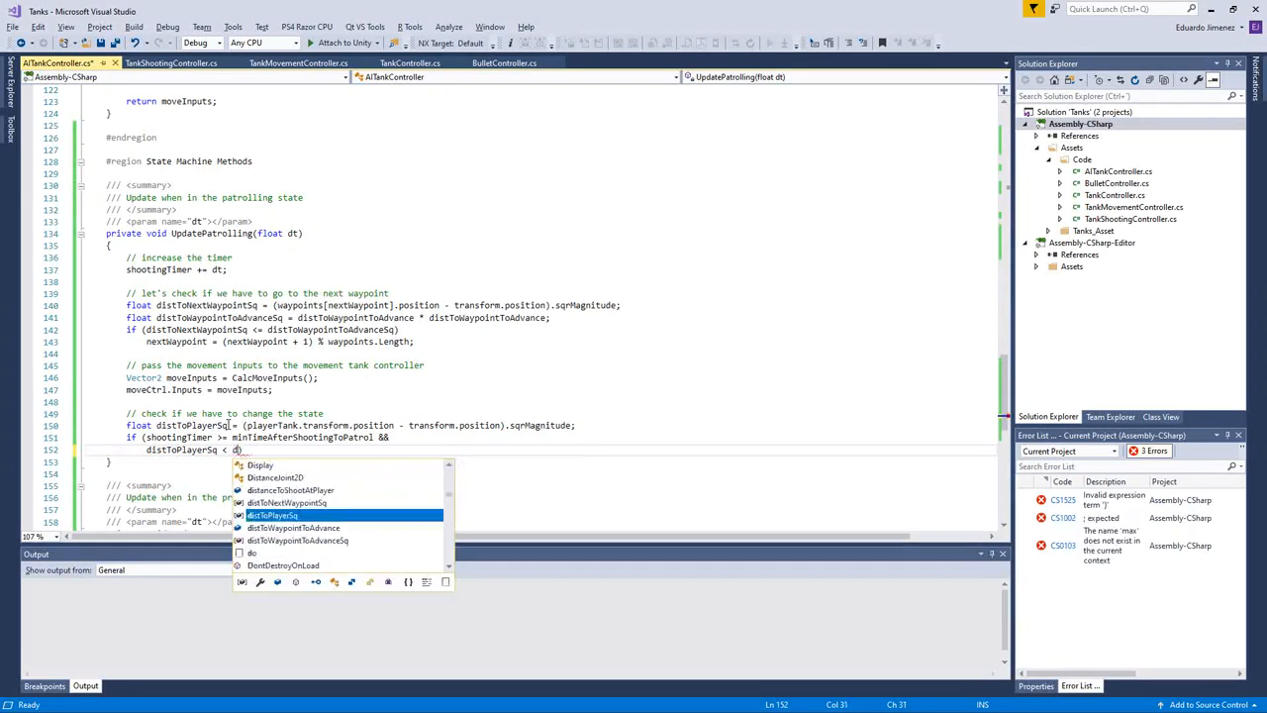
text(distan)
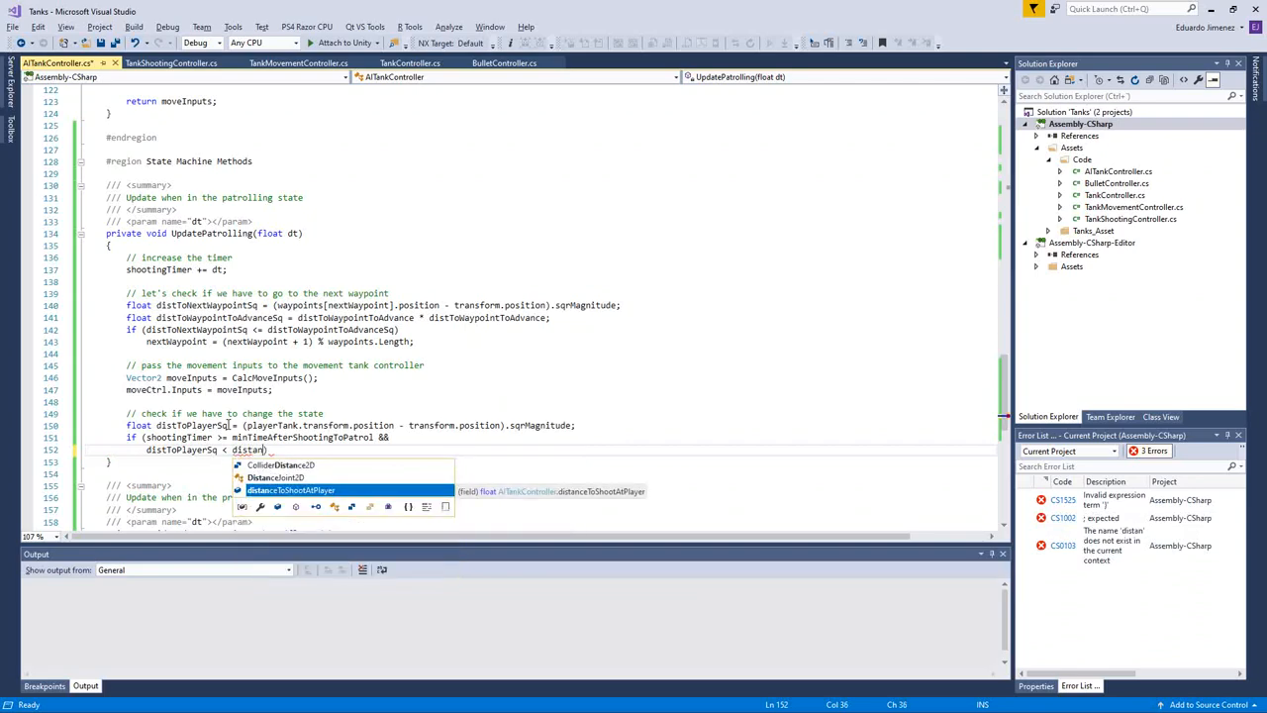
text(distanceToShootAtPlayer *)
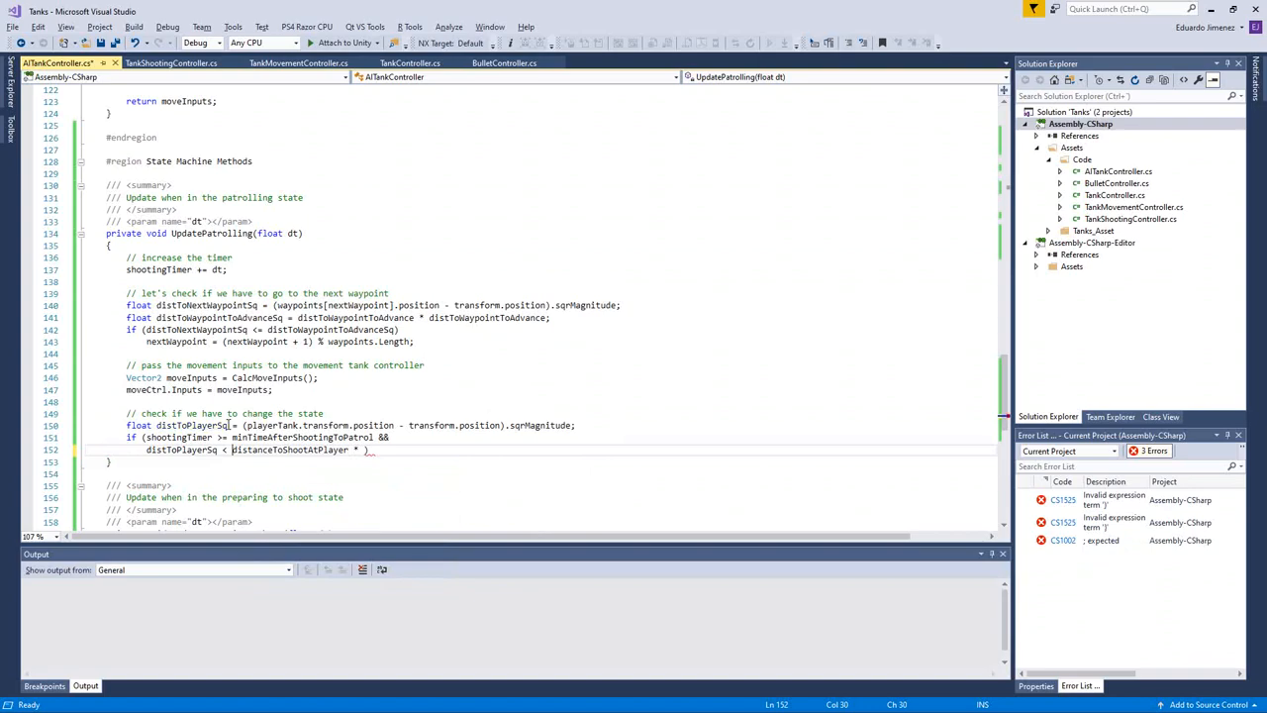
text(distanceToShootAtPlayer))
text({)
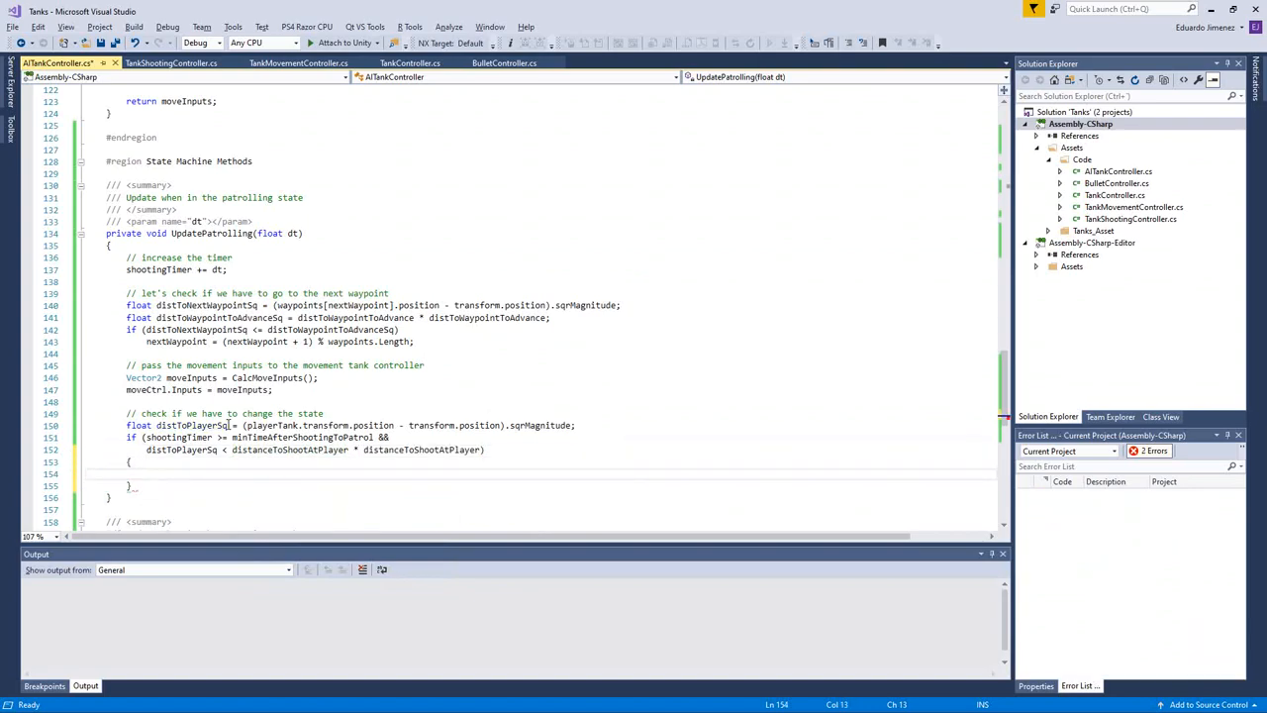
Step: When the check passes, set shootingState to PreparingToShoot and reset shootingTimer to 0
text(// change the state)
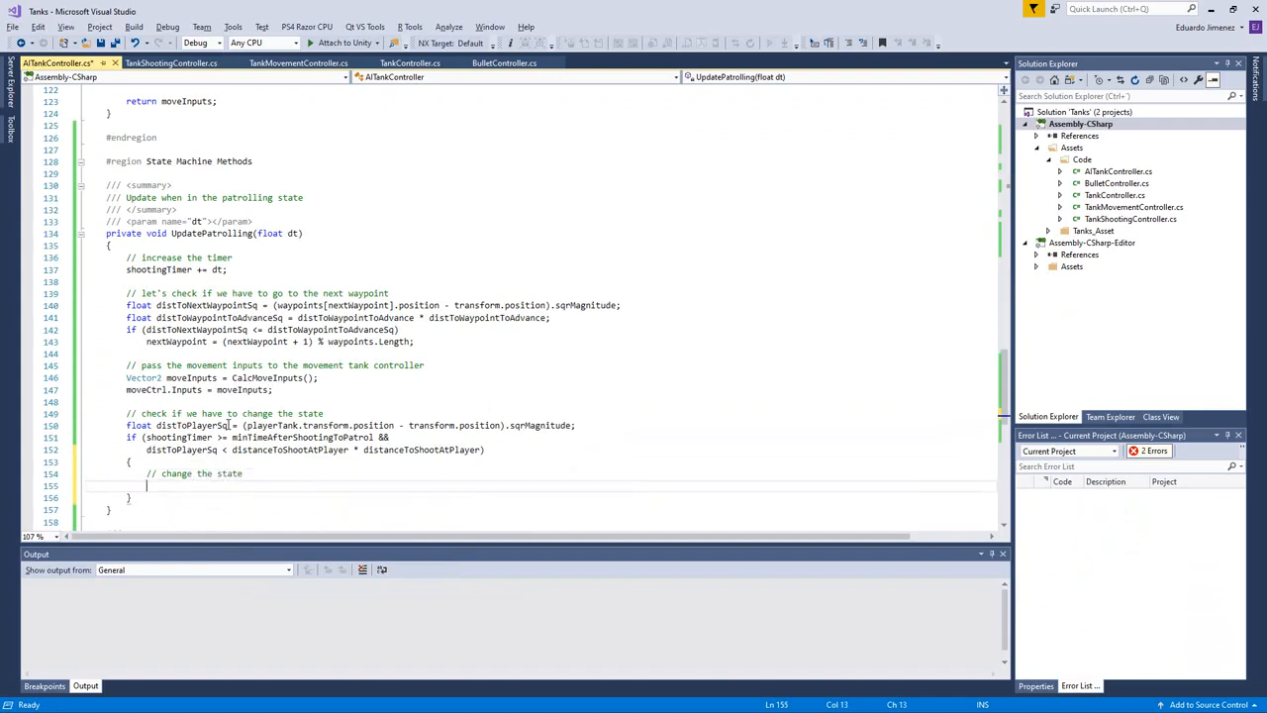
text(shootingState = ShootingState.PreparingToShoot;)
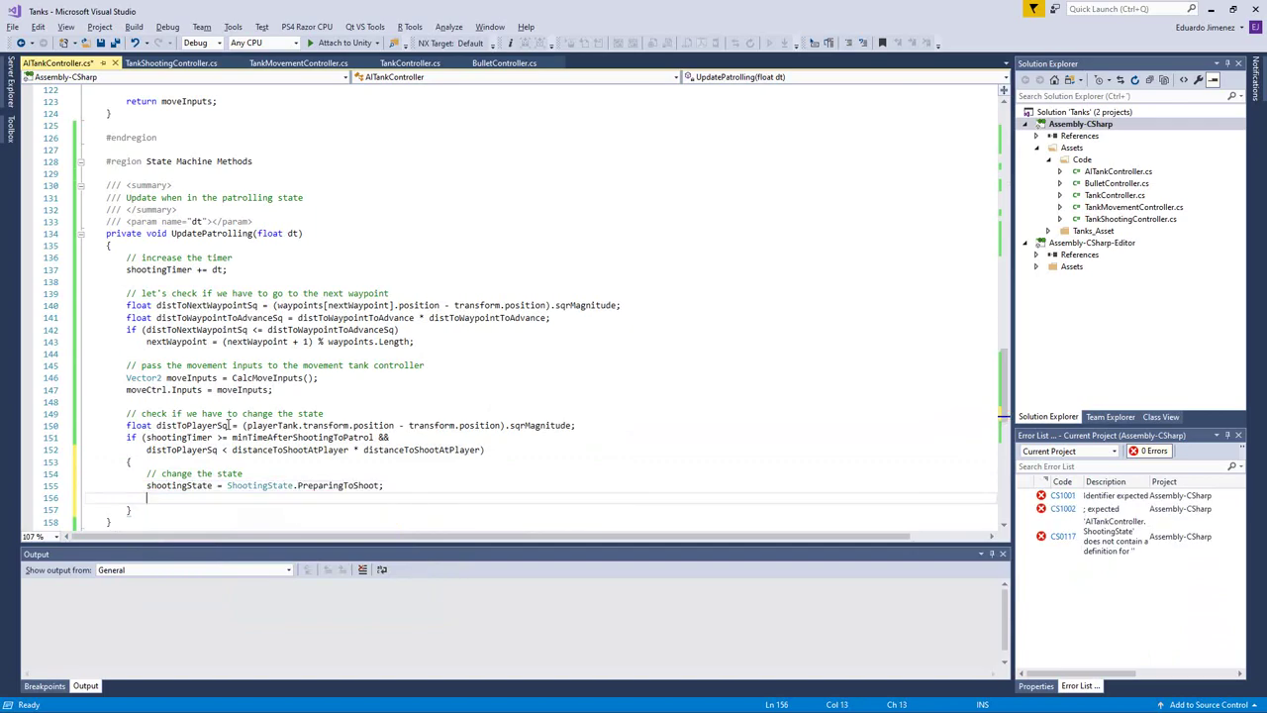
text(shootingTimer = 0.0f;)
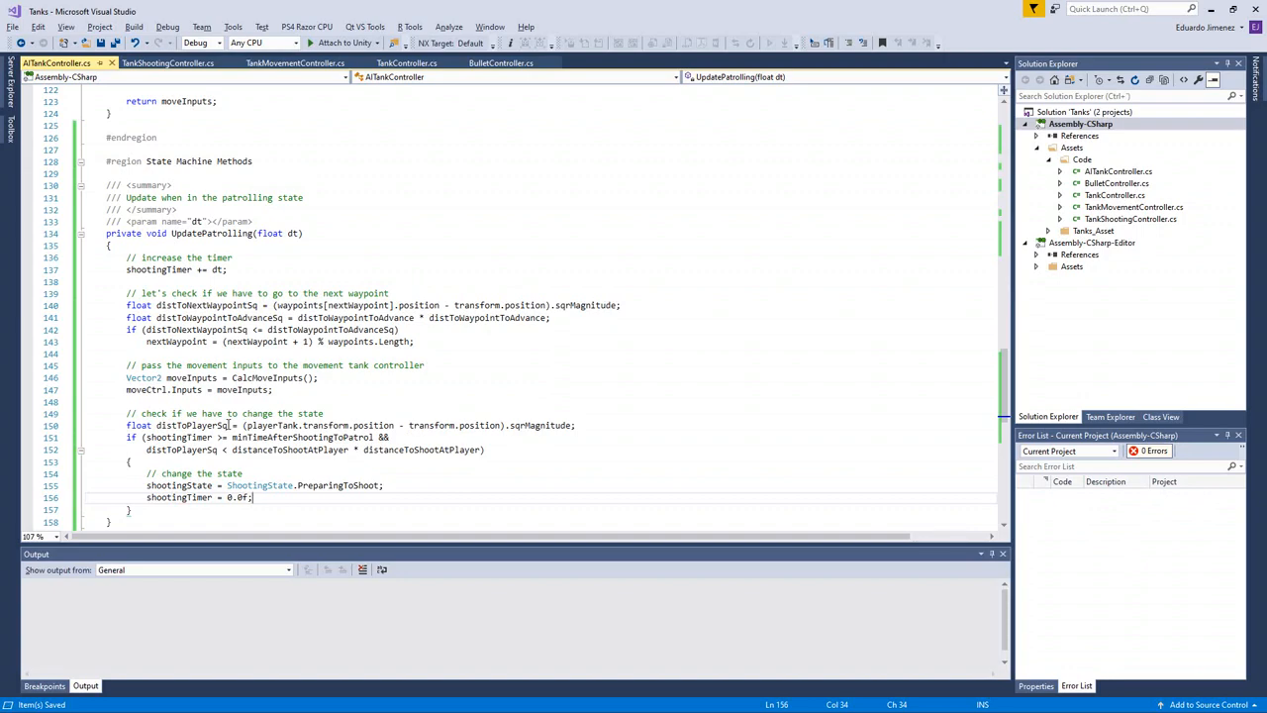
scroll(down, 3)
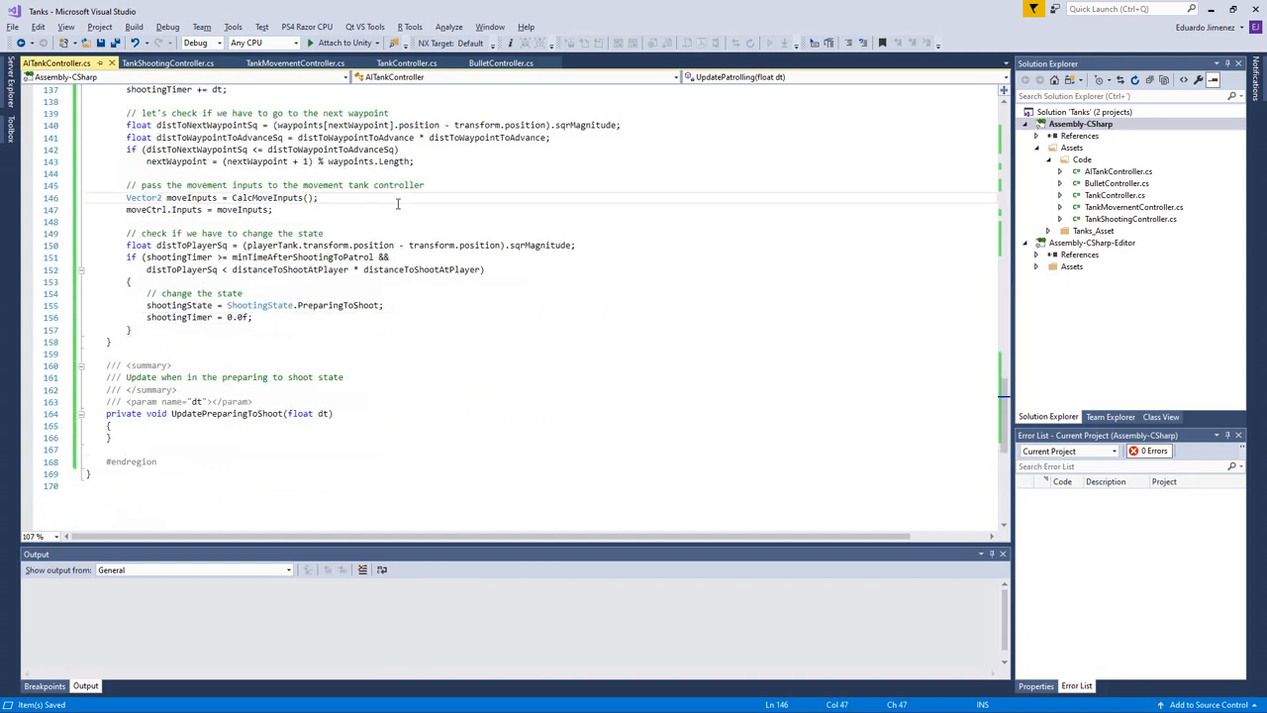
mouse_move(427, 415)
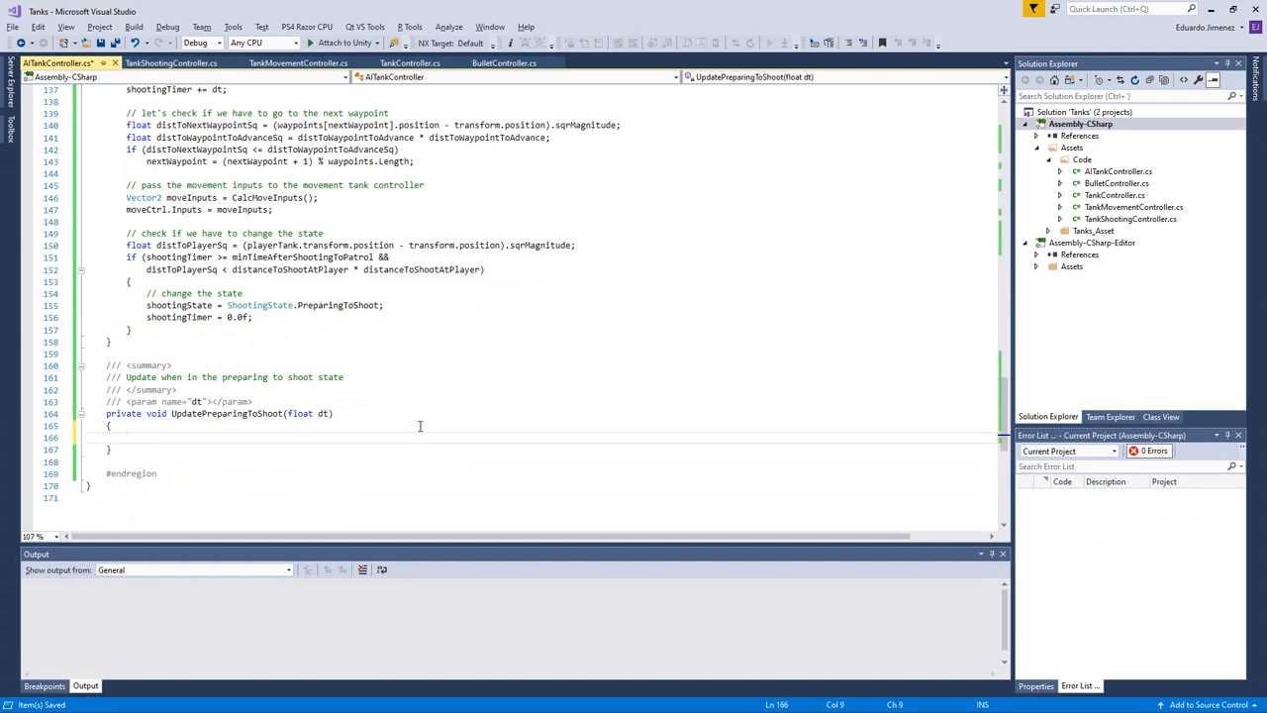
Step: In UpdatePreparingToShoot, add a TODO comment, set shootingState to ShootingState.Patrolling and reset shootingTimer
text(//)
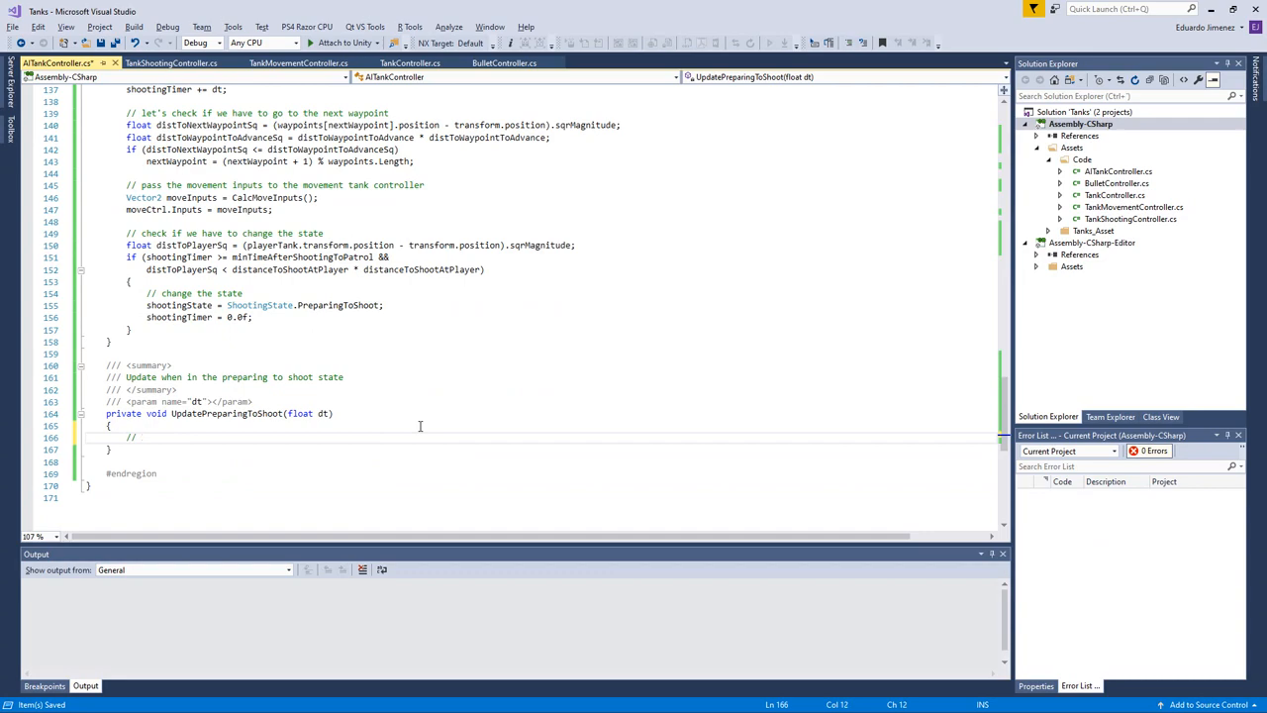
text(TODO:)
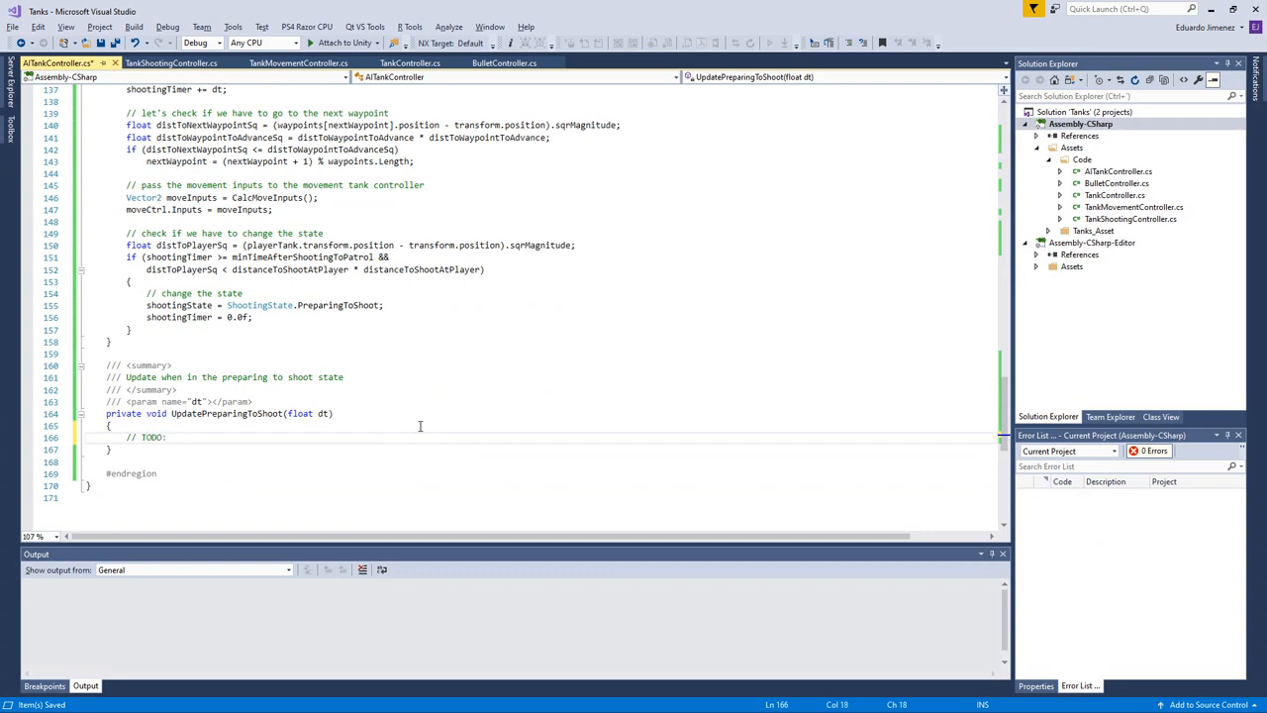
text(Implement it)
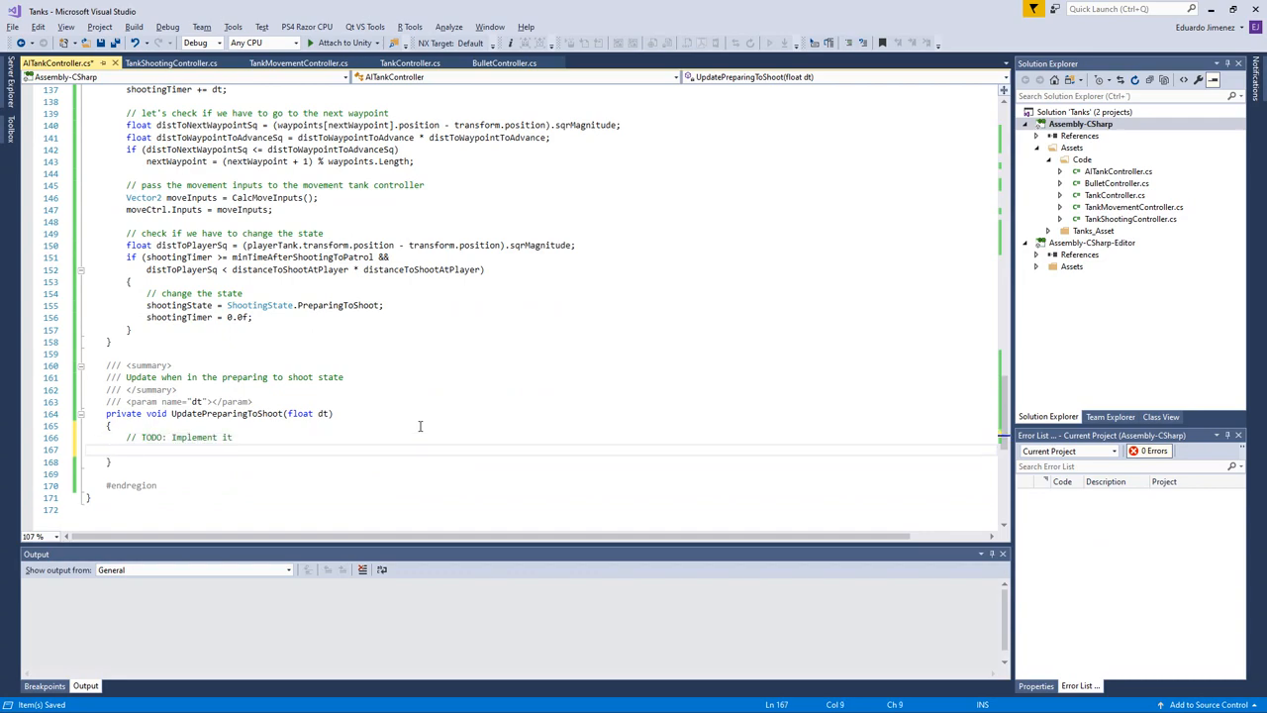
text(shootingState =)
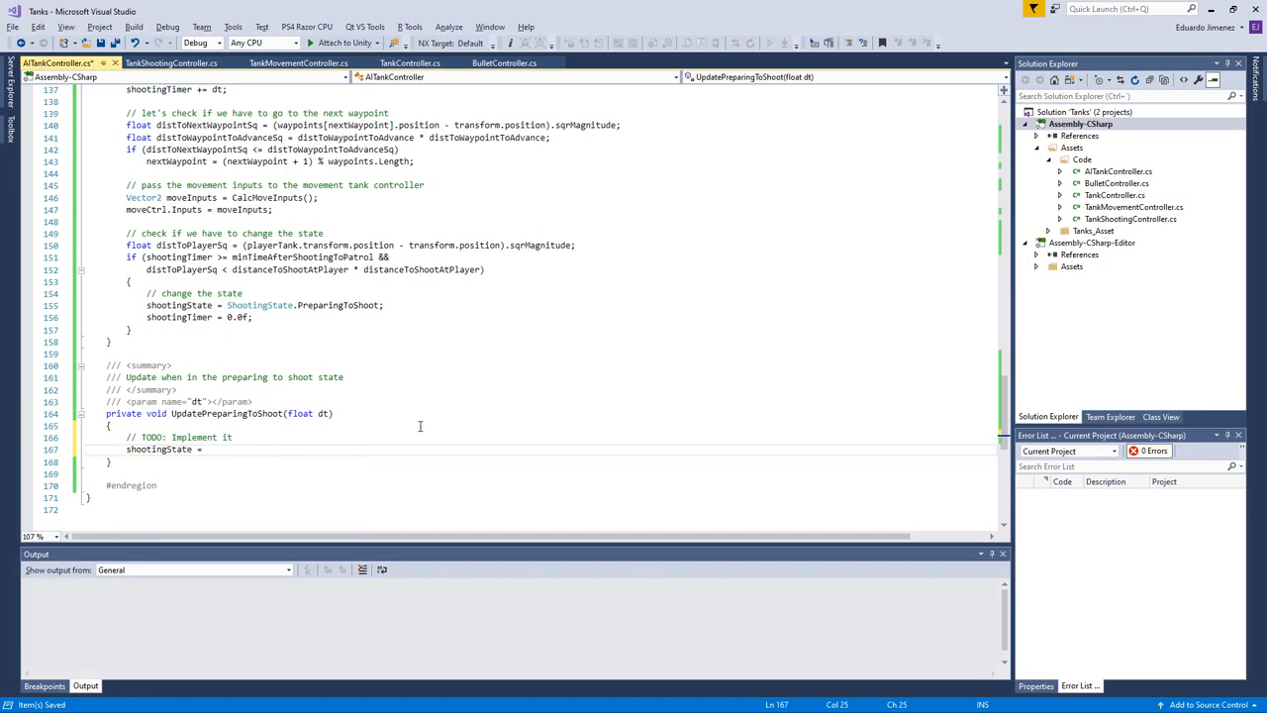
text(ShootingState.Patrolling;)
text(shootingTimer = 0.0f;)
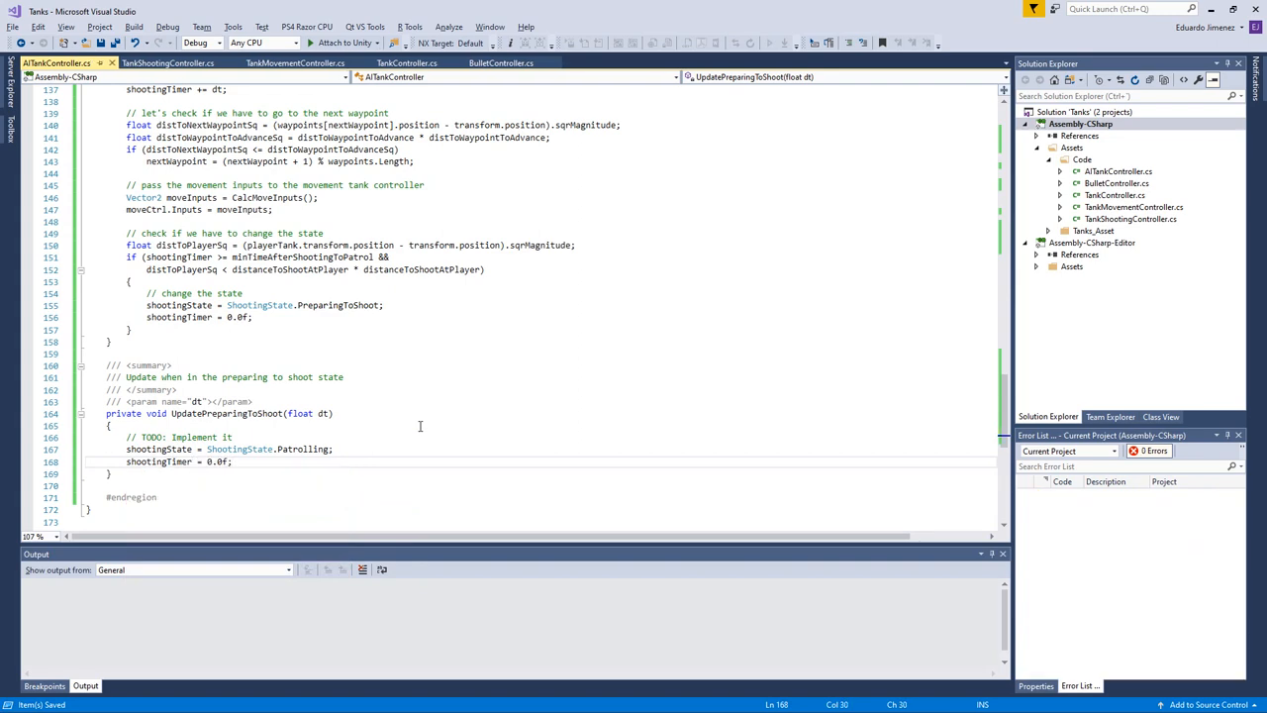
mouse_move(194, 475)
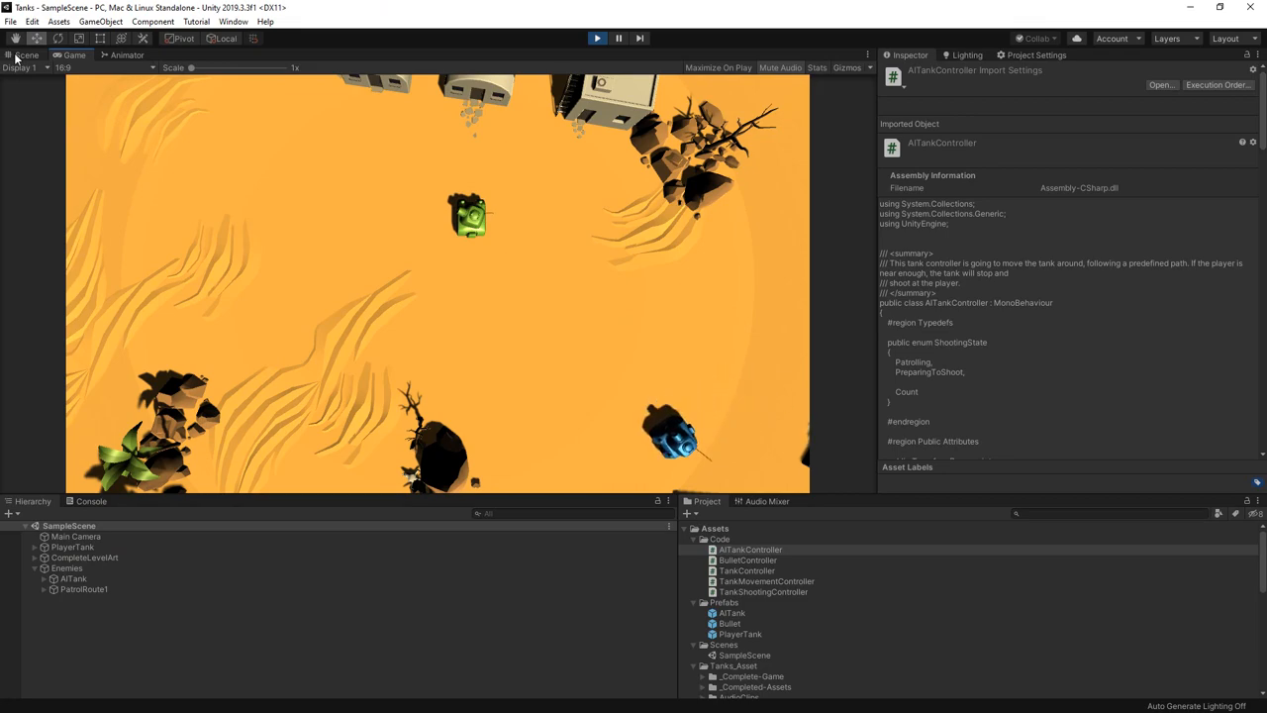
Step: View the Scene tab in Unity to watch the tank patrol among its waypoint gizmos
click(24, 56)
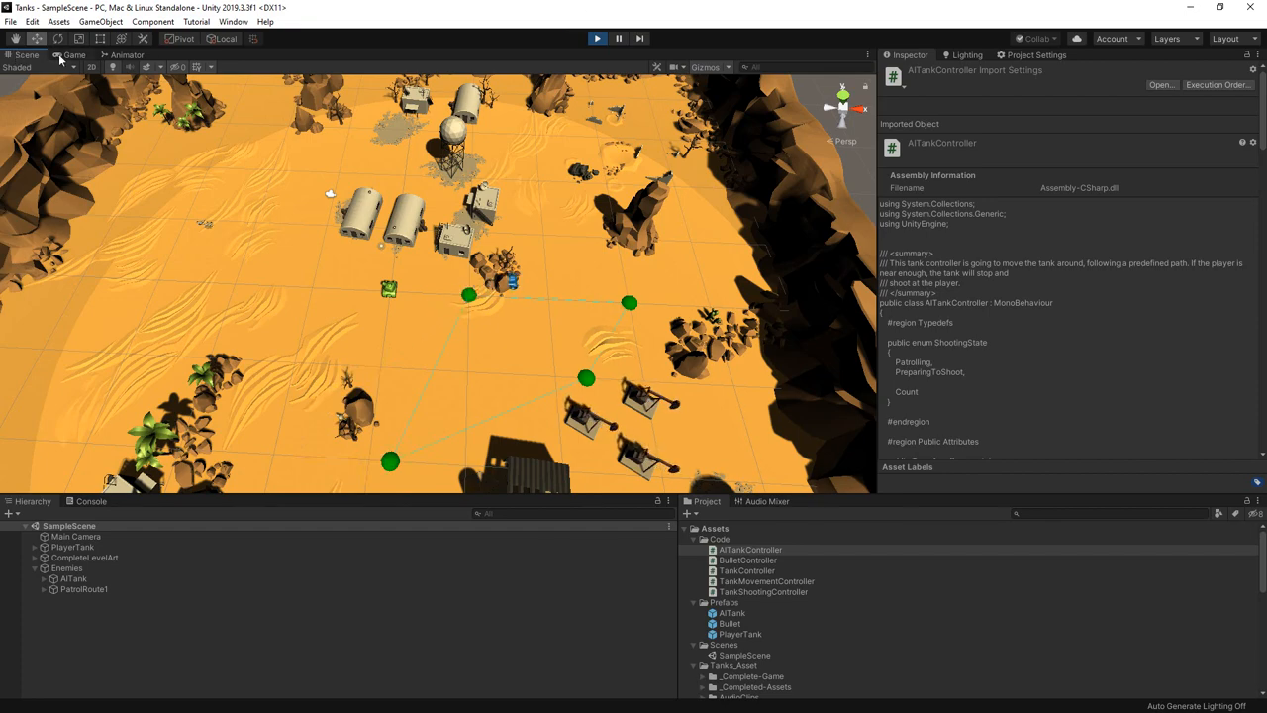
click(73, 56)
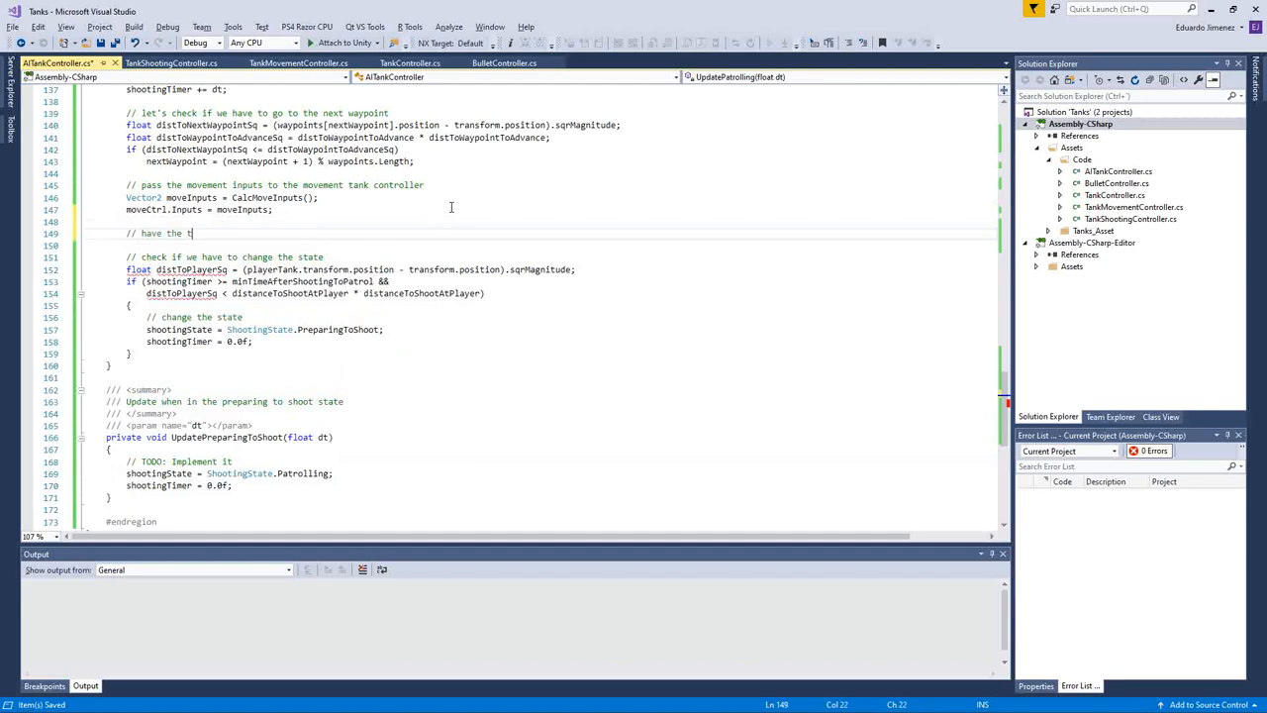
Step: In UpdatePatrolling, comment the forward-look and compute Vector3 targetPos = transform.position + transform.forward * 10.0f
text(urret 'look)
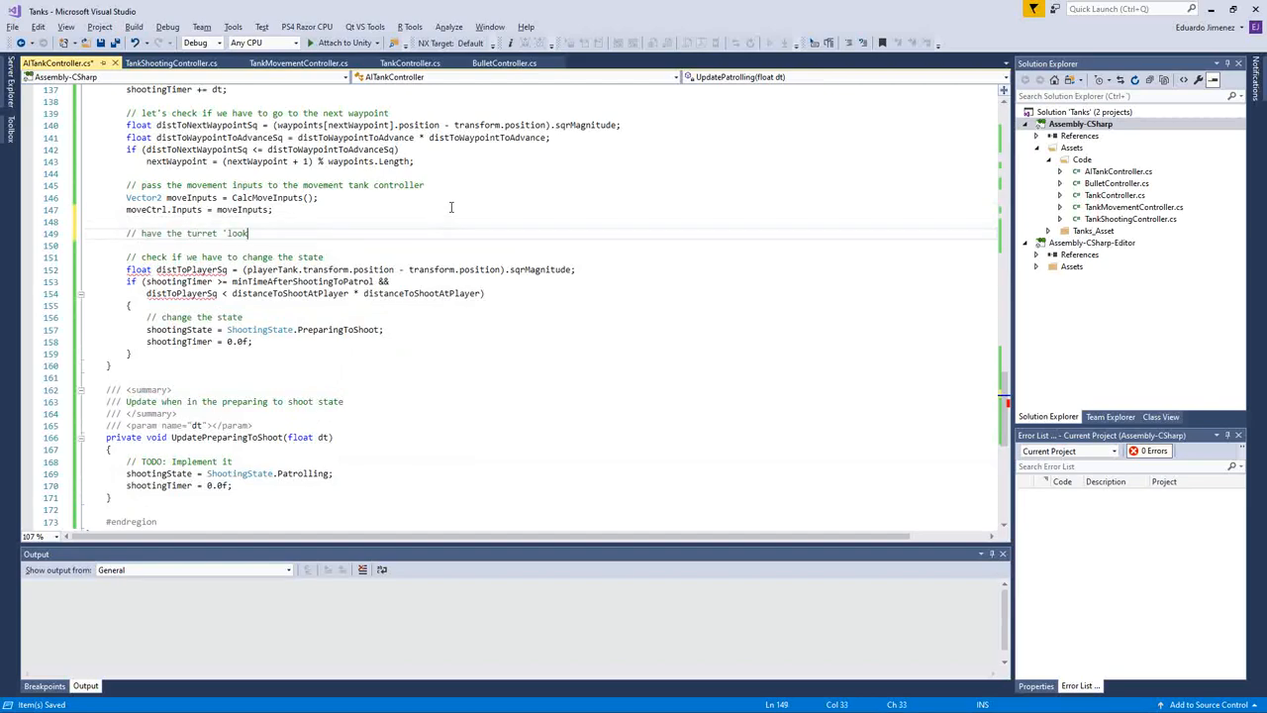
text(forward)
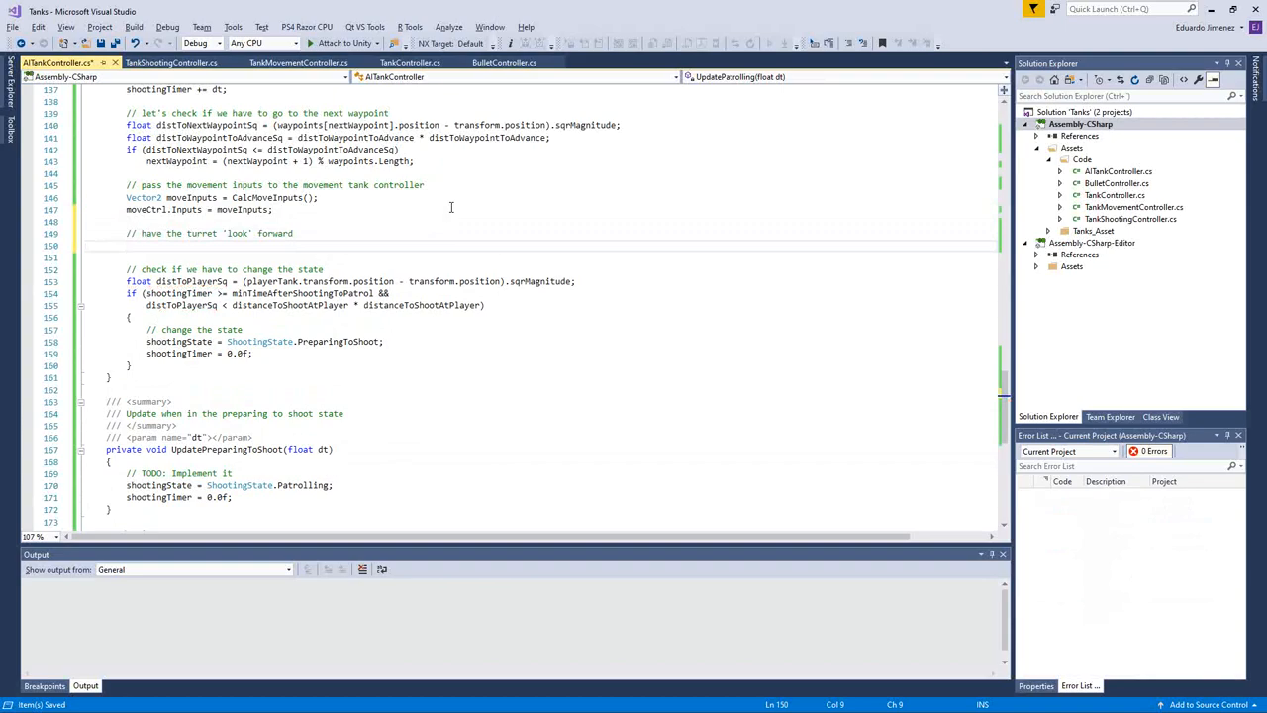
text(Vector3 targetPos =)
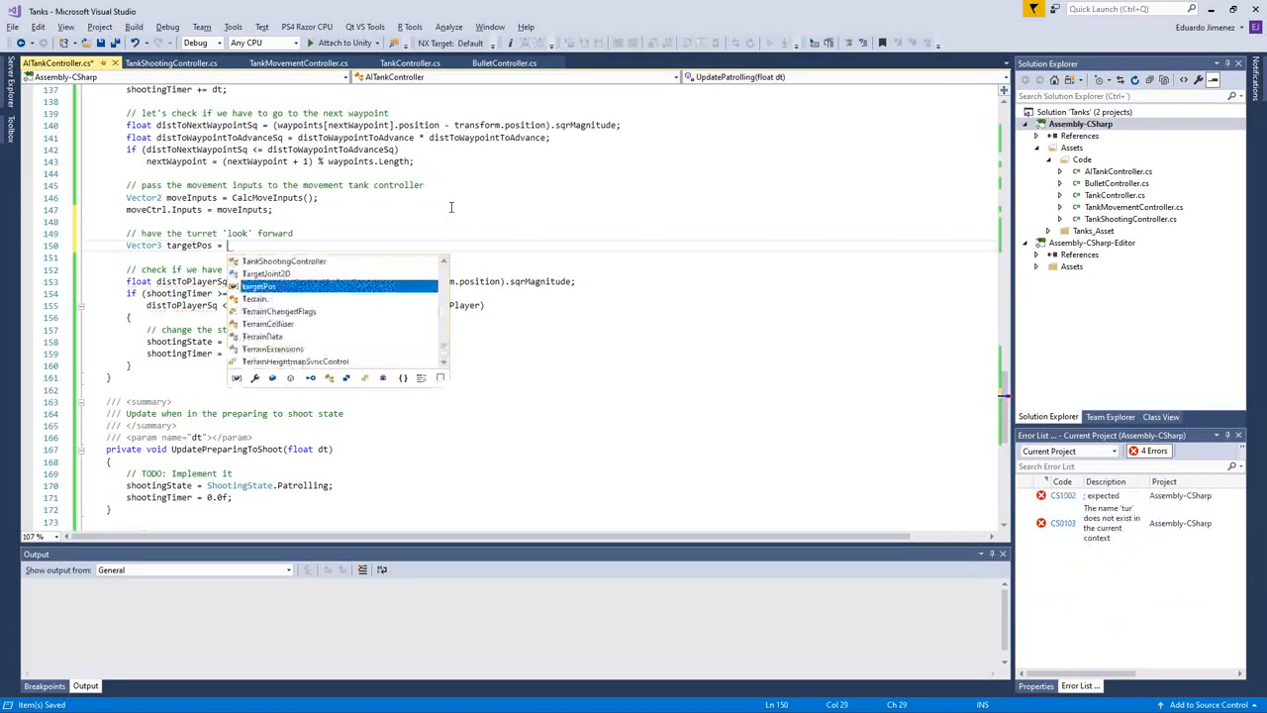
text(transform.position +)
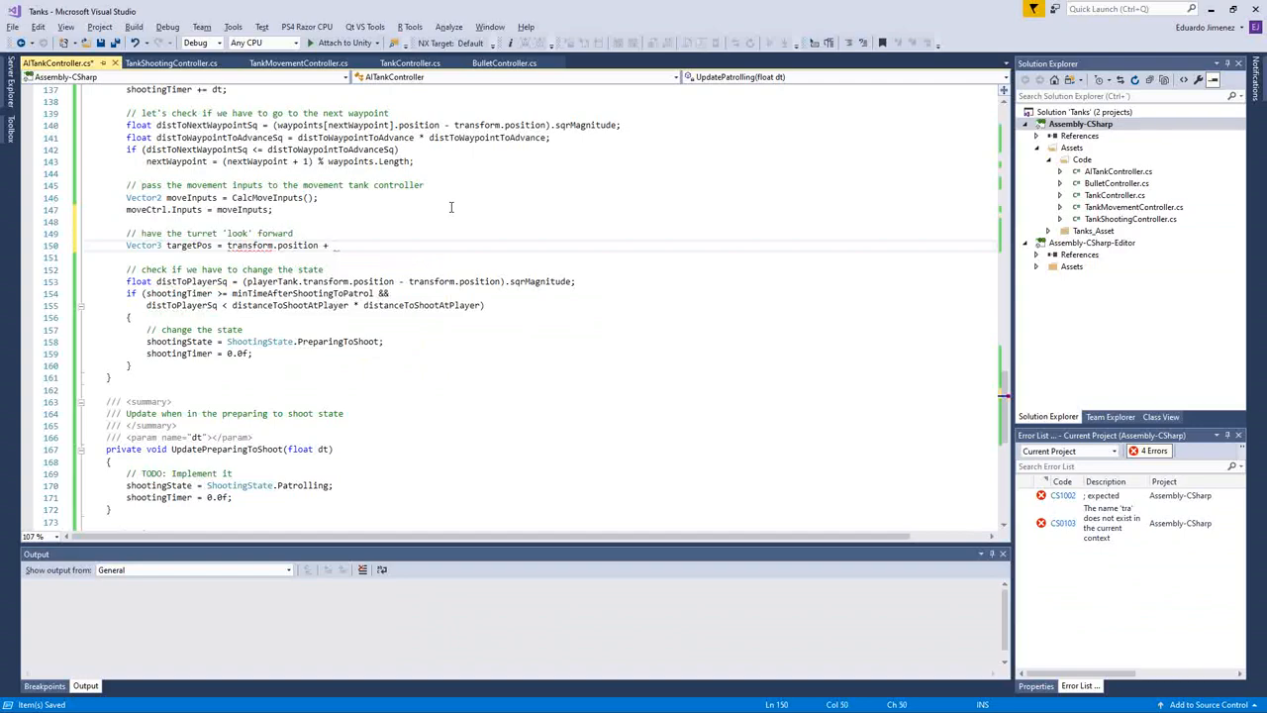
text(transform.)
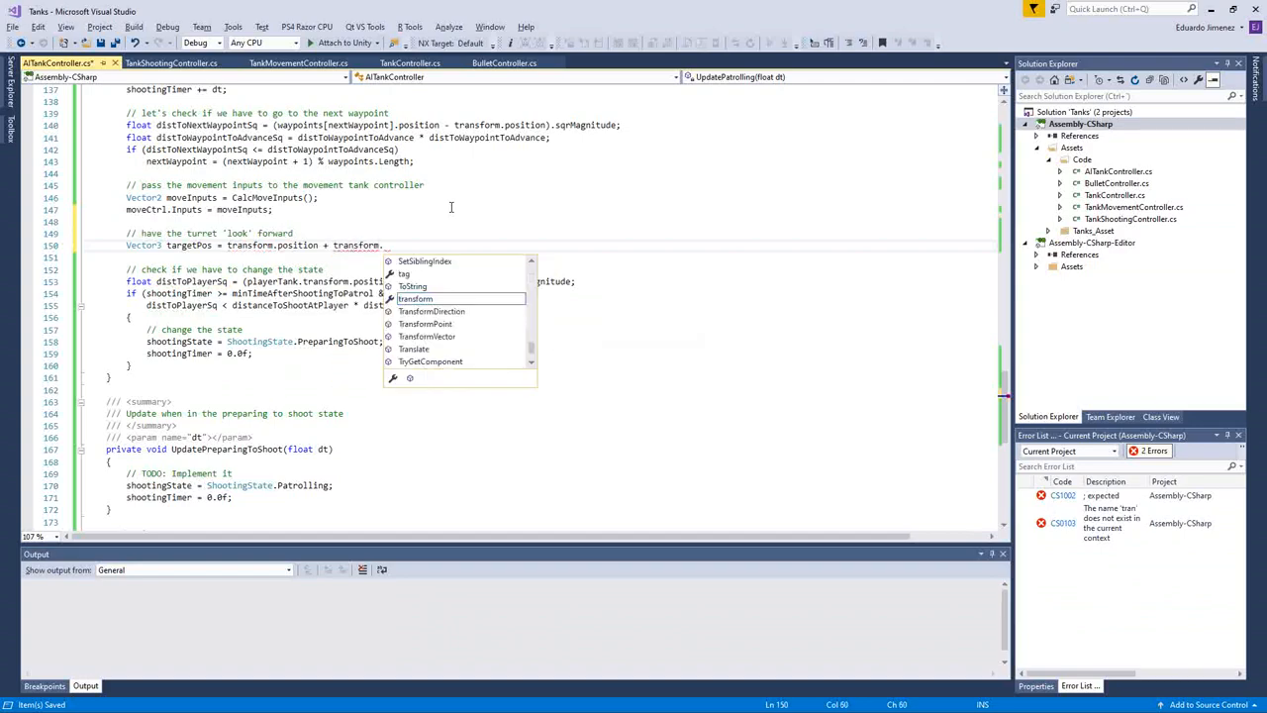
text(forward * 10.0f;)
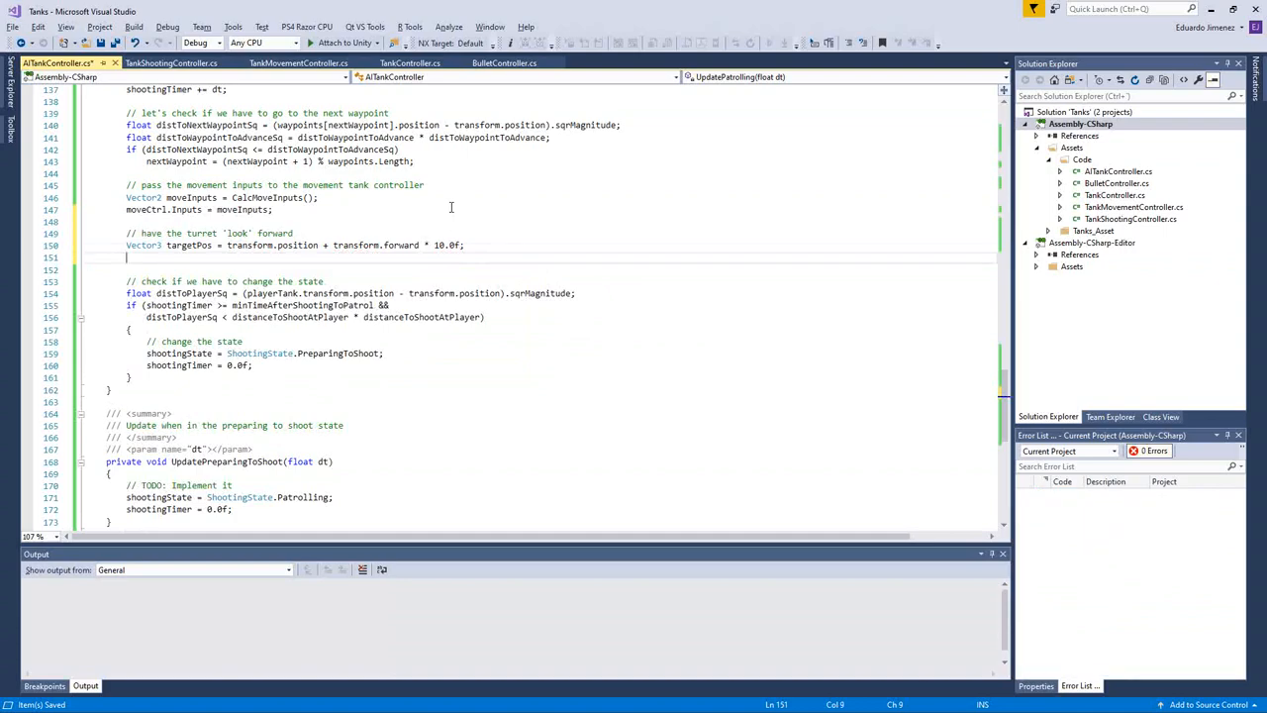
text(sho)
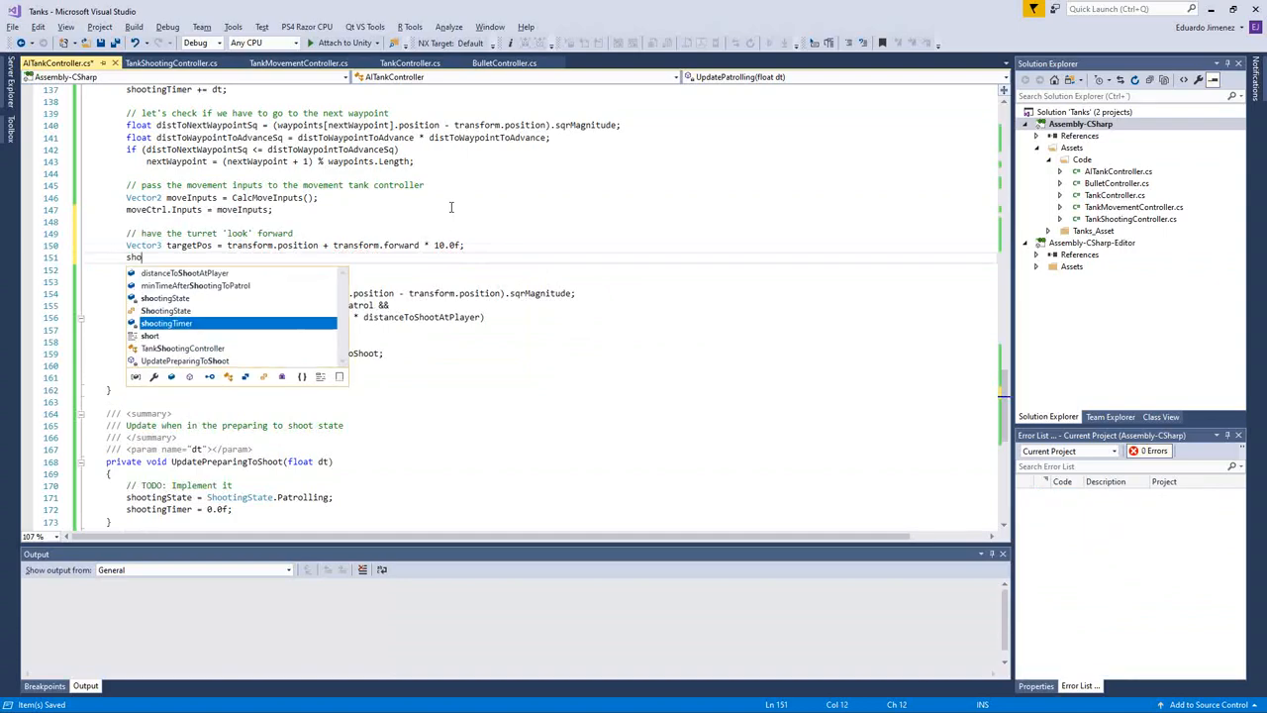
text(o)
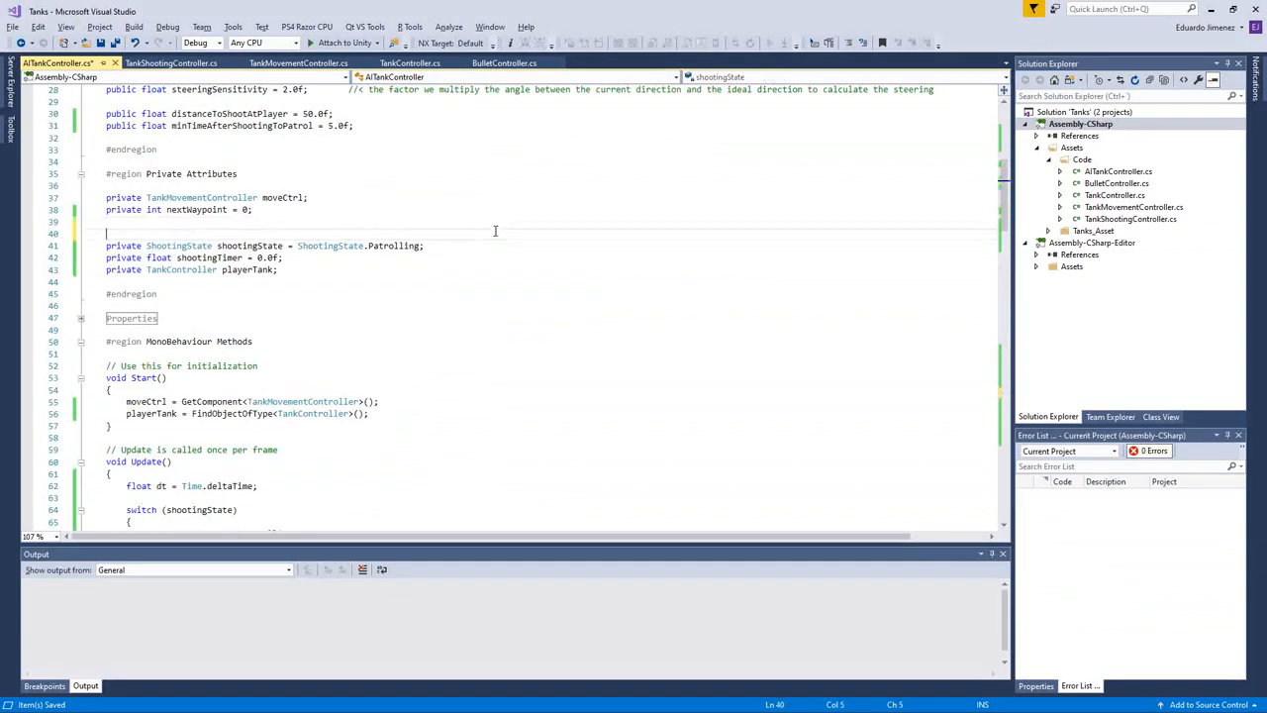
Step: Declare private TankShootingController shootCtrl and fetch it in Start() with GetComponent<TankShootingController>()
text(T)
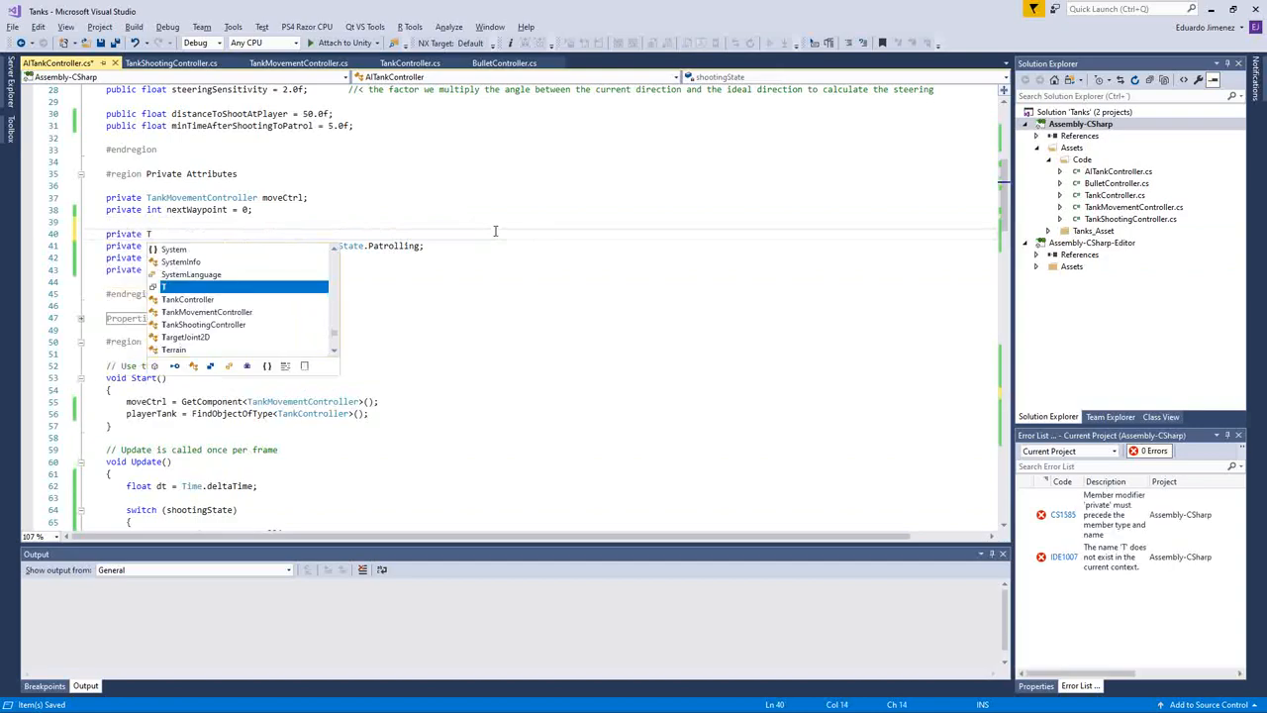
text(ankShootingController shootCtrl;)
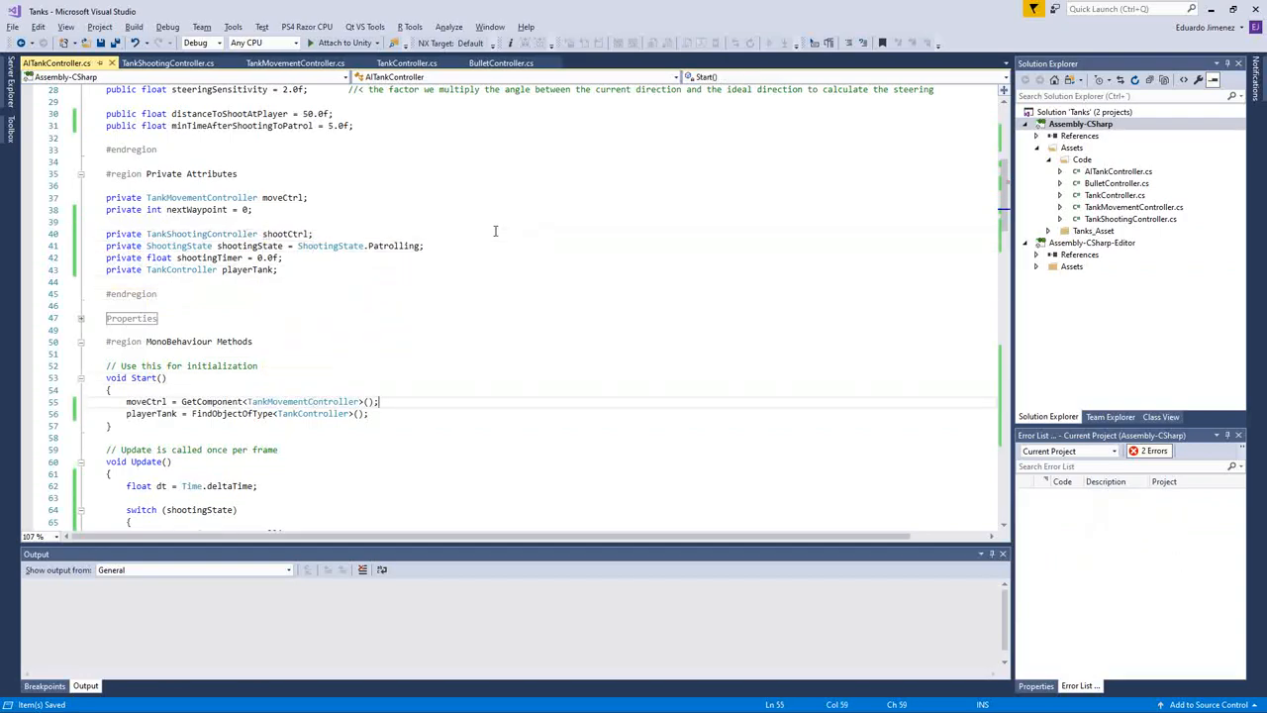
text(shootCo)
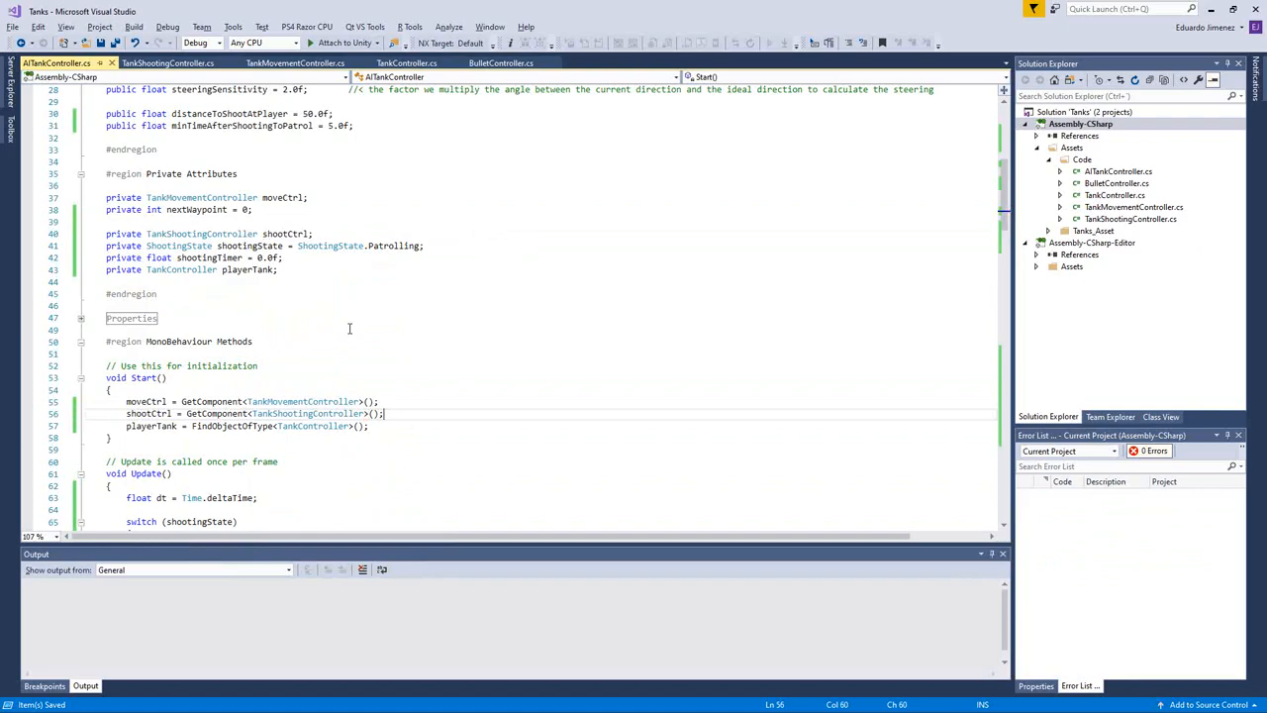
scroll(down, 3)
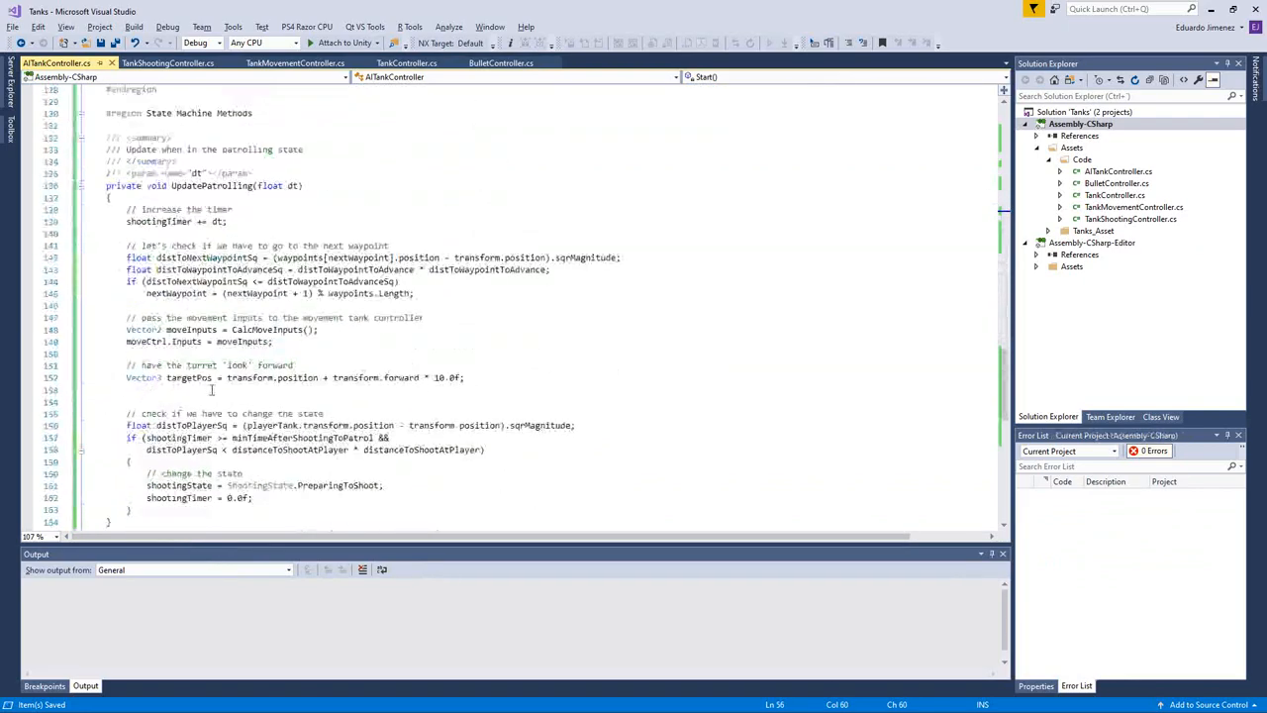
Step: Assign shootCtrl.TargetPos = targetPos in UpdatePatrolling
text(shootCtrl.TargetPt = targetPos;)
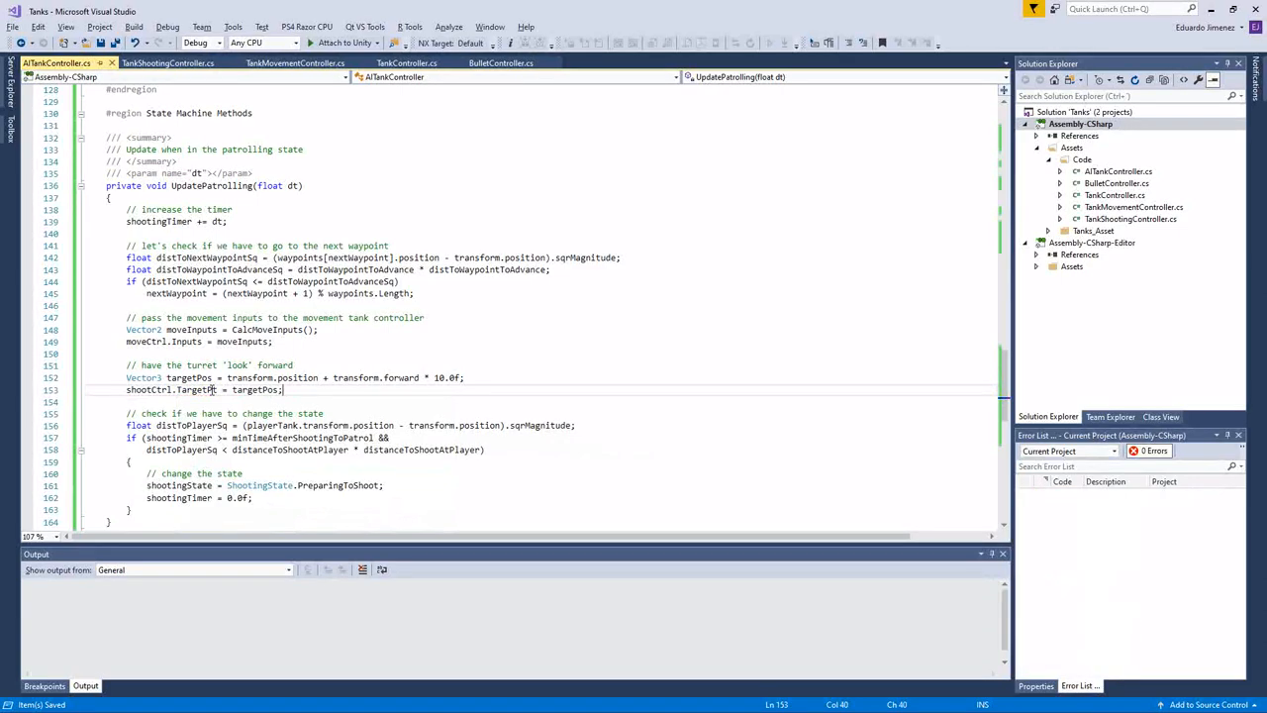
mouse_move(210, 390)
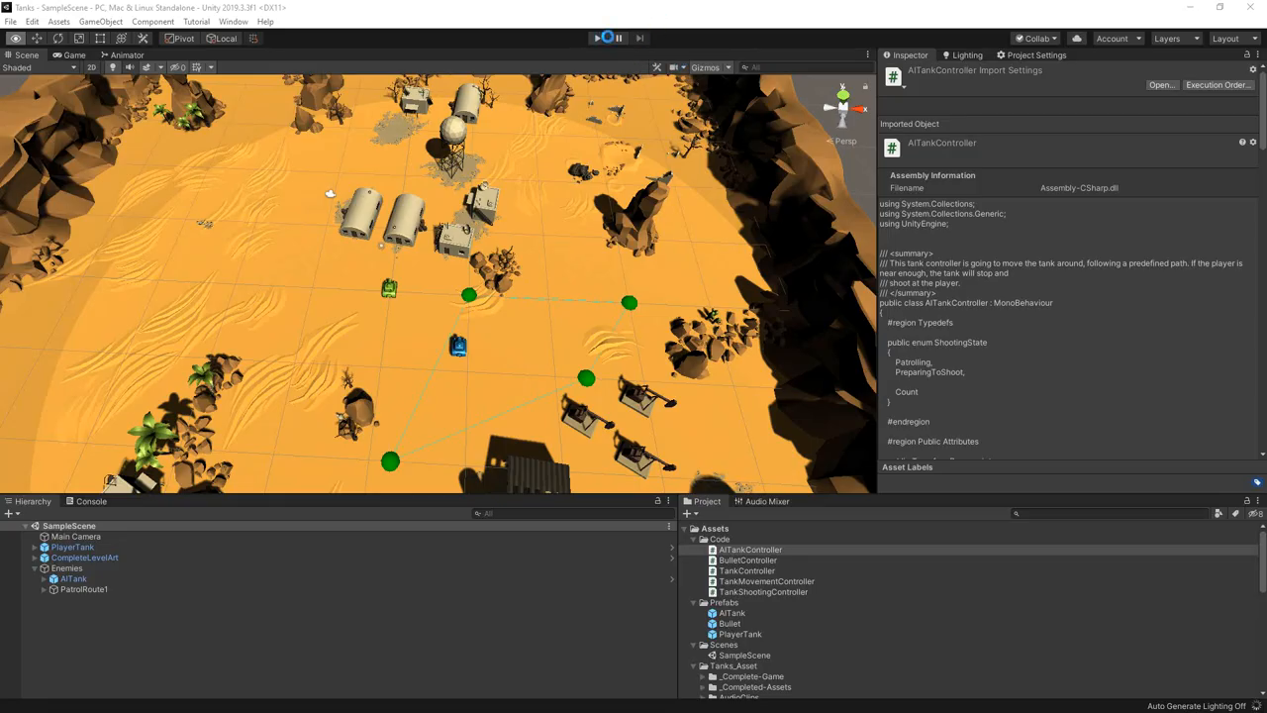
Step: Play the Unity scene to watch the tank patrol with its turret looking forward
click(598, 38)
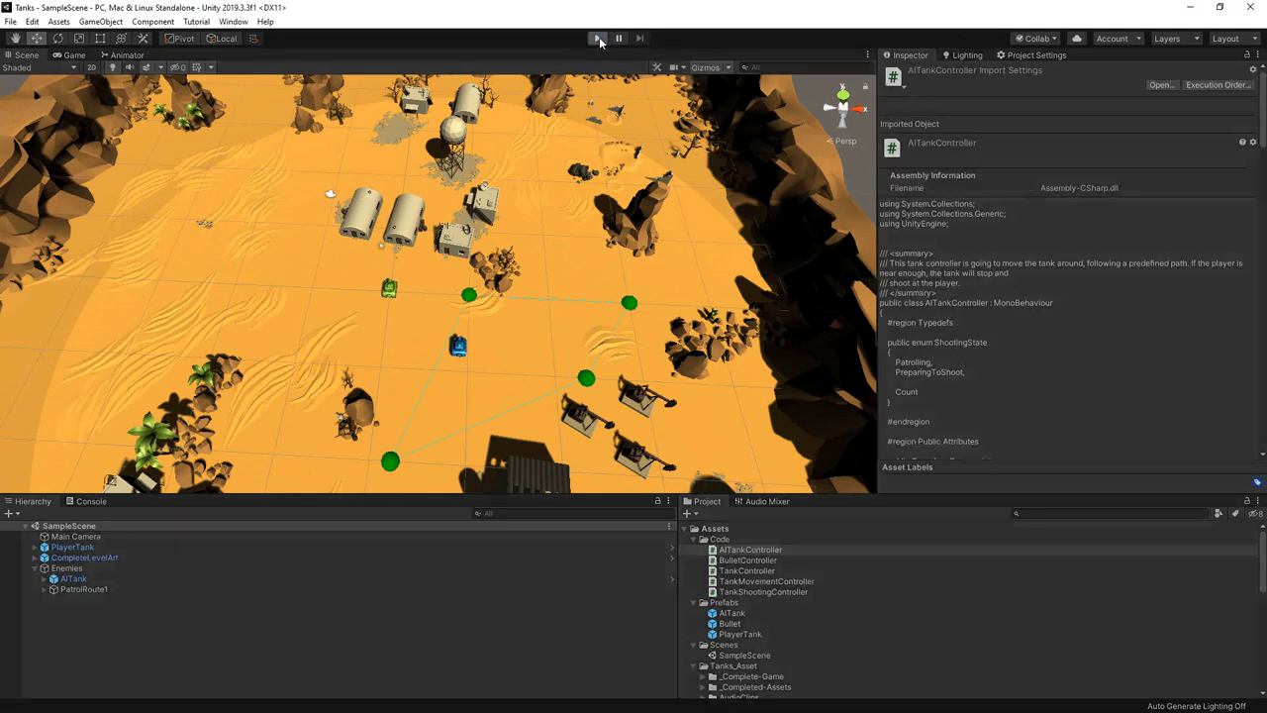
click(594, 36)
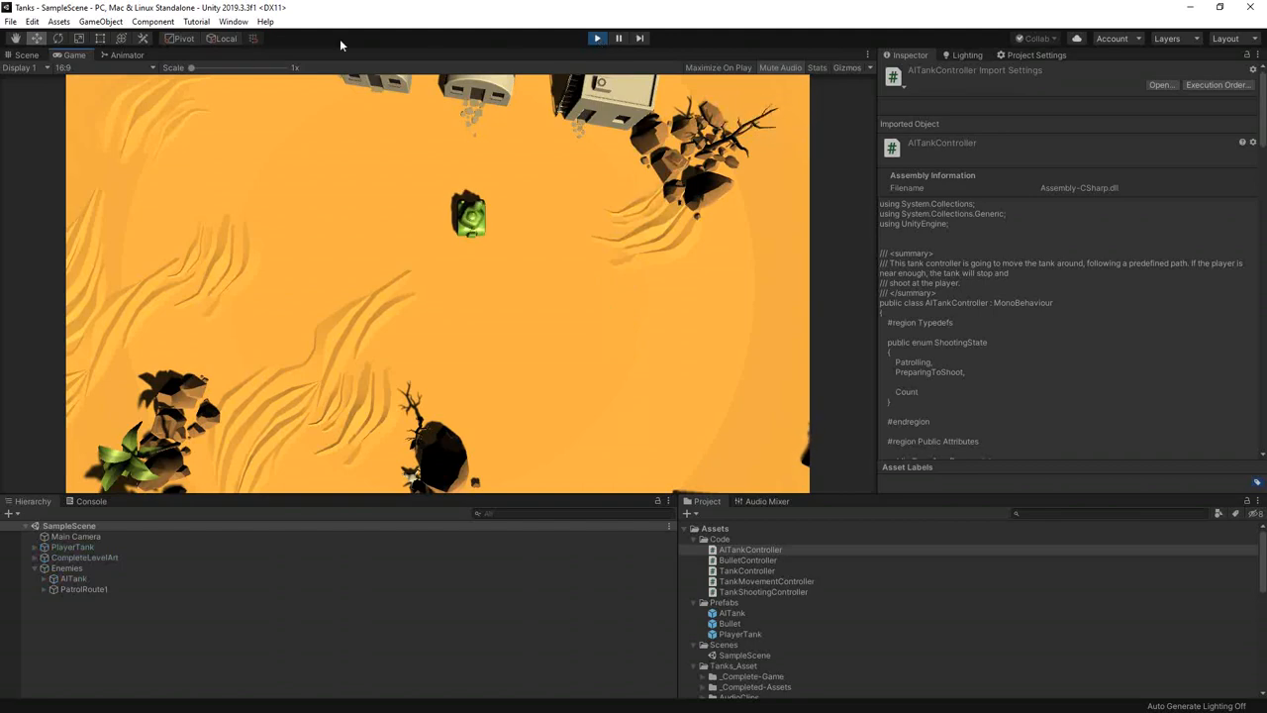
click(32, 55)
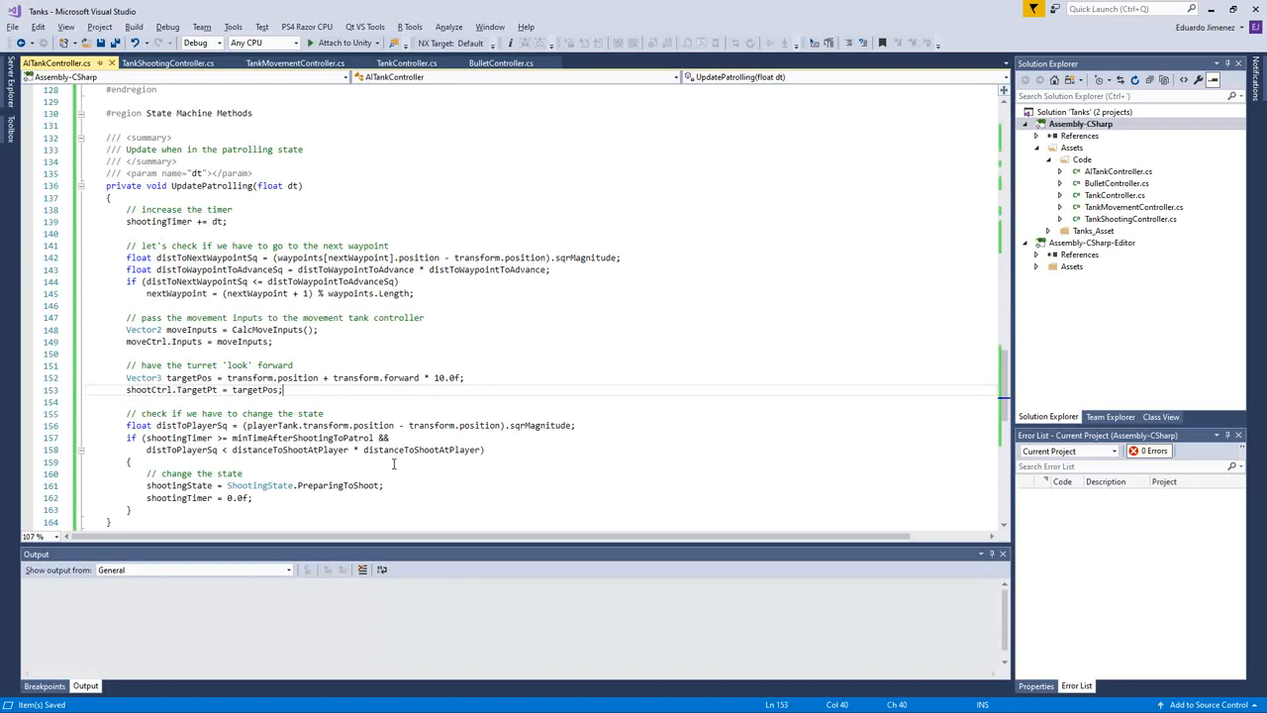
Step: Add public float maxAngleOffsetToShoot = 2.0f (in degrees) and set distanceToShootAtPlayer to 15.0f
scroll(down, 3)
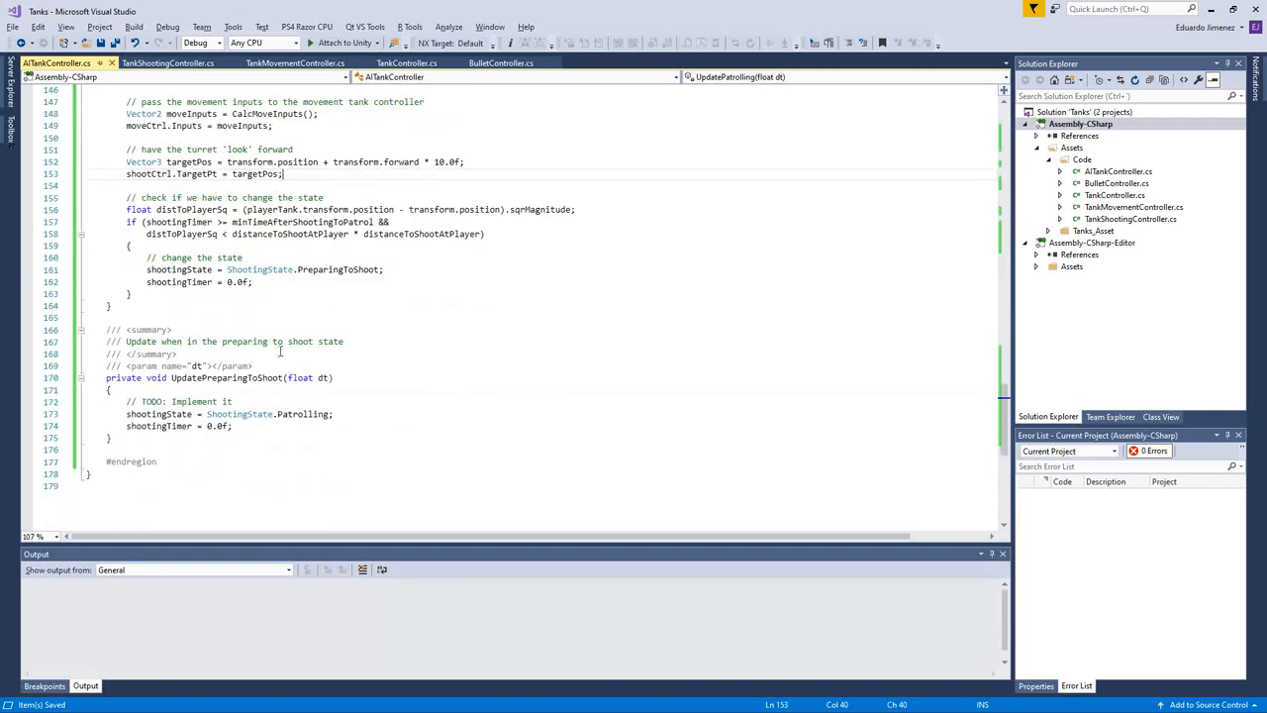
mouse_move(309, 443)
text(public float maxAngle)
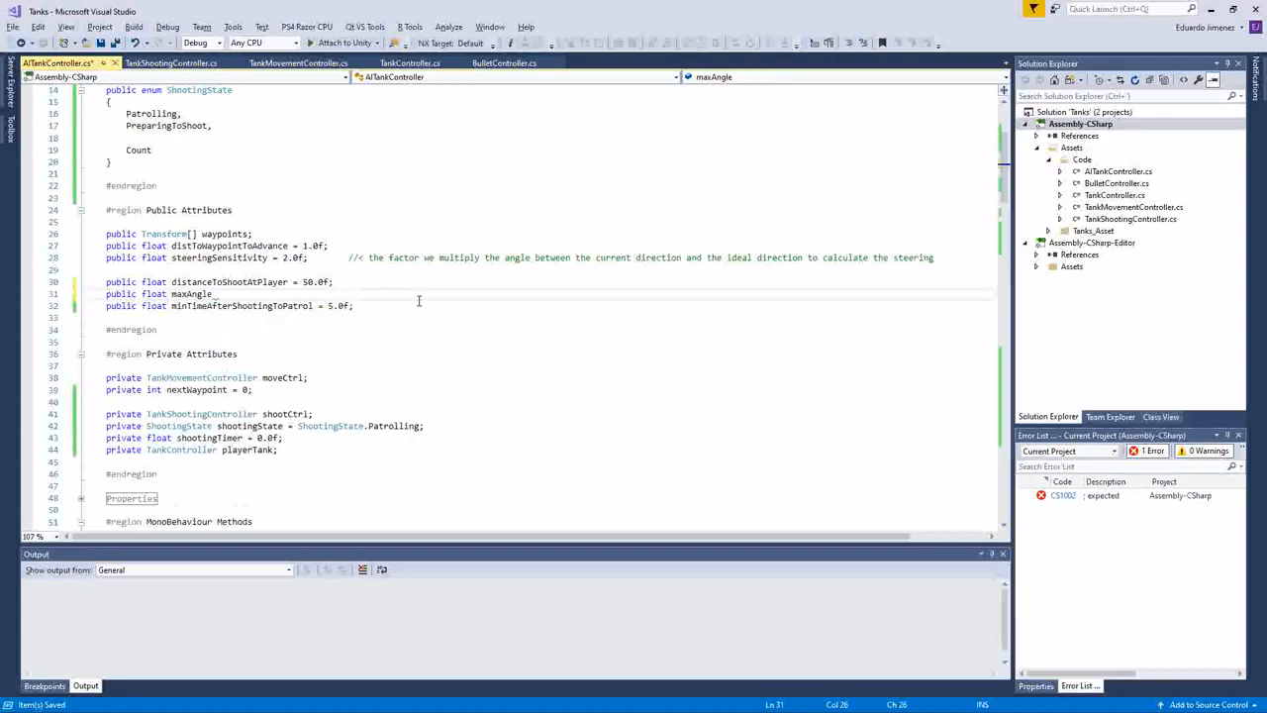
text(OffsetToShoot =)
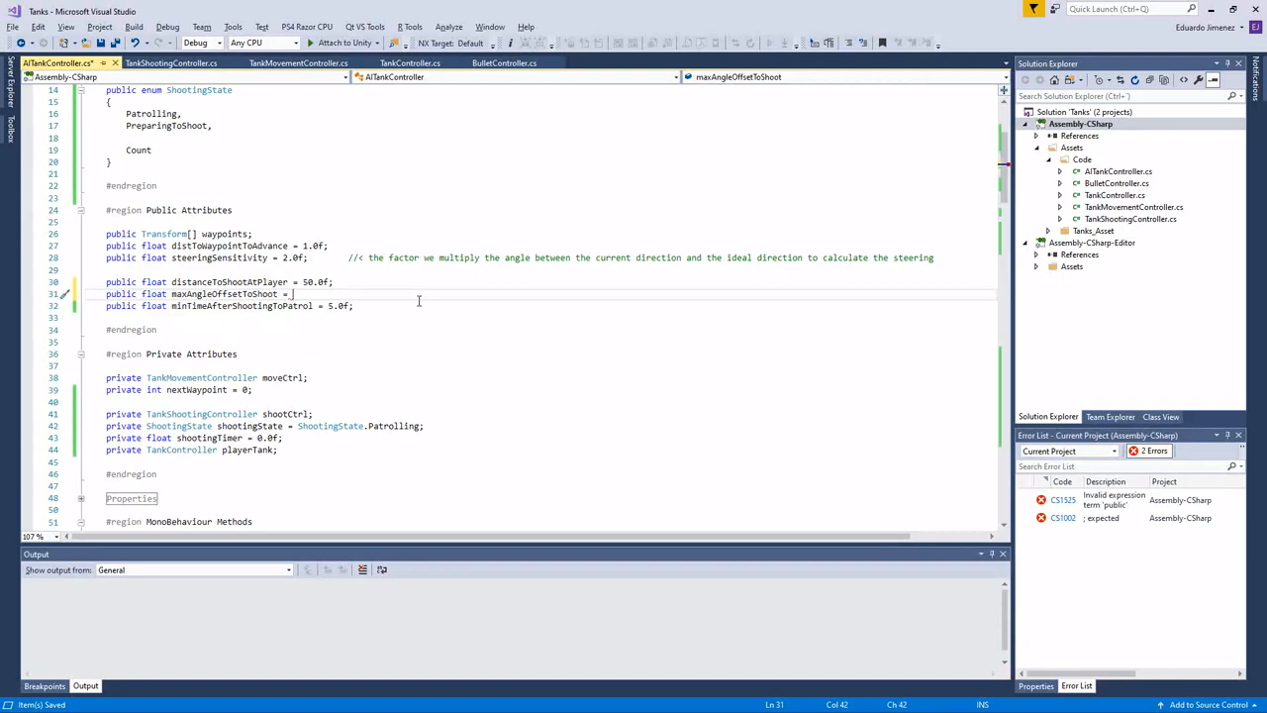
text(2.0f;)
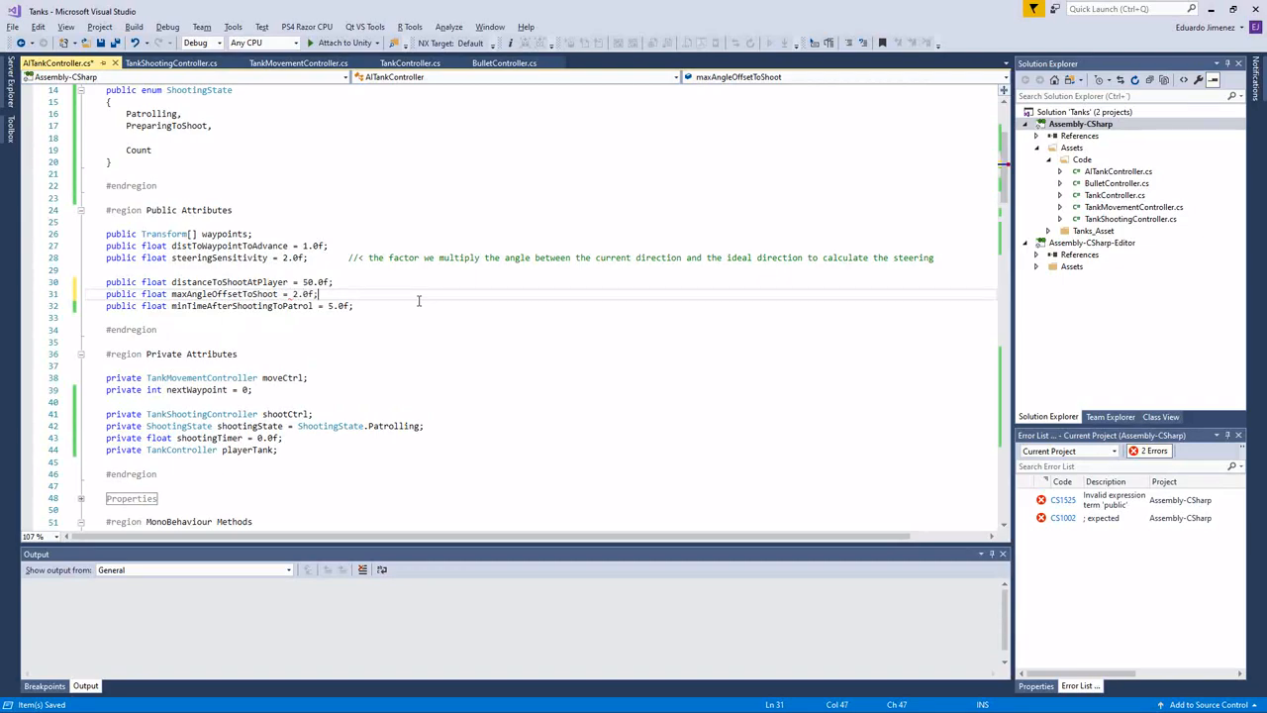
text(//< in degrees)
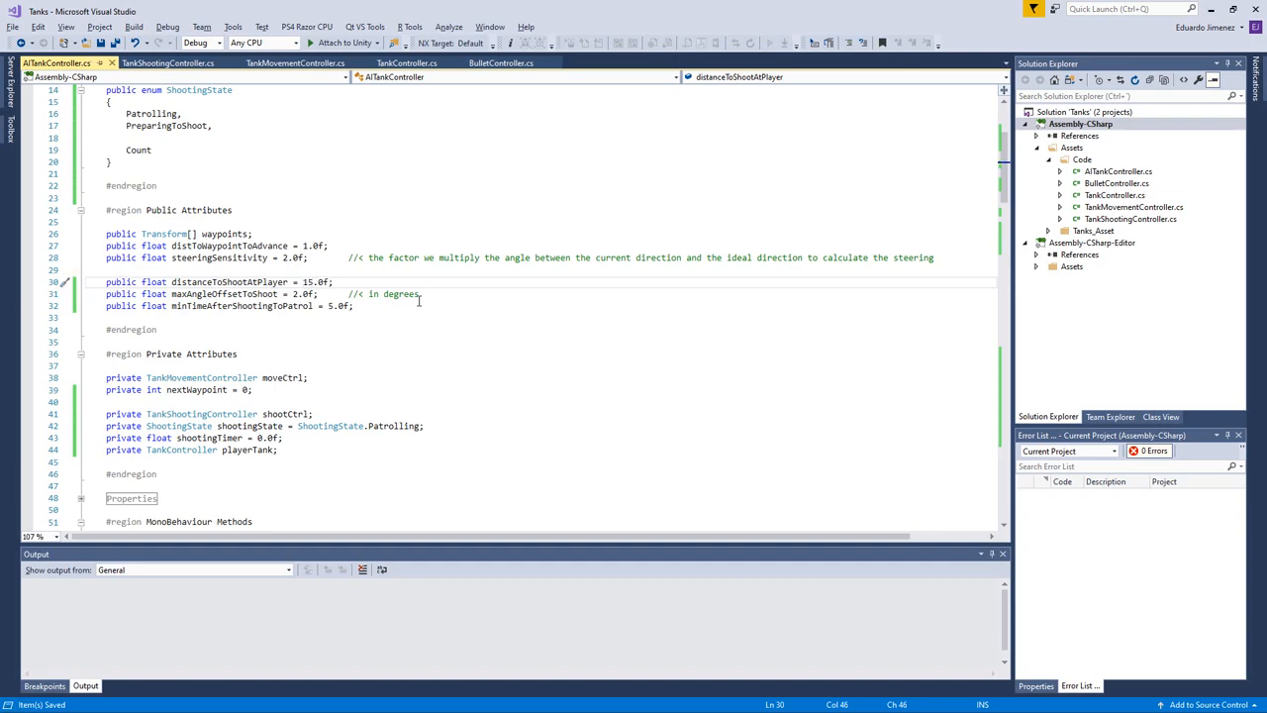
scroll(down, 3)
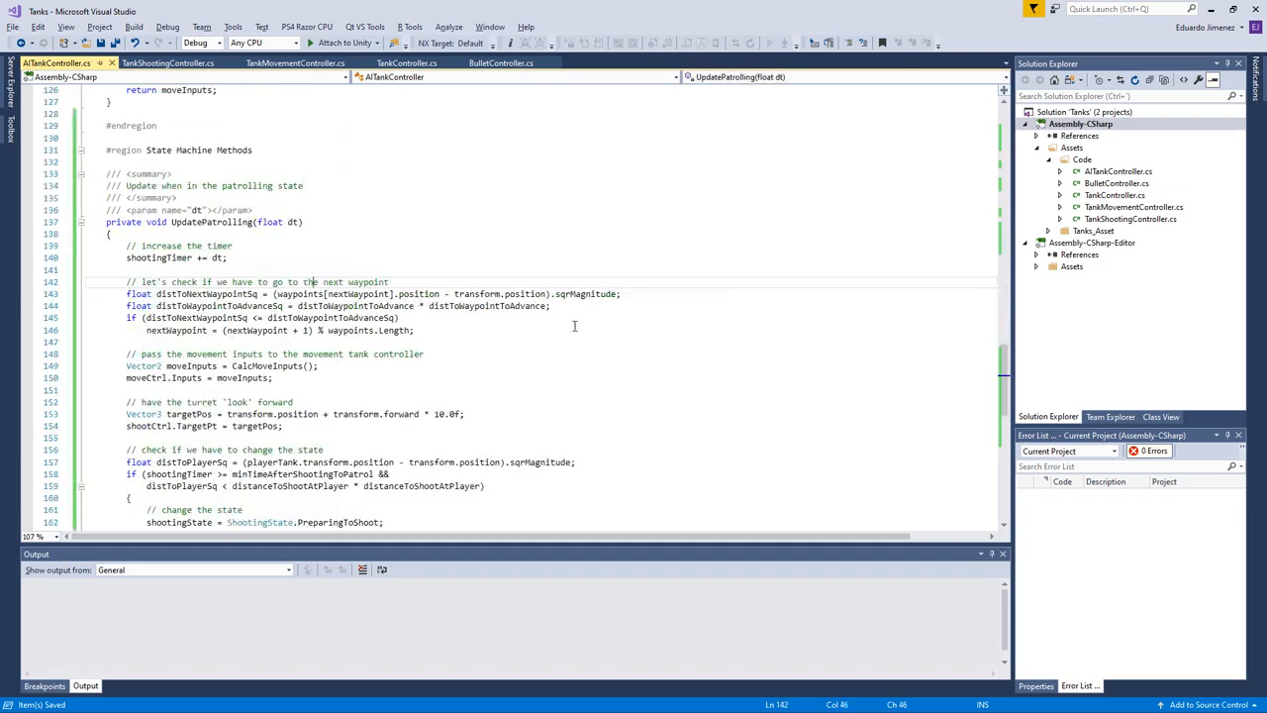
Step: In UpdatePreparingToShoot, stop the tank with moveCtrl.Inputs = new Vector2(0.0f, 0.0f)
scroll(down, 3)
text(// we)
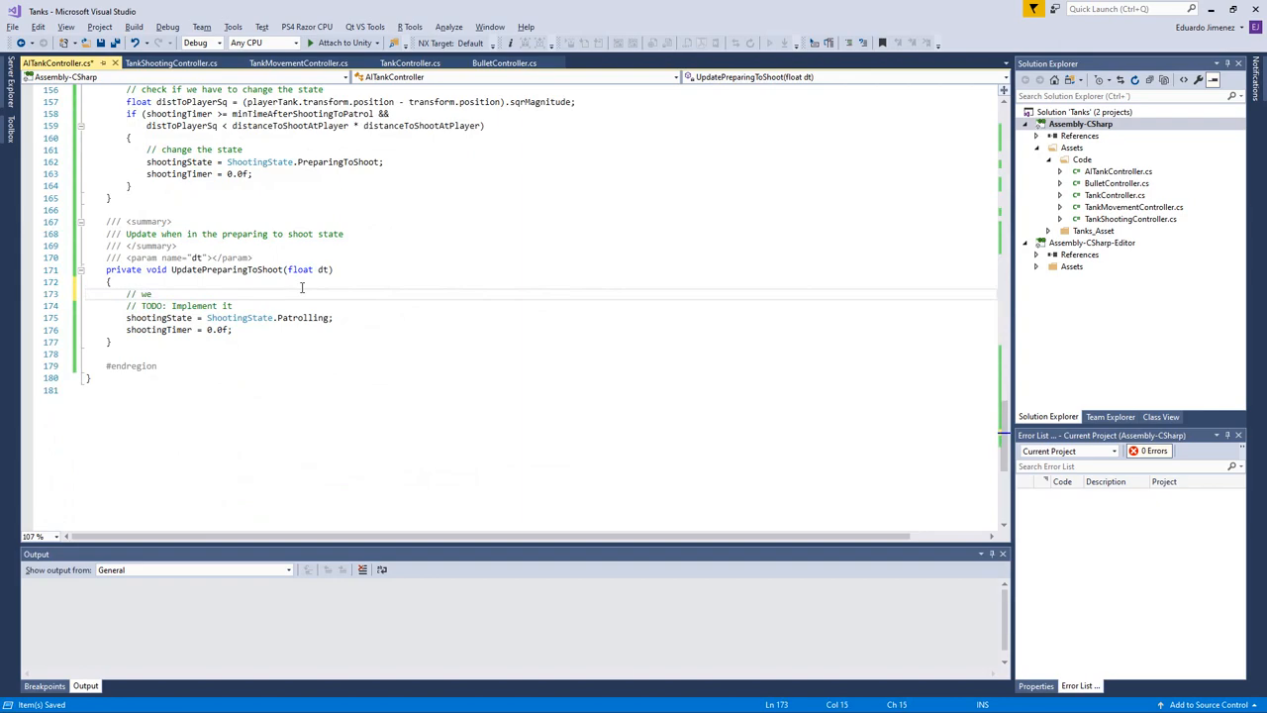
text(want to stop the ta)
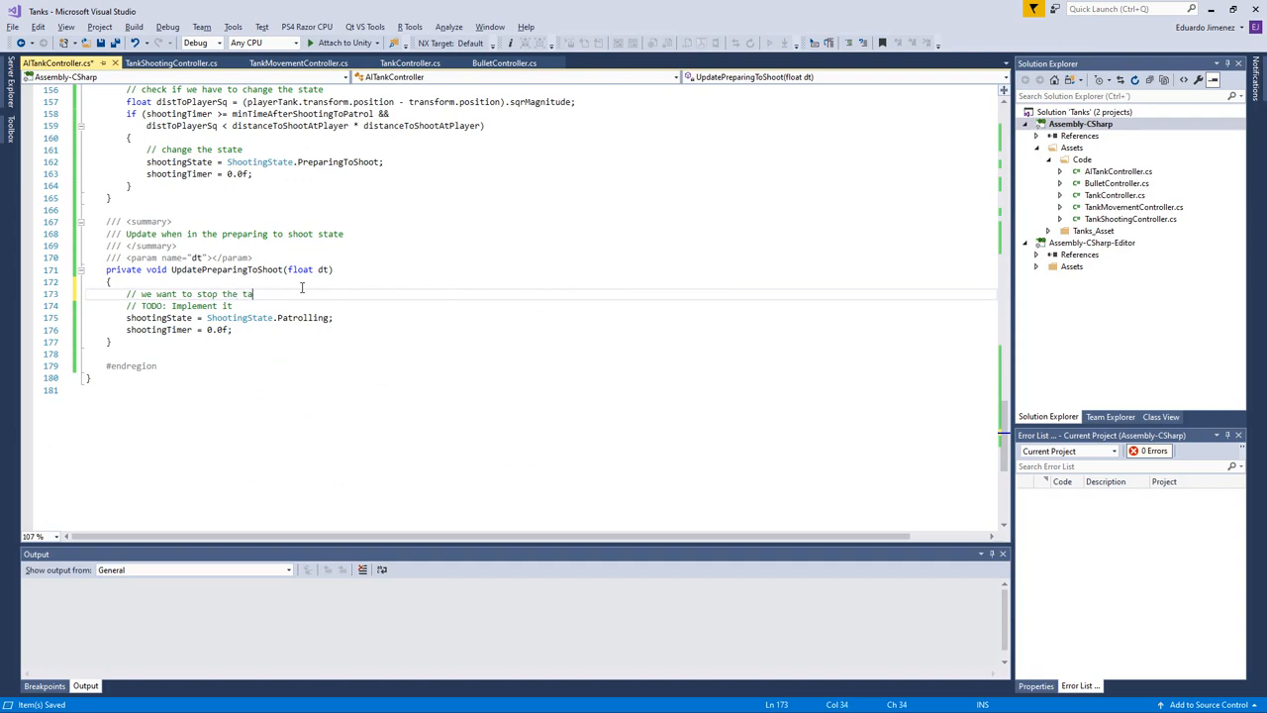
text(moveCtrl.Inputs =)
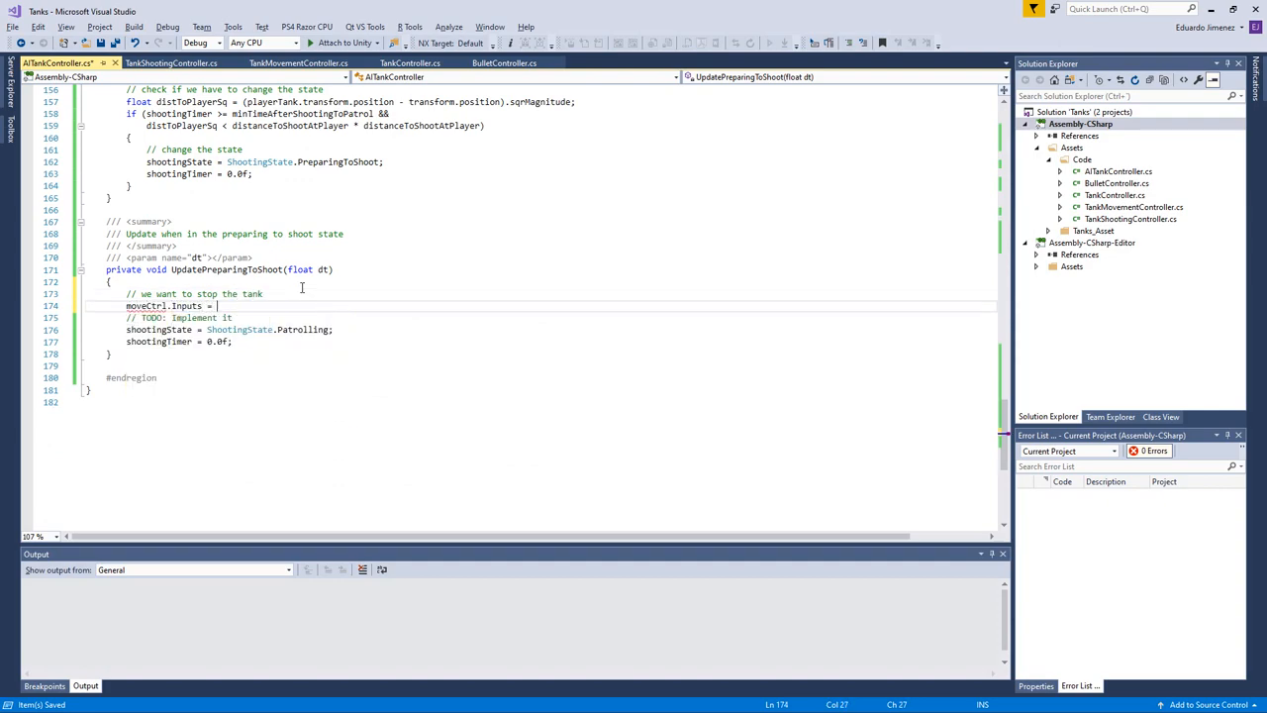
text(n)
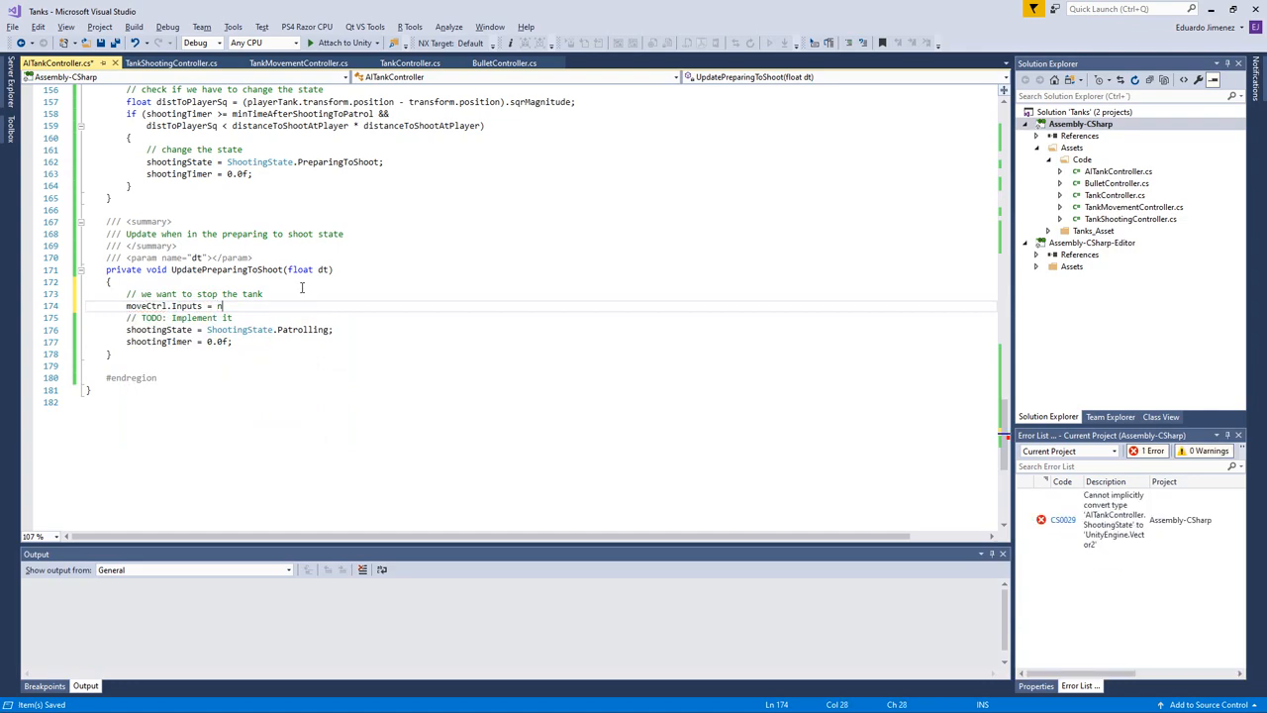
text(ew Vector2(0.0f, 0.0f);)
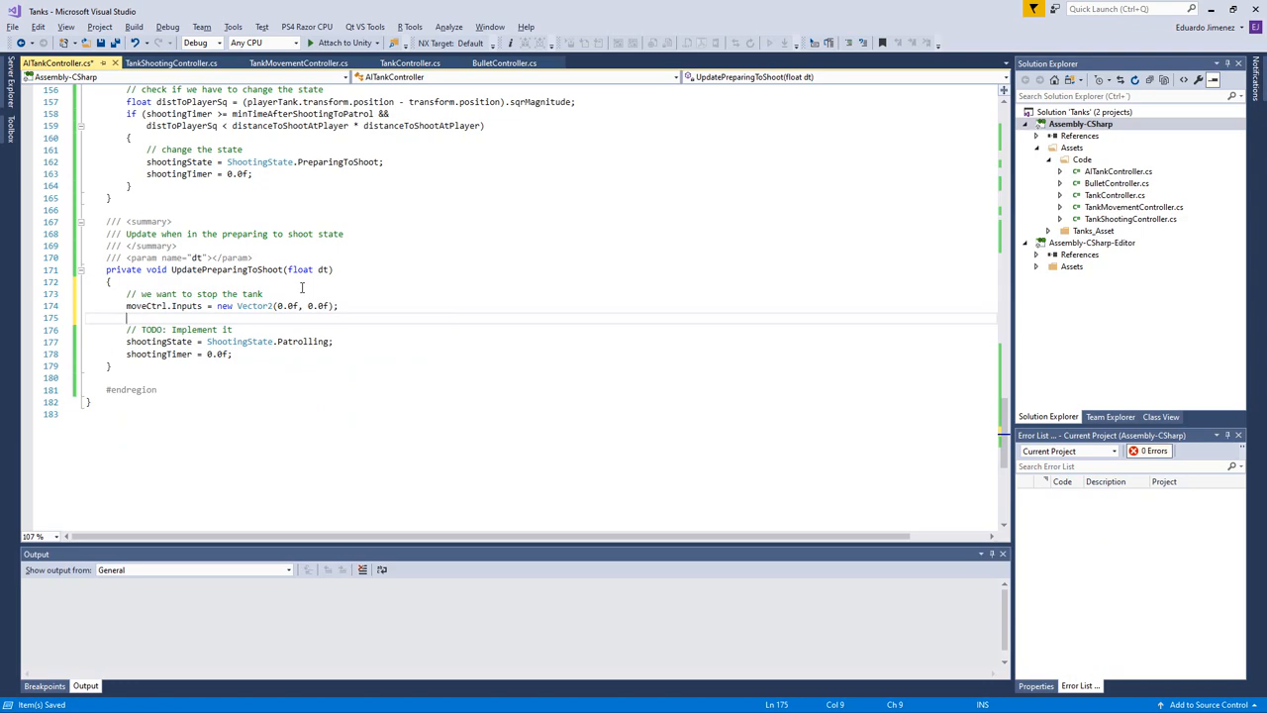
Step: Aim the turret by setting Vector3 targetPt = playerTank.transform.position and shootCtrl.TargetPt = targetPt
text(// and we want to aim at the player)
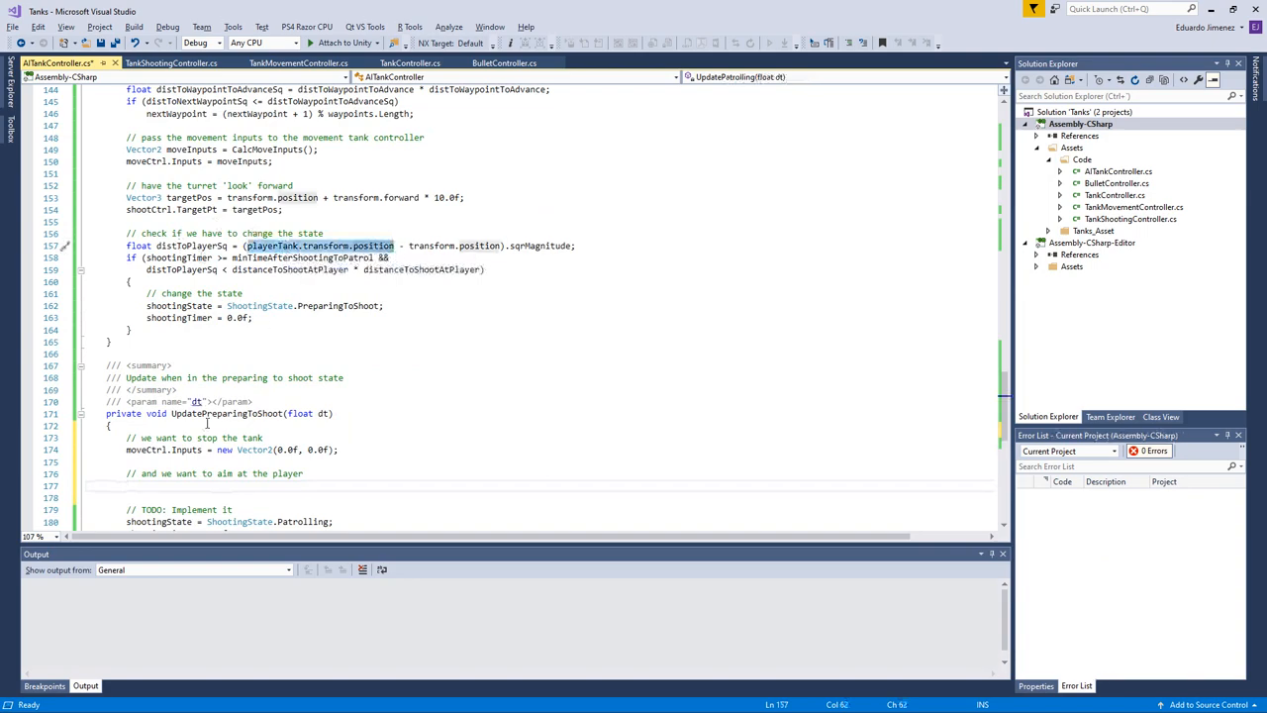
text(Vect)
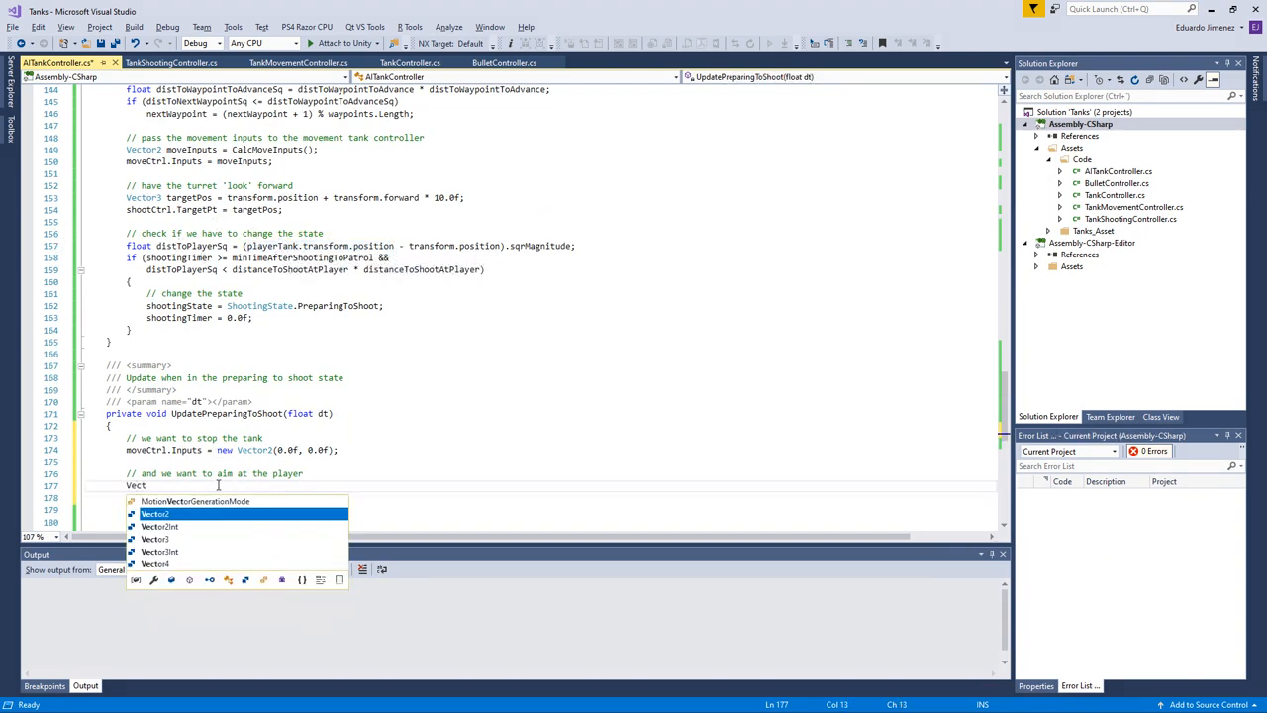
text(Vector3 targetPt = playerTank.transform.position)
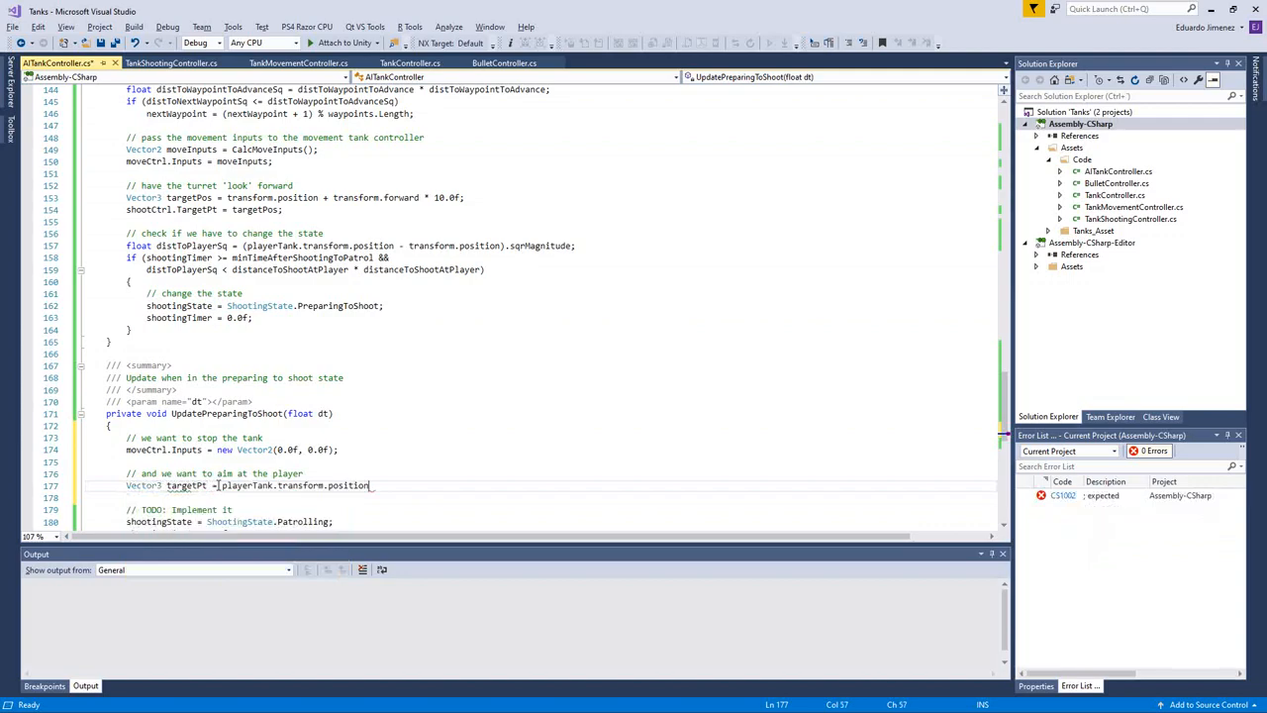
text(;)
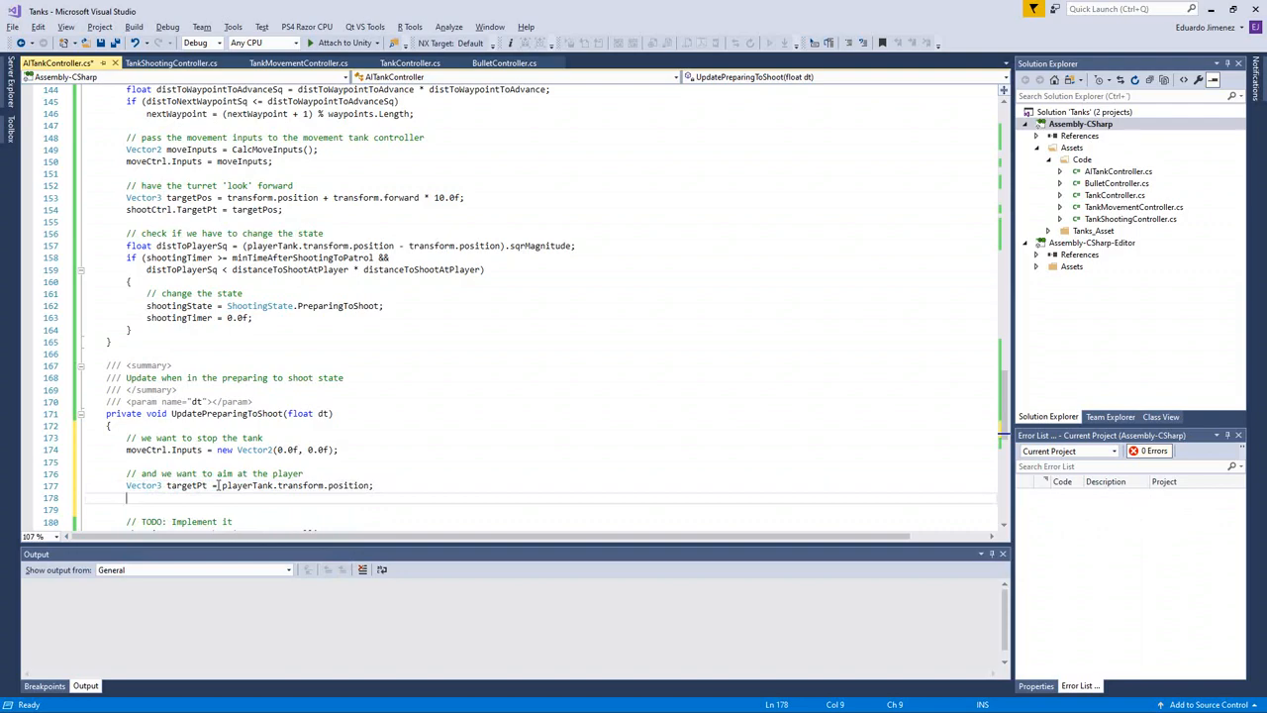
text(s)
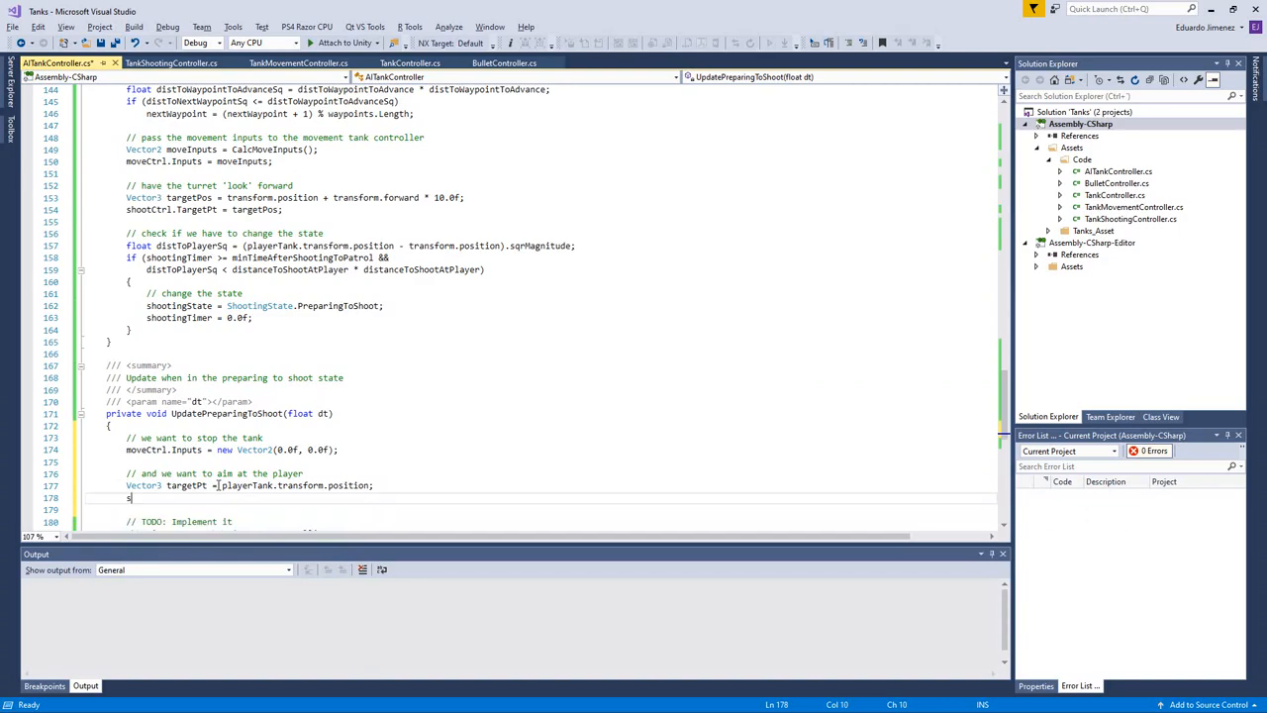
text(shootCtrl.t)
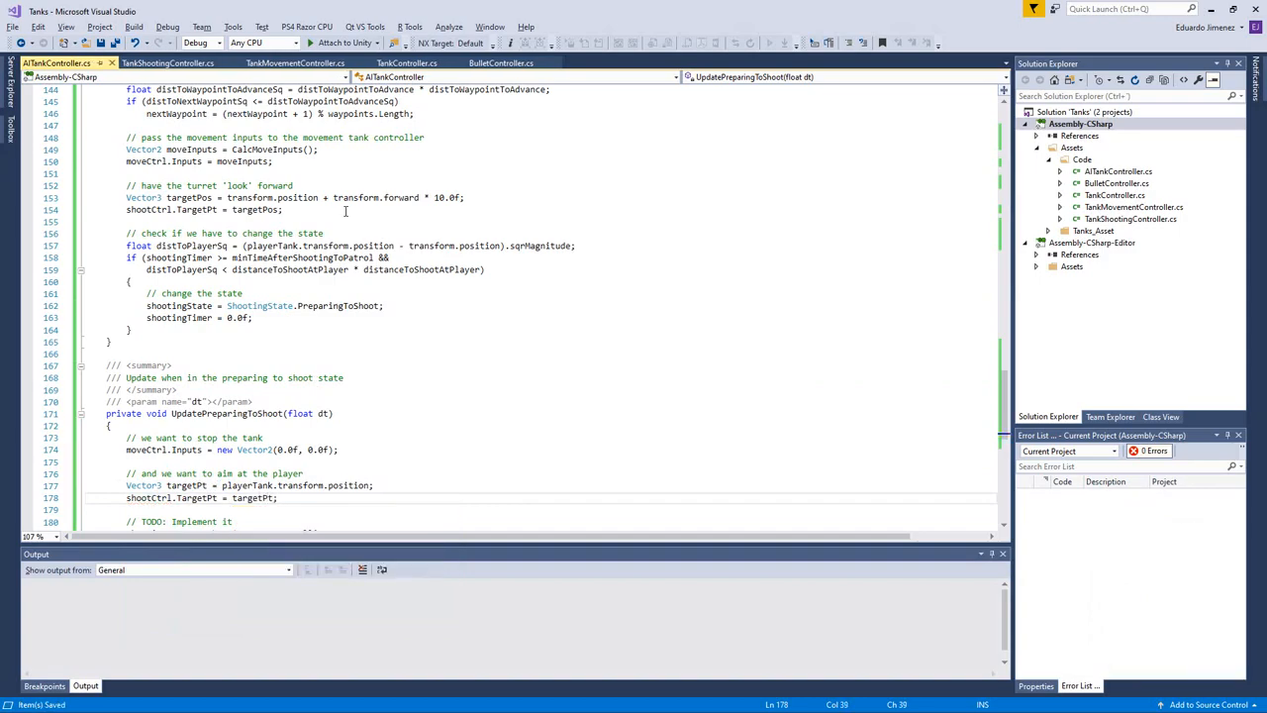
Step: Set shootCtrl.Shoot to false in UpdatePatrolling after the turret target assignment
text(shoot)
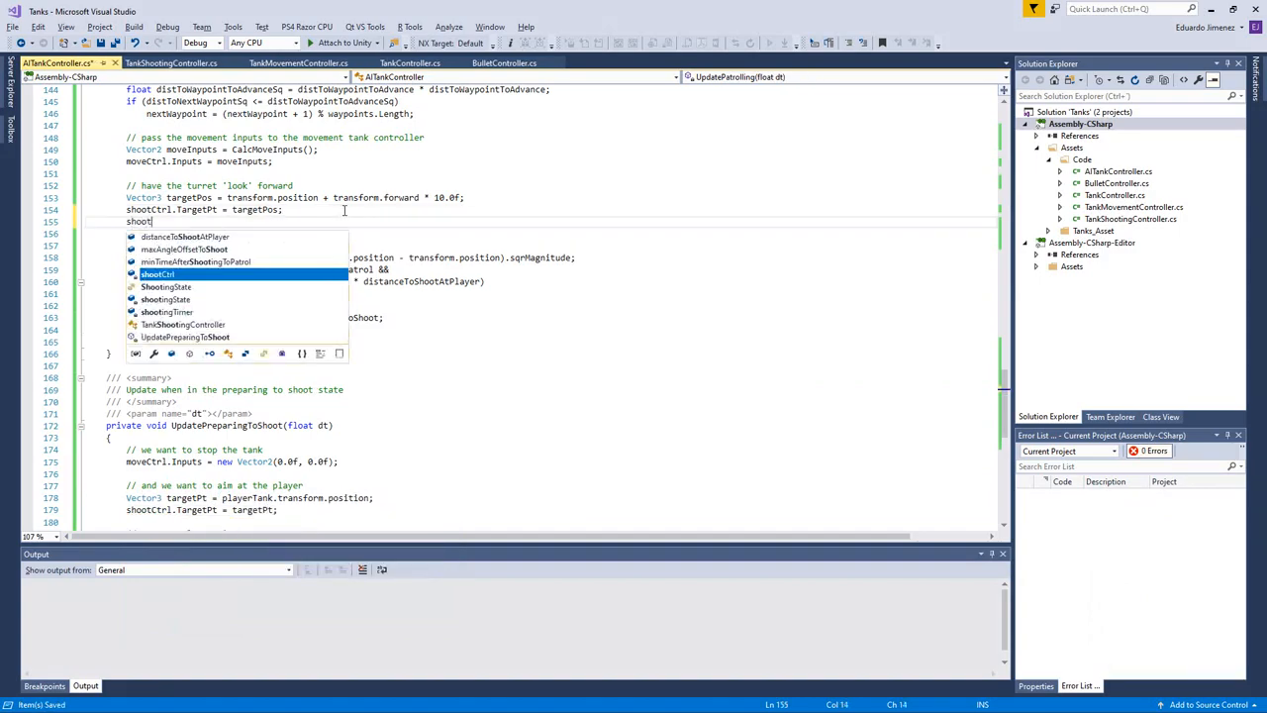
text(.fir)
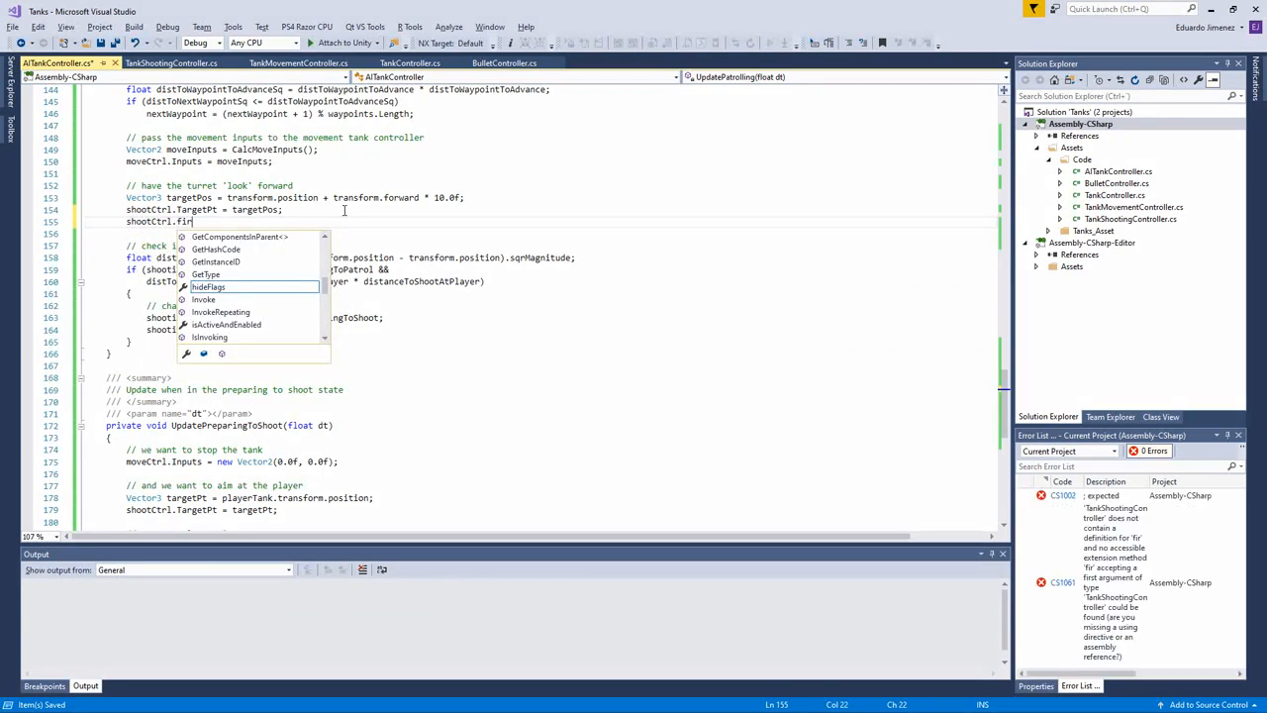
text(shootAngle)
text(Shoot = false;)
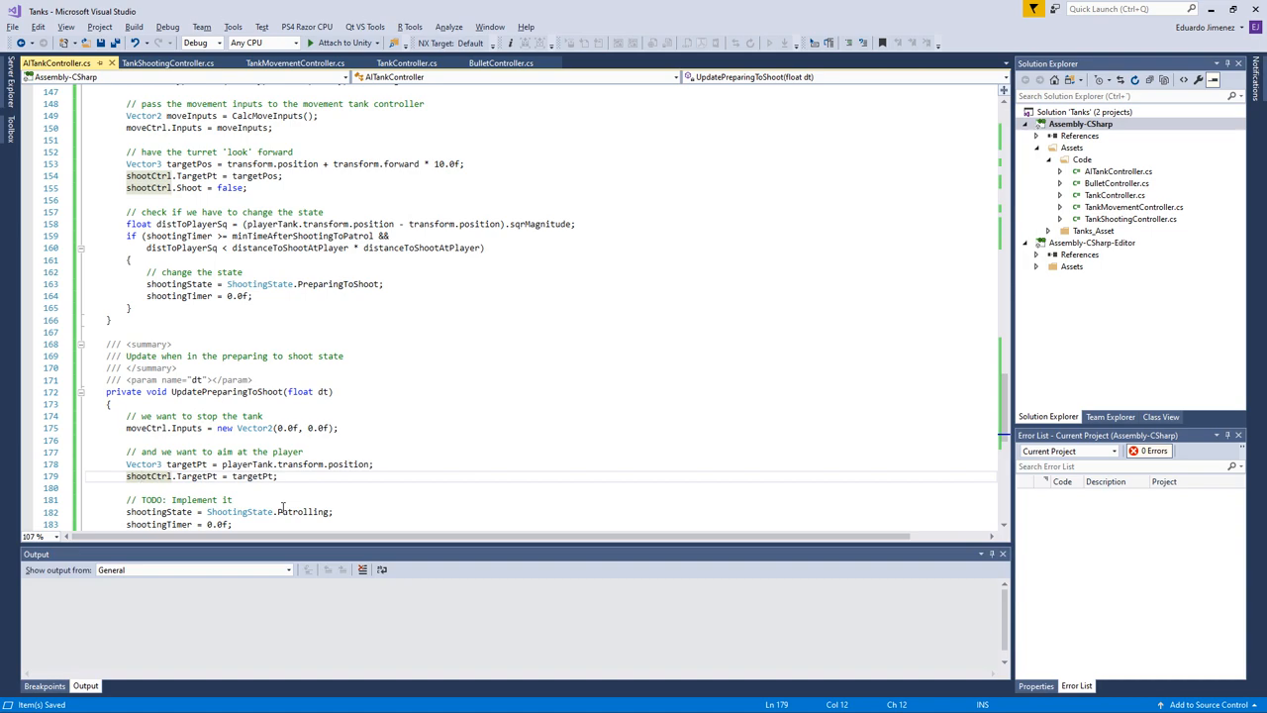
Step: Declare private float offsetAngleToIdealTarget = 0.0f below playerTank
double_click(285, 305)
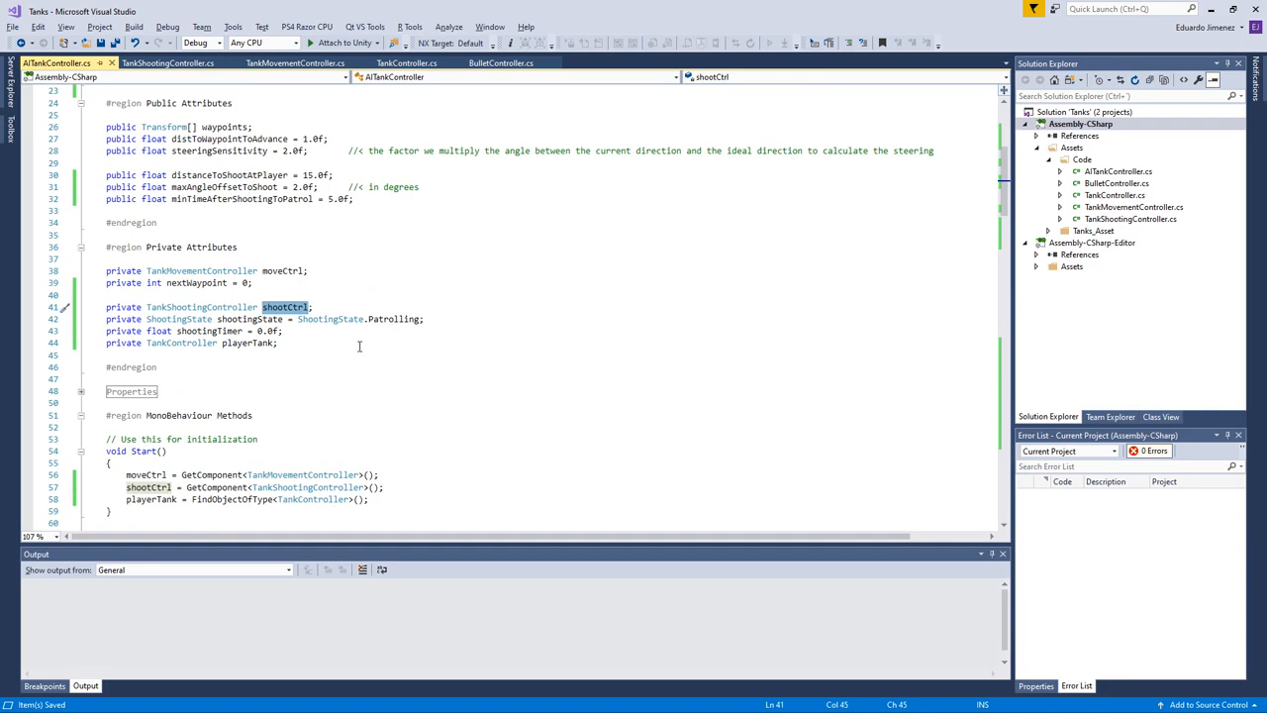
text(privat)
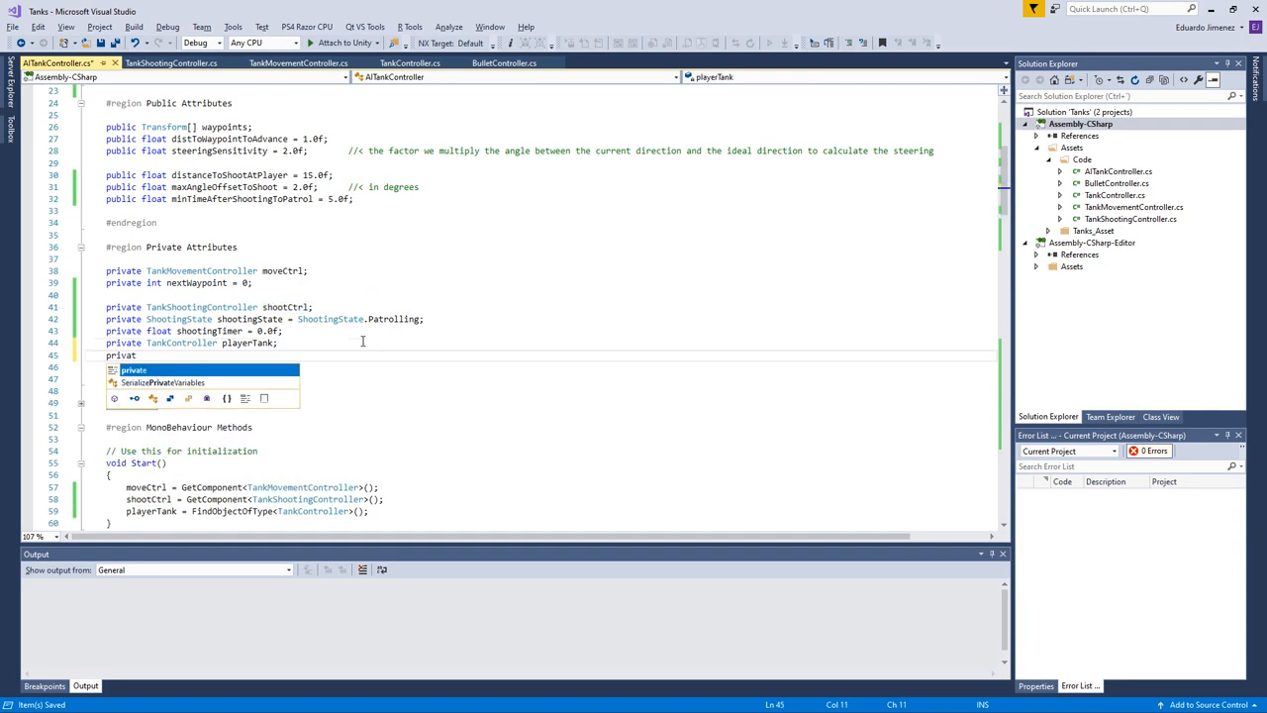
text(float)
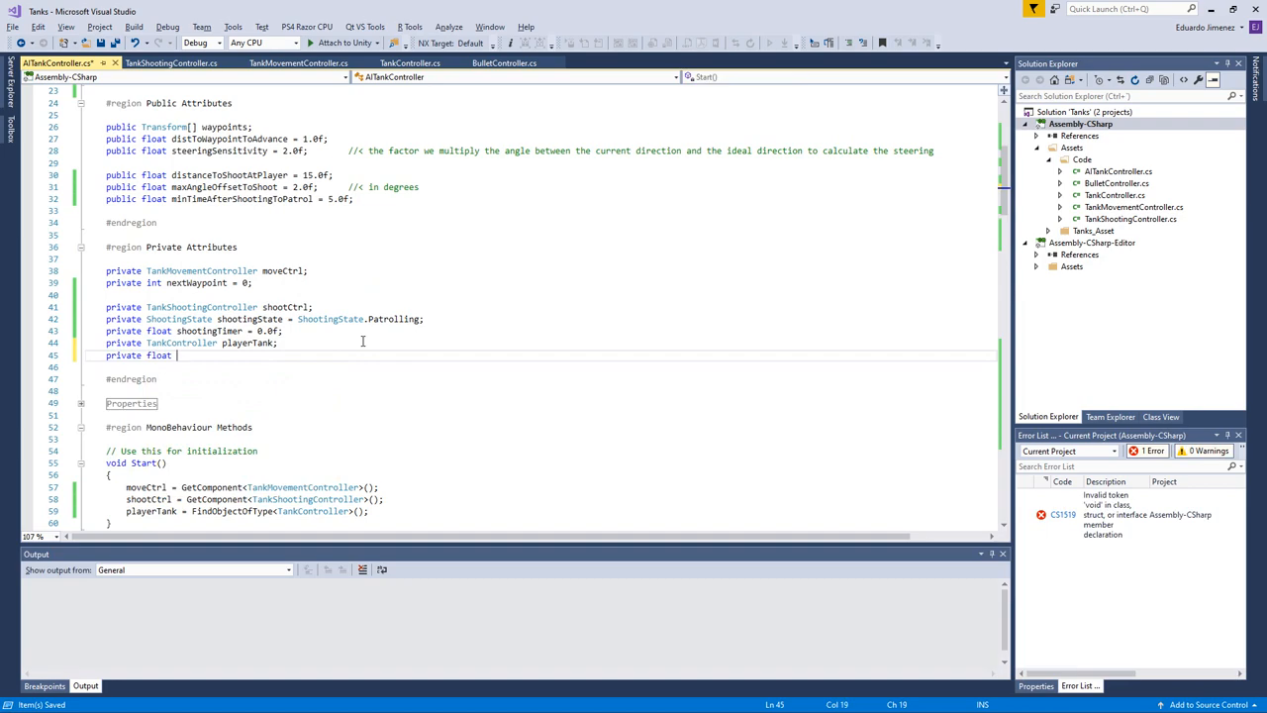
text(offsetToId)
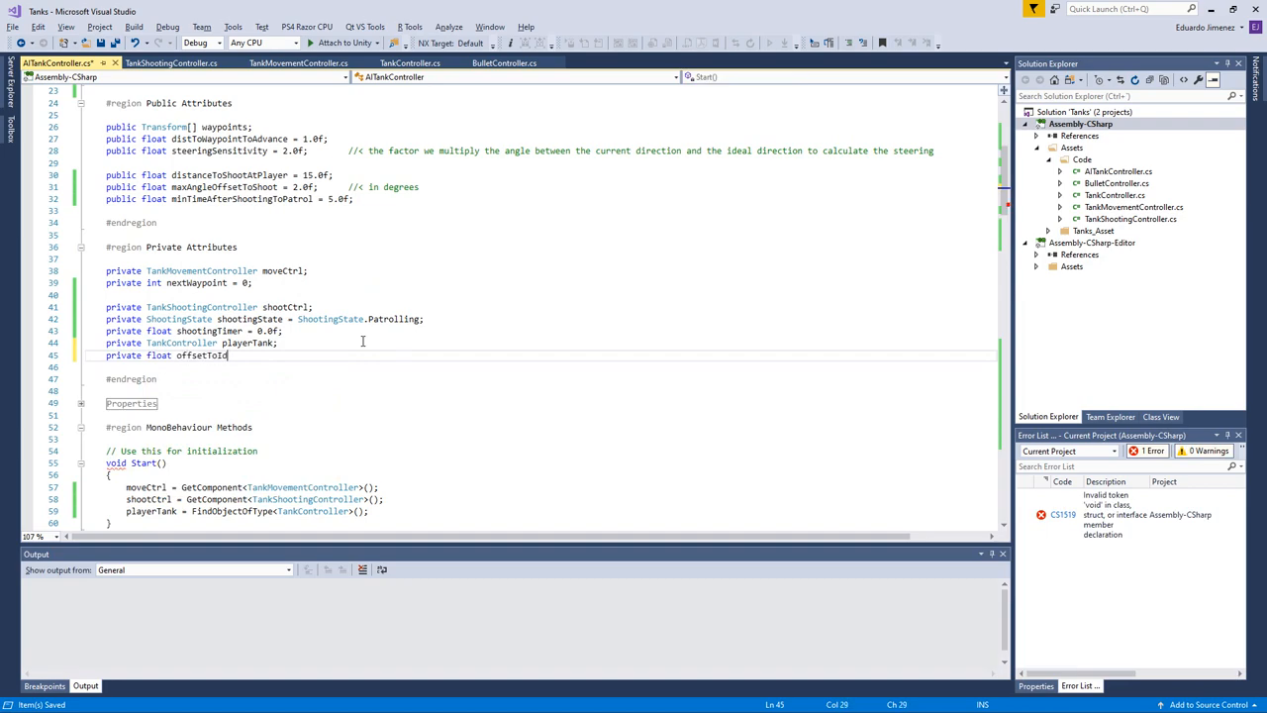
text(eal)
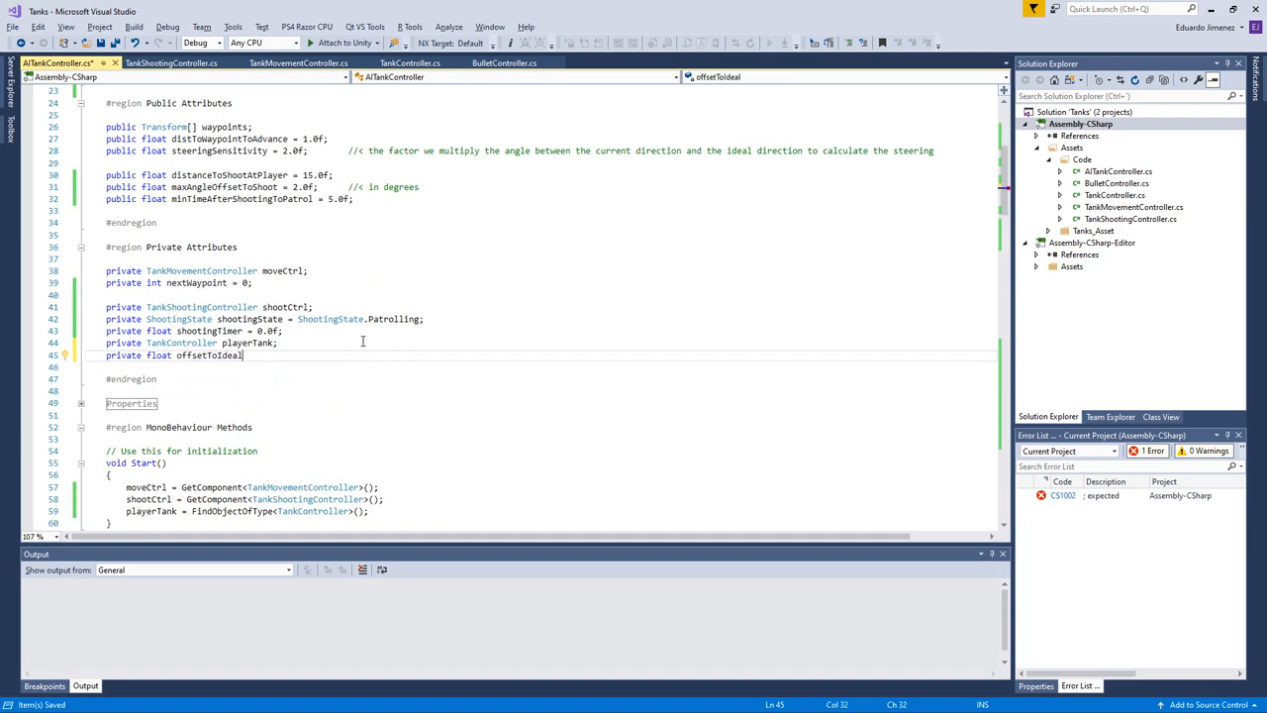
text(Target = 0.0f;)
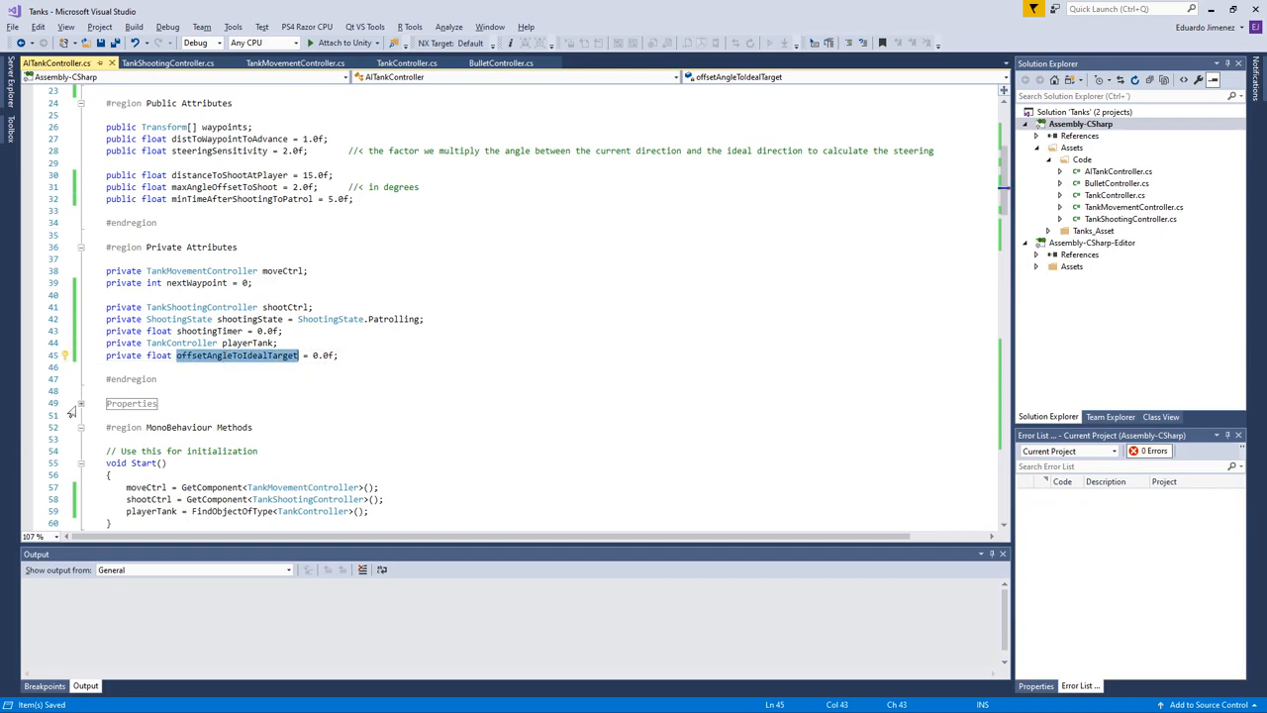
Step: Comment it as the angle between current direction and ideal direction toward the target point
text(//< this is the)
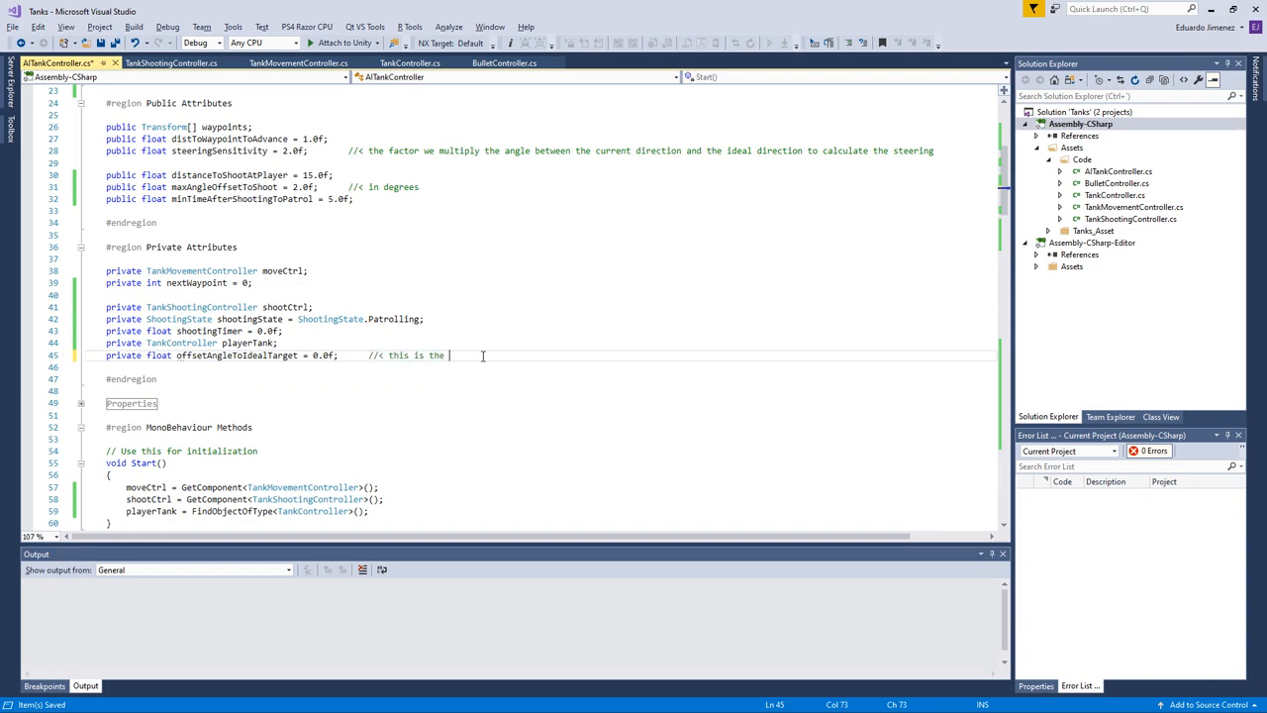
text(angle between the)
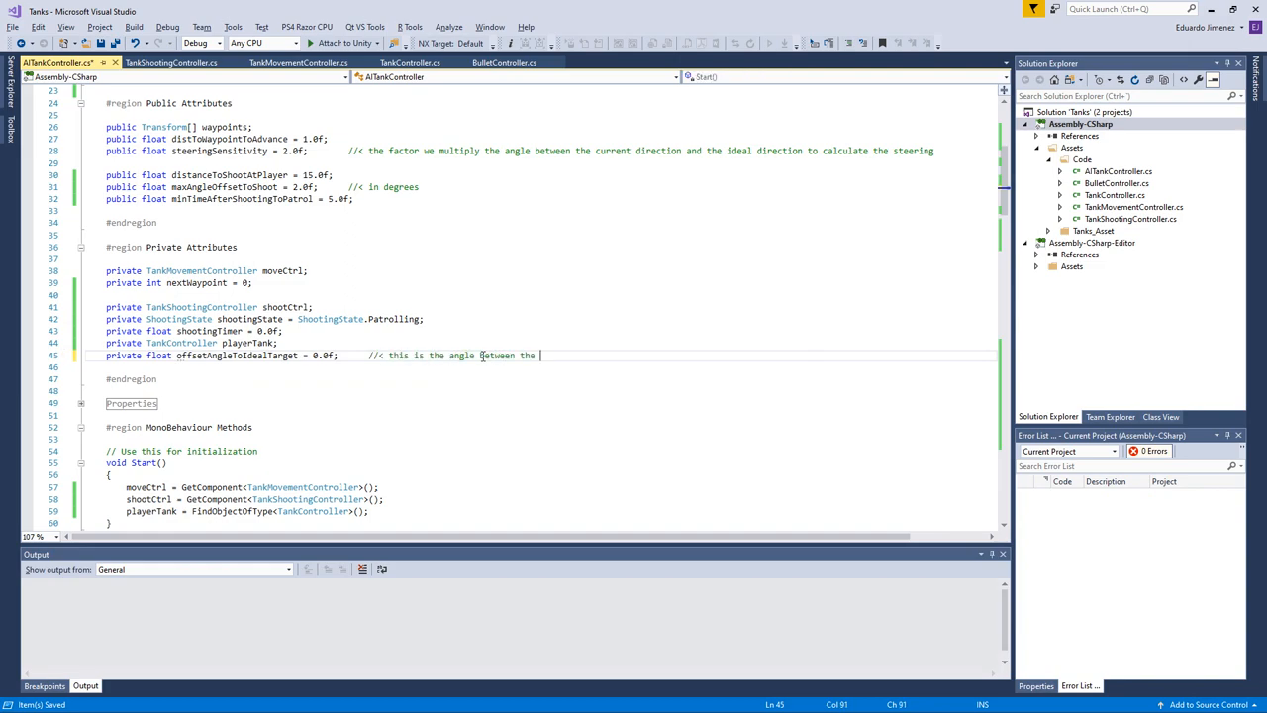
text(current)
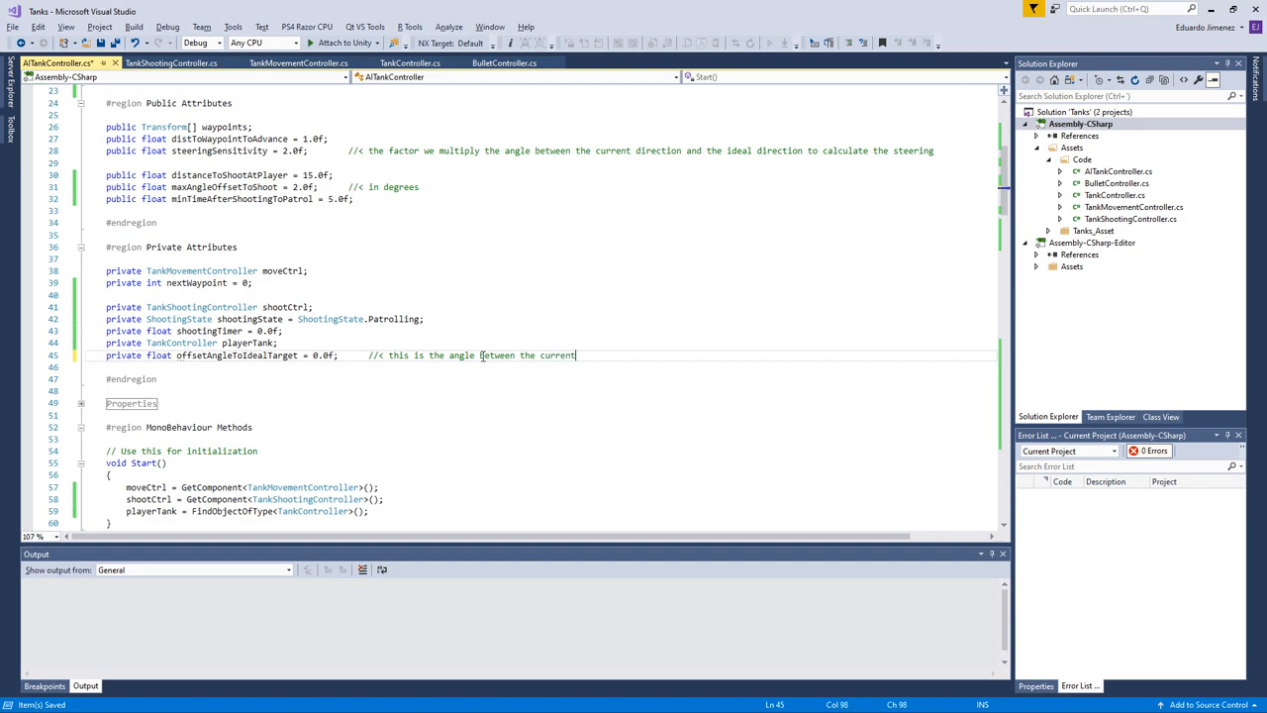
text(direction and the ideal)
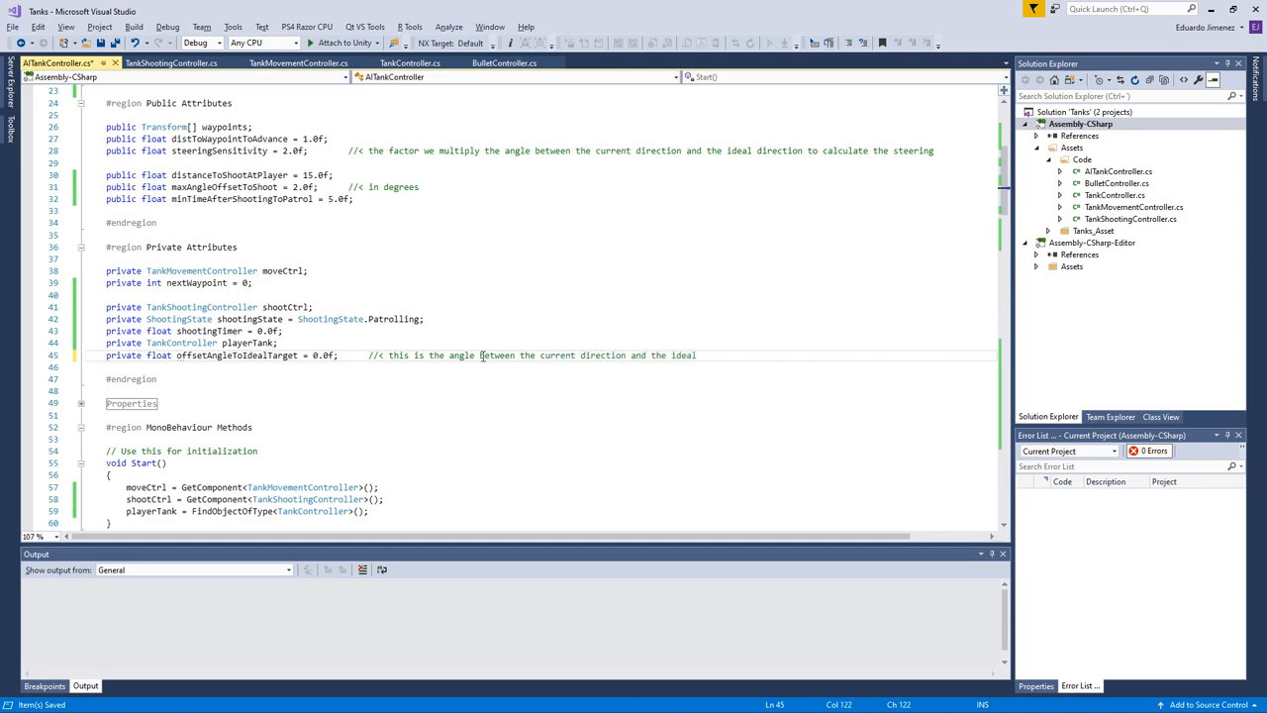
text(fo)
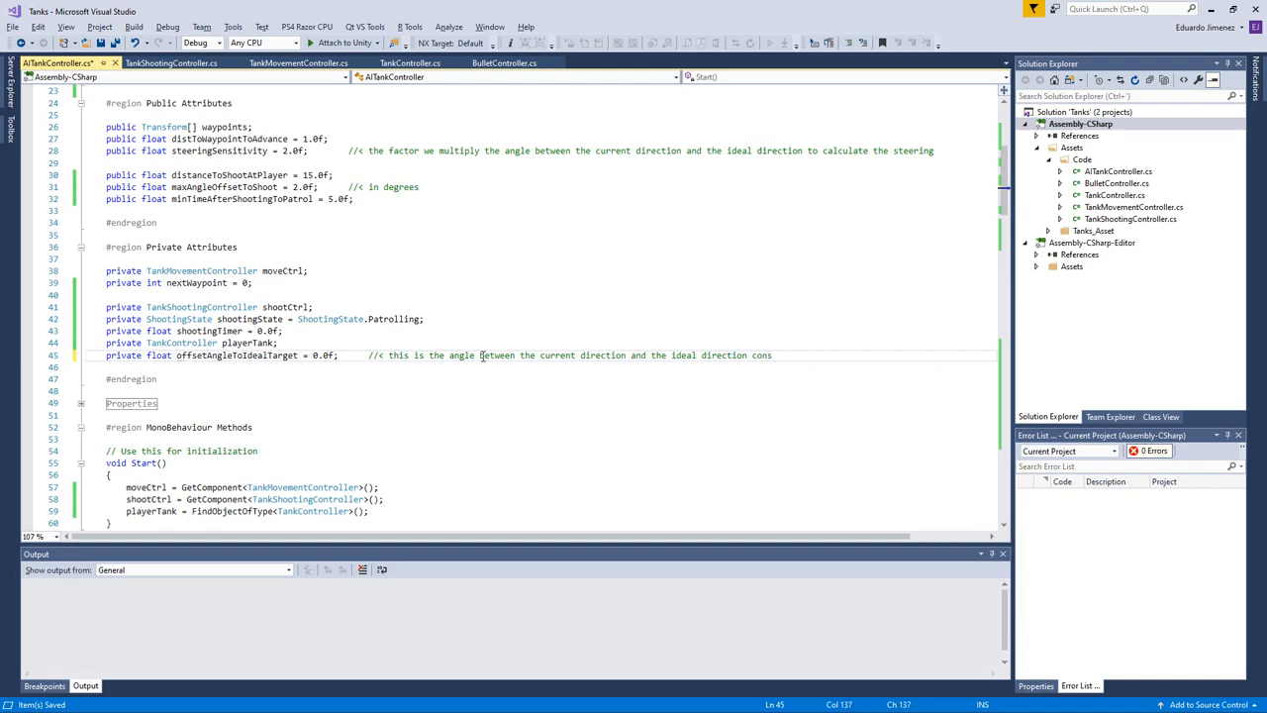
text(considering the current)
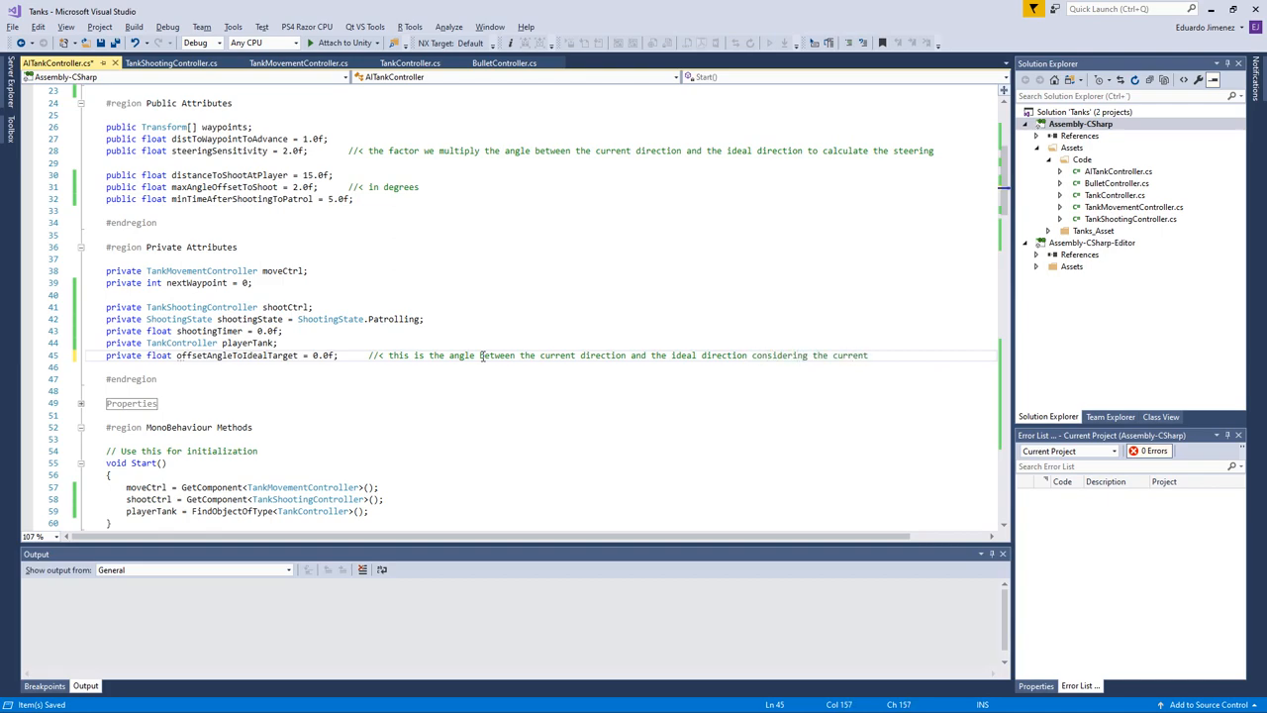
text(target)
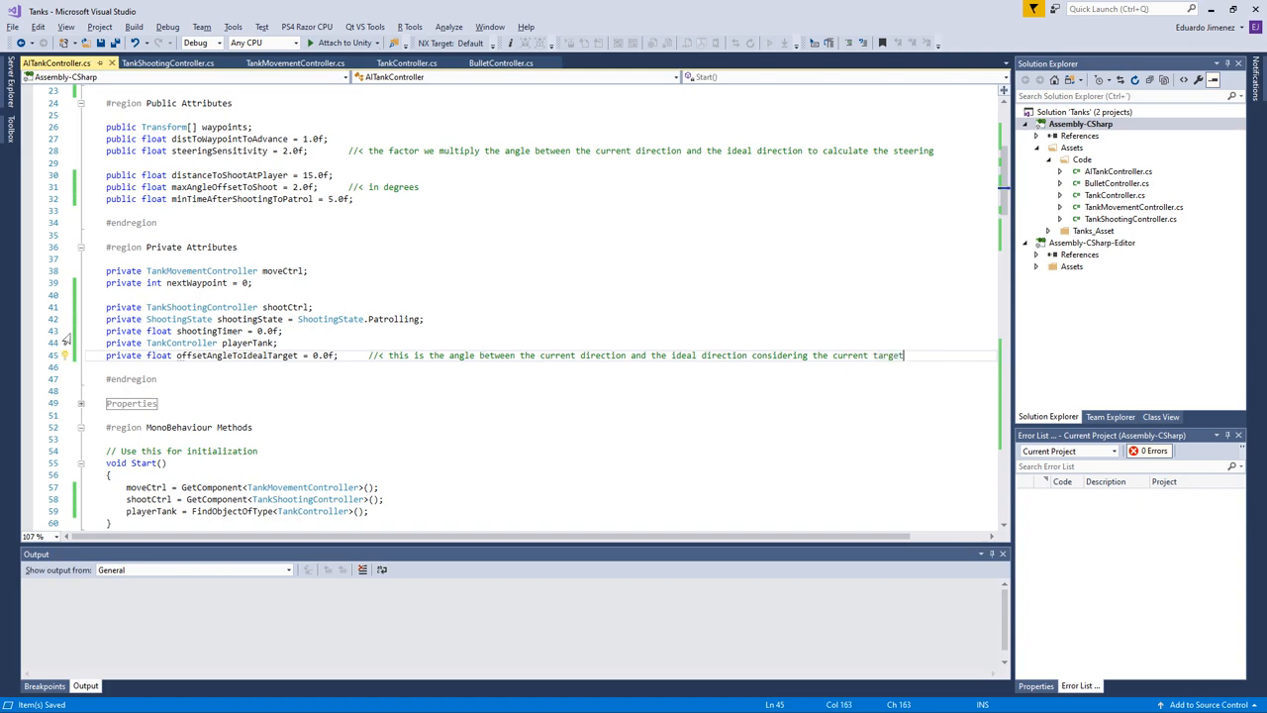
text(point)
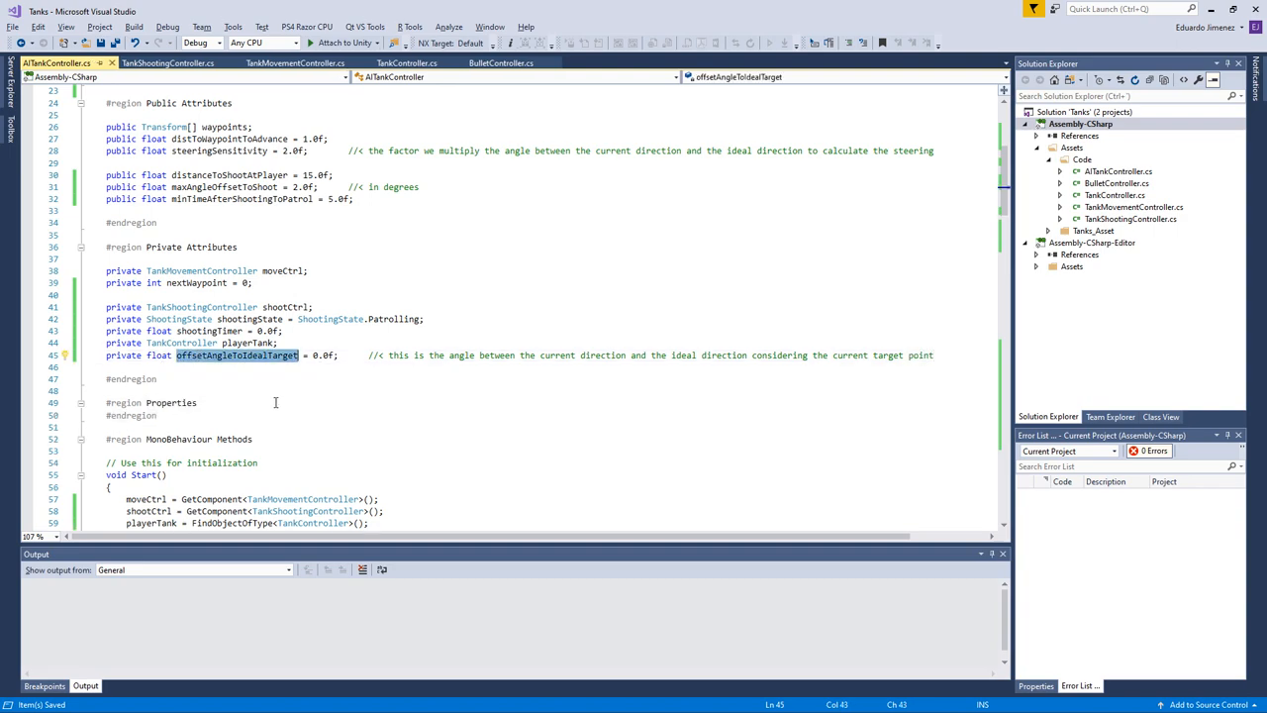
Step: Add public float OffsetAngleToIdealTarget getter returning offsetAngleToIdealTarget in the Properties region
text(public float OffsetAngleToIdealTarget)
text(get { return )
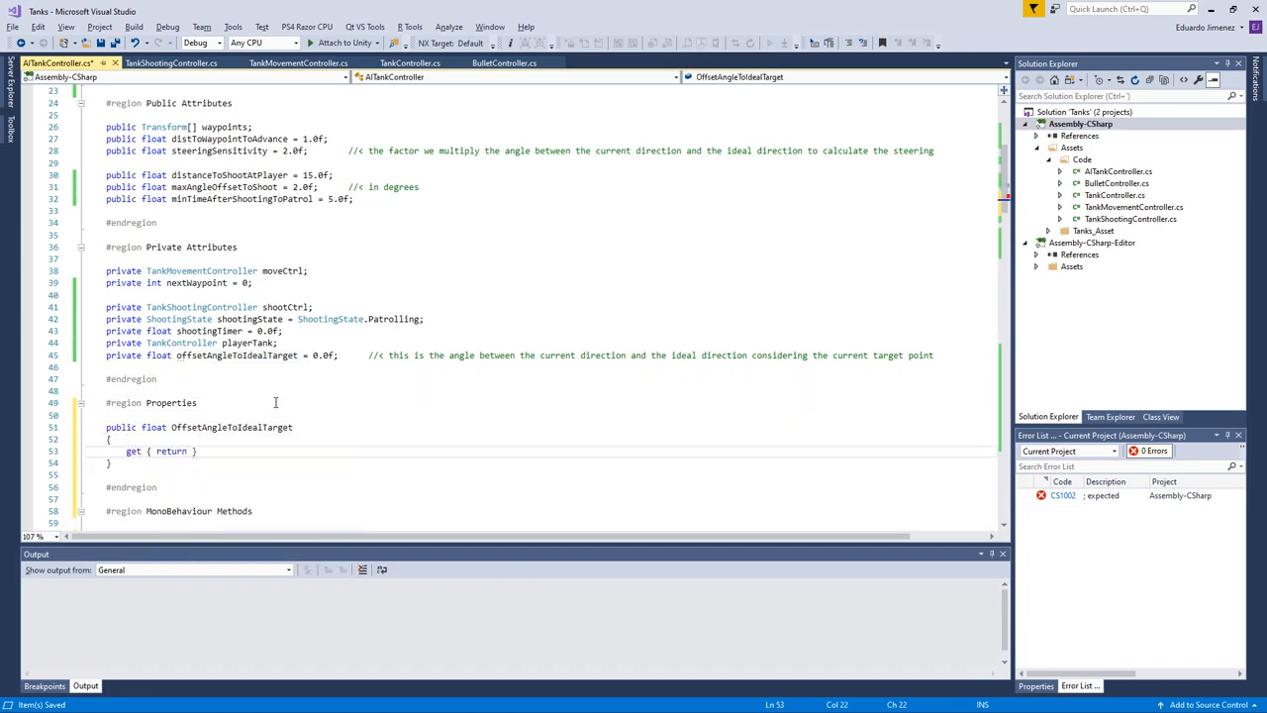
text(offsetAngleToIdealTarget;)
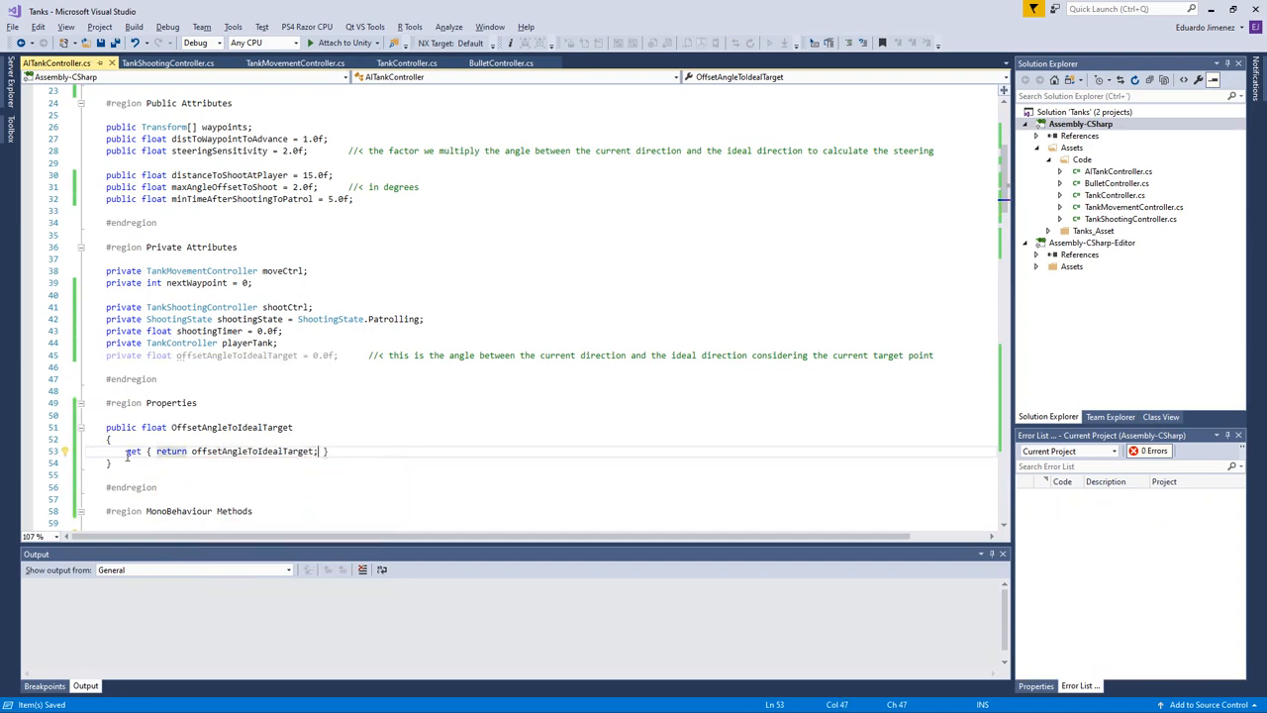
scroll(down, 3)
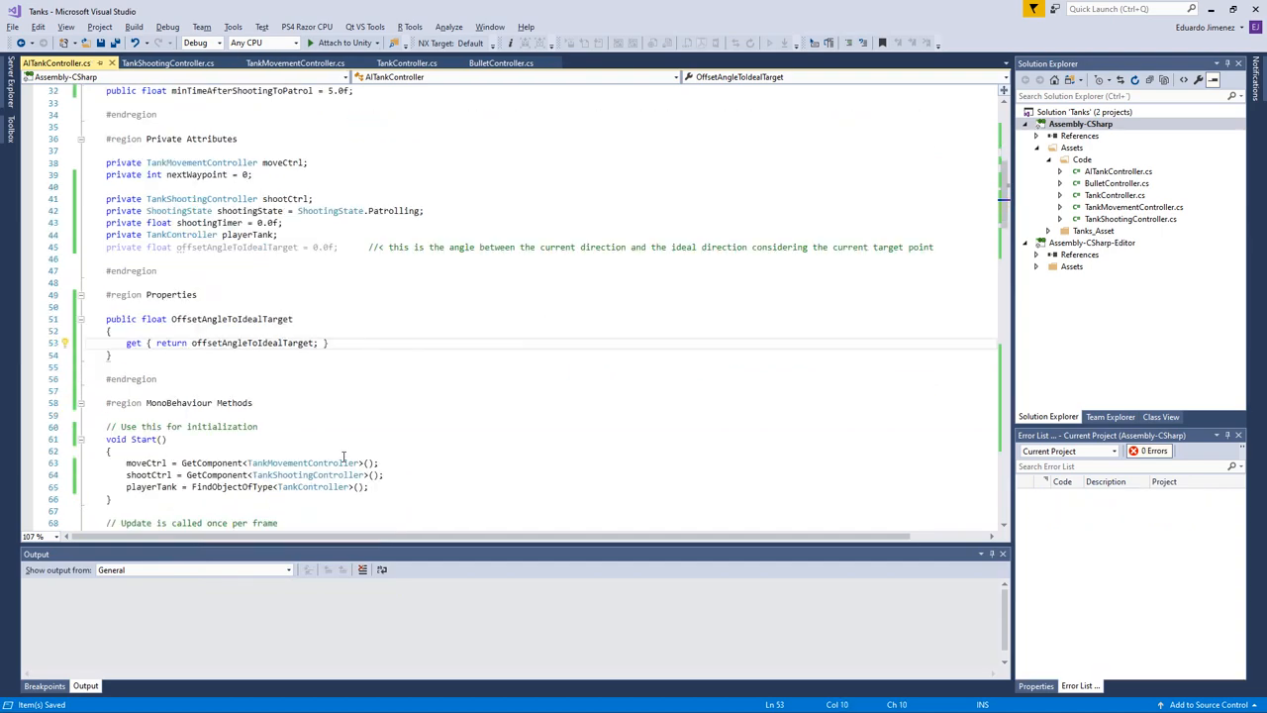
scroll(down, 3)
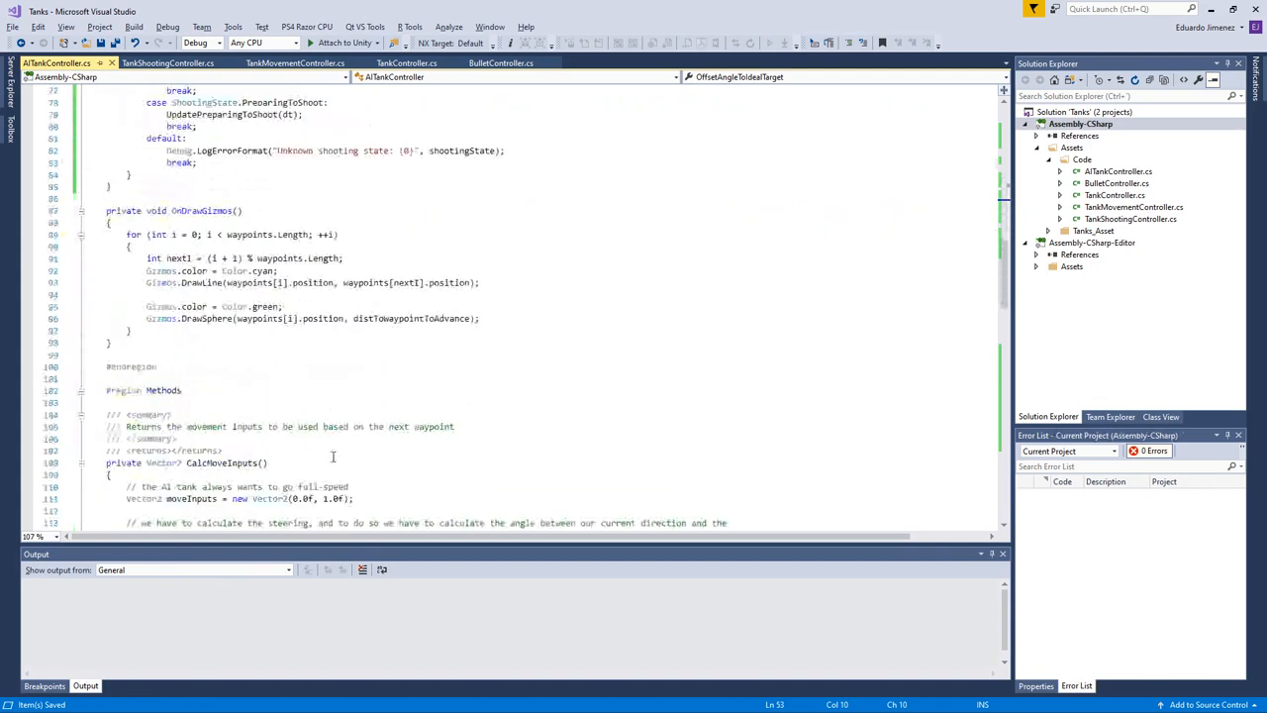
scroll(down, 3)
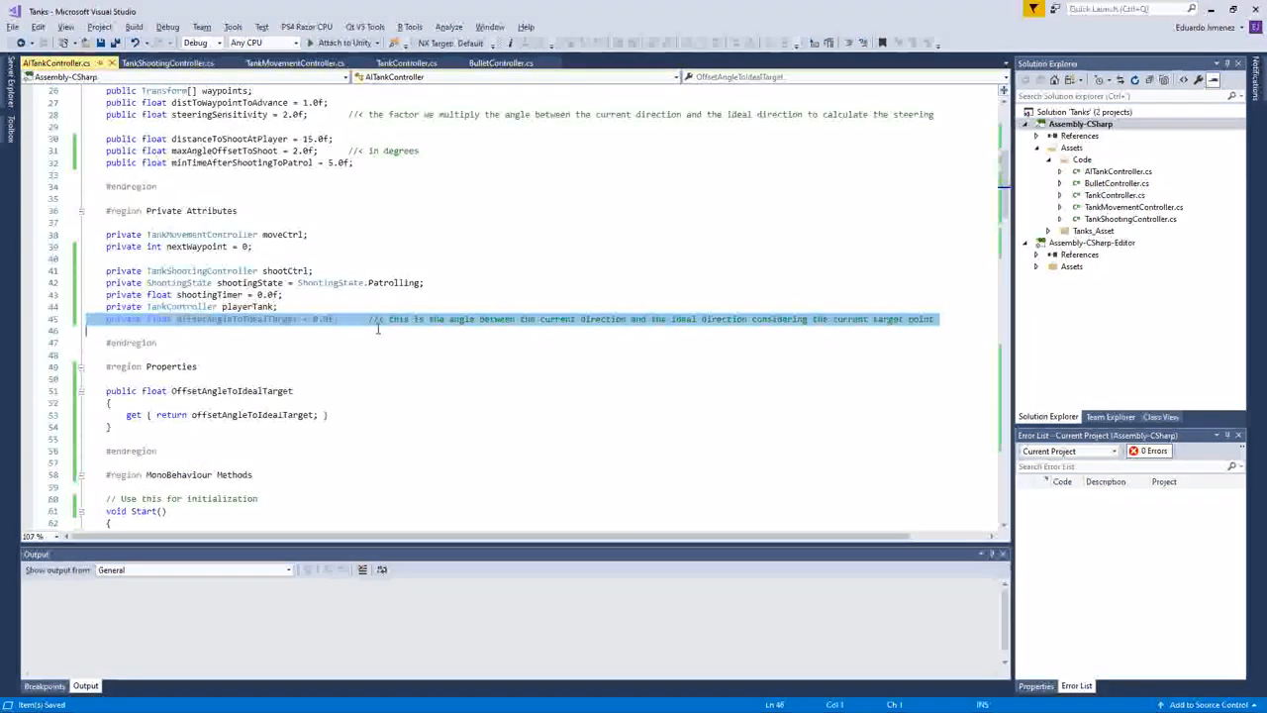
Step: Cut the offset-angle field and property from AITankController and paste them into TankShootingController
key(Delete)
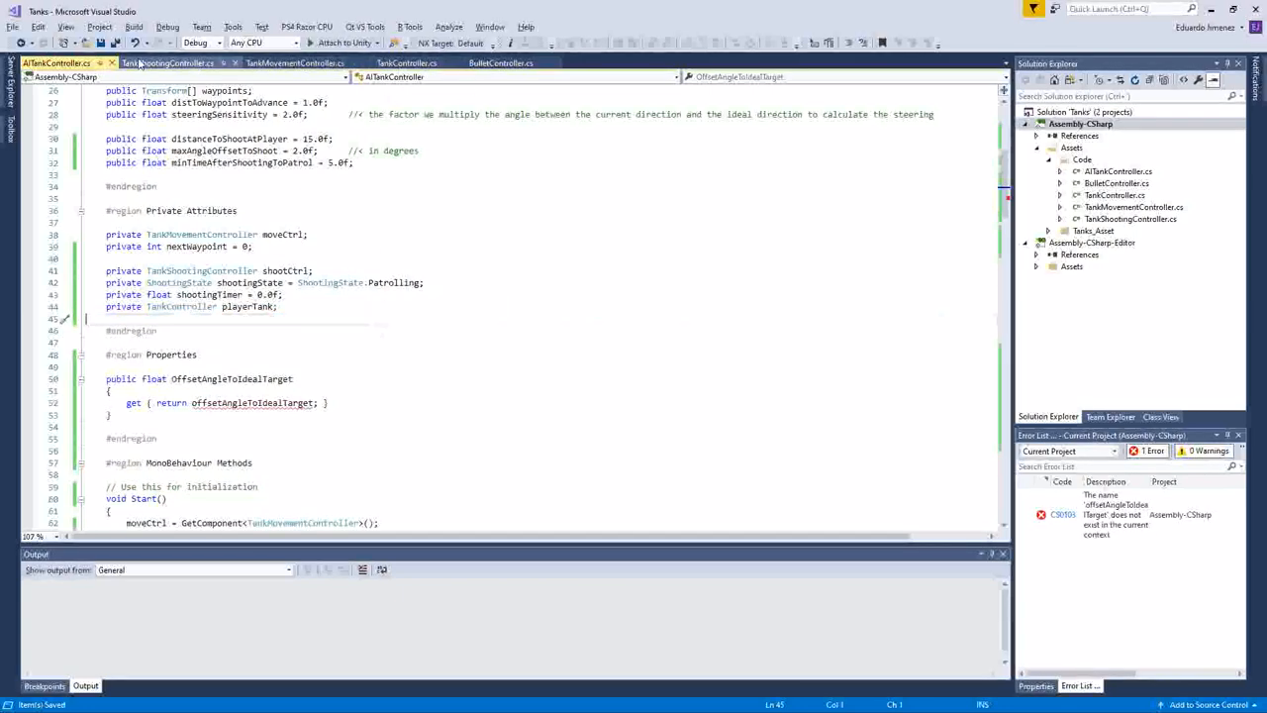
click(168, 44)
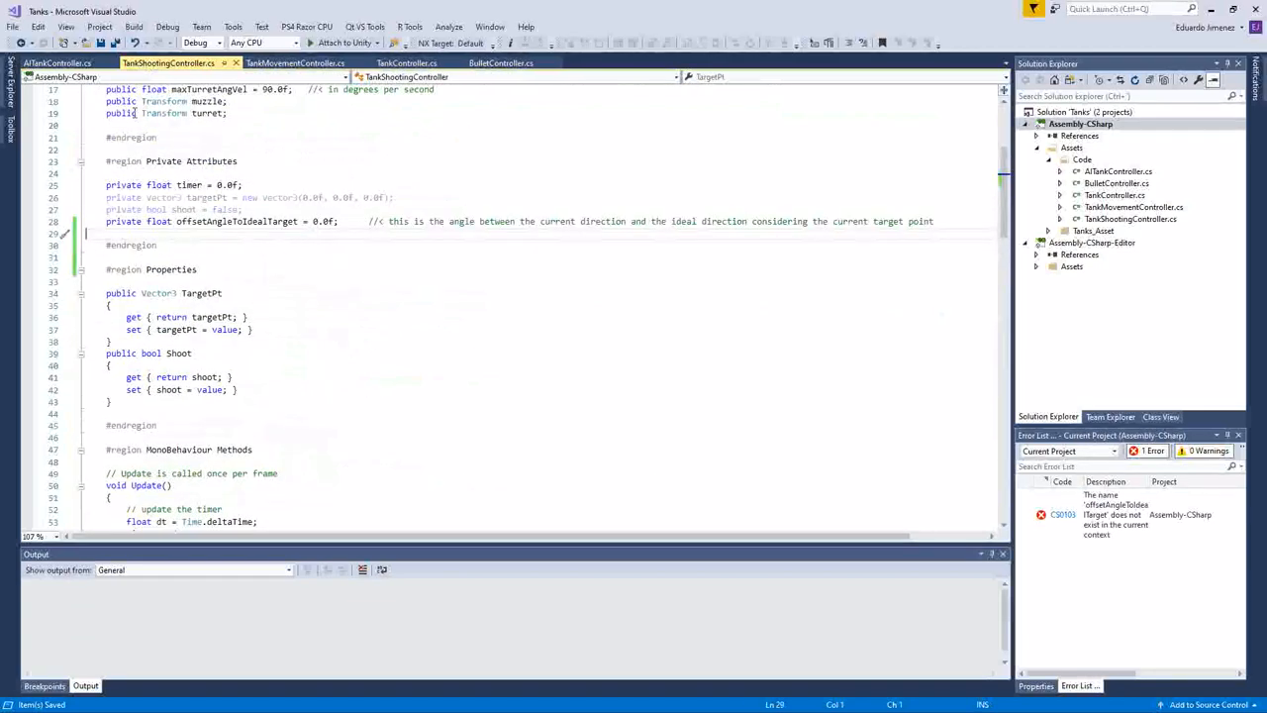
click(47, 64)
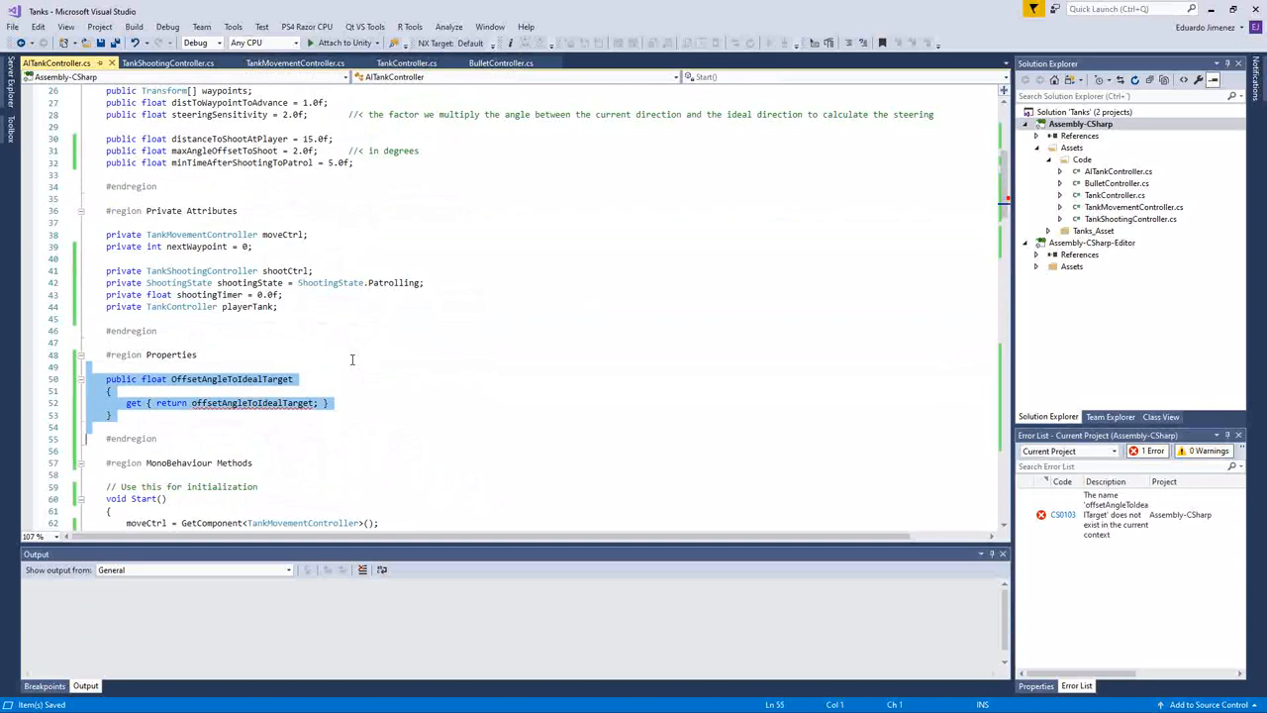
click(178, 61)
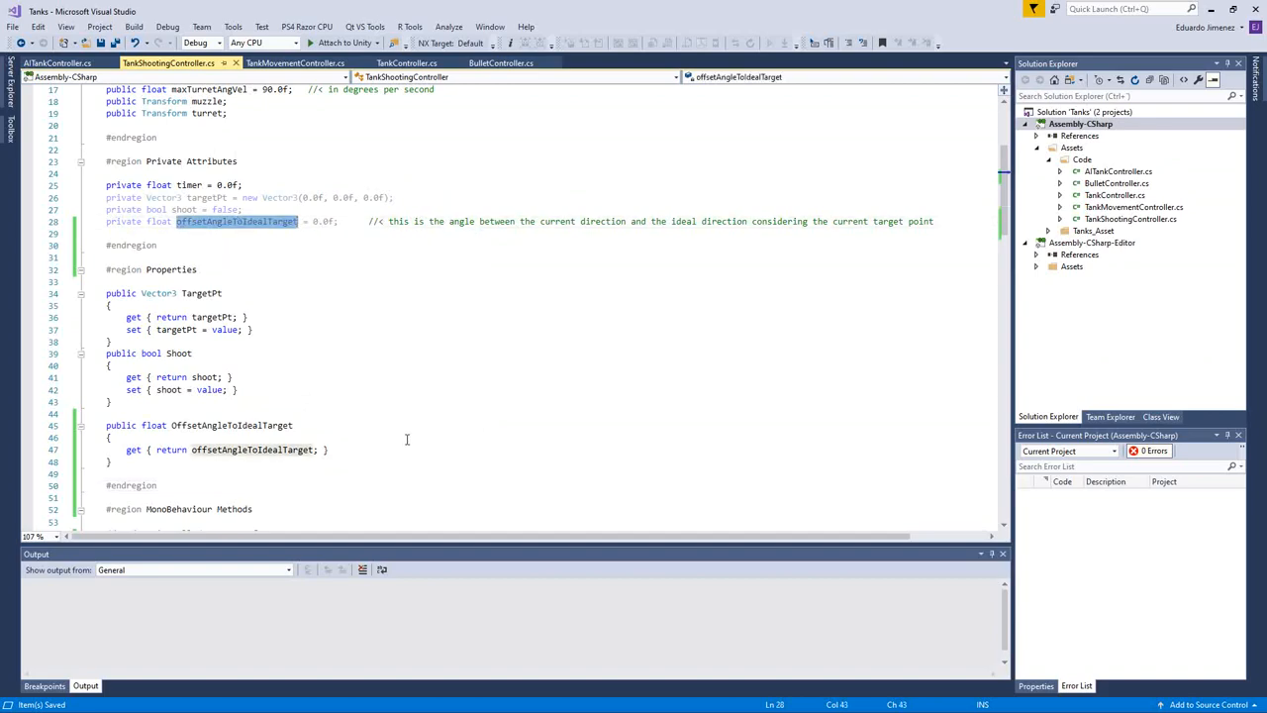
scroll(down, 3)
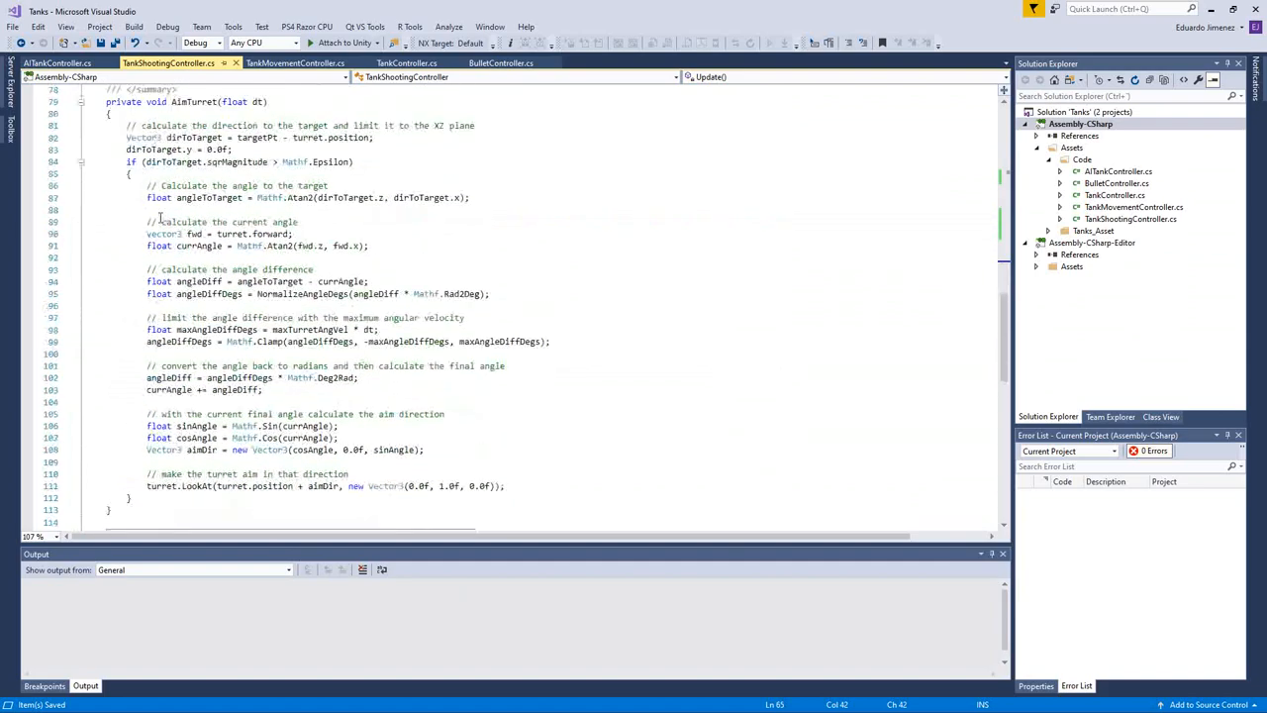
Step: Add an else branch after the turret-aiming if that sets offsetAngleToIdealTarget = 0.0f
click(131, 495)
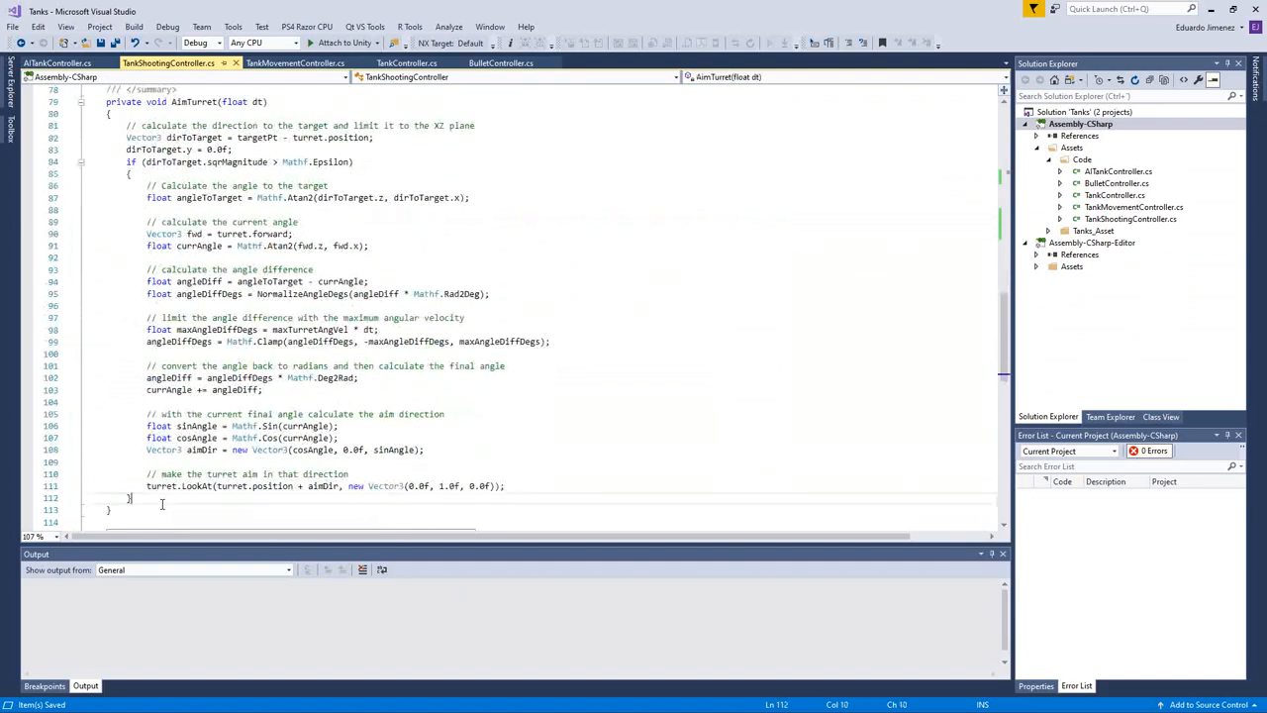
text(else)
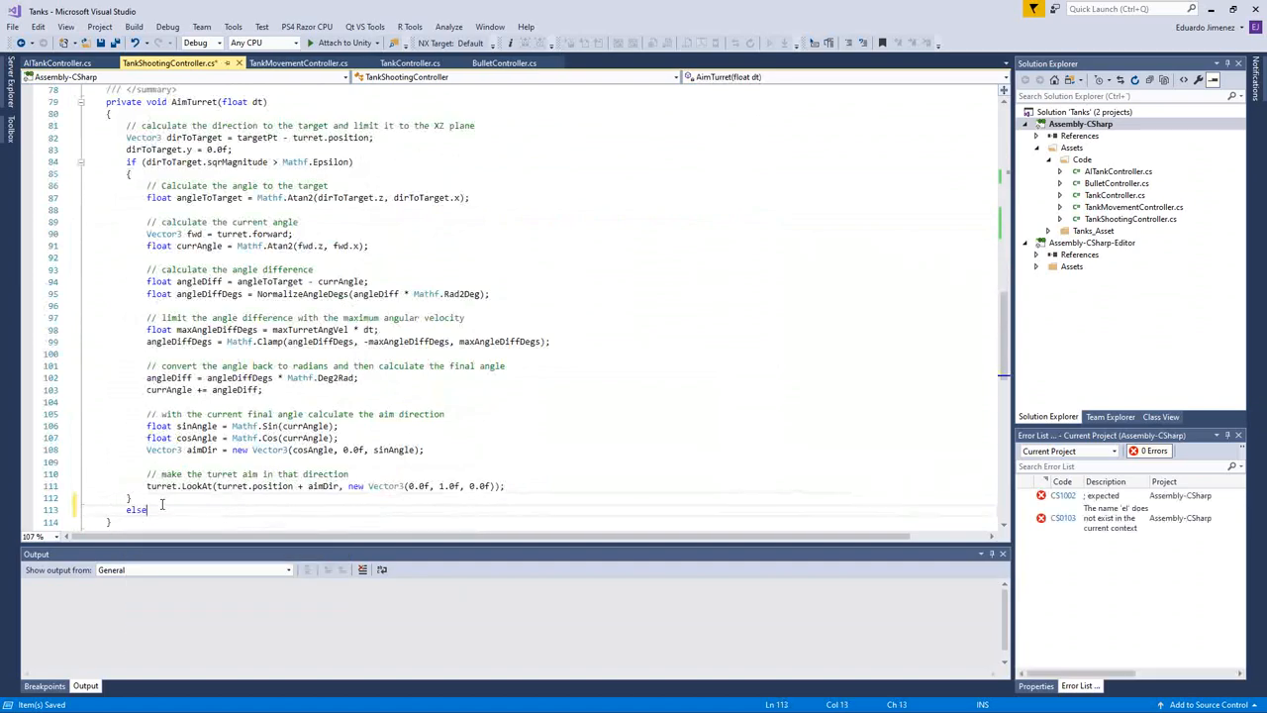
text(offsetAngleToIdealTarget)
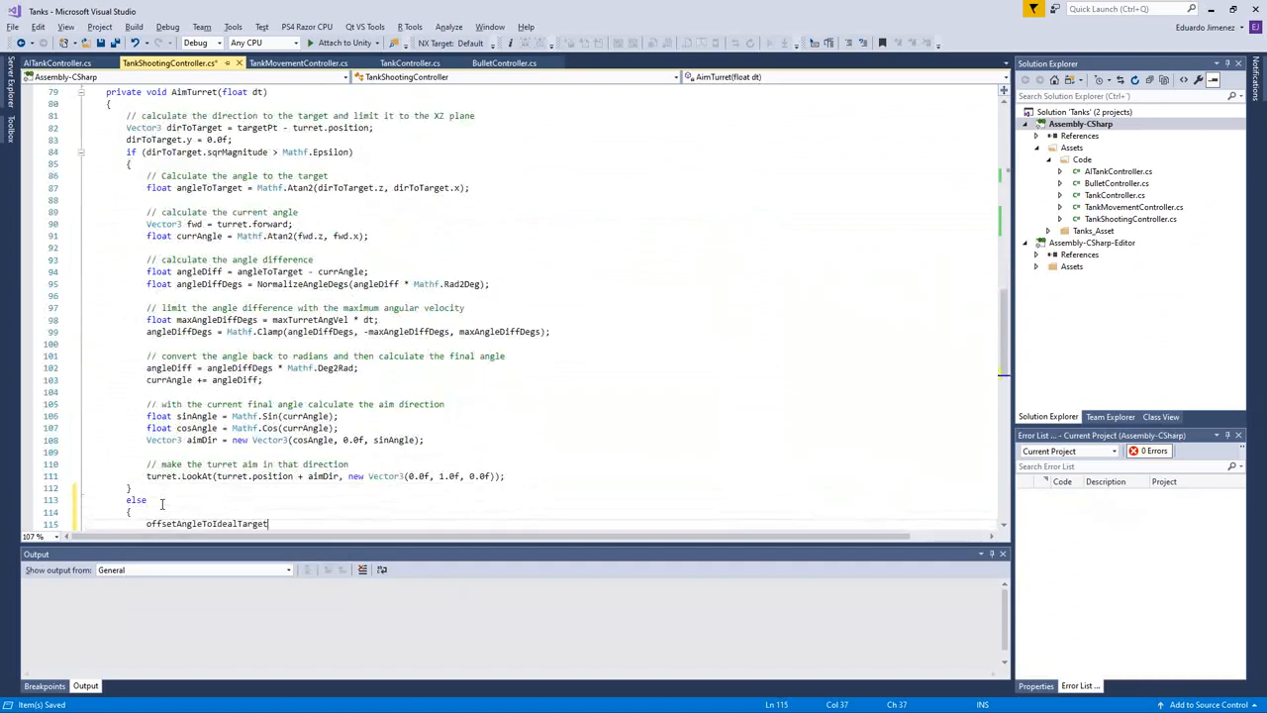
text(= 0.0f;)
text(//)
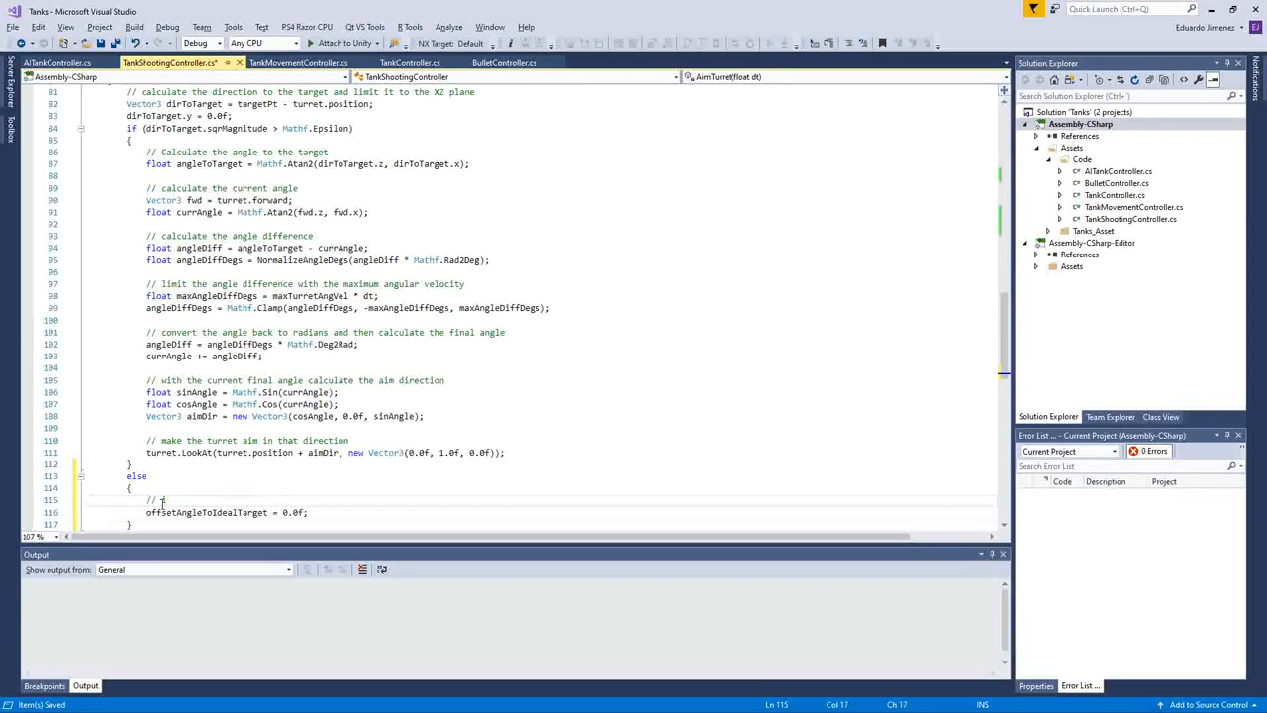
Step: Comment that when on target the angle offset is 0, although it makes no sense in this case
text(if we're 'on' the target let)
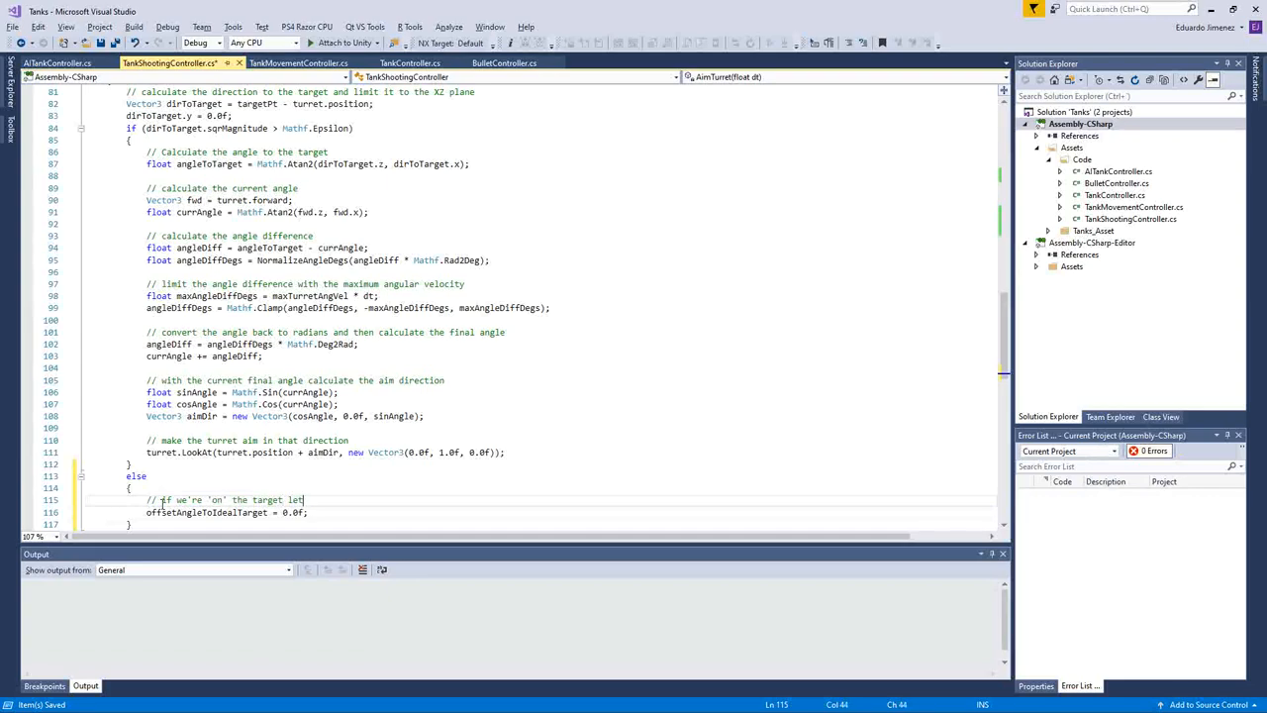
text('s set the a)
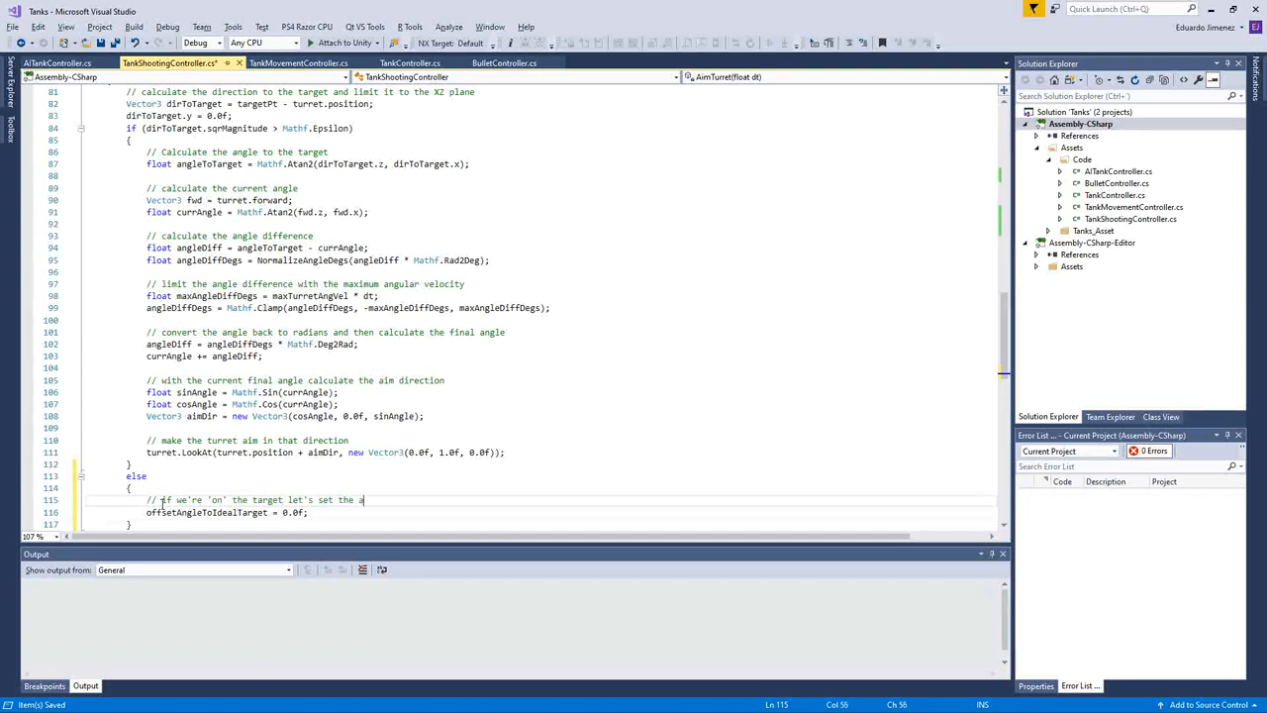
text(ngle offset to 0)
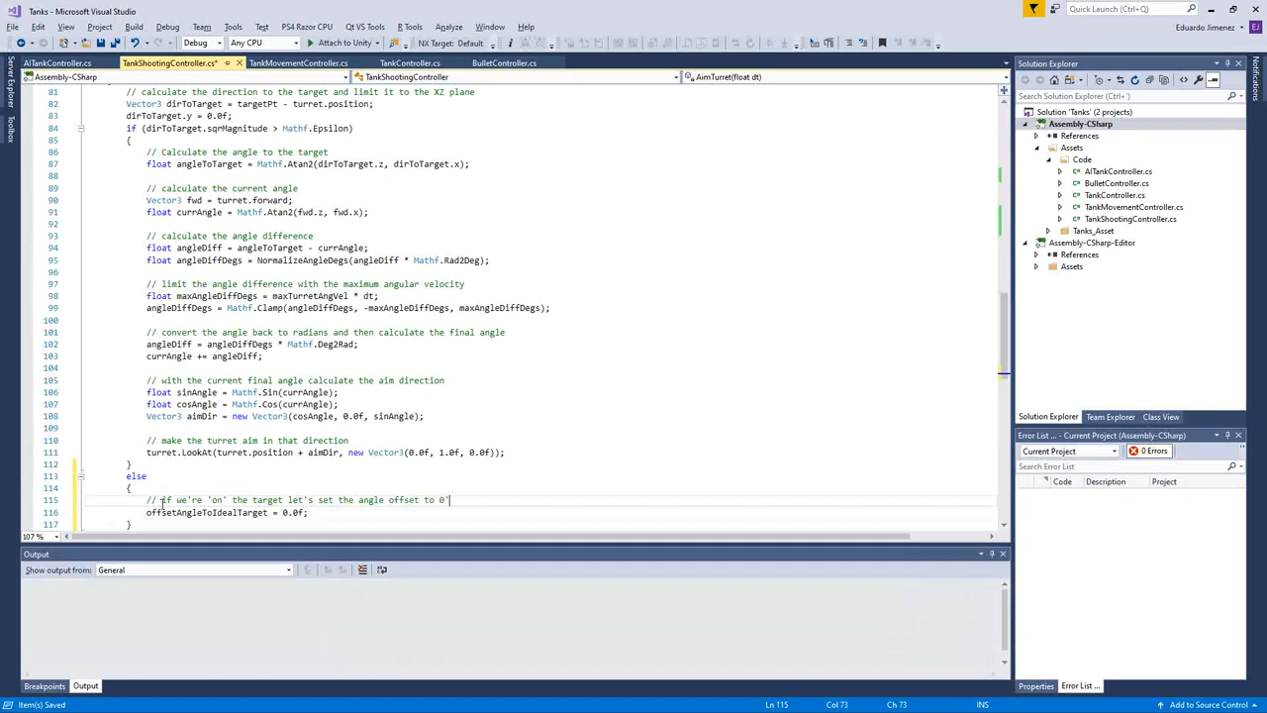
text((although)
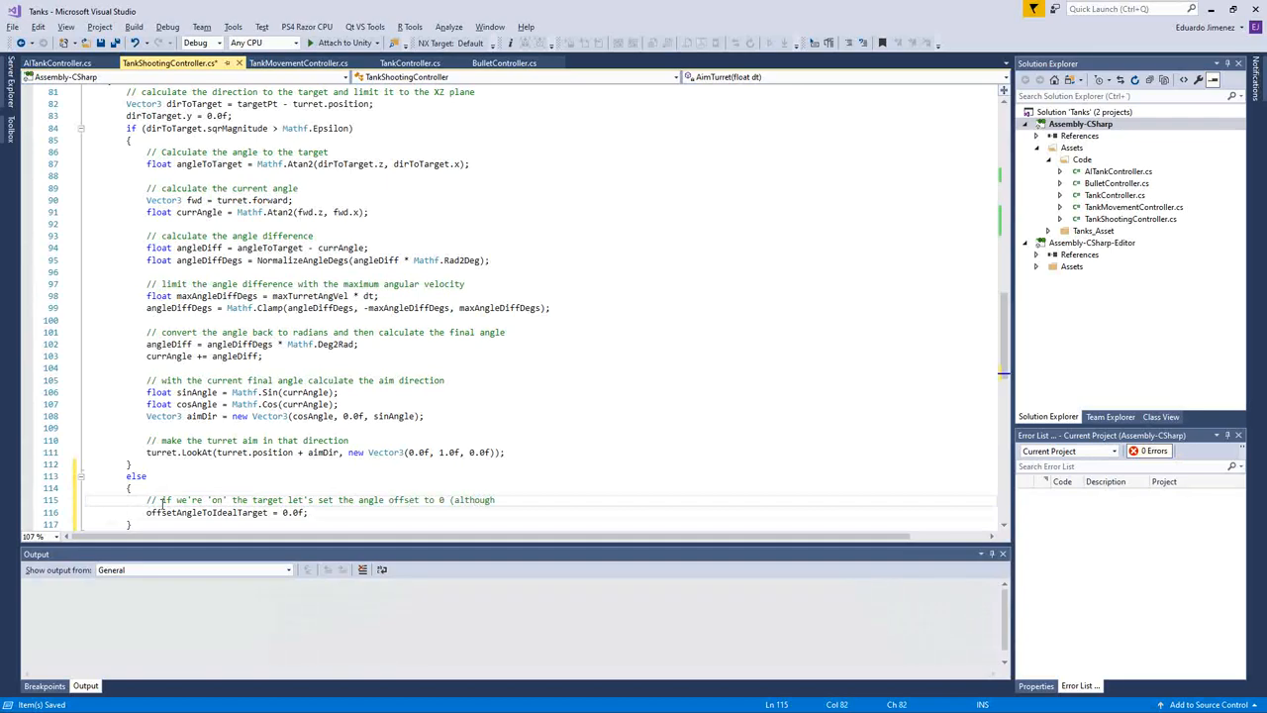
text(it re)
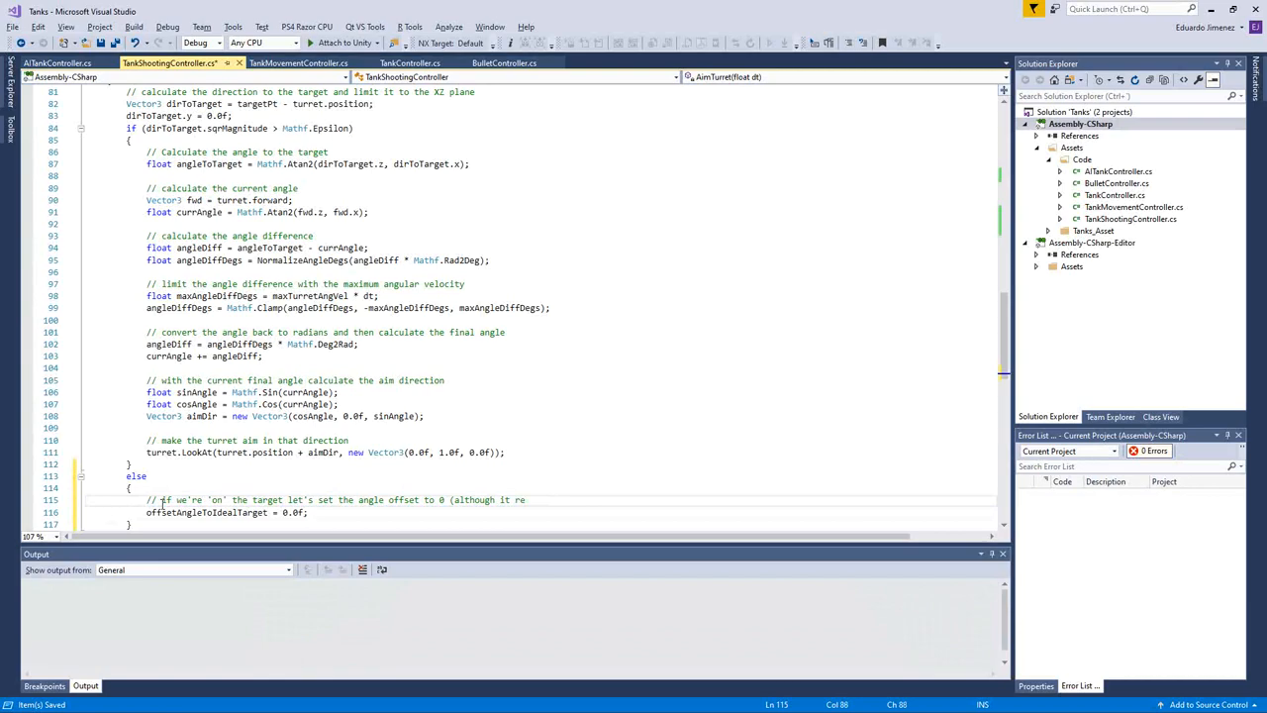
text(ally makes no sense in this)
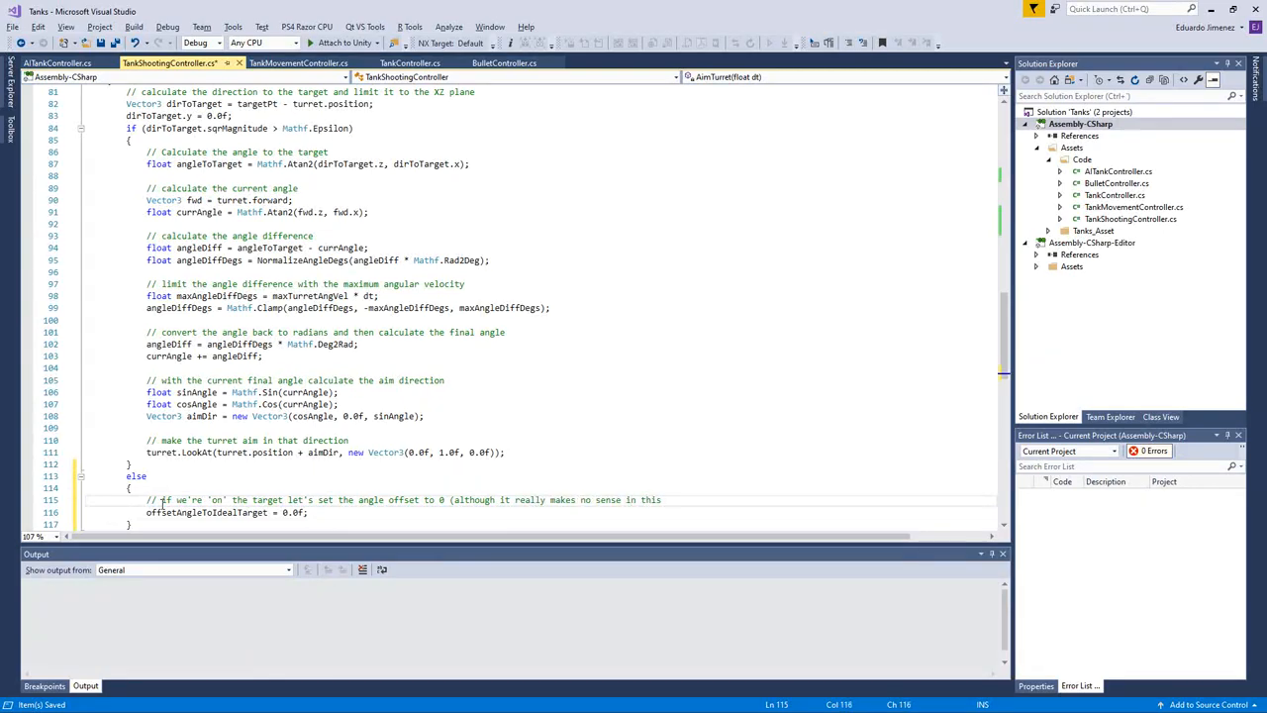
text(case))
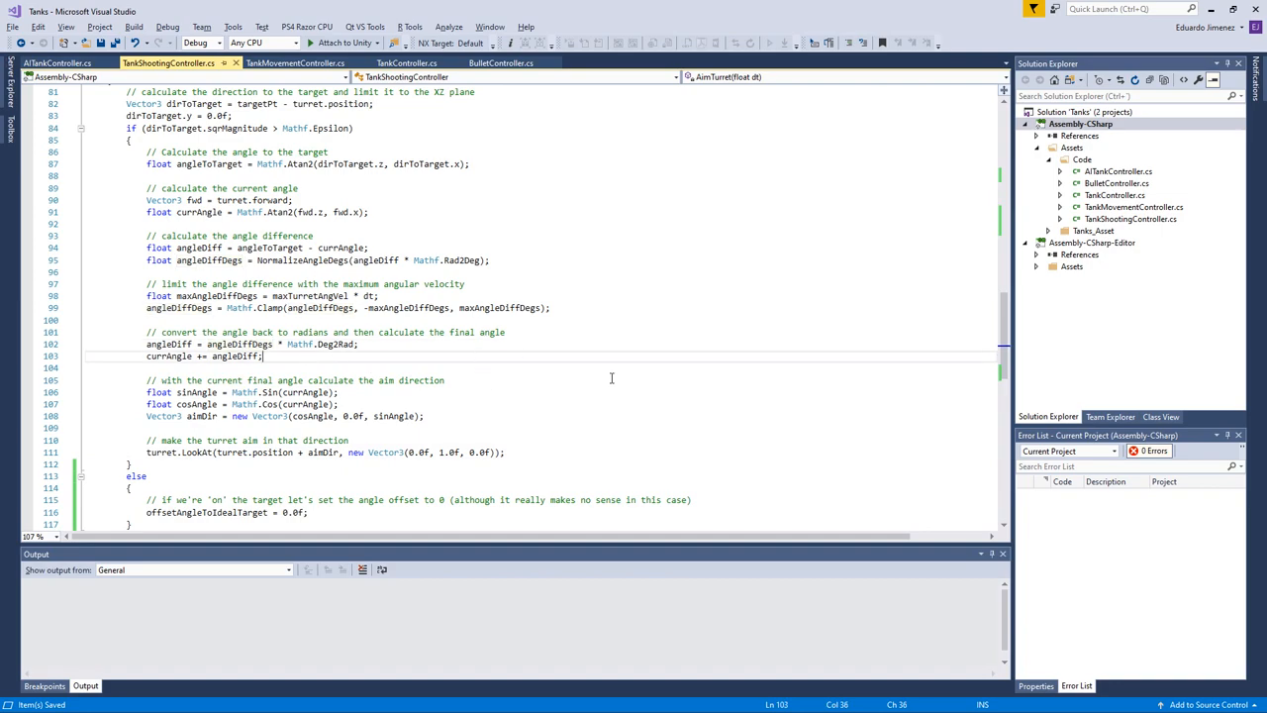
Step: Set offsetAngleToIdealTarget = NormalizeAngleDegs((angleToTarget - currAngle) * Mathf.Rad2Deg) under an 'update the angle offset' comment
text(// update the)
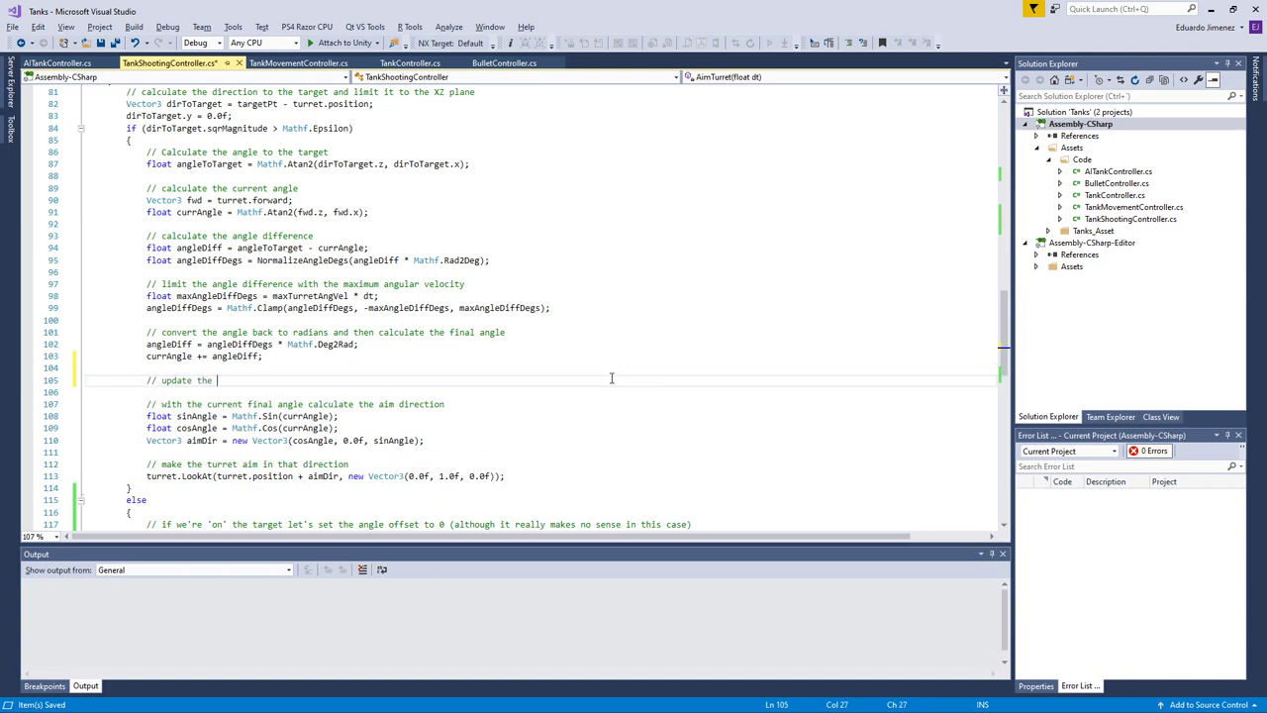
text(angle offset)
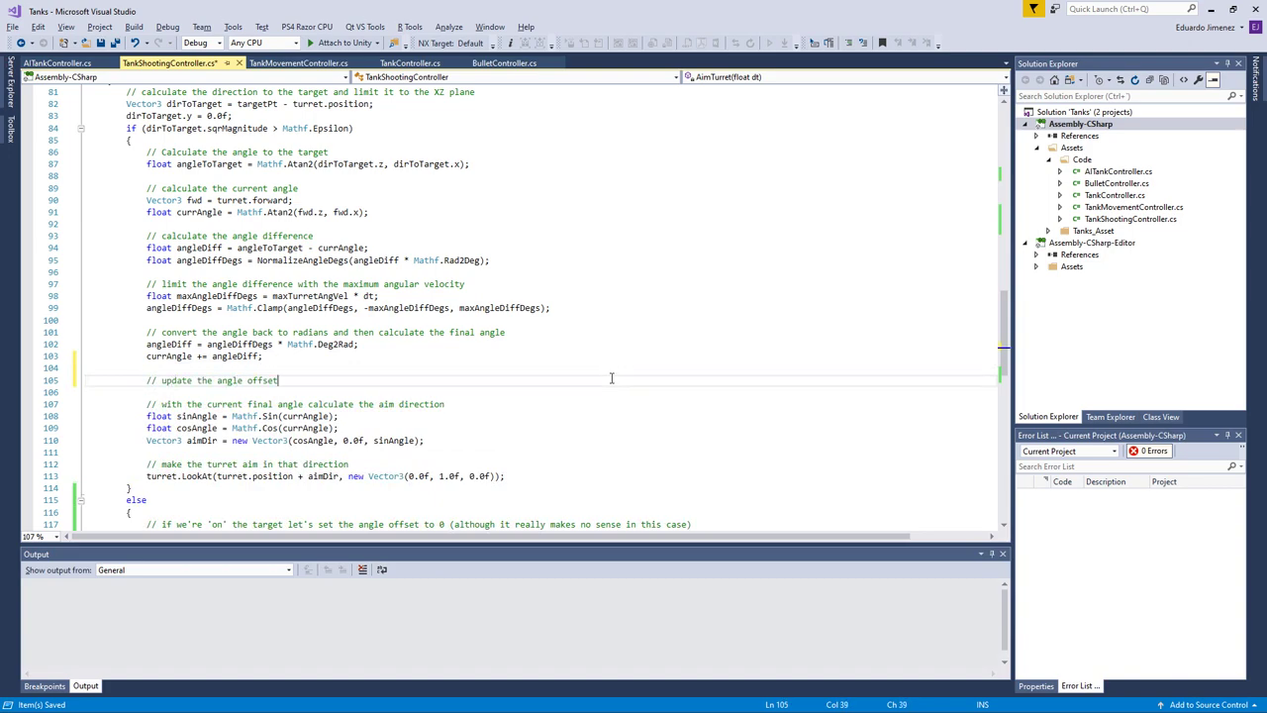
key(Enter)
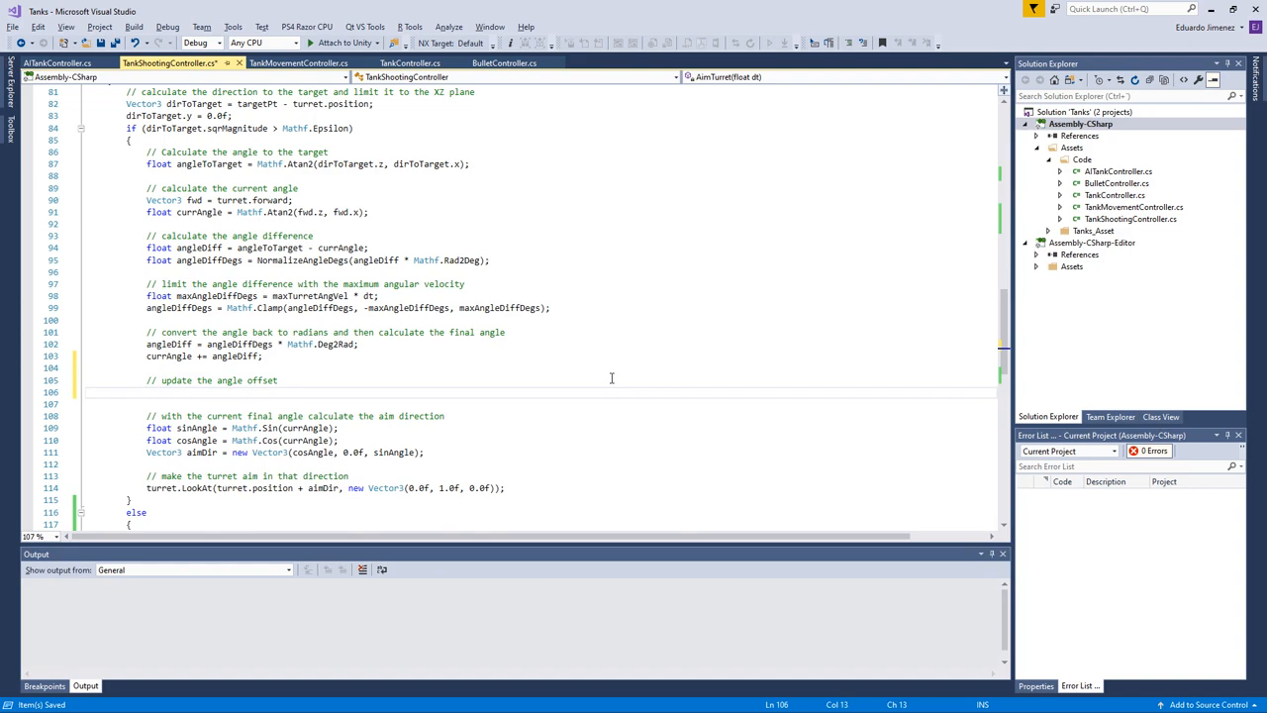
text(offseta)
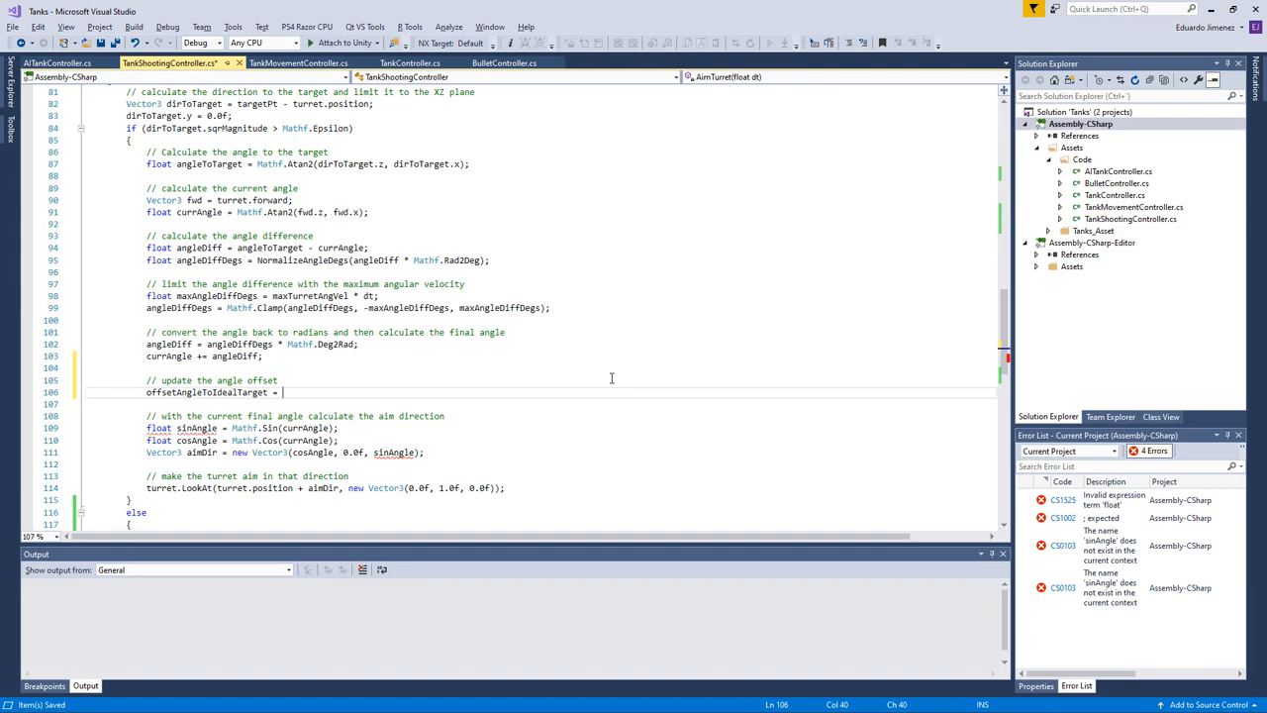
text(Mathf.cl)
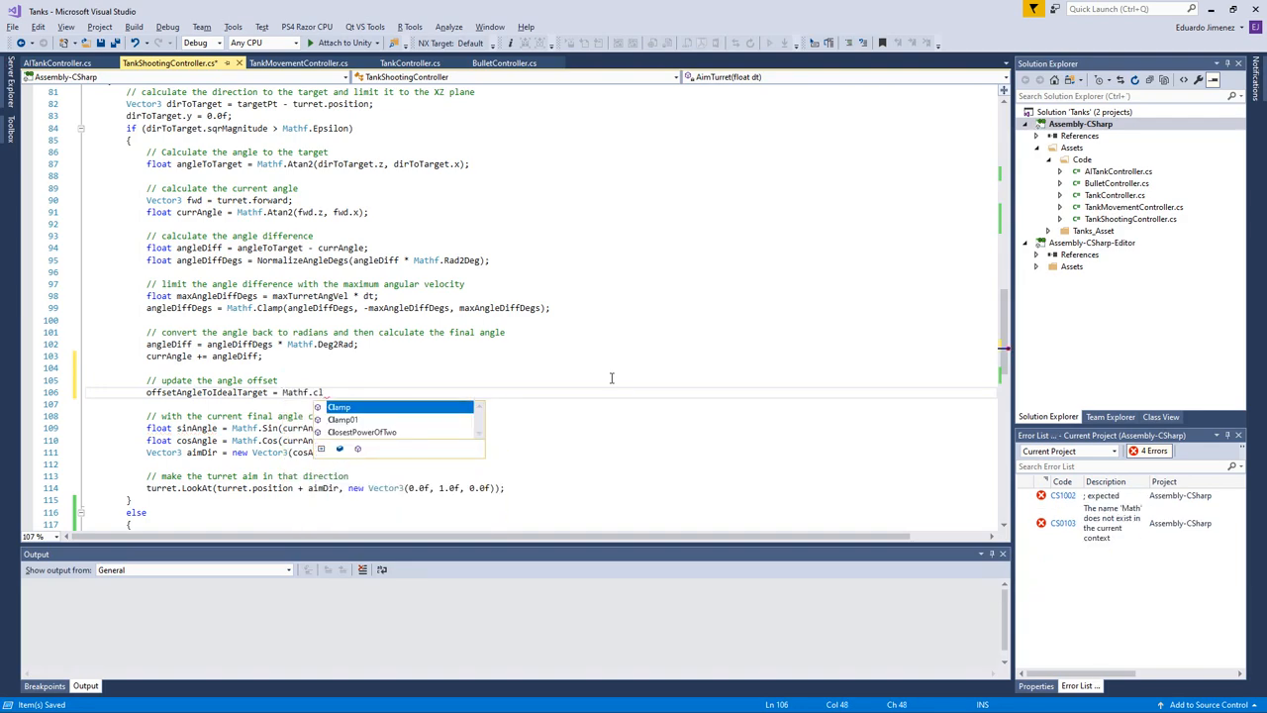
text(amp())
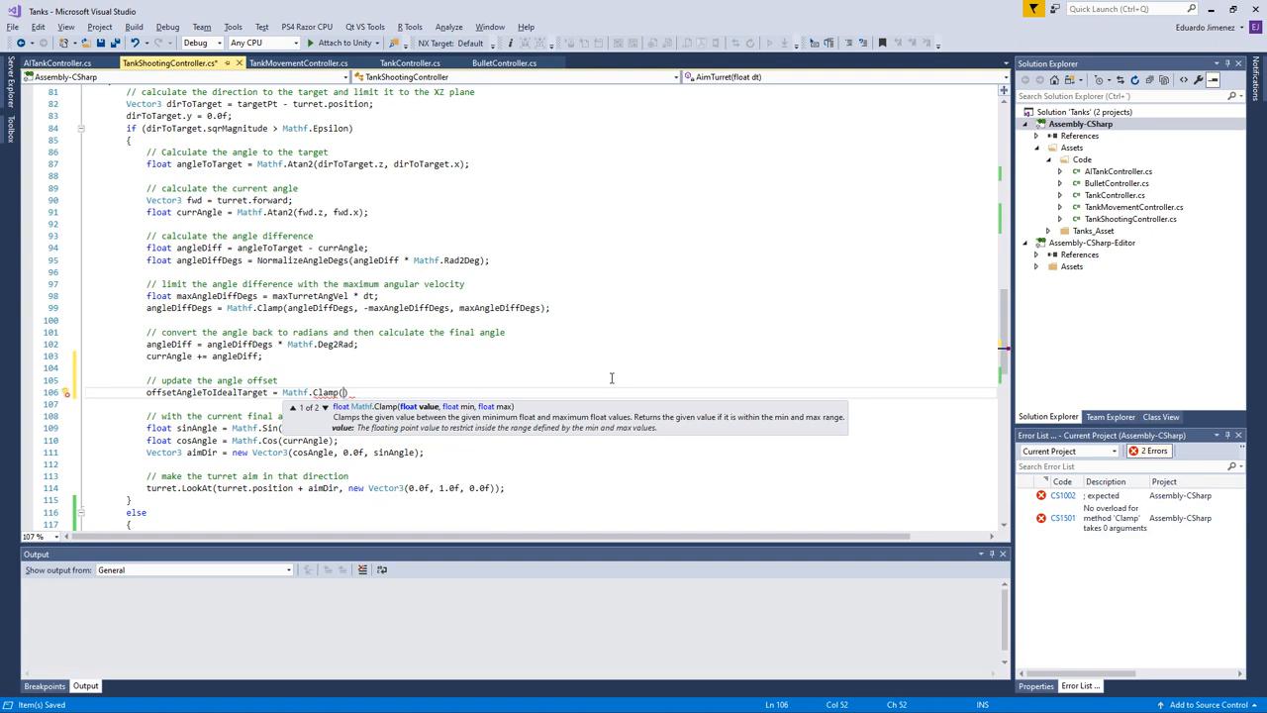
text(()
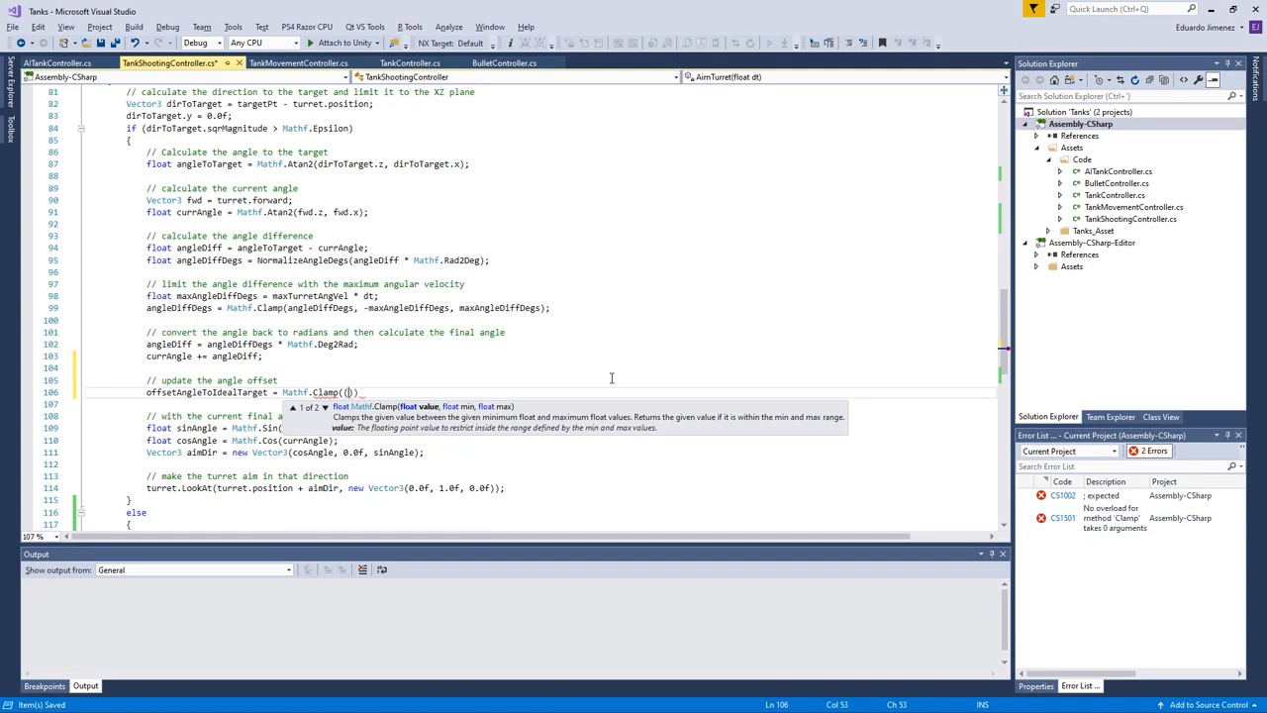
text(currAngle)
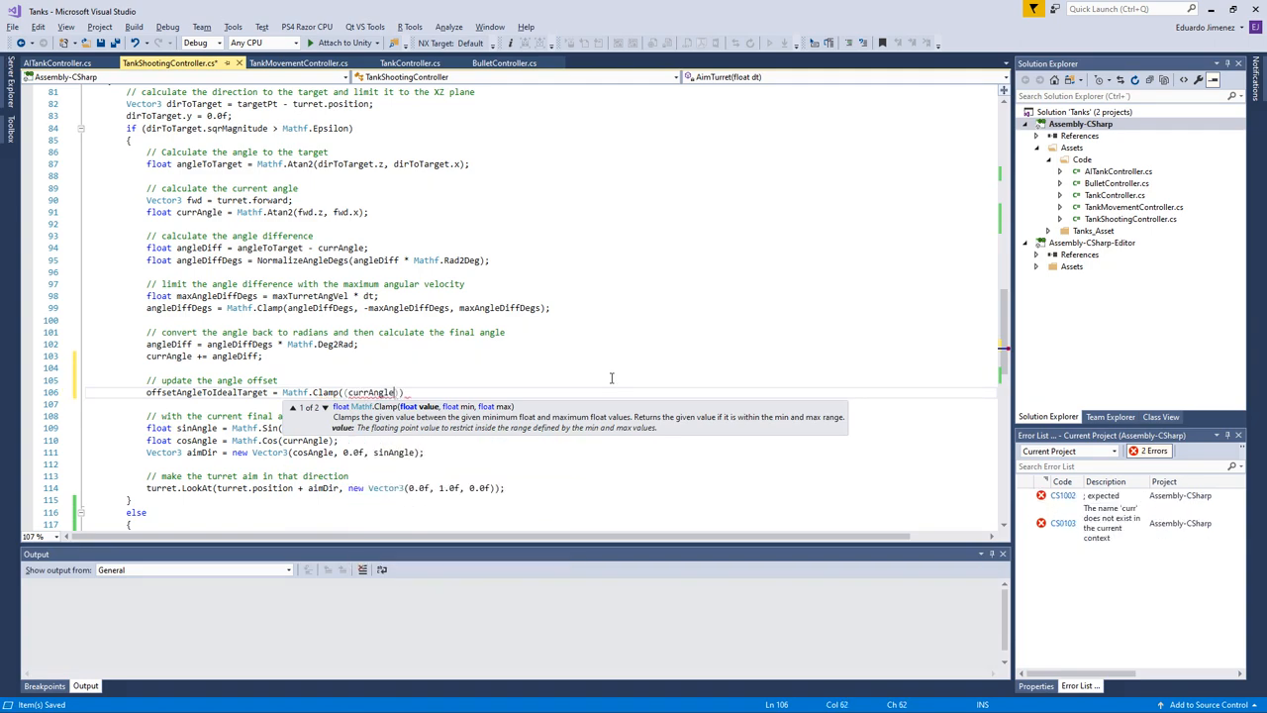
text(-)
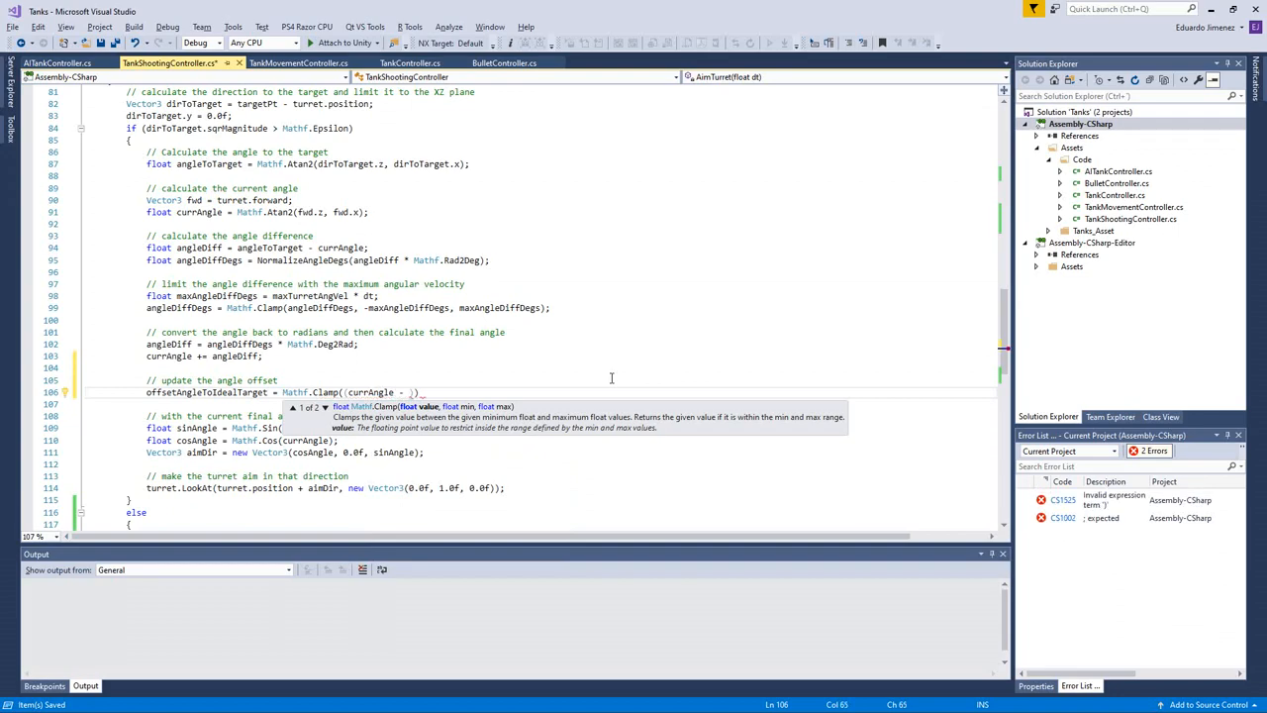
text(angle)
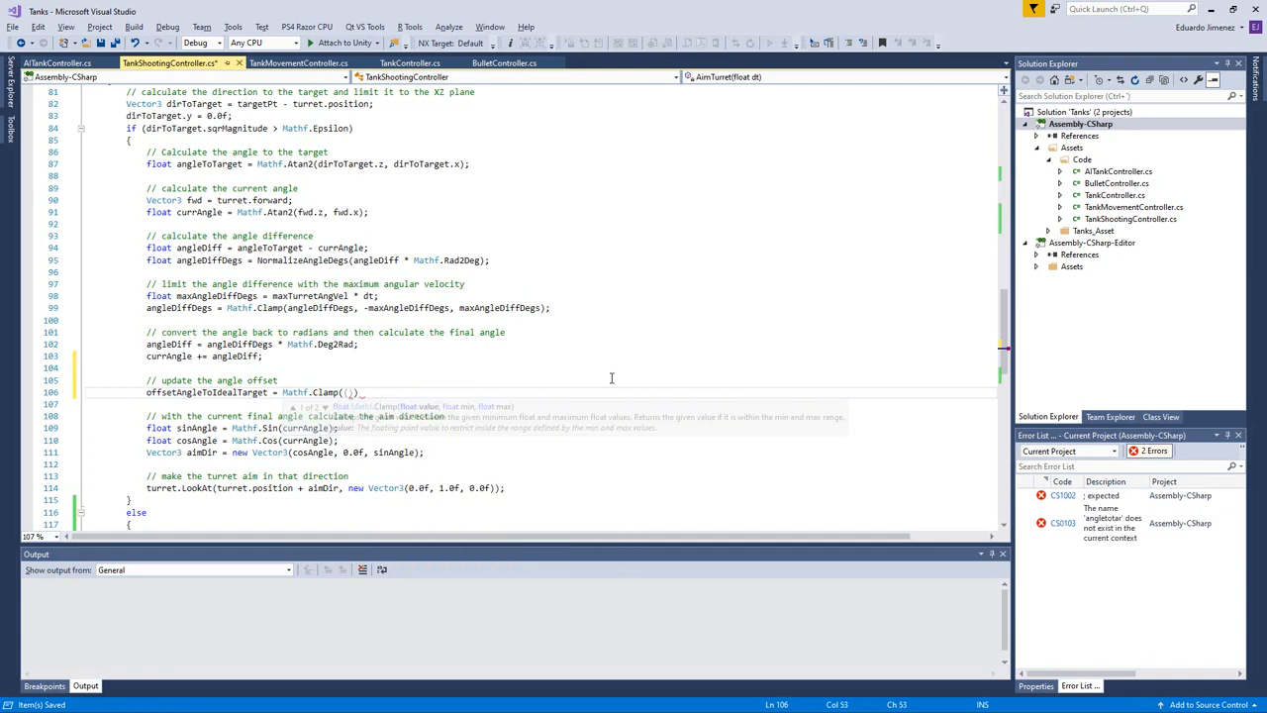
text(angleToTarget - currAngle)
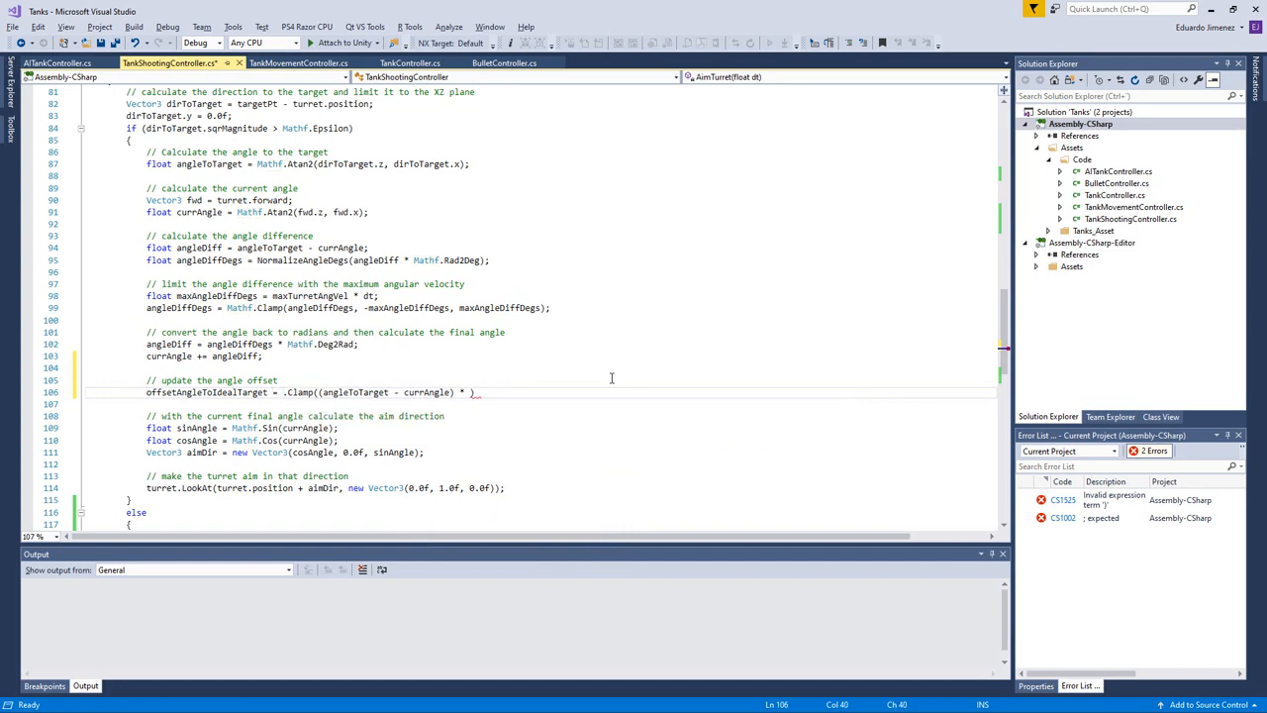
text(NormalizeAngleDegs()
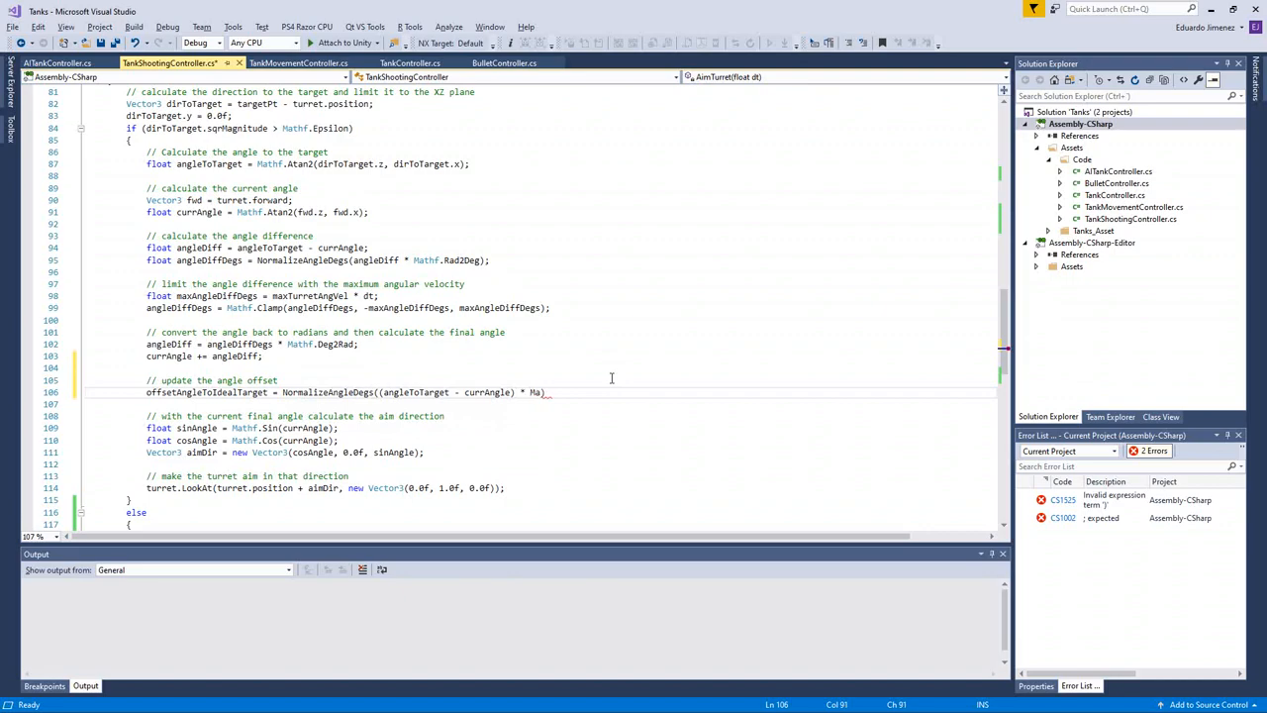
text(rad)
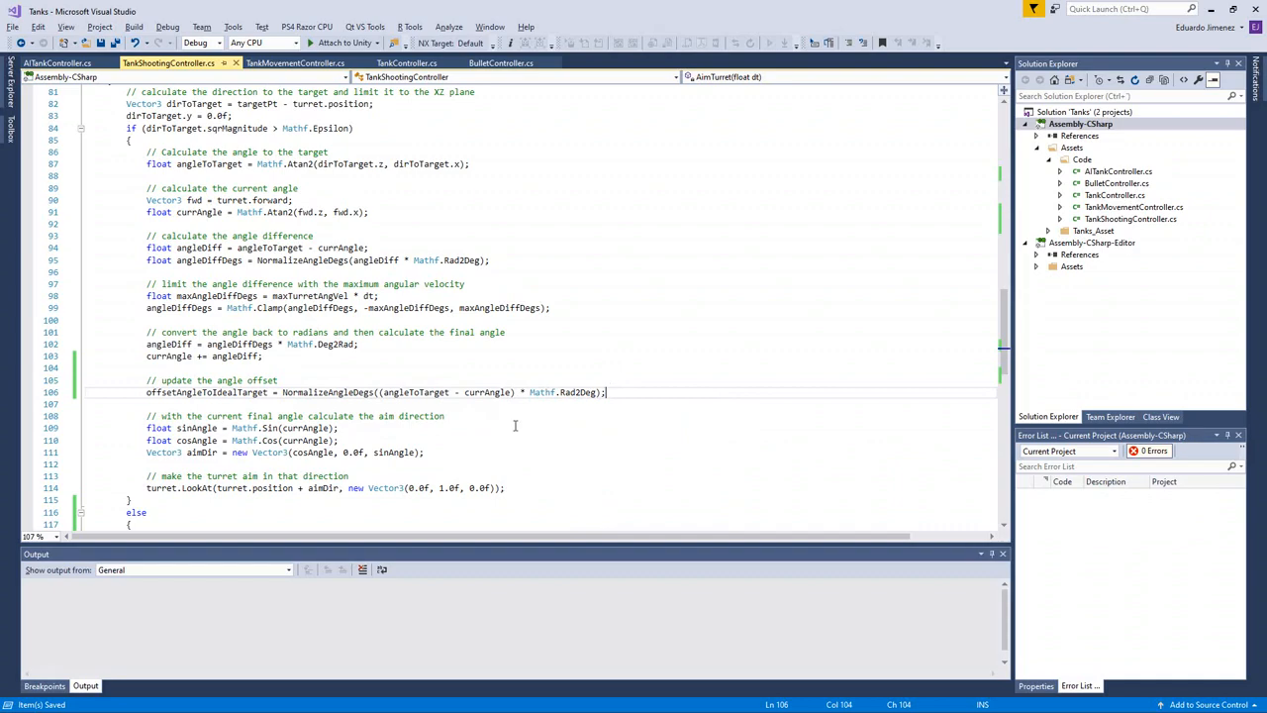
mouse_move(491, 392)
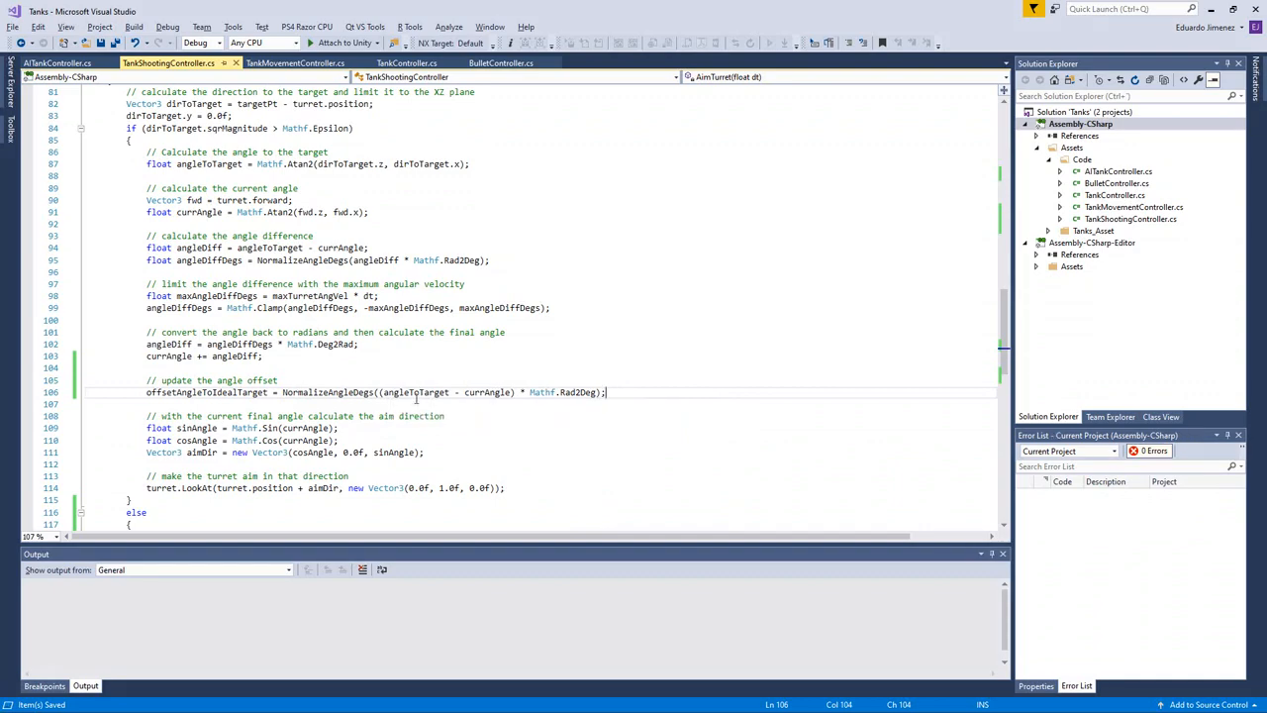
mouse_move(579, 392)
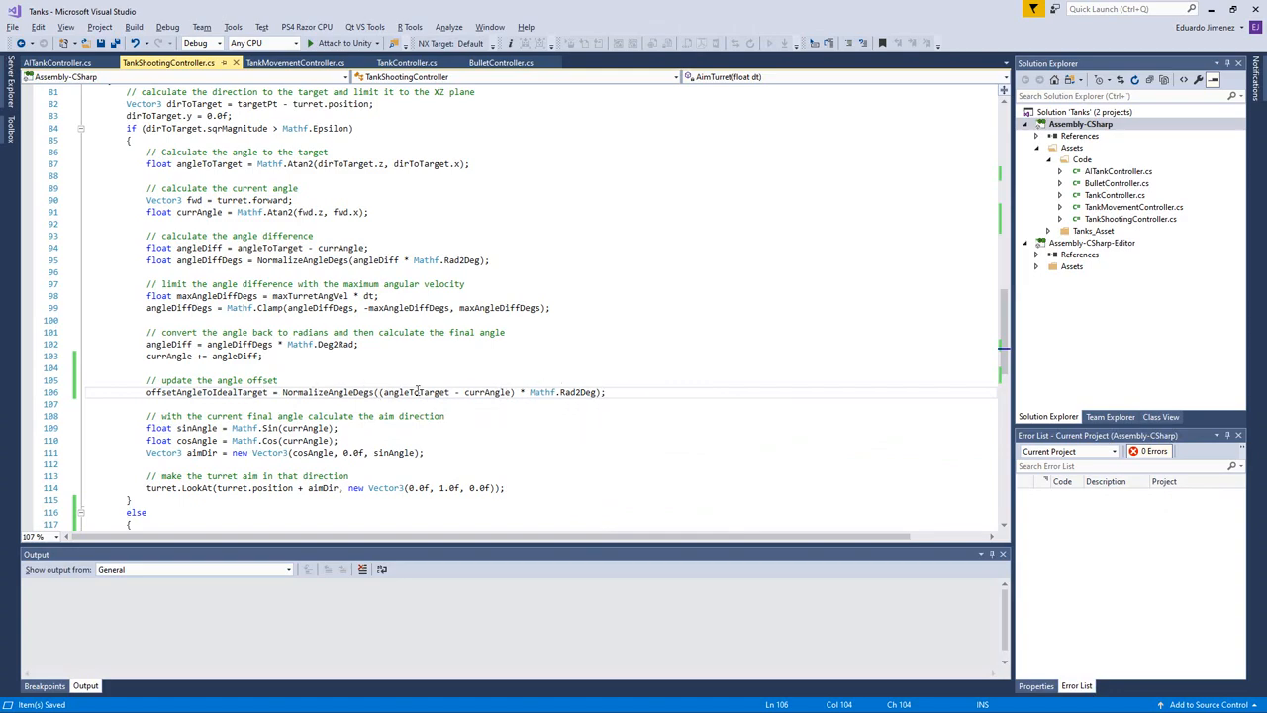
mouse_move(352, 392)
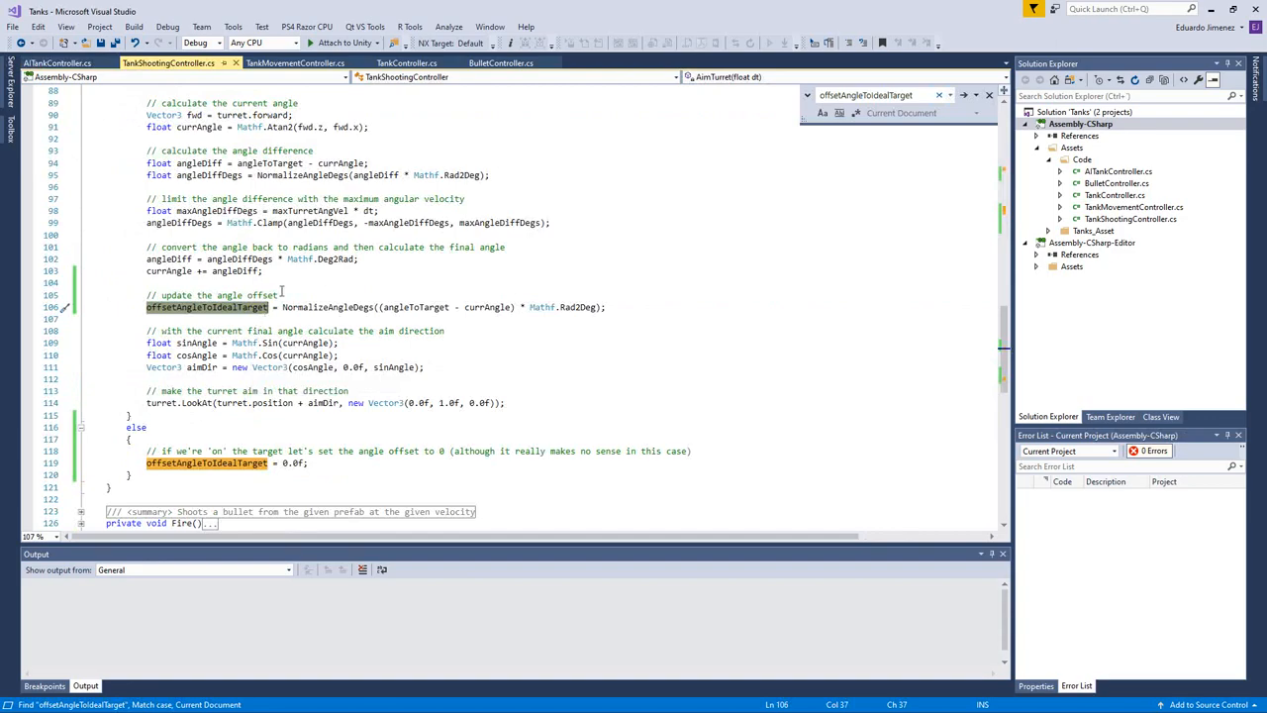
mouse_move(503, 349)
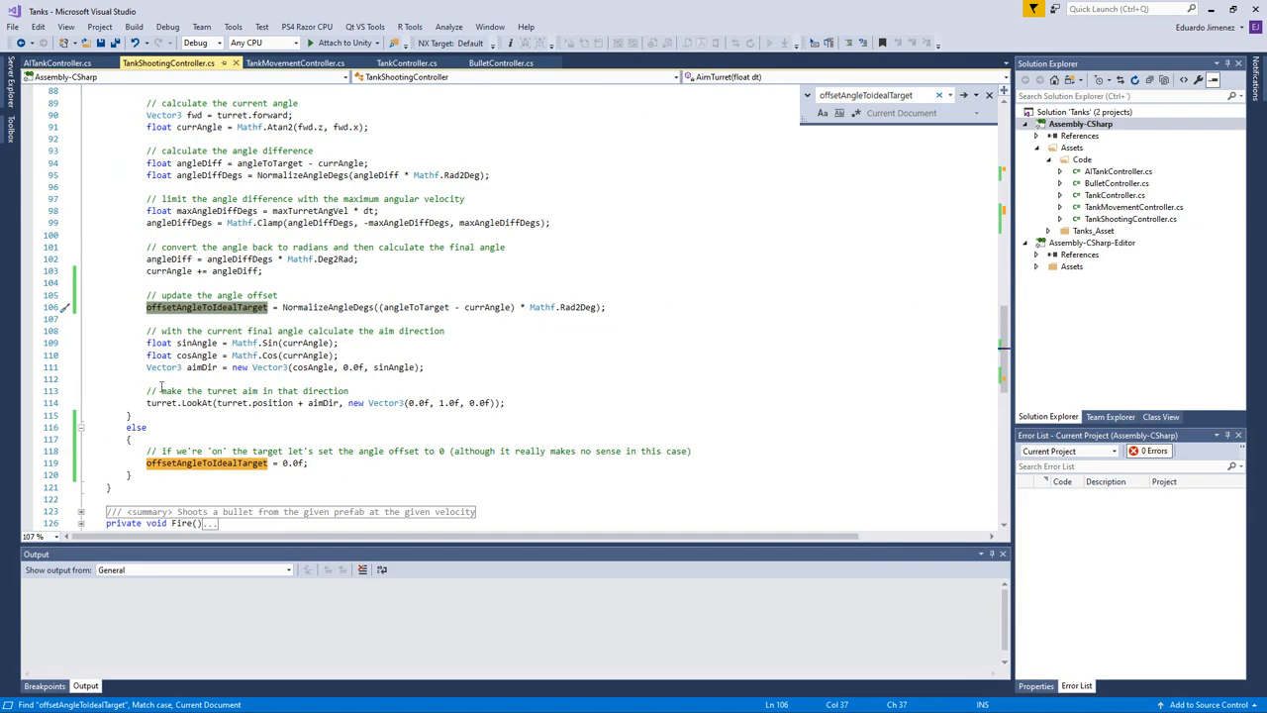
mouse_move(584, 362)
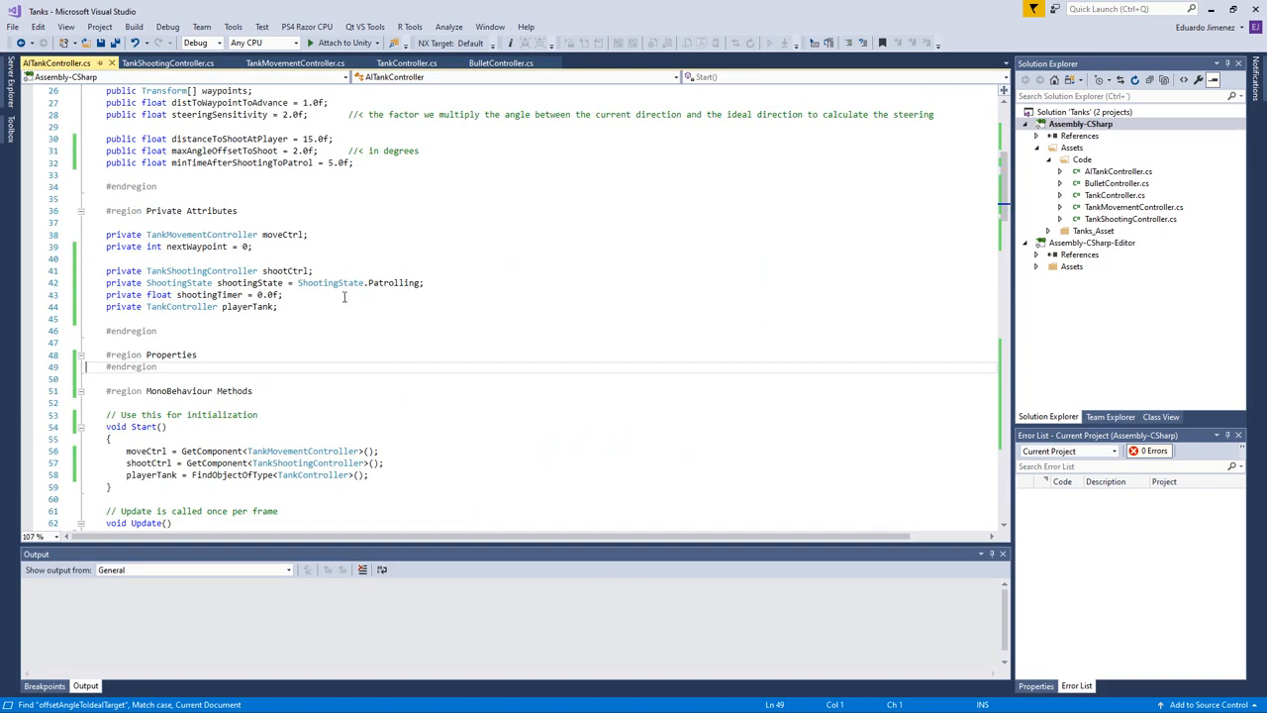
Step: In UpdatePreparingToShoot, check if shootCtrl.OffsetAngleToIdealTarget < maxAngleOffsetToShoot
scroll(down, 3)
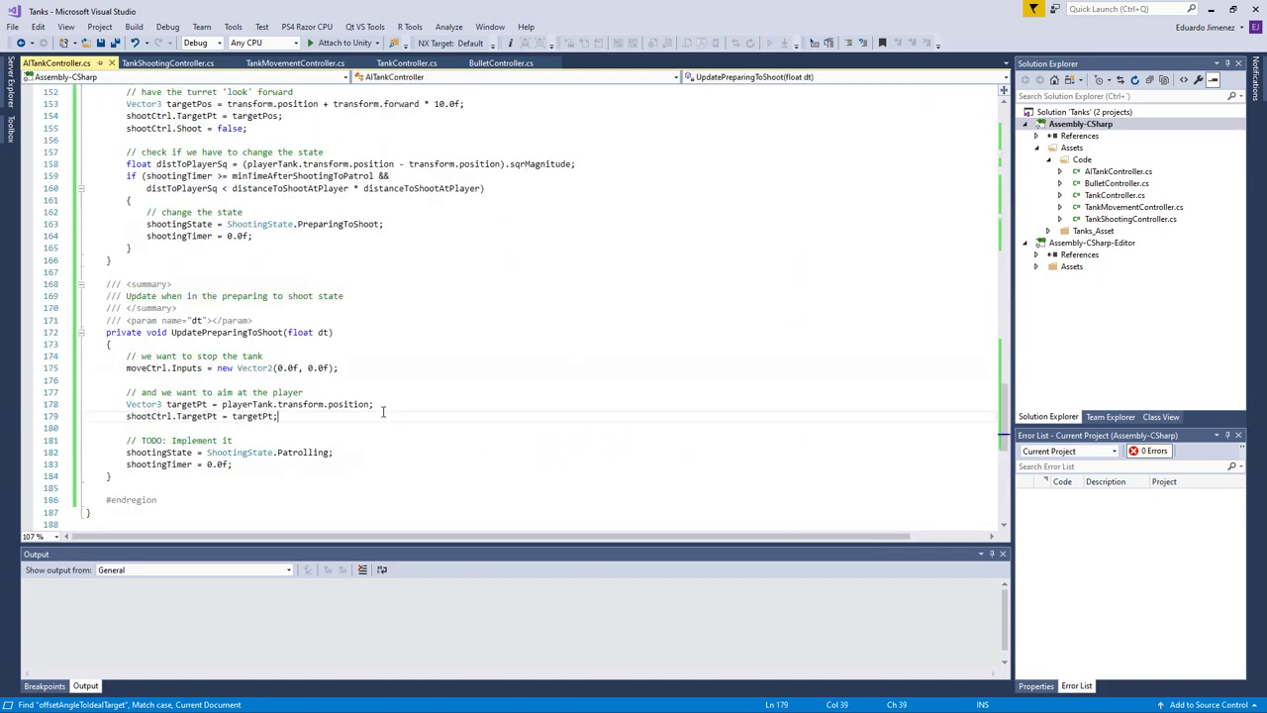
key(Enter)
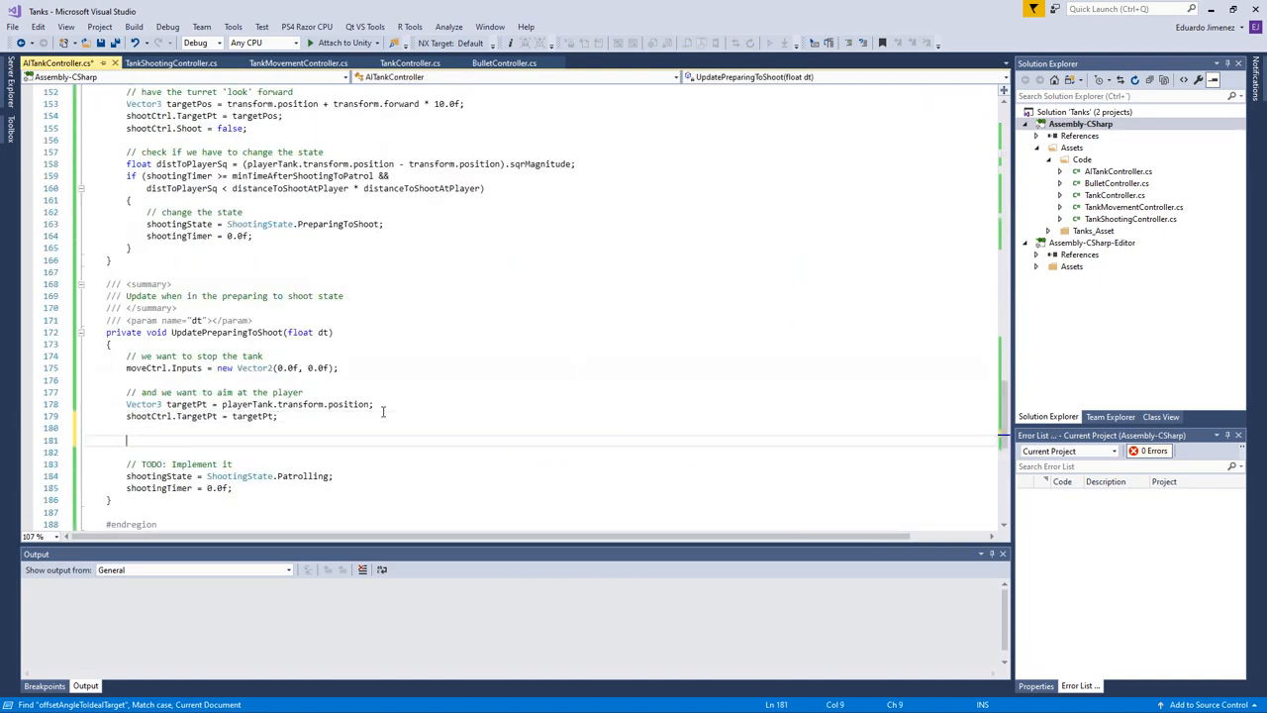
text(// check if it's time to shot)
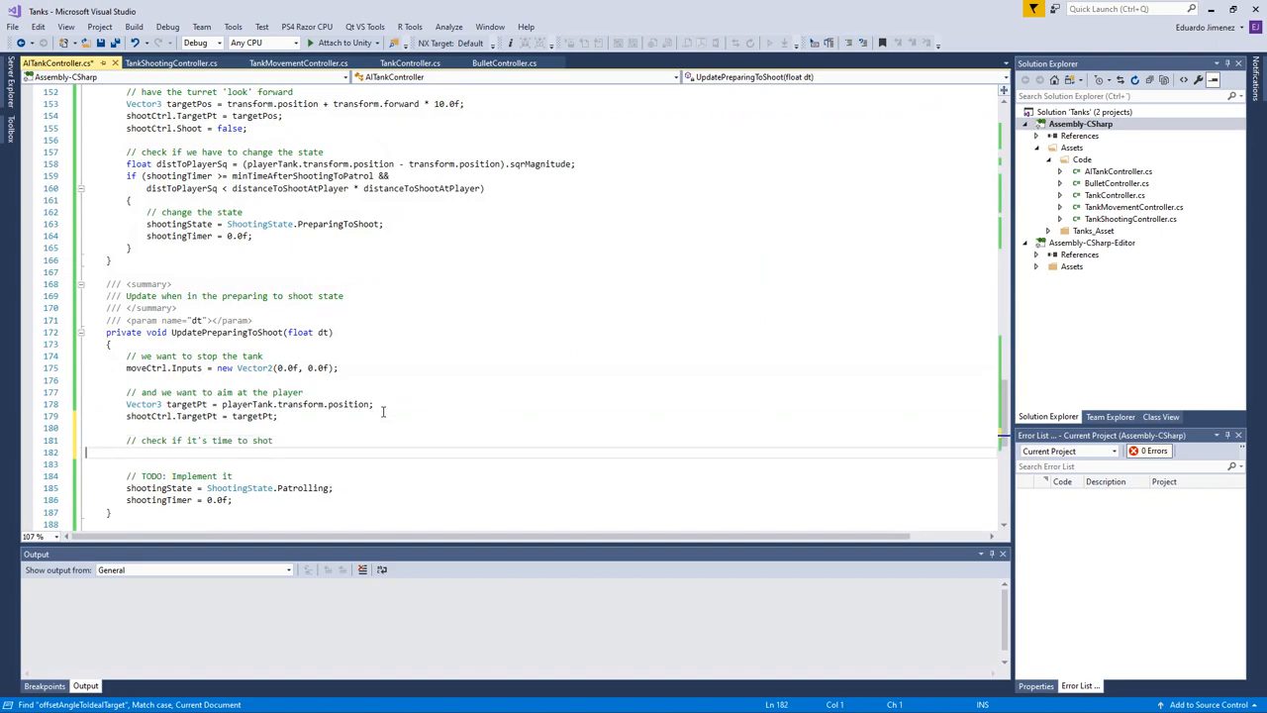
text(if ())
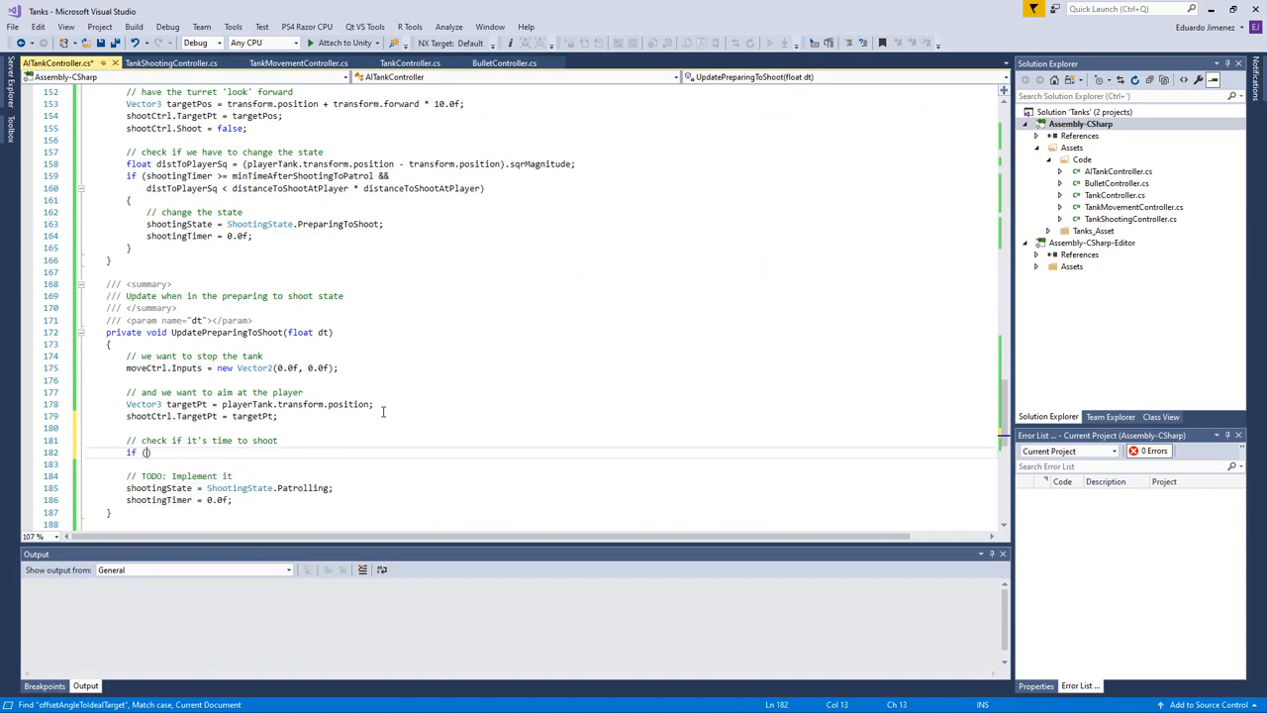
text(shootCtrl)
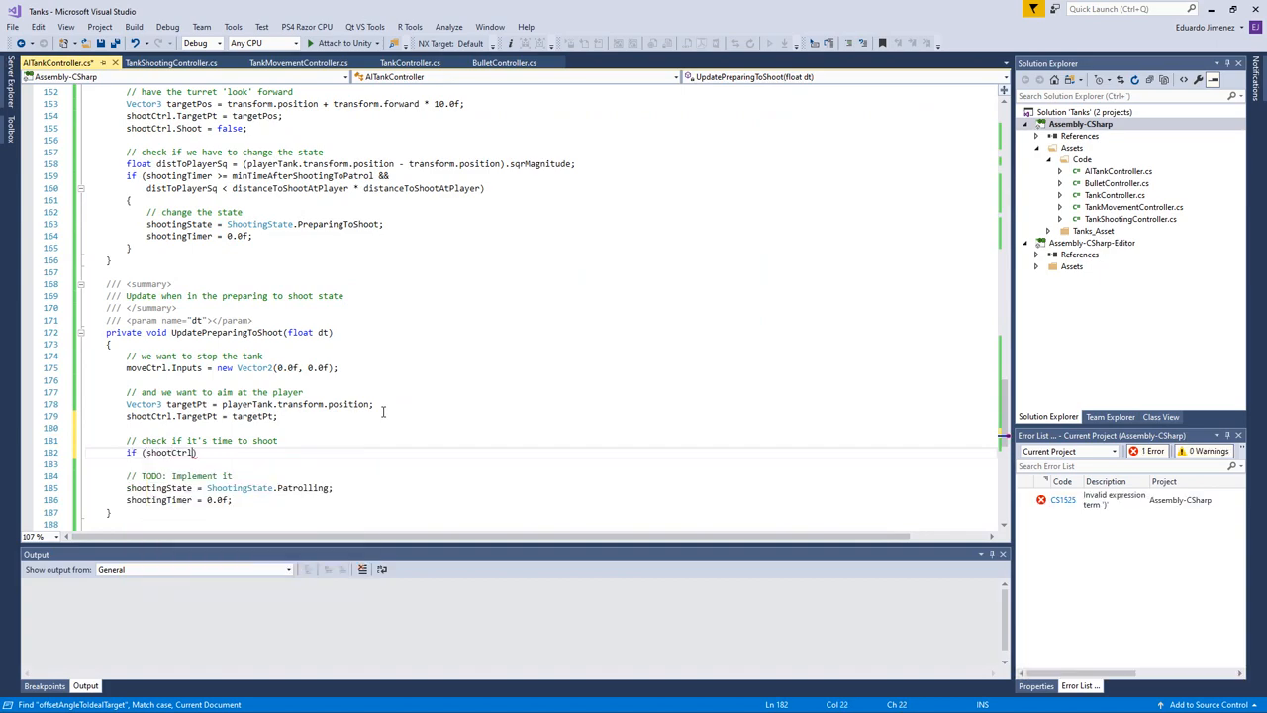
text(.OffsetAngleToIdealTarget < ))
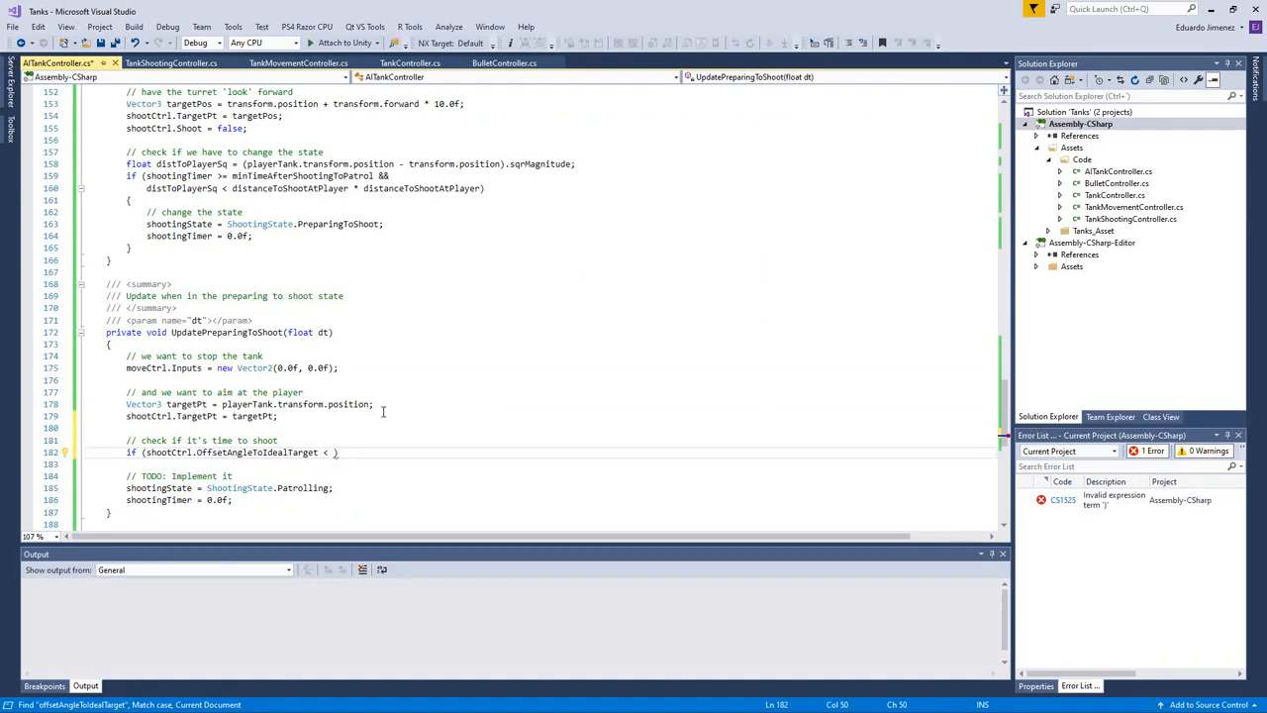
text(maxAngleOffsetToShoot))
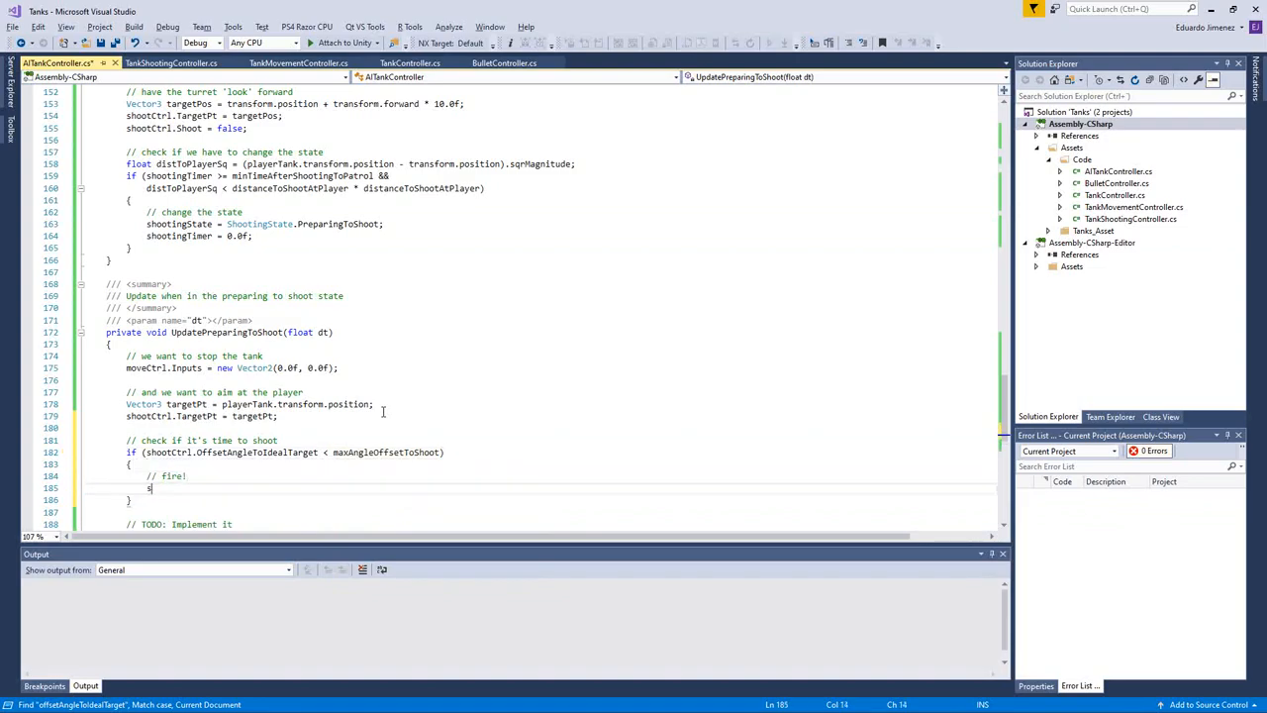
Step: Inside it set shootCtrl.Shoot = true with a state-change comment, and begin an else branch
text(shootCtrl.Shoot =)
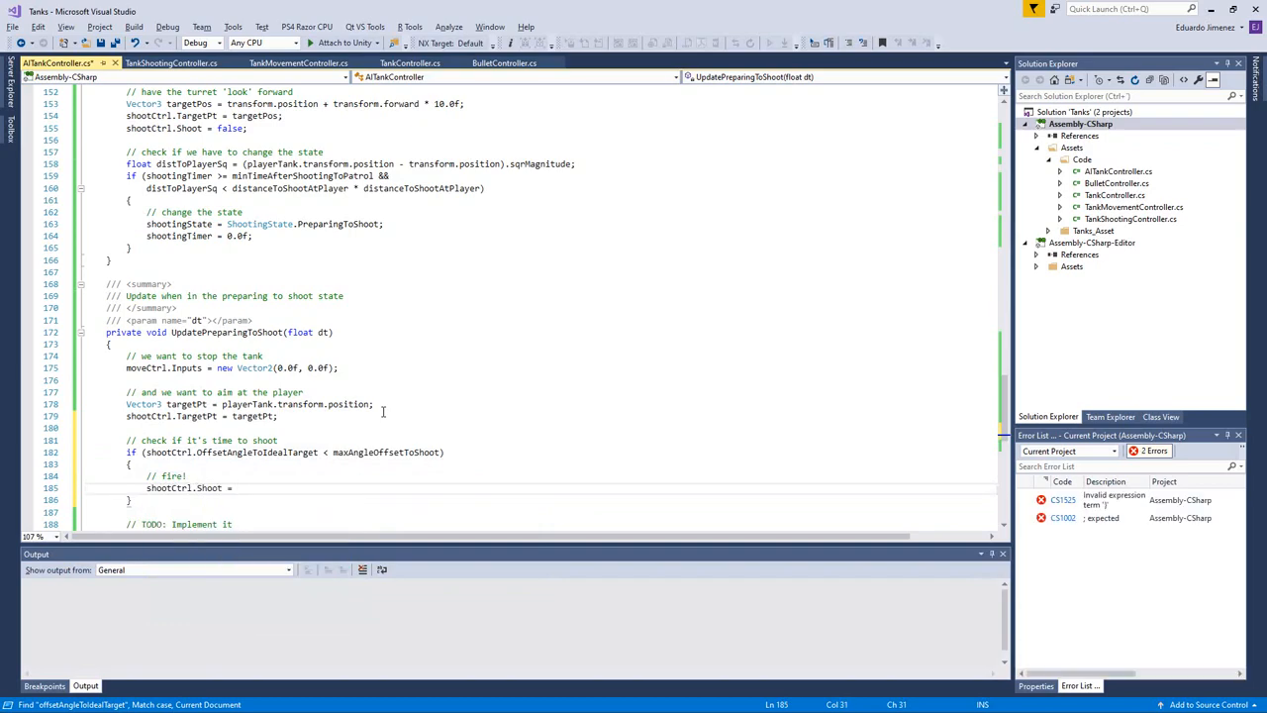
text(true;)
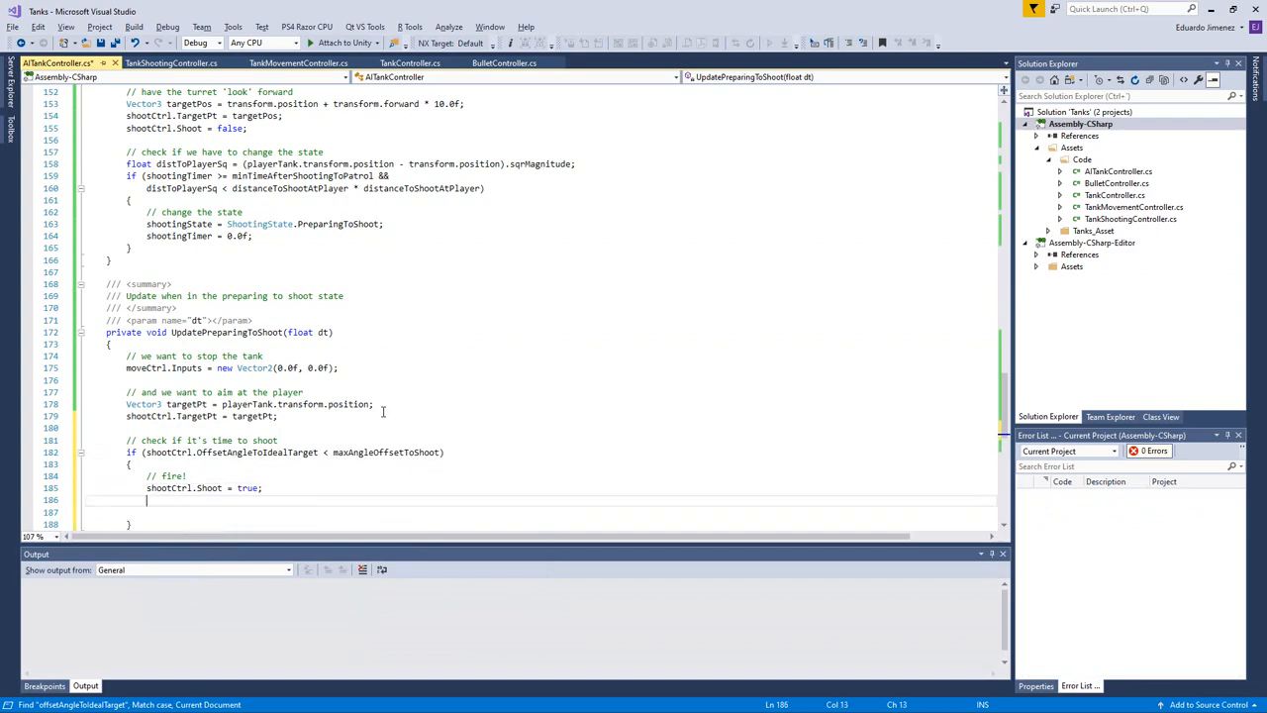
text(// change the stat)
text(shootingState = ShootingState.Patrolling;)
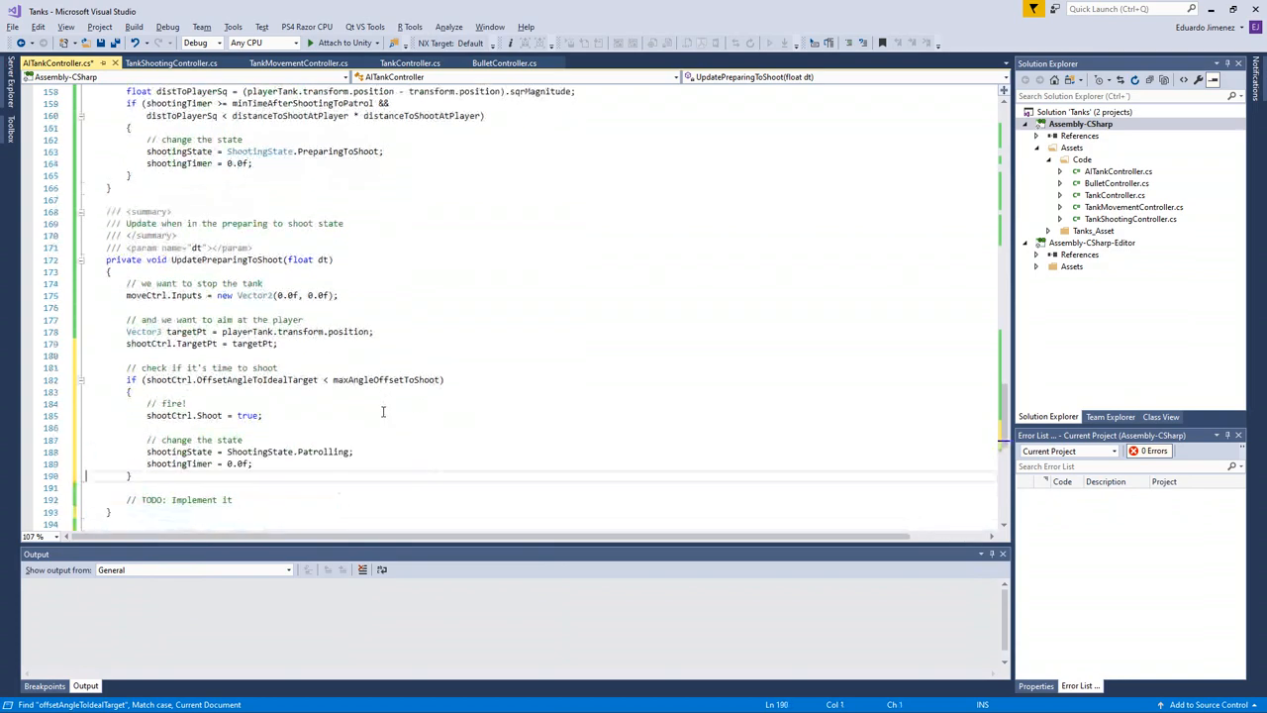
text(else)
text(shootCtrl = false;)
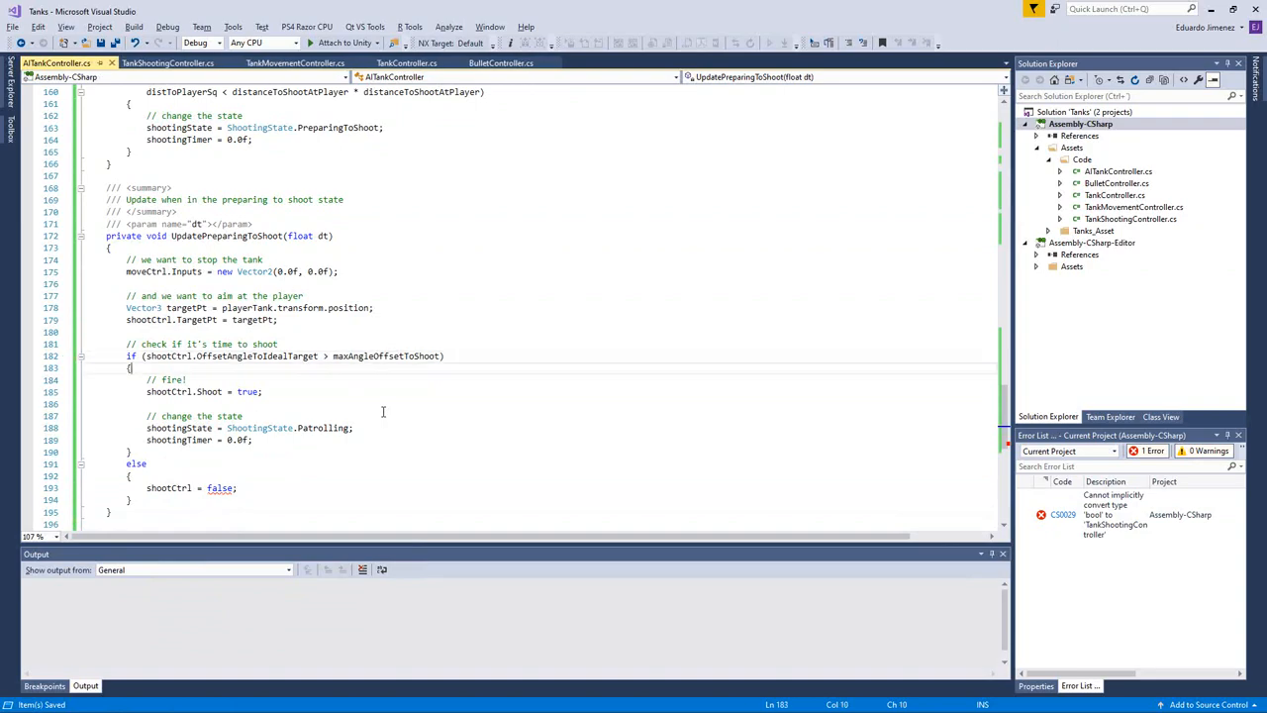
Step: Move the fire/patrol code into the else block and set shootCtrl.Shoot = false in the if block
drag(147, 380, 253, 439)
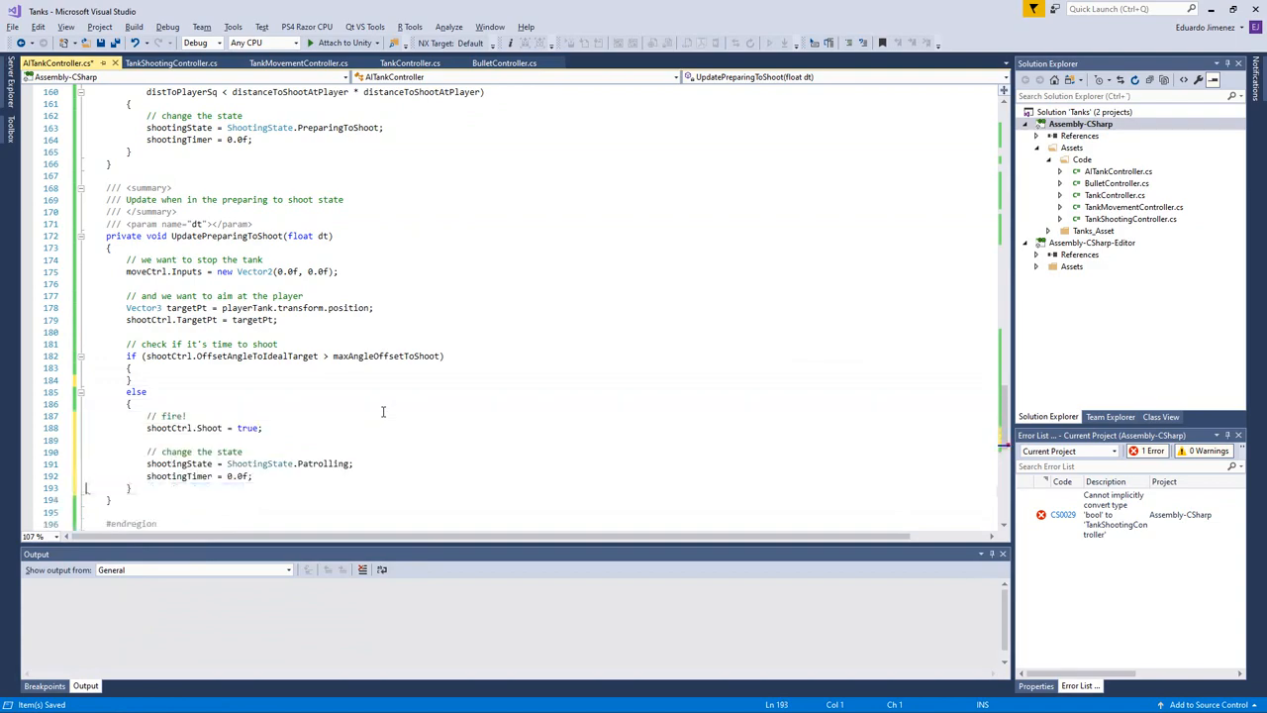
text(shootCtrl = false;)
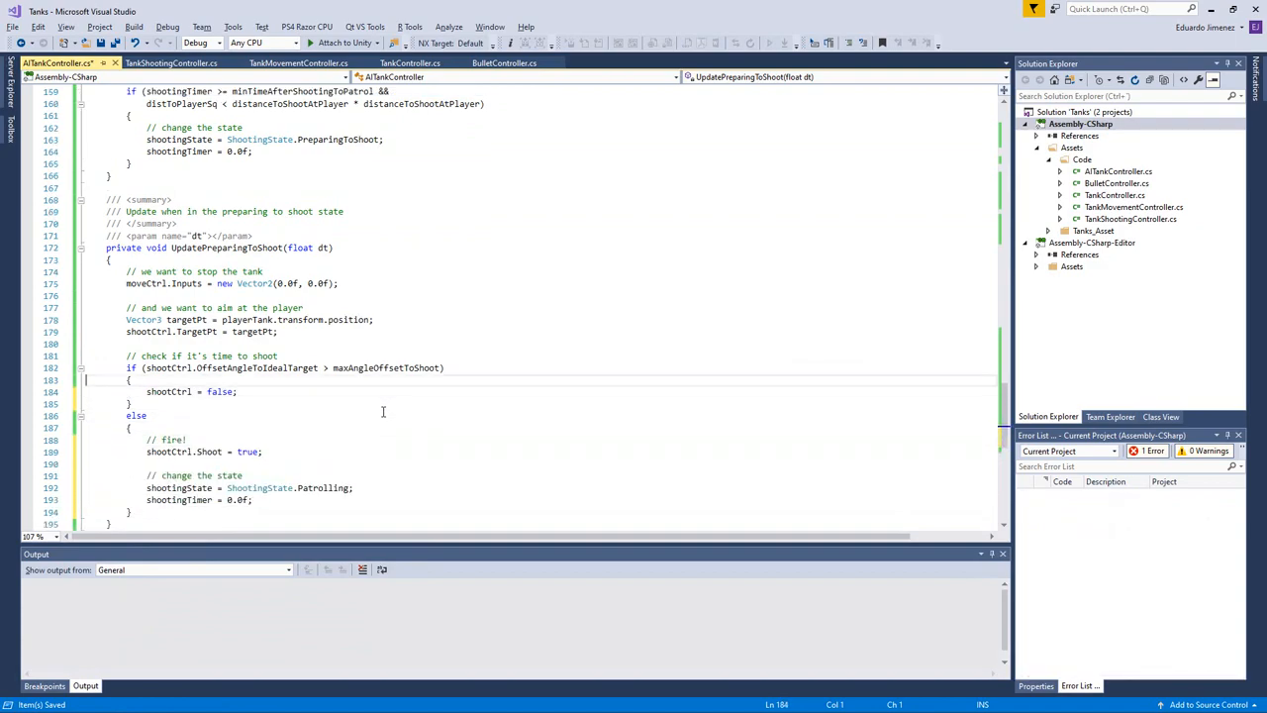
text(.Shoot)
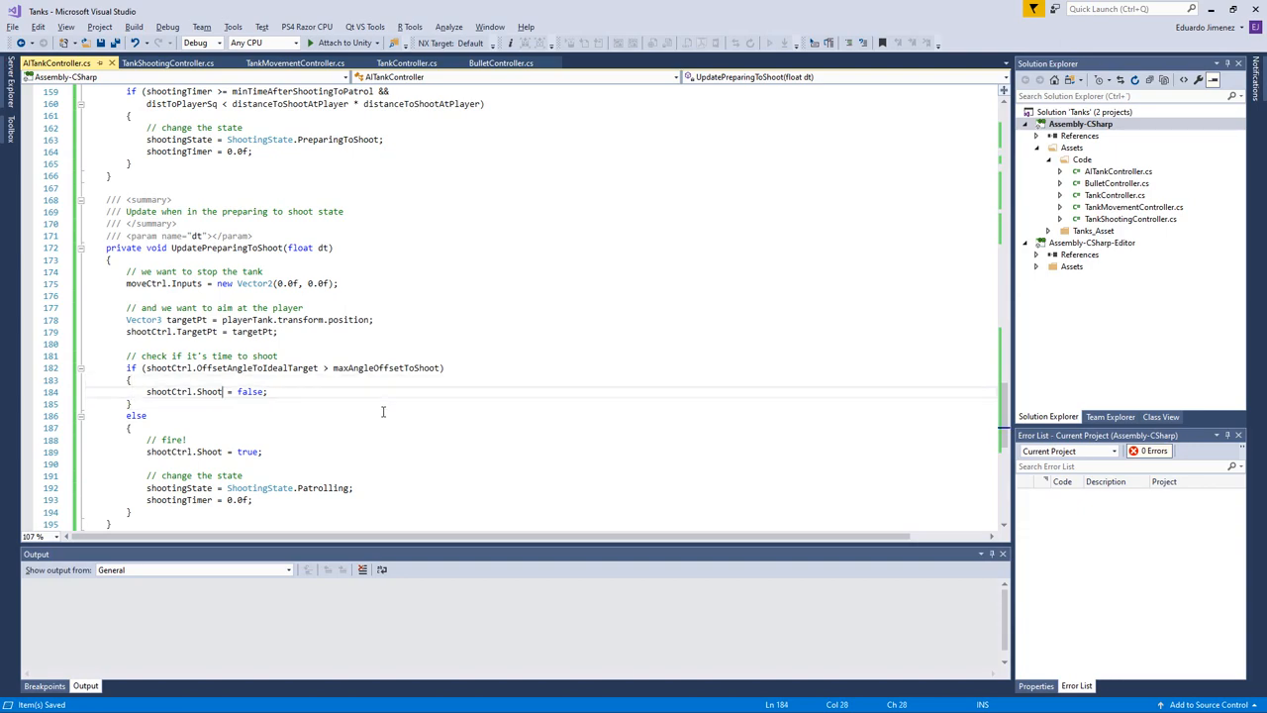
click(209, 451)
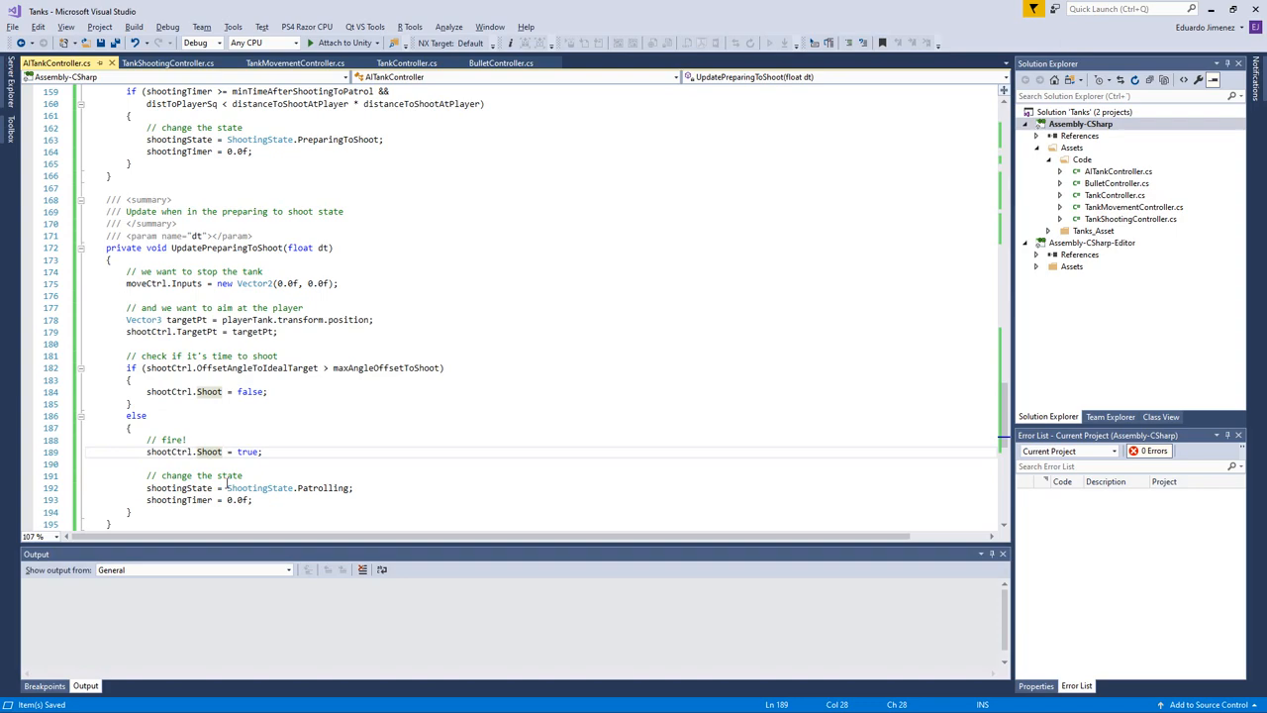
mouse_move(407, 394)
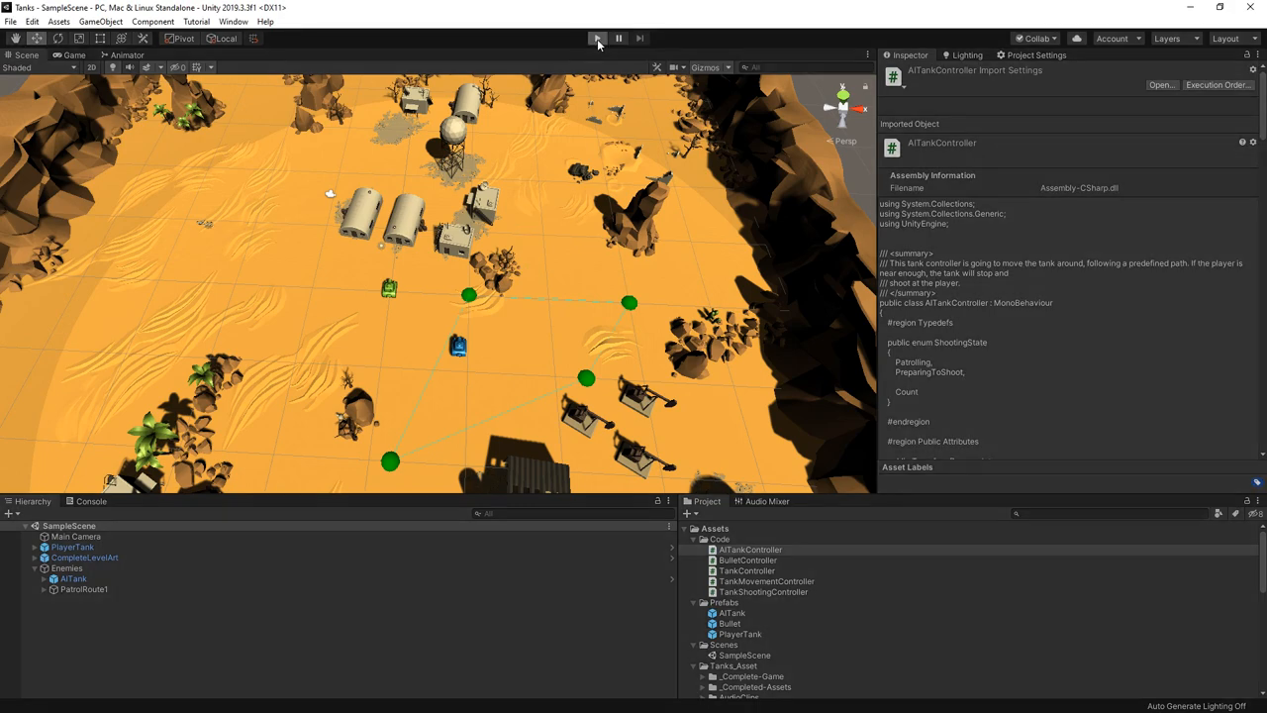
Step: Play the Unity scene and watch the AI tank in the Game view
click(594, 38)
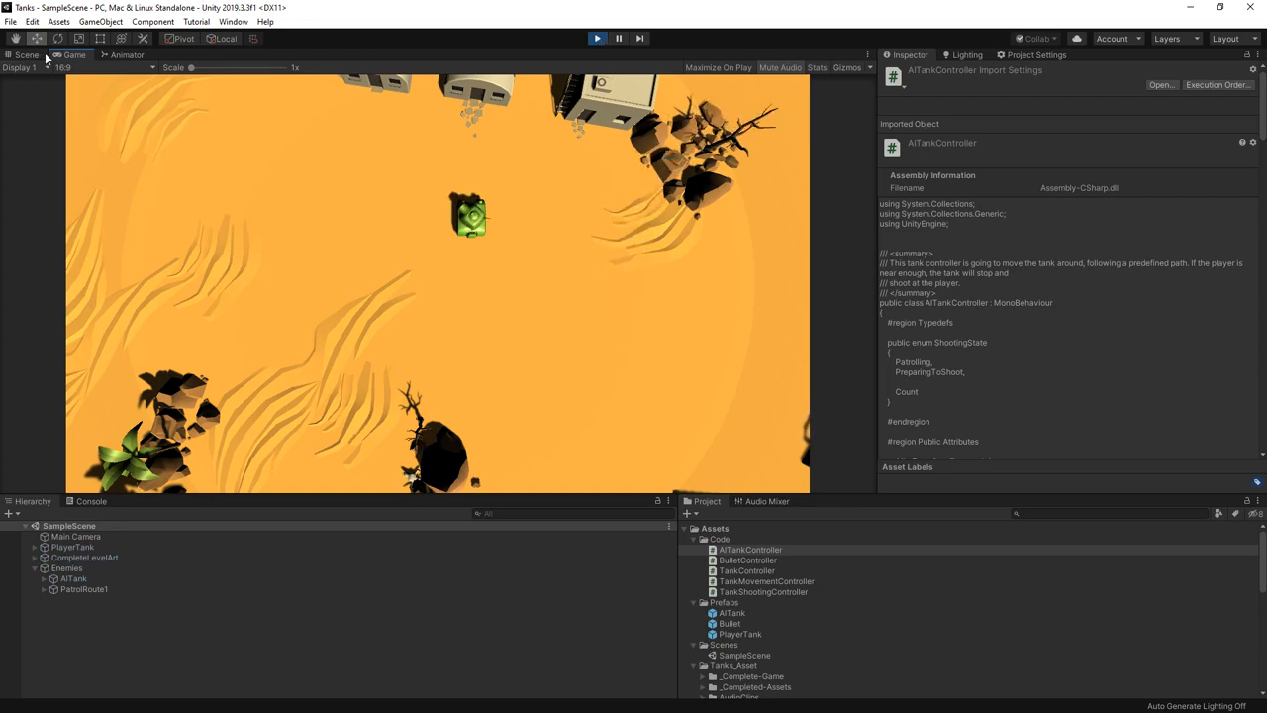
click(27, 55)
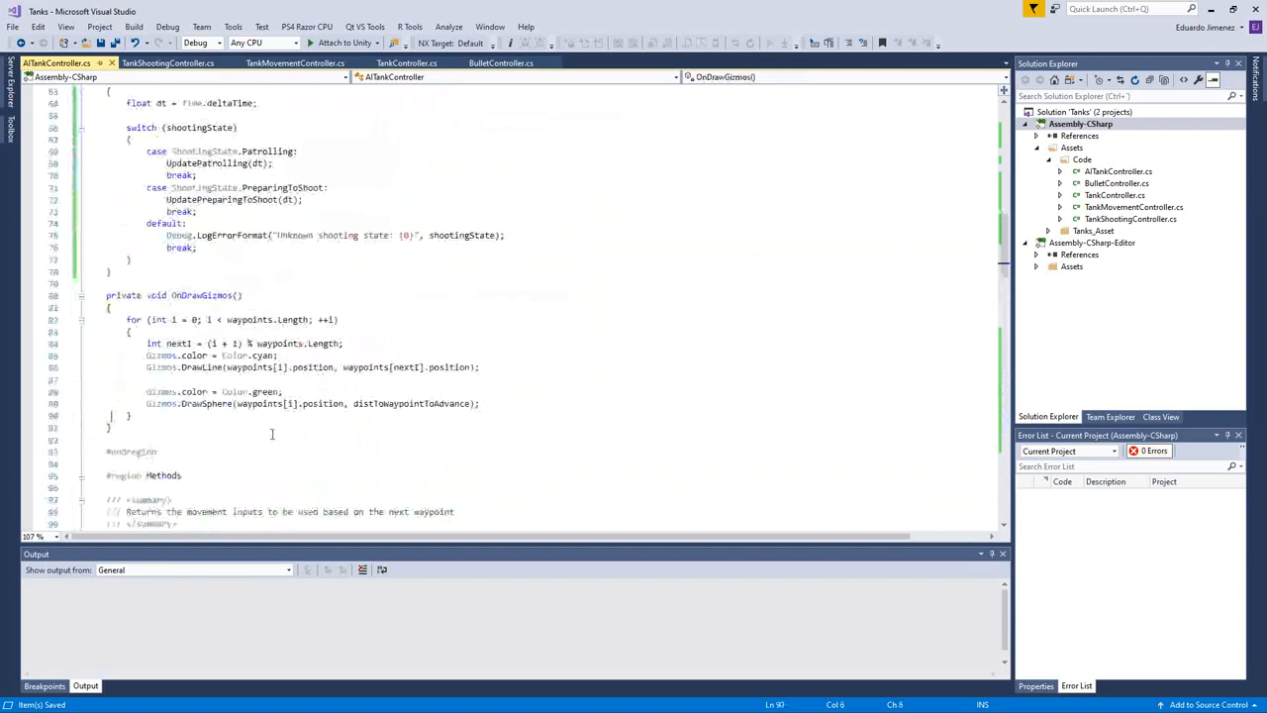
Step: In OnDrawGizmos, when playerTank is not null, set Gizmos.color to red under a shooting-range comment
text(// draw b)
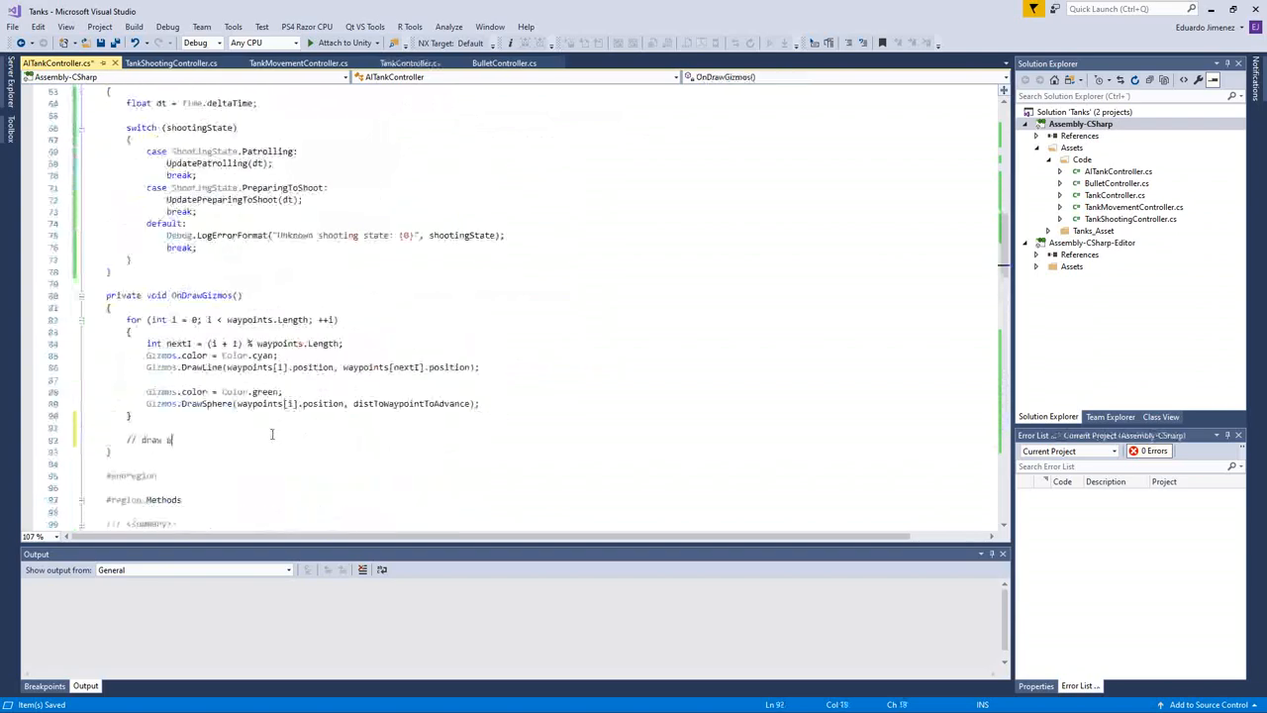
text(sphere around the player to mark the area where we're going to be sh)
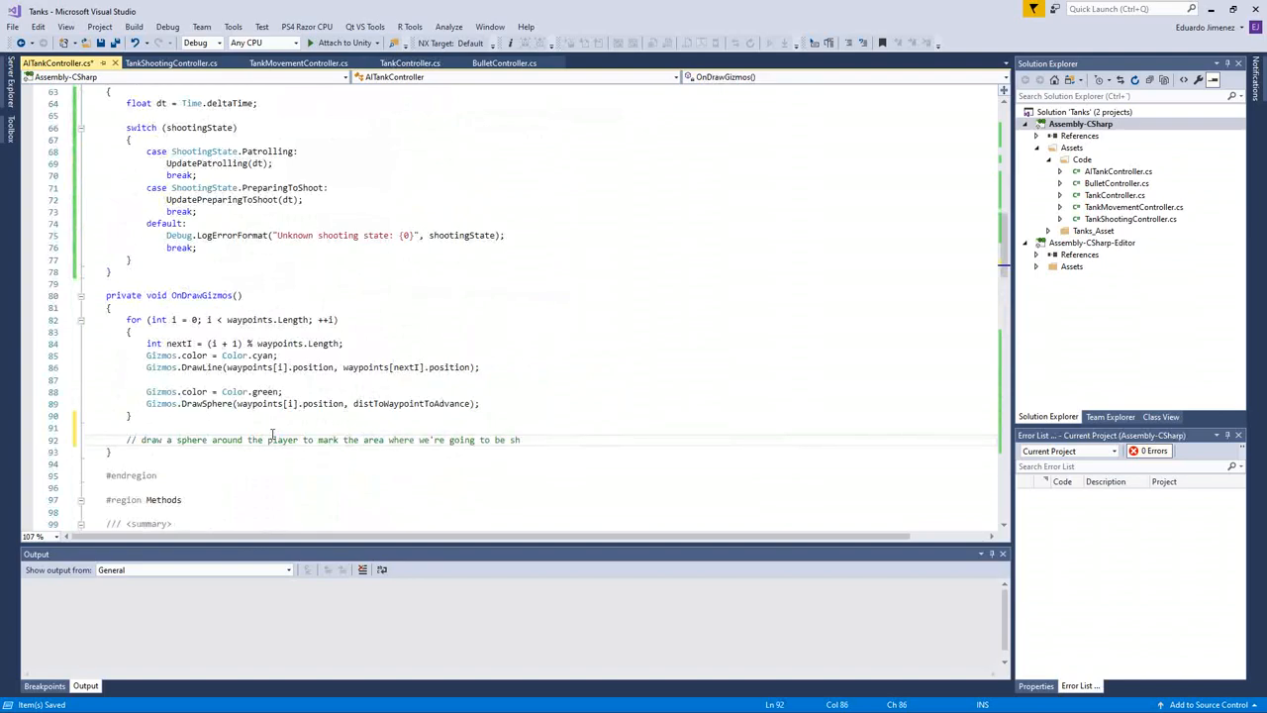
text(ooting)
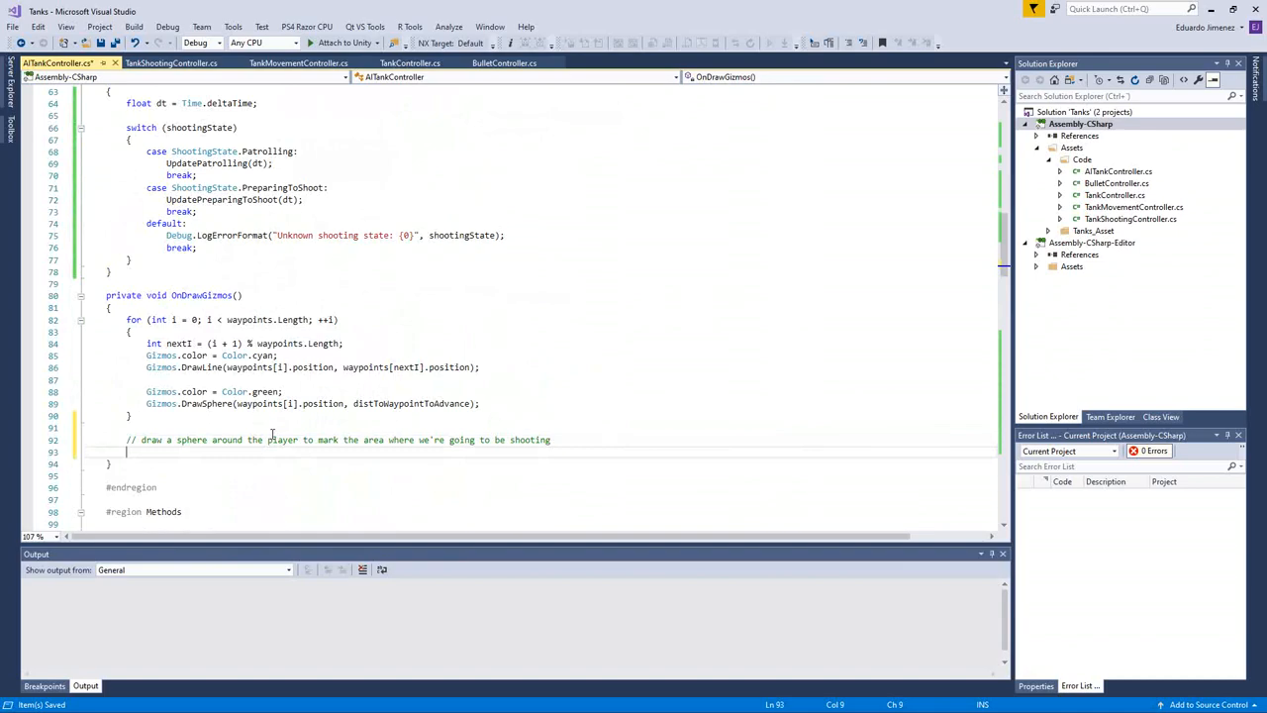
text(if ())
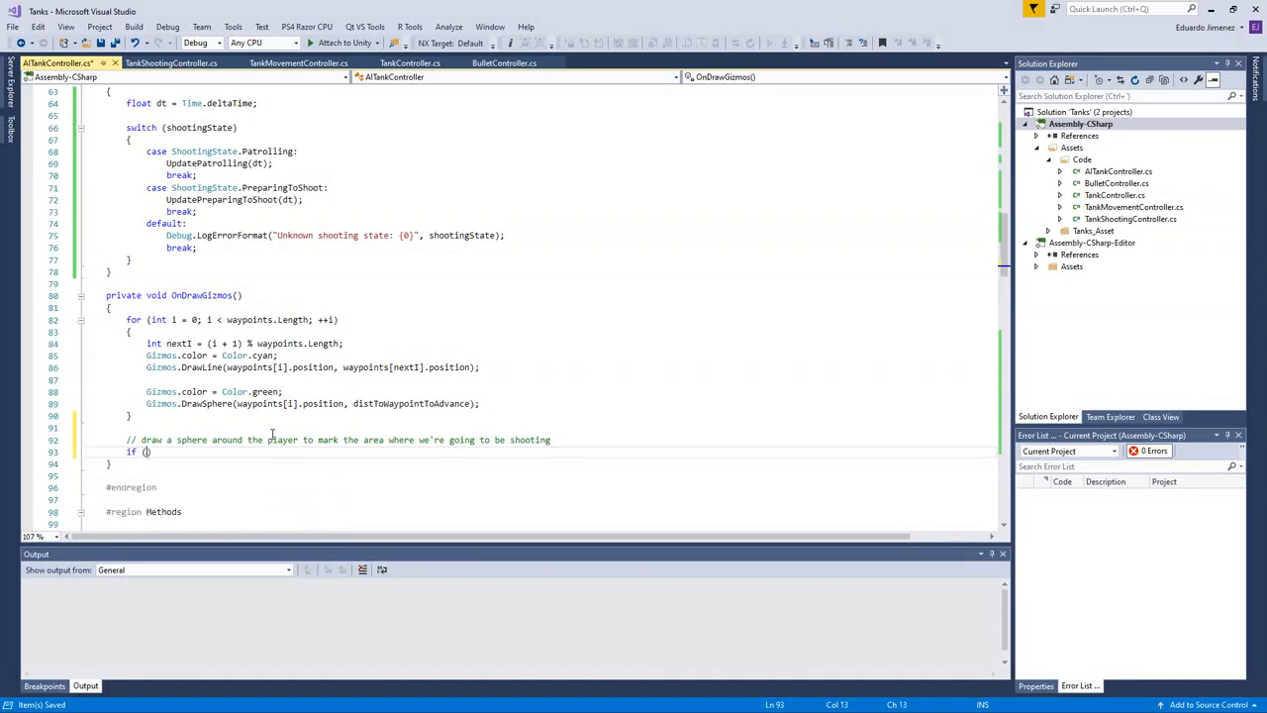
text(playerTank != n)
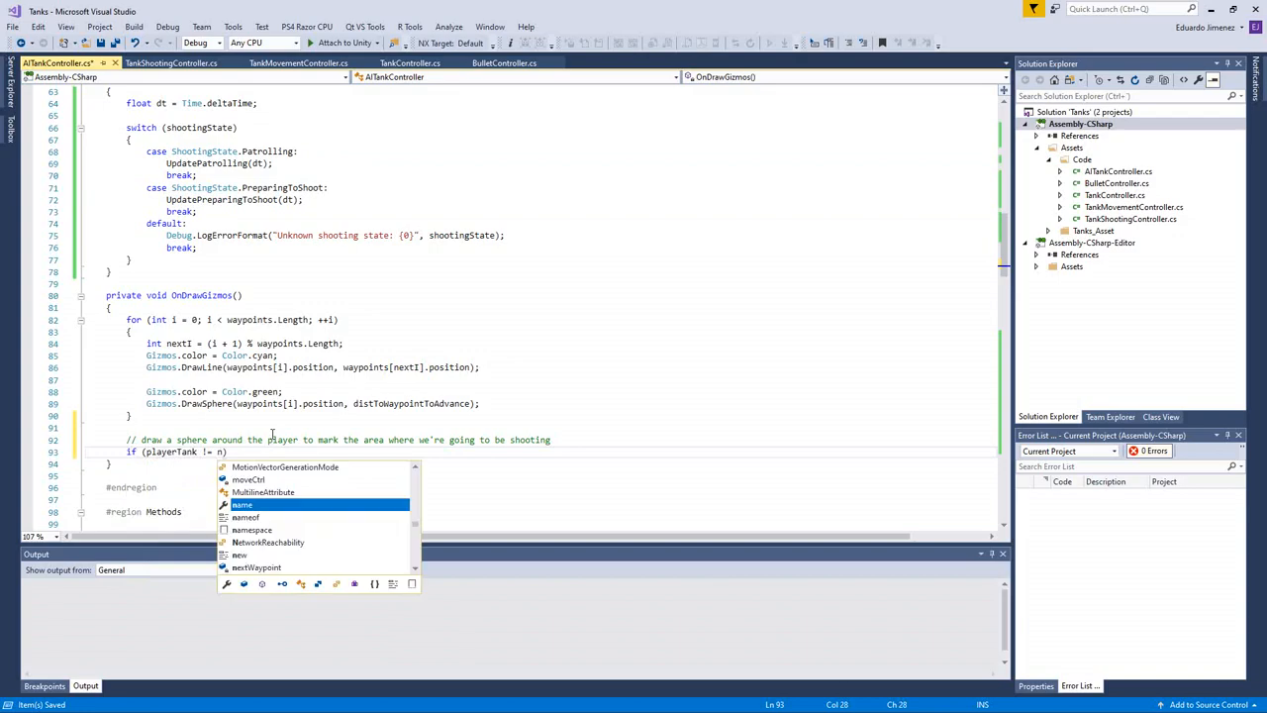
text(null)
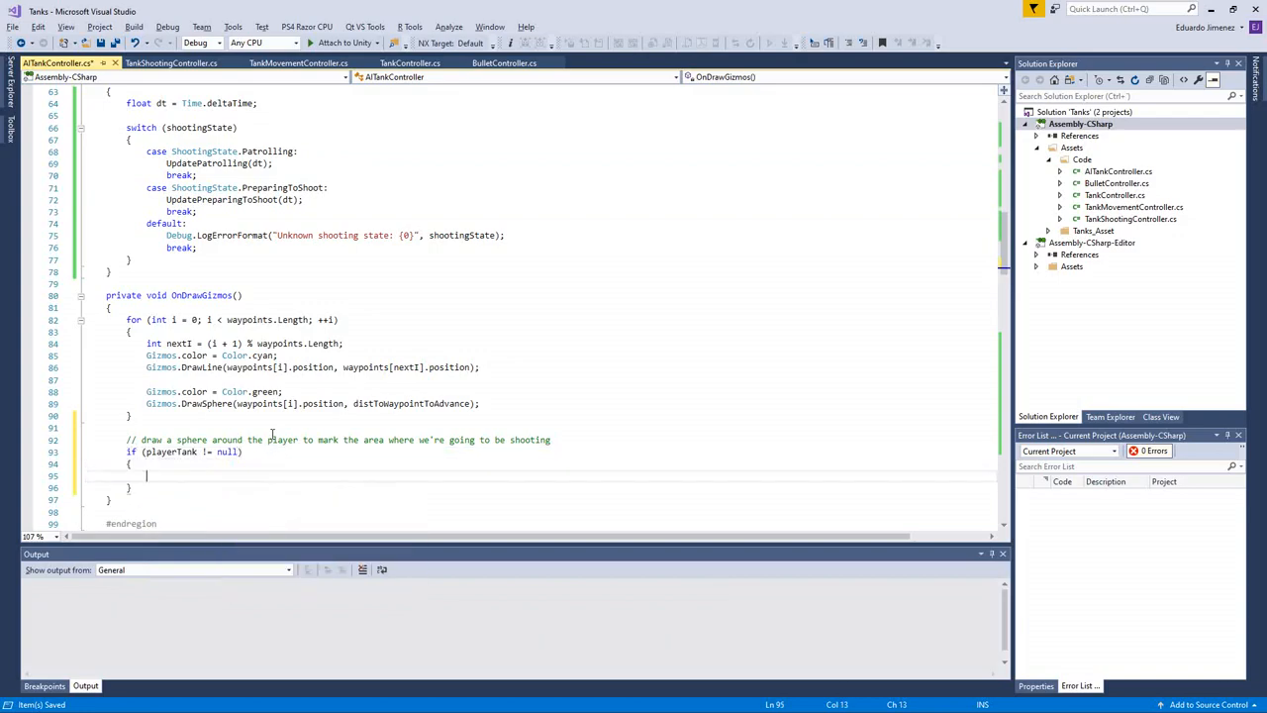
text(Gizmos)
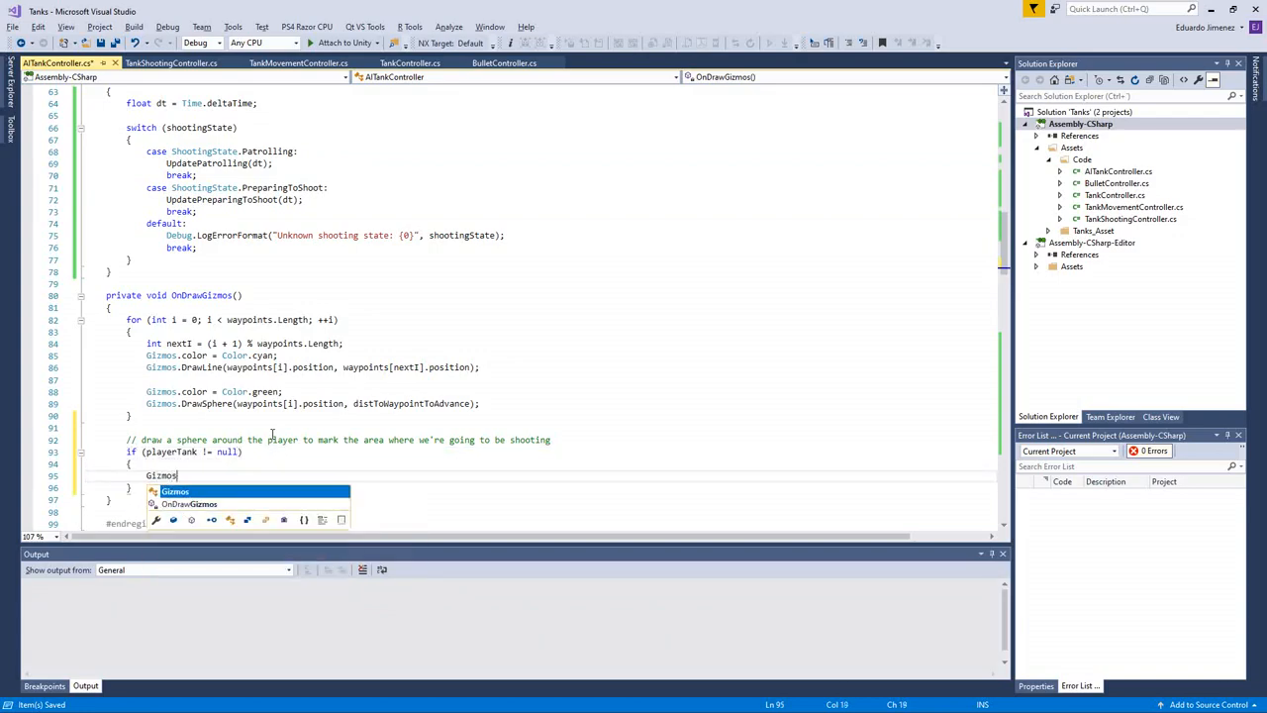
text(.color = Col)
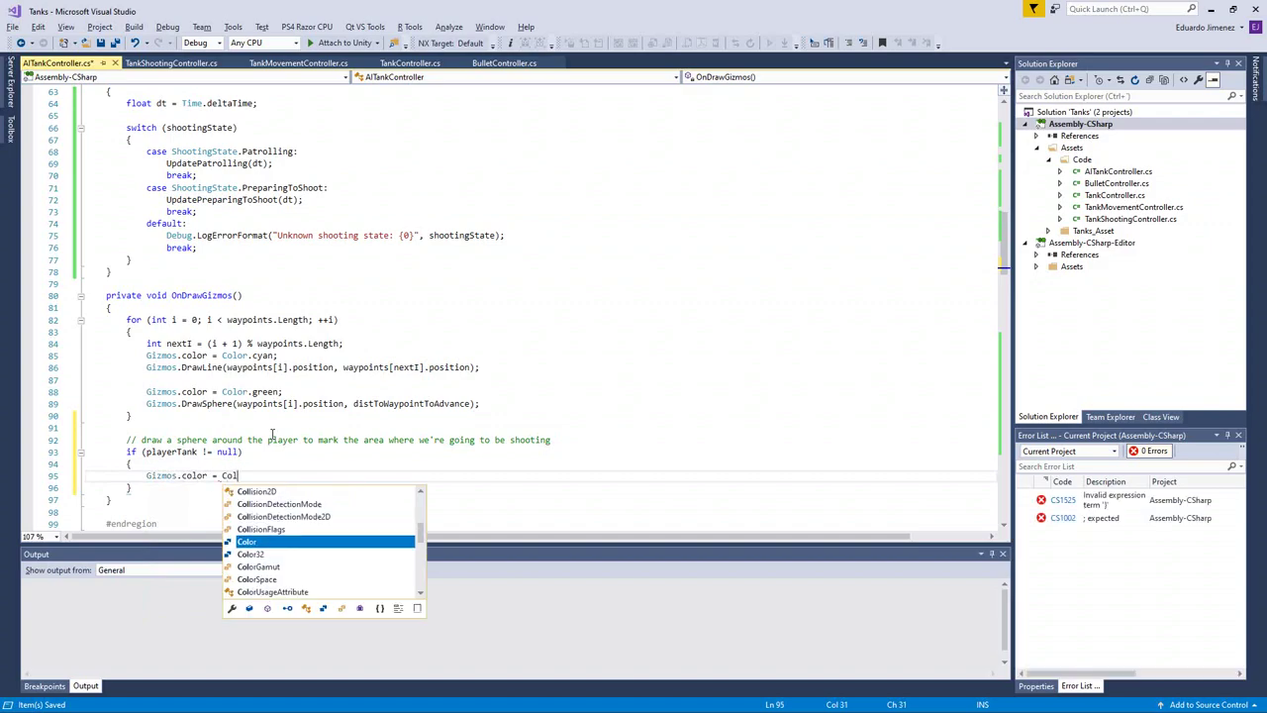
text(red;)
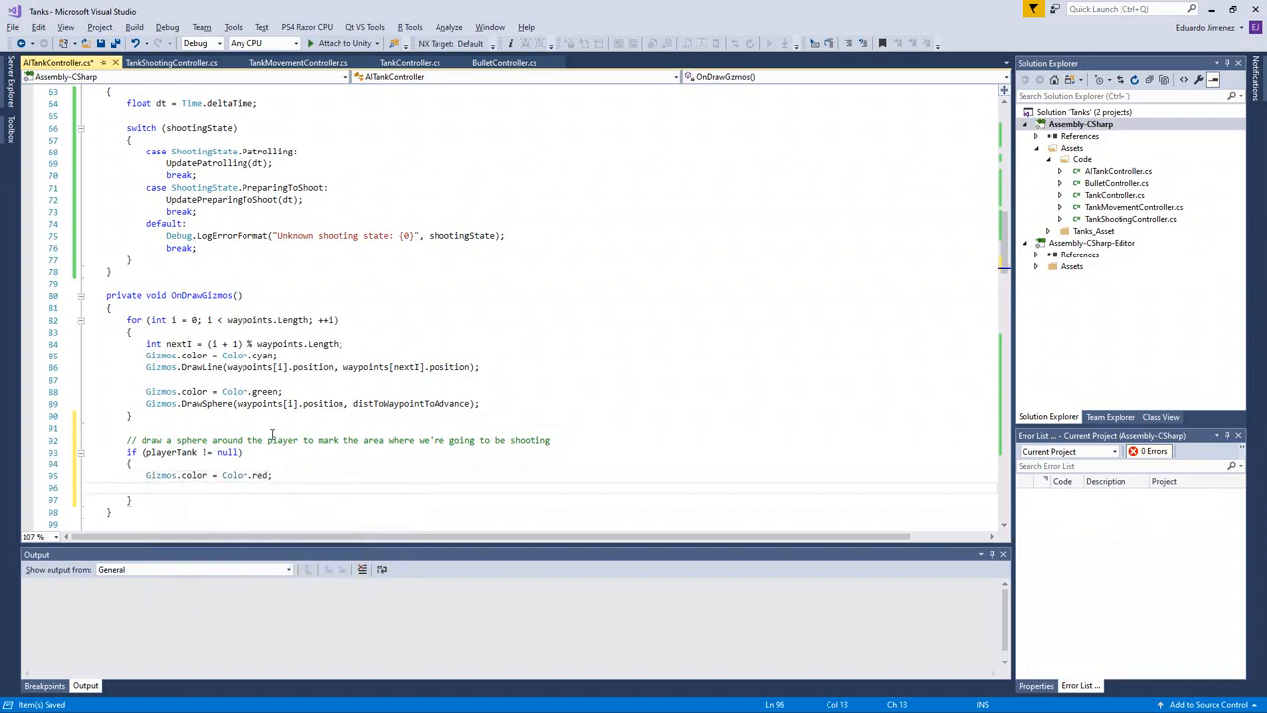
Step: Draw a wire sphere at playerTank.transform.position with radius distanceToShootAtPlayer, then briefly run a debug session
text(Gizmos.draw)
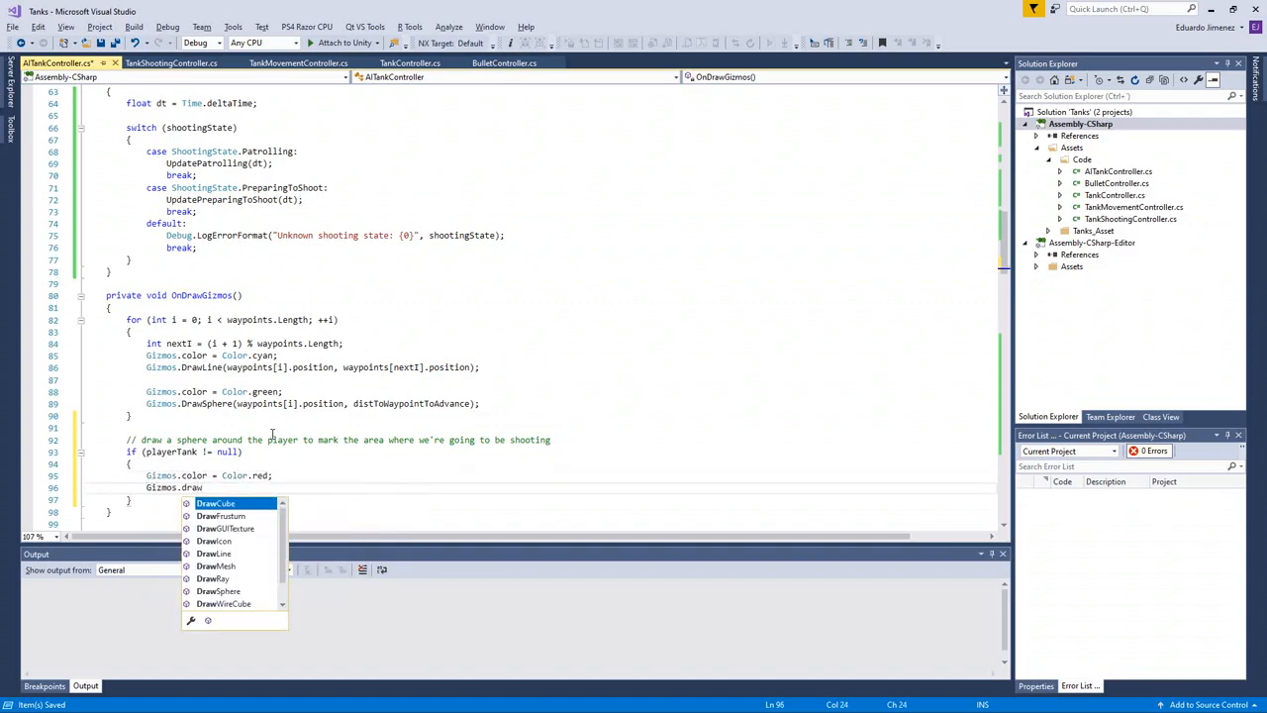
text(WireSphere)
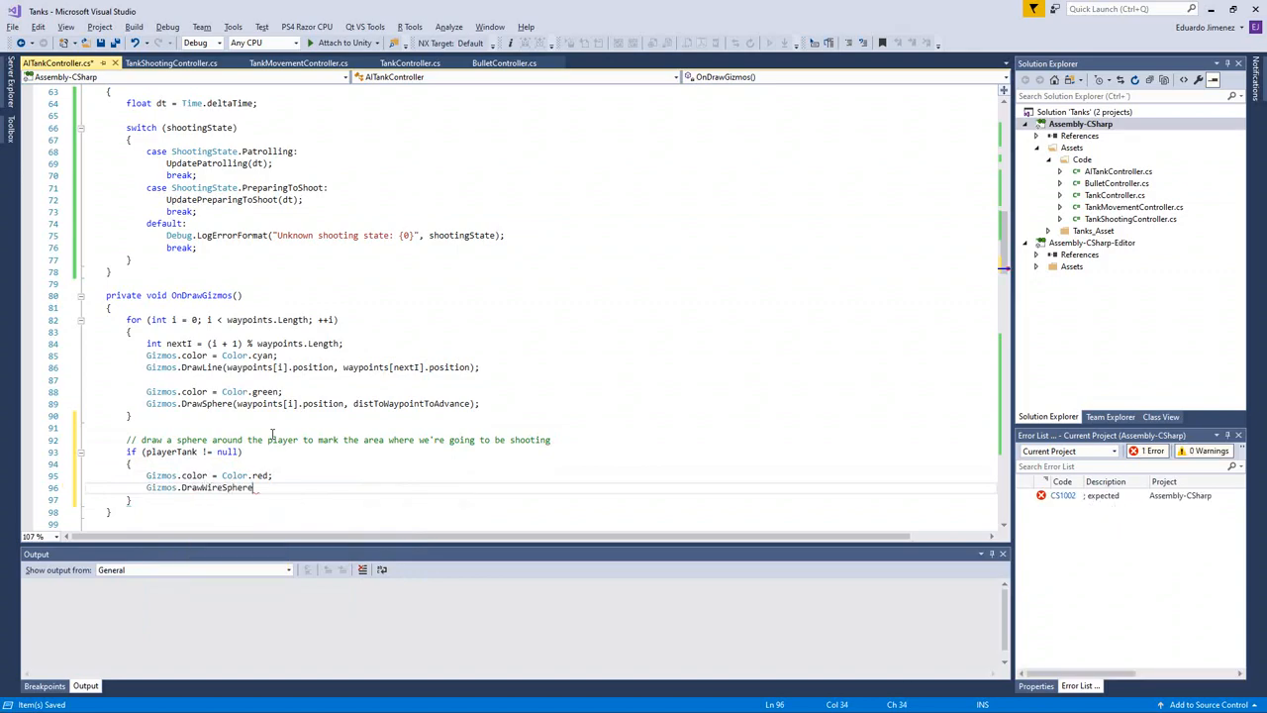
text(())
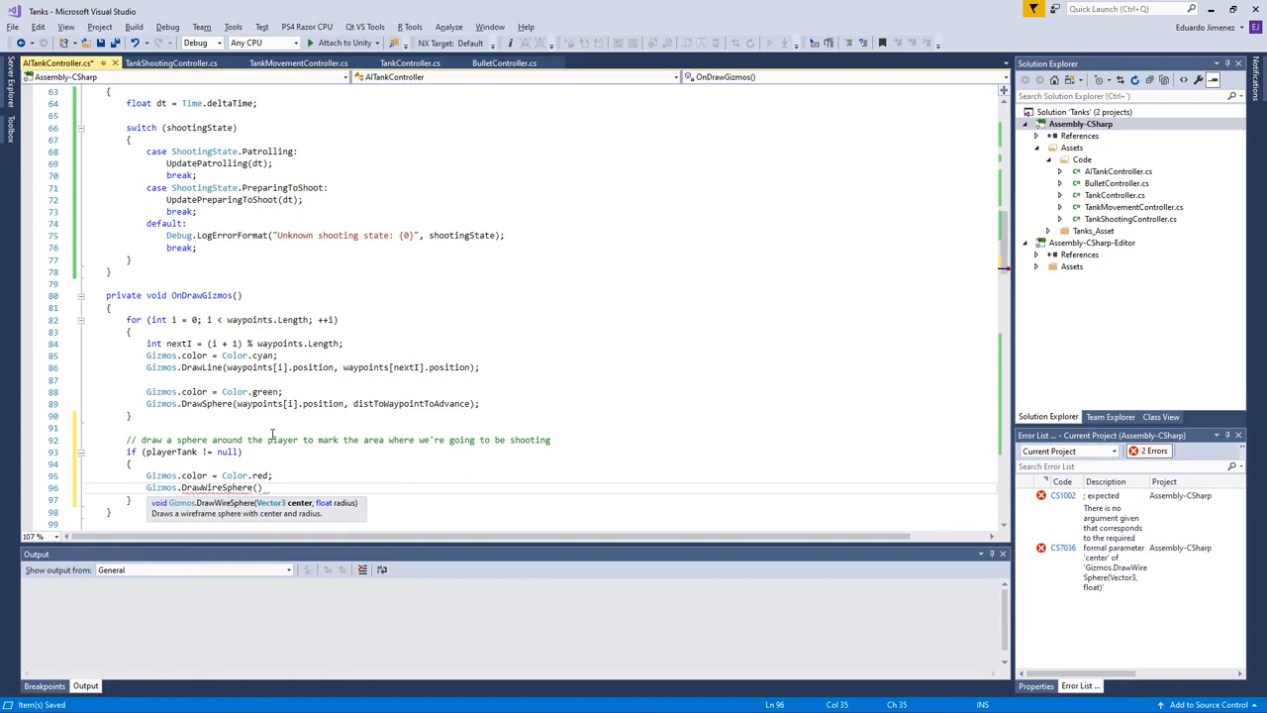
text(playerTank.)
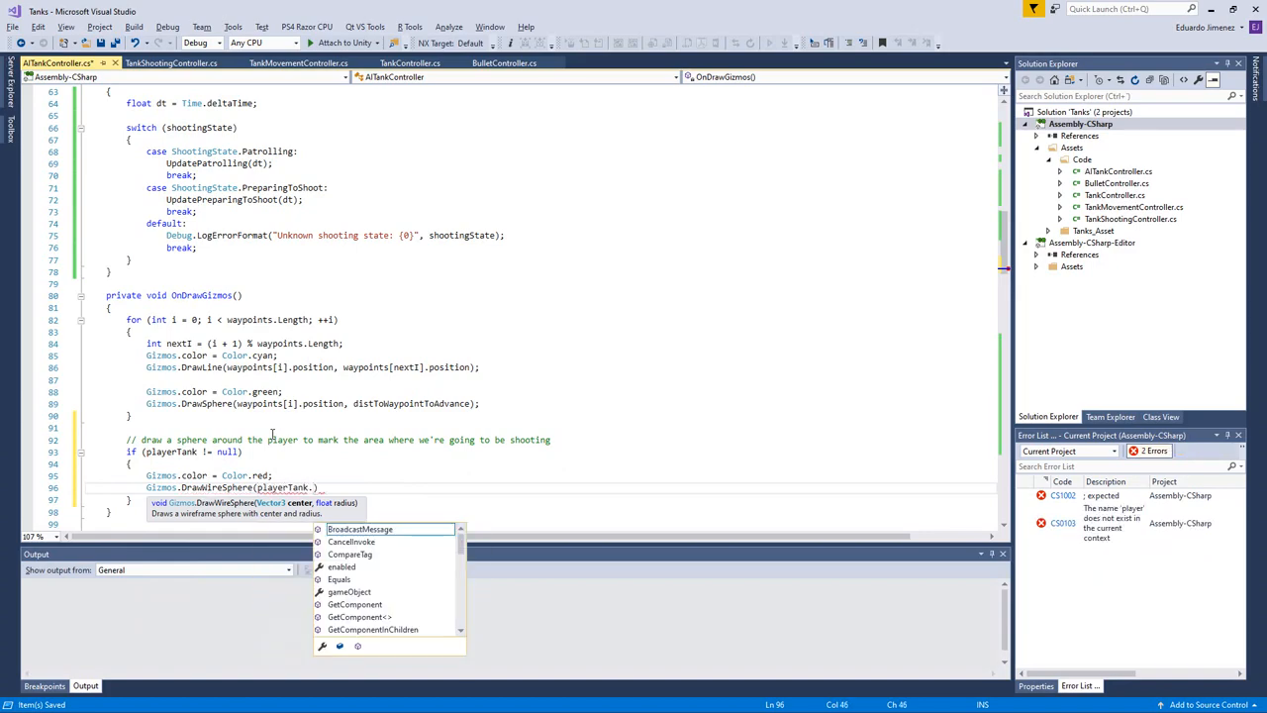
text(transform.position, distanceToShootAtPlayer)
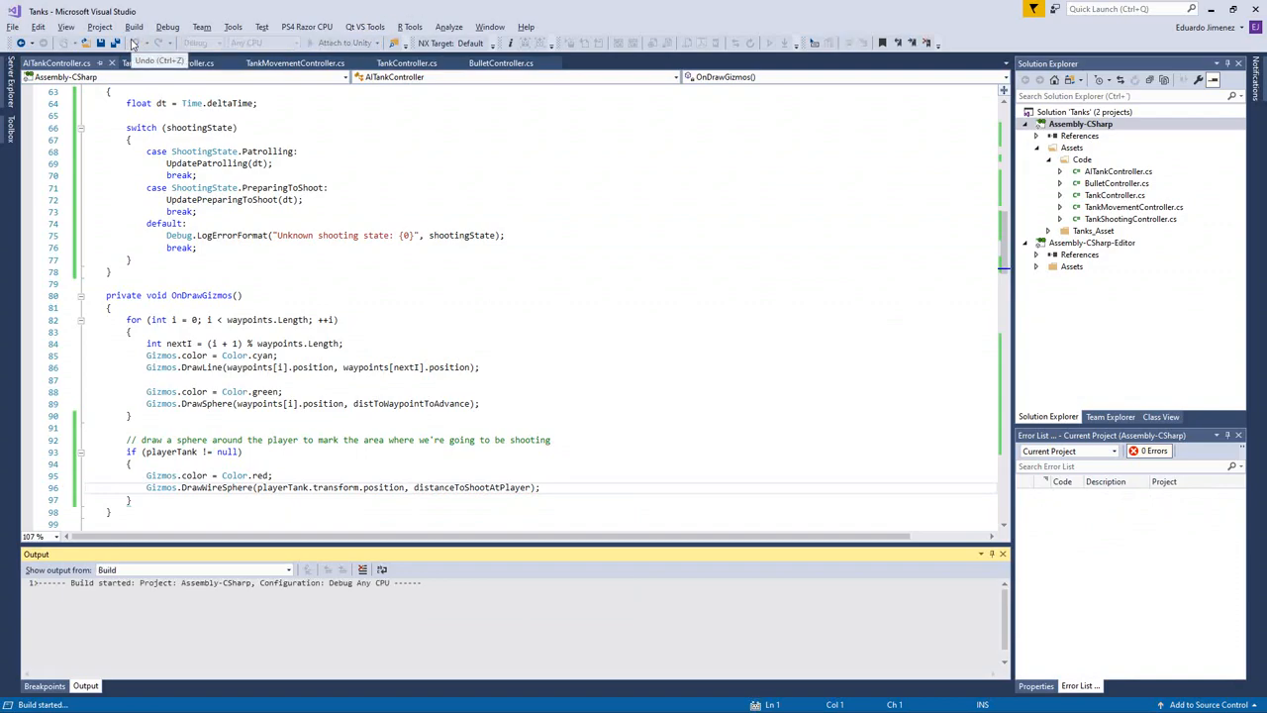
click(135, 44)
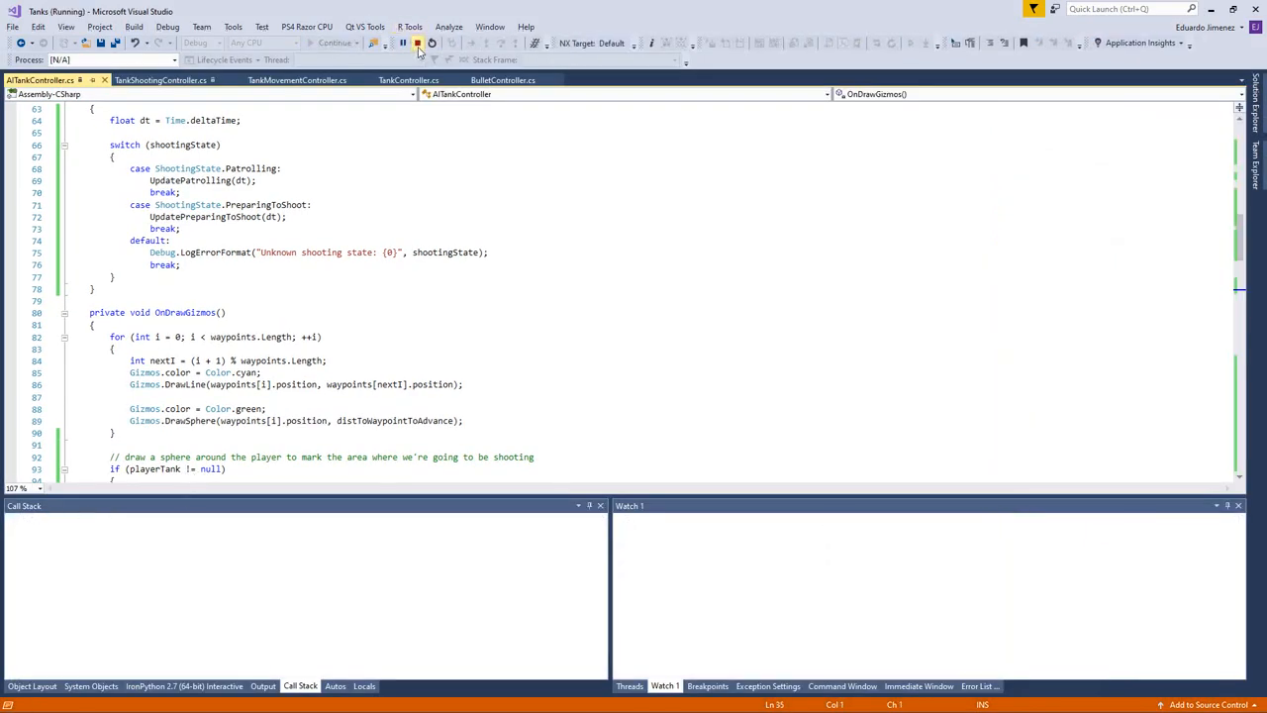
click(413, 44)
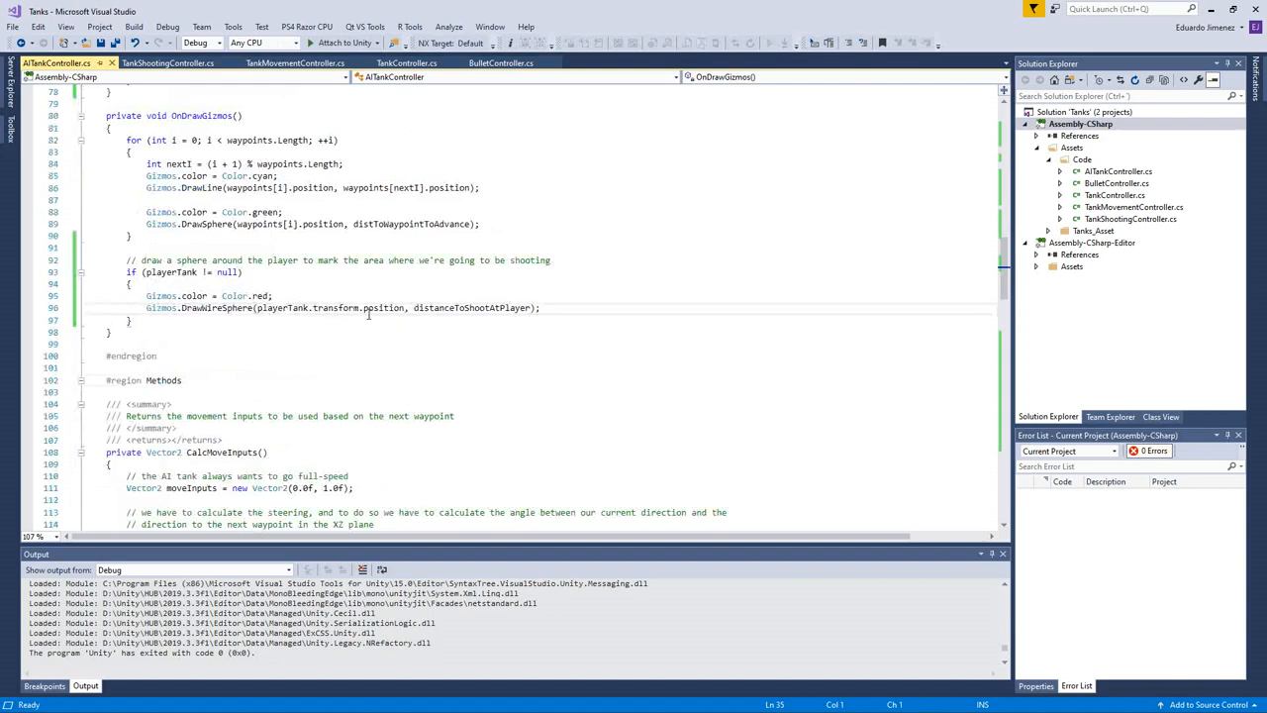
mouse_move(496, 308)
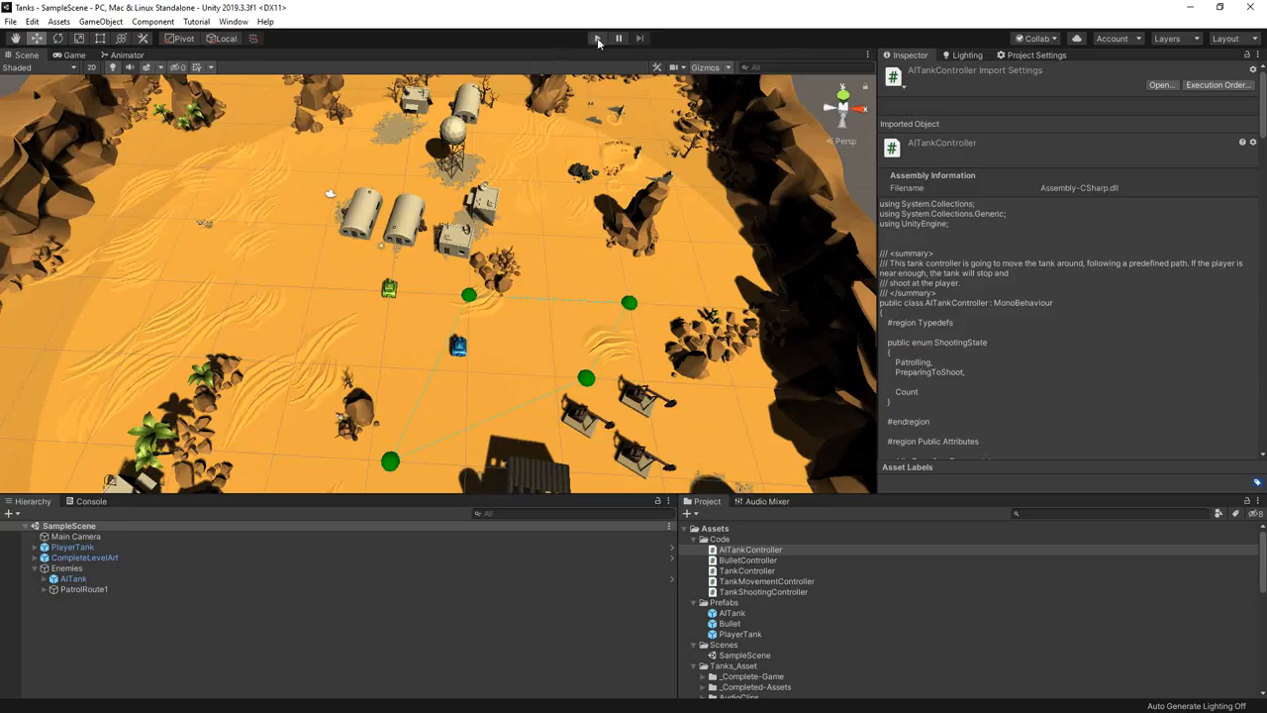
mouse_move(592, 39)
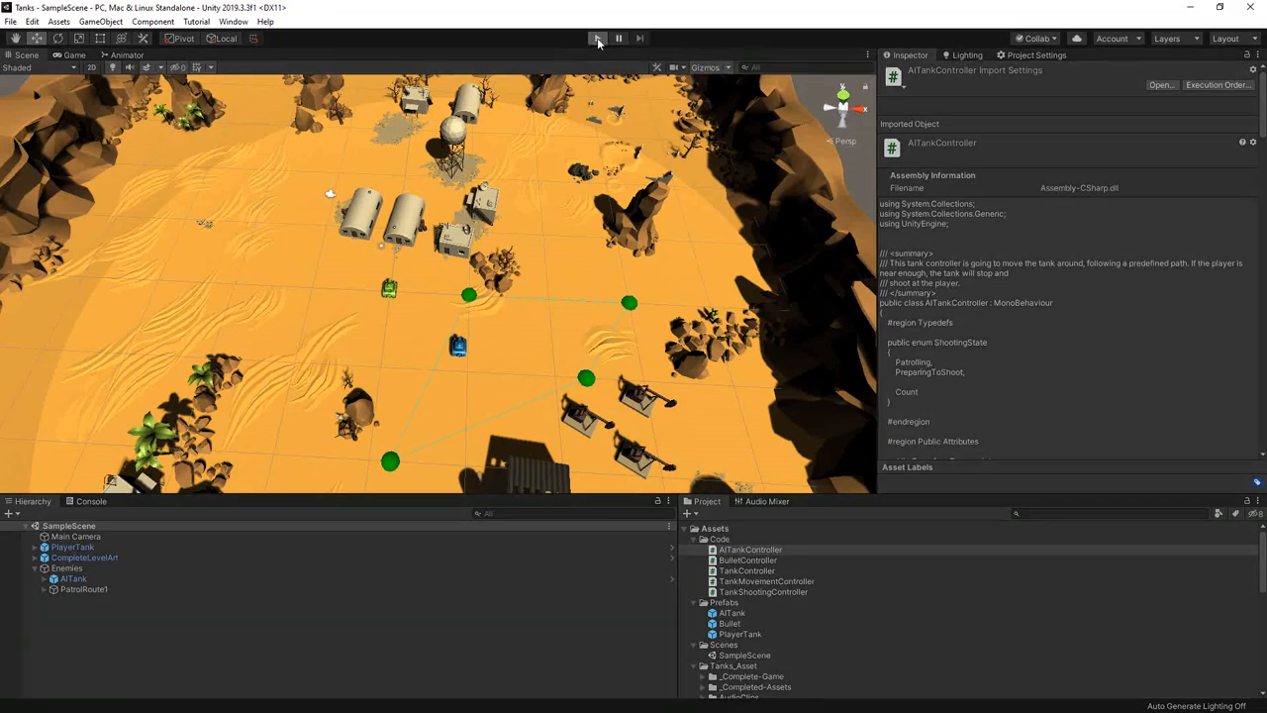
Step: Select AITank and set Distance To Shoot At Player to 15 in its controller
click(594, 38)
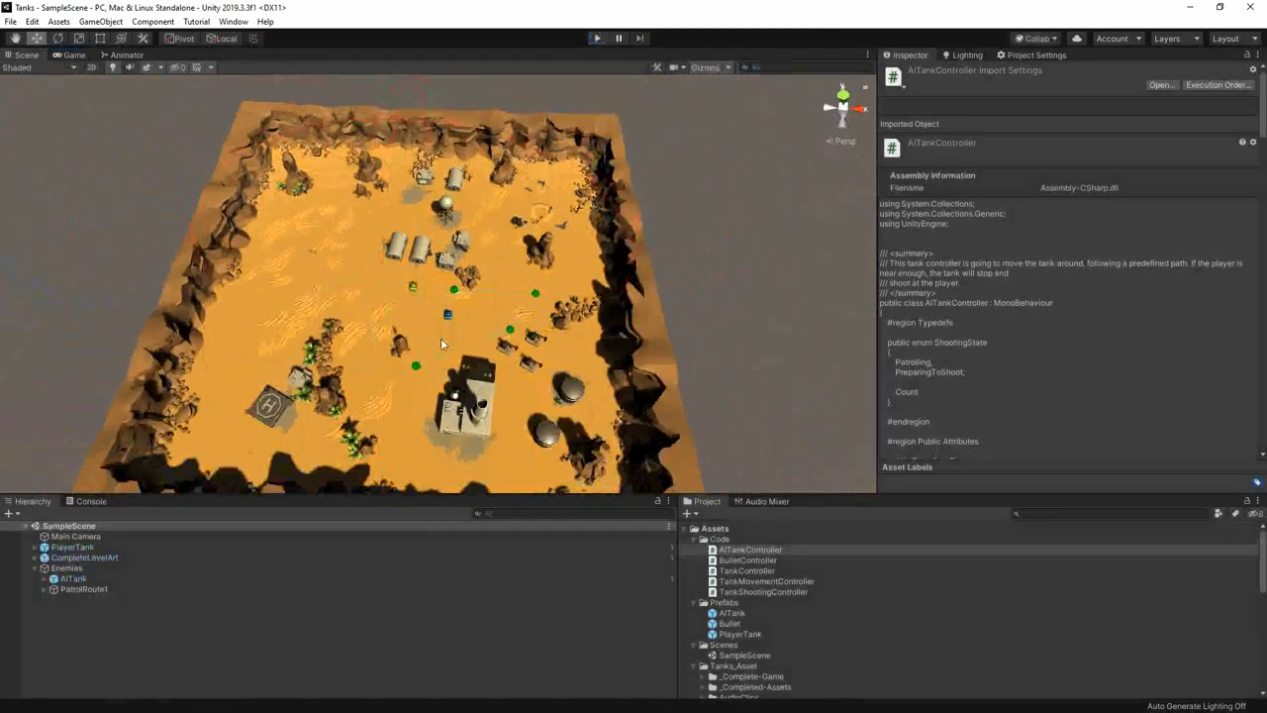
click(75, 582)
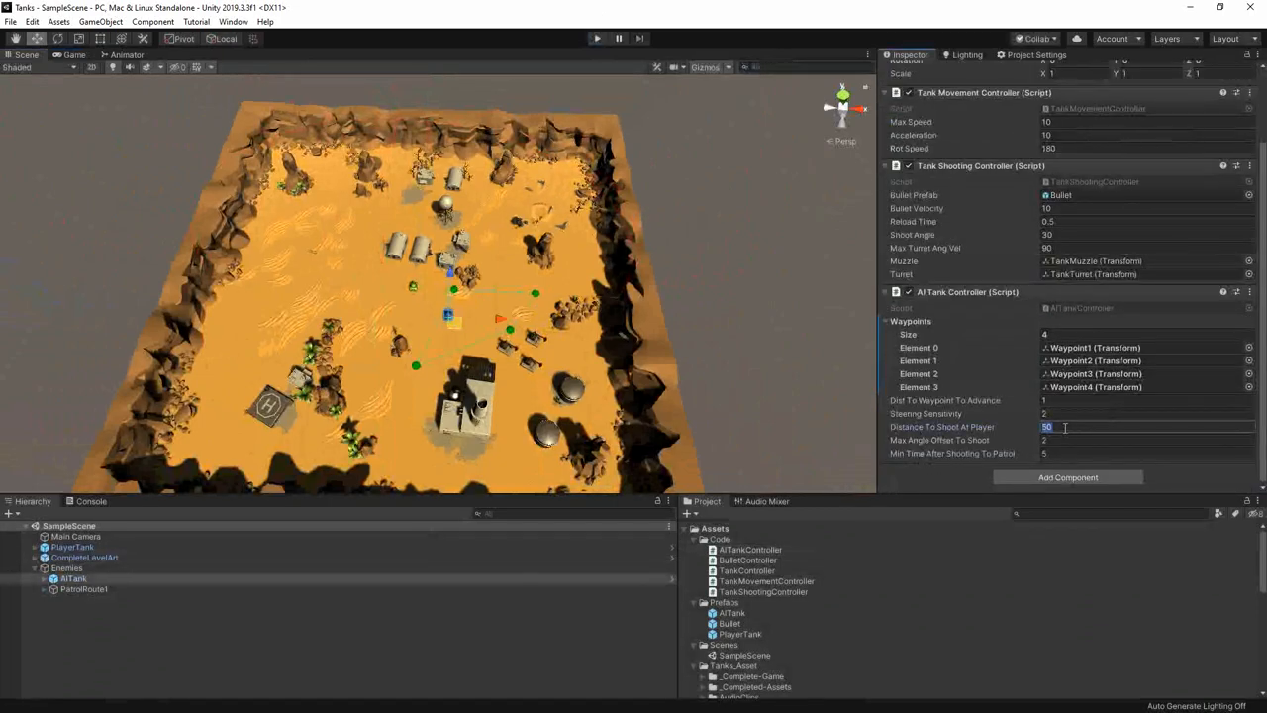
text(15)
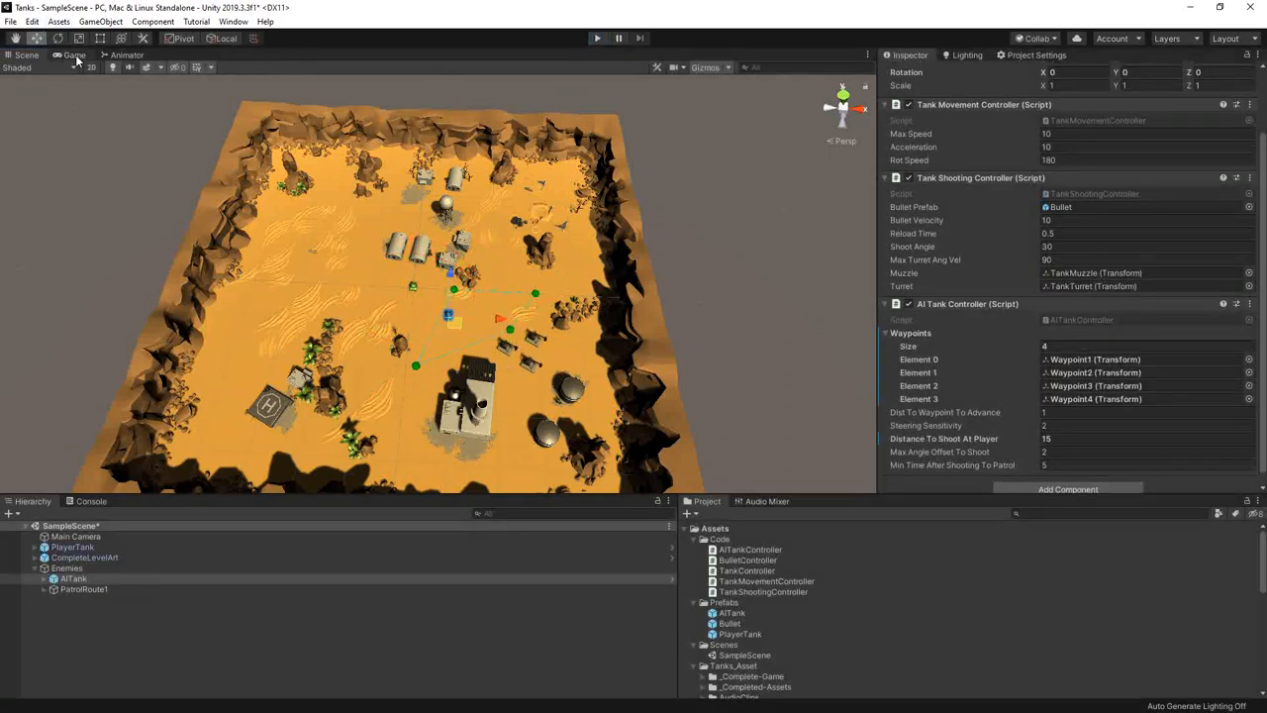
Step: Watch the running game from the game view
click(71, 55)
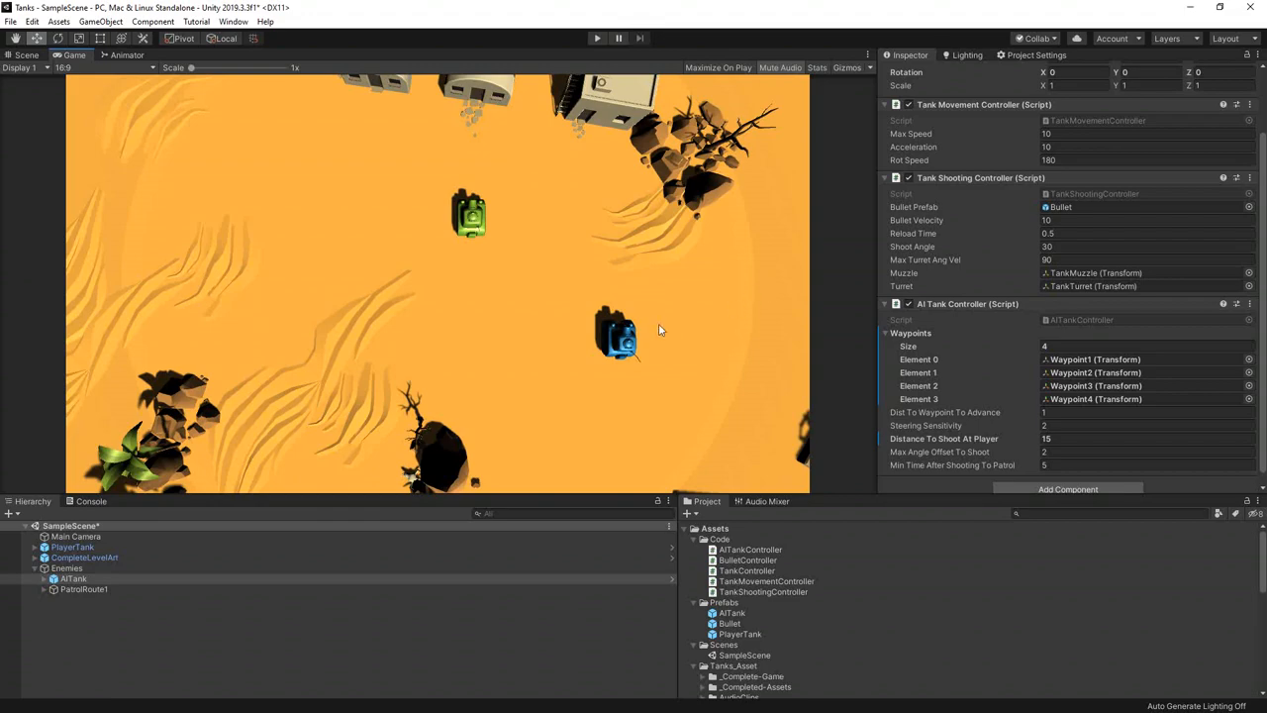
mouse_move(584, 281)
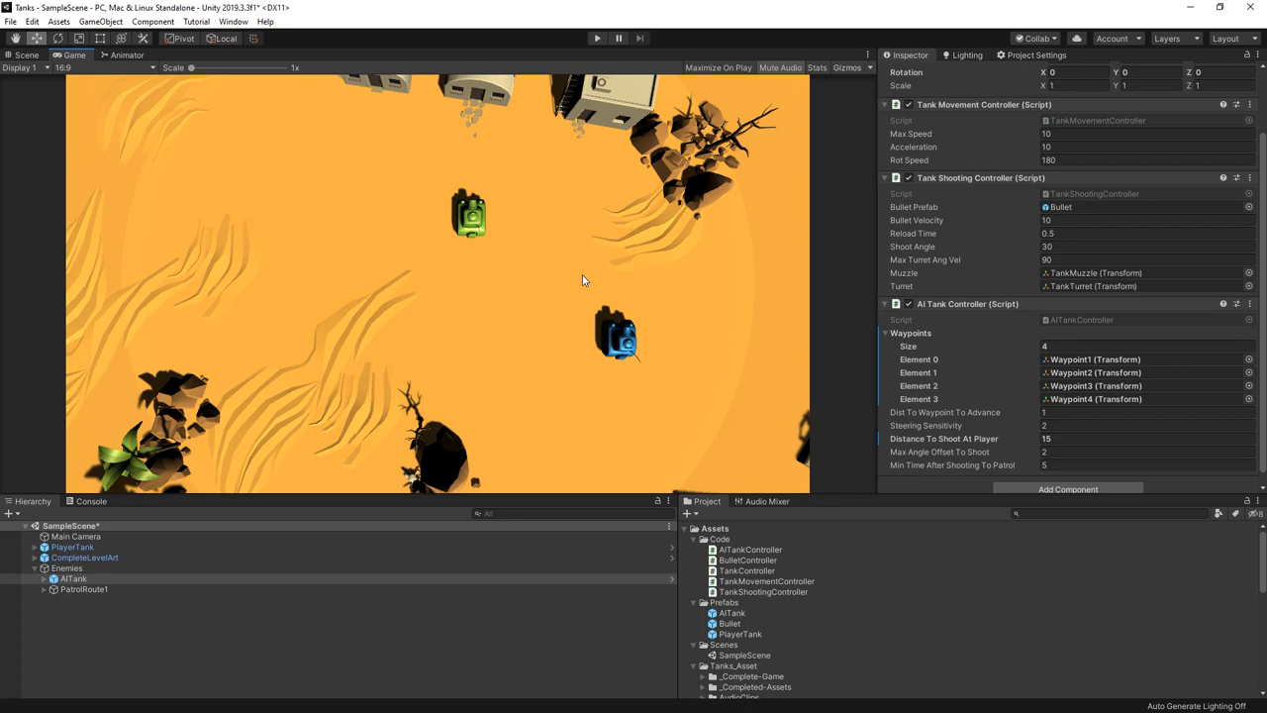
mouse_move(691, 289)
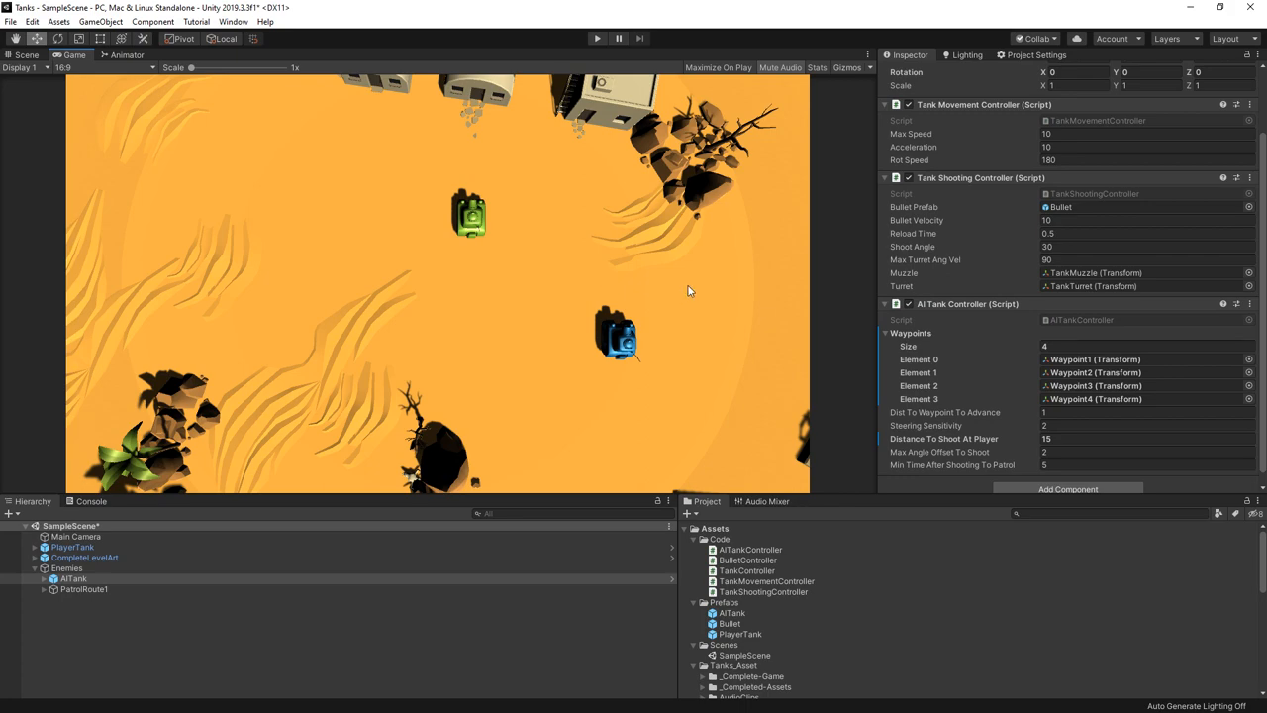
mouse_move(697, 285)
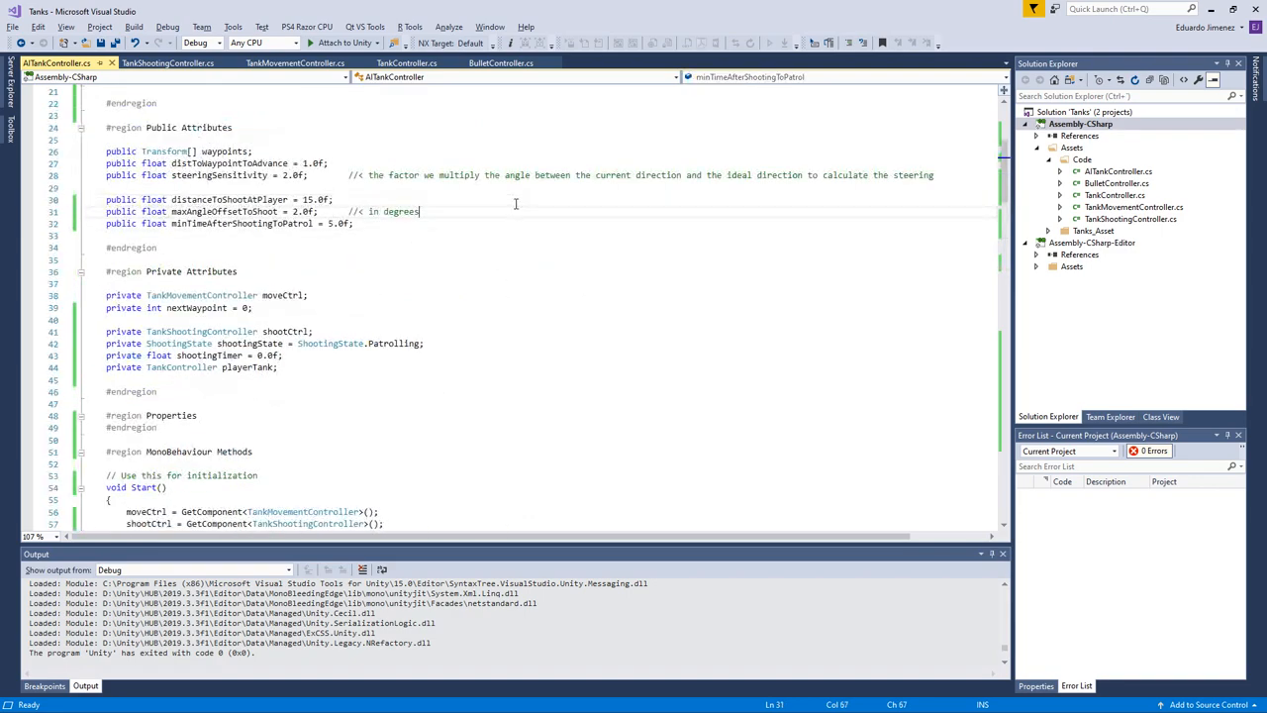
Step: Declare public float minTimeToPrepareShot = 0.1f in AITankController
text(minTimeToSho)
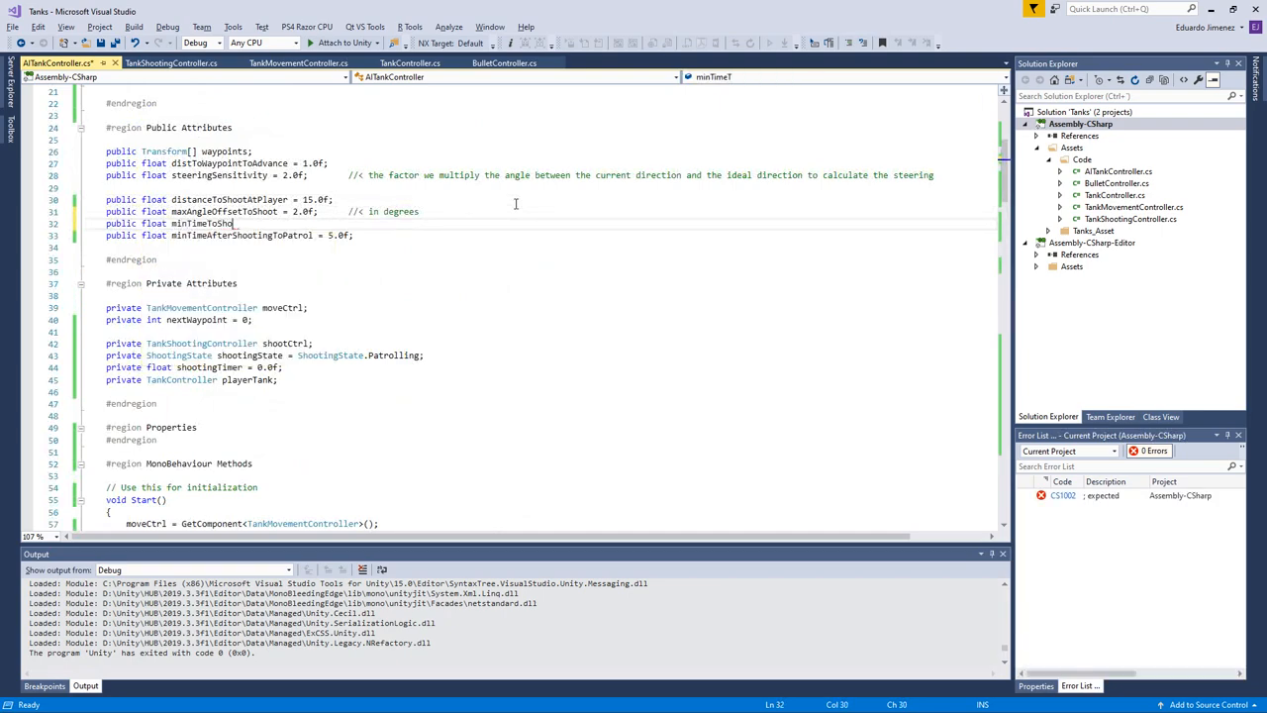
key(BackSpace)
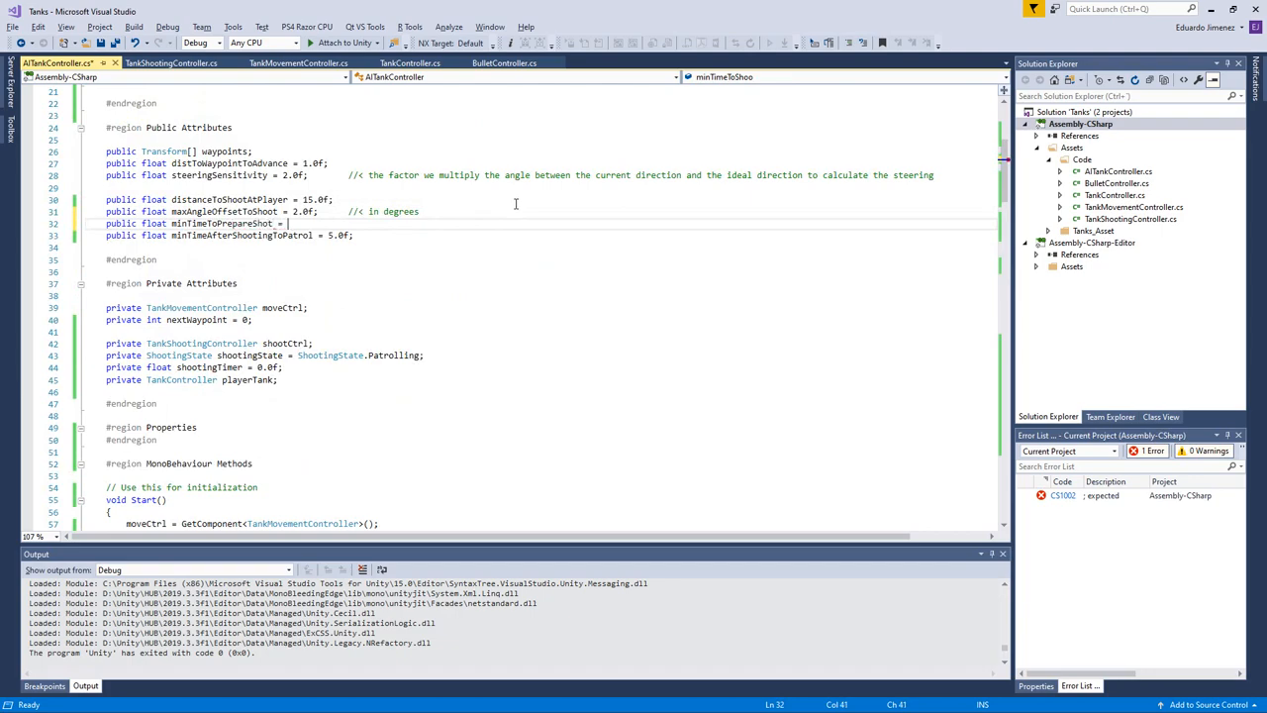
text(0.1f;)
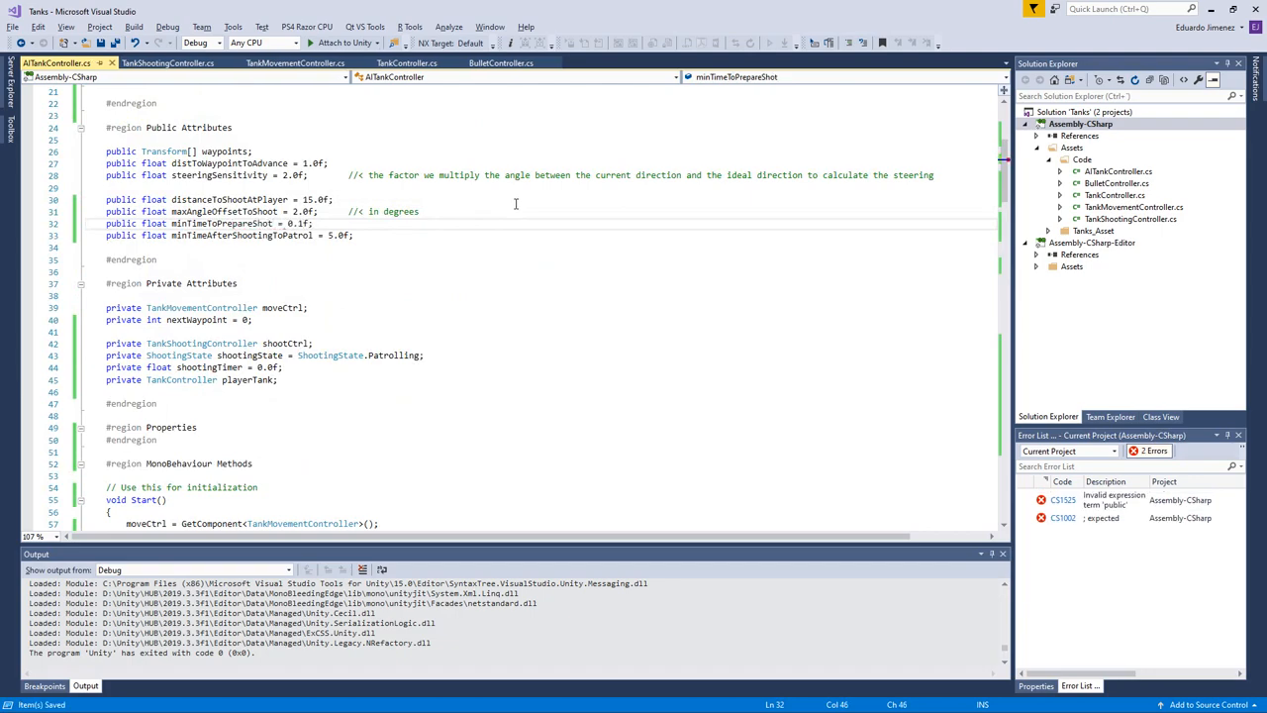
Step: In UpdatePreparingToShoot, accumulate shootingTimer += dt and keep waiting while shootingTimer < minTimeToPrepareShot, with a comment
double_click(220, 221)
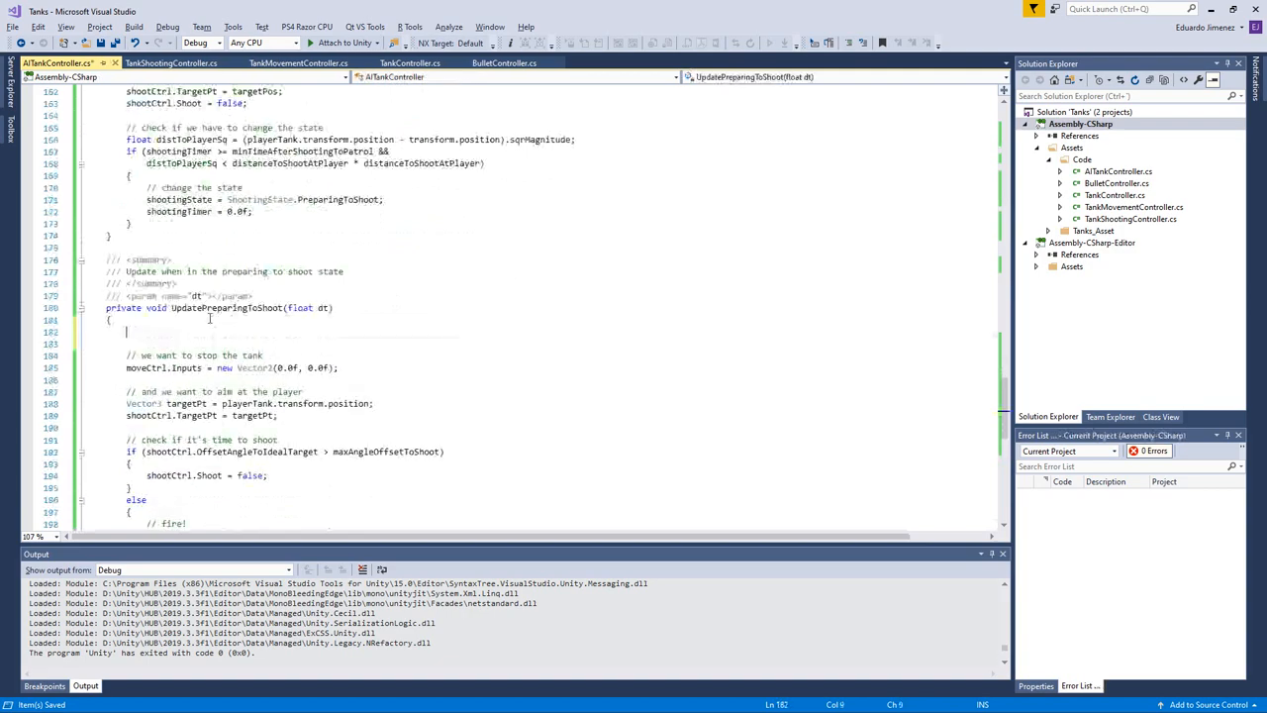
text(shootingTimer +=)
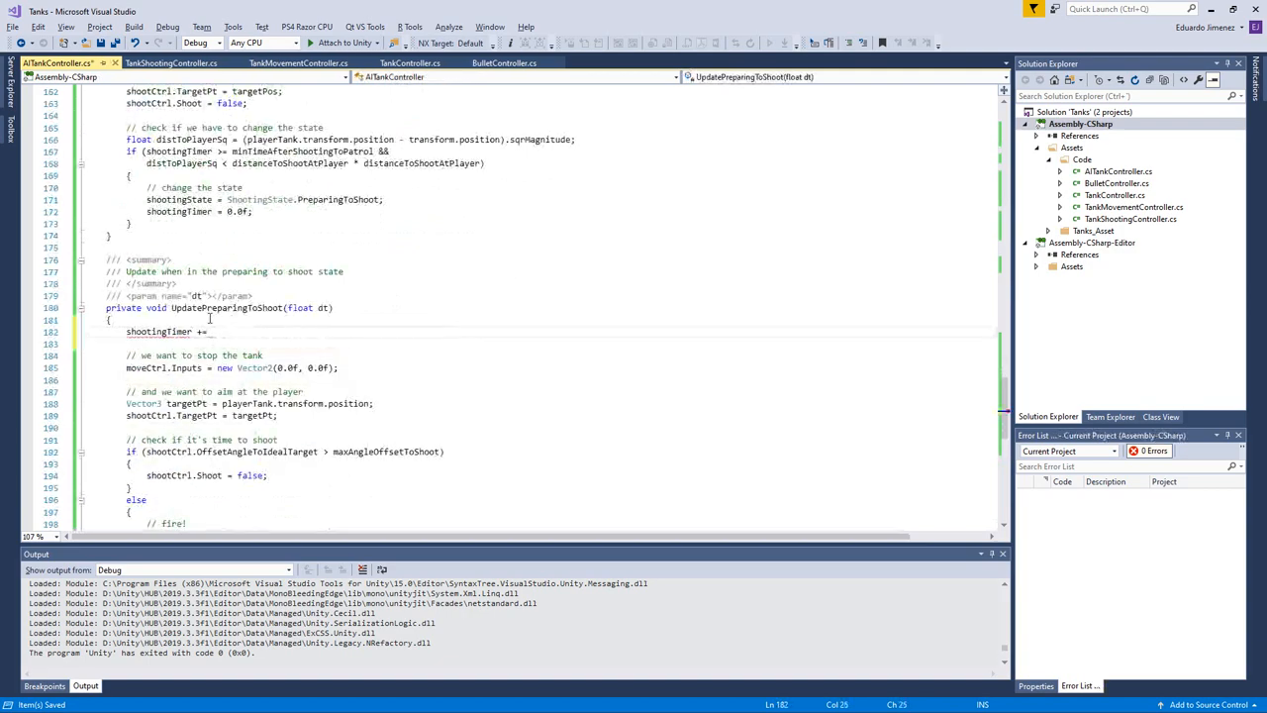
text(dt;)
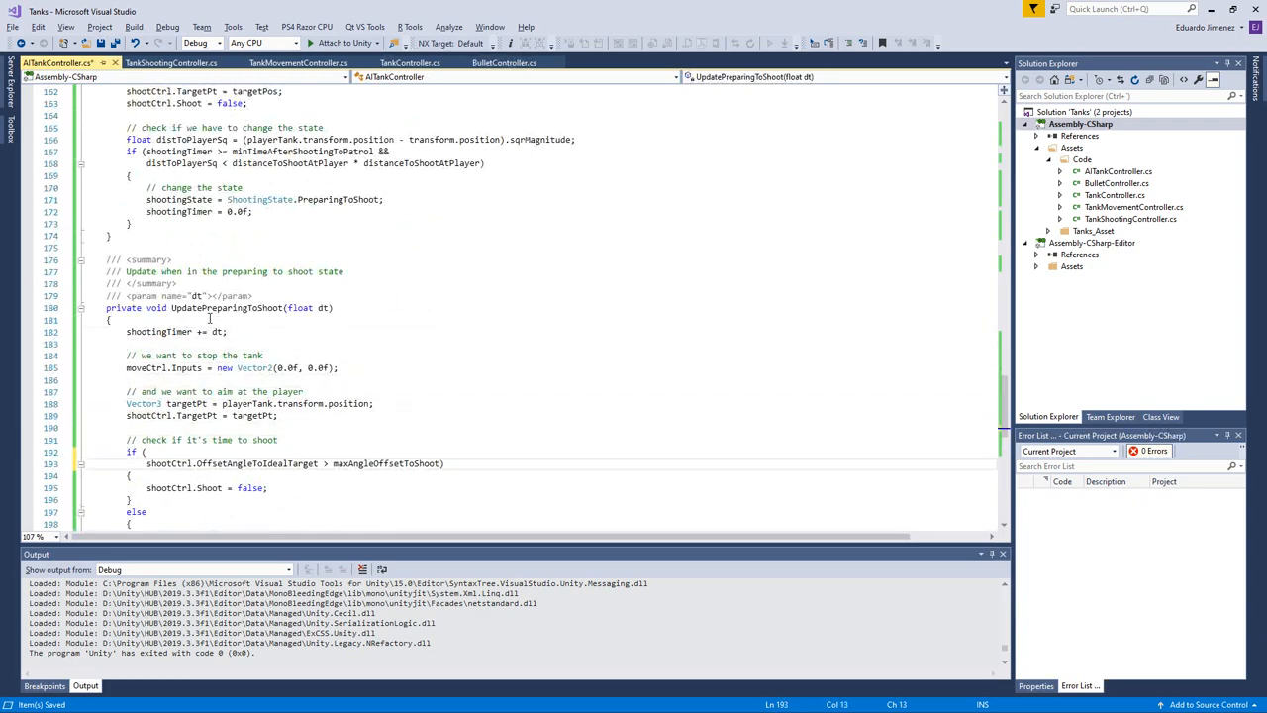
text(shootingTimer)
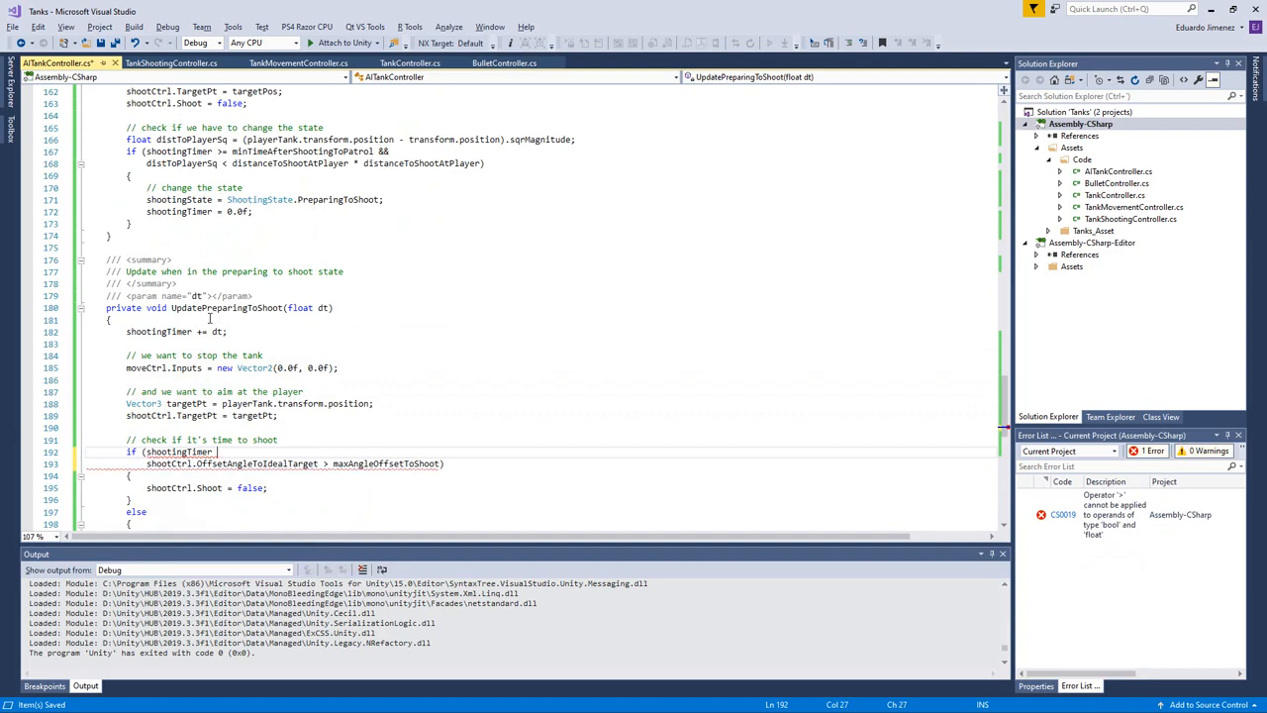
text(<)
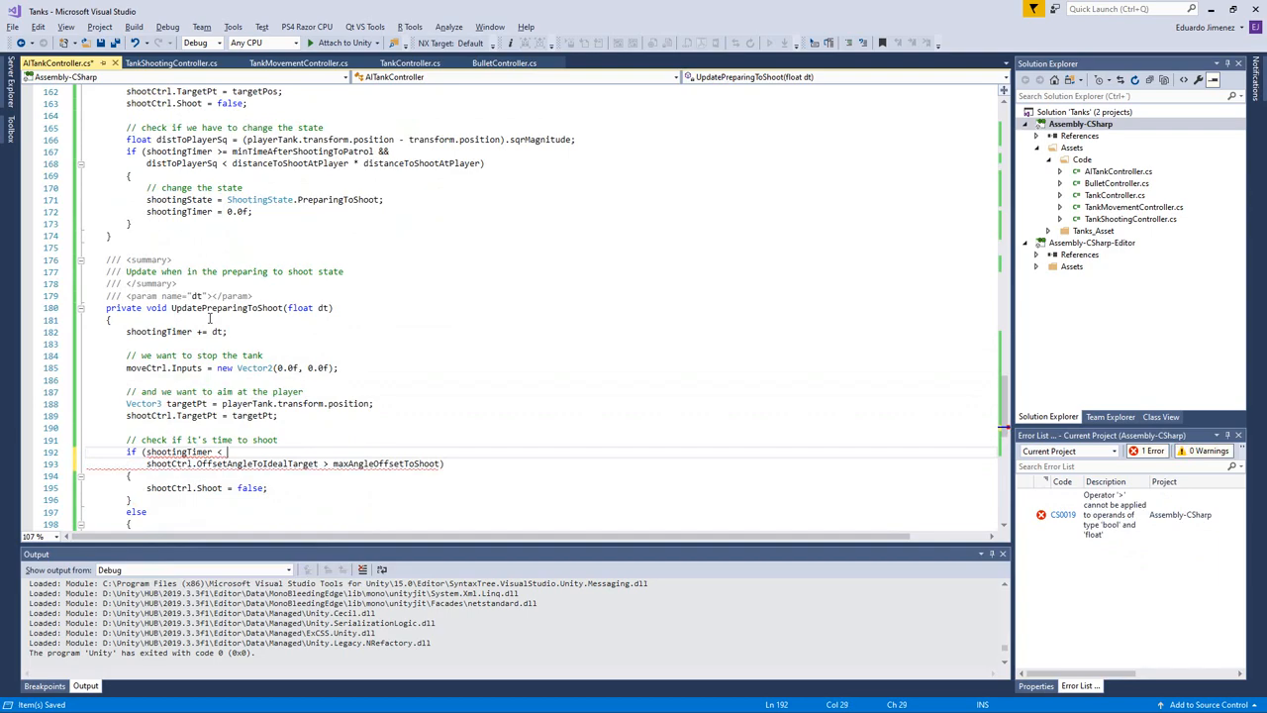
text(minTimeToPrepareShot &&)
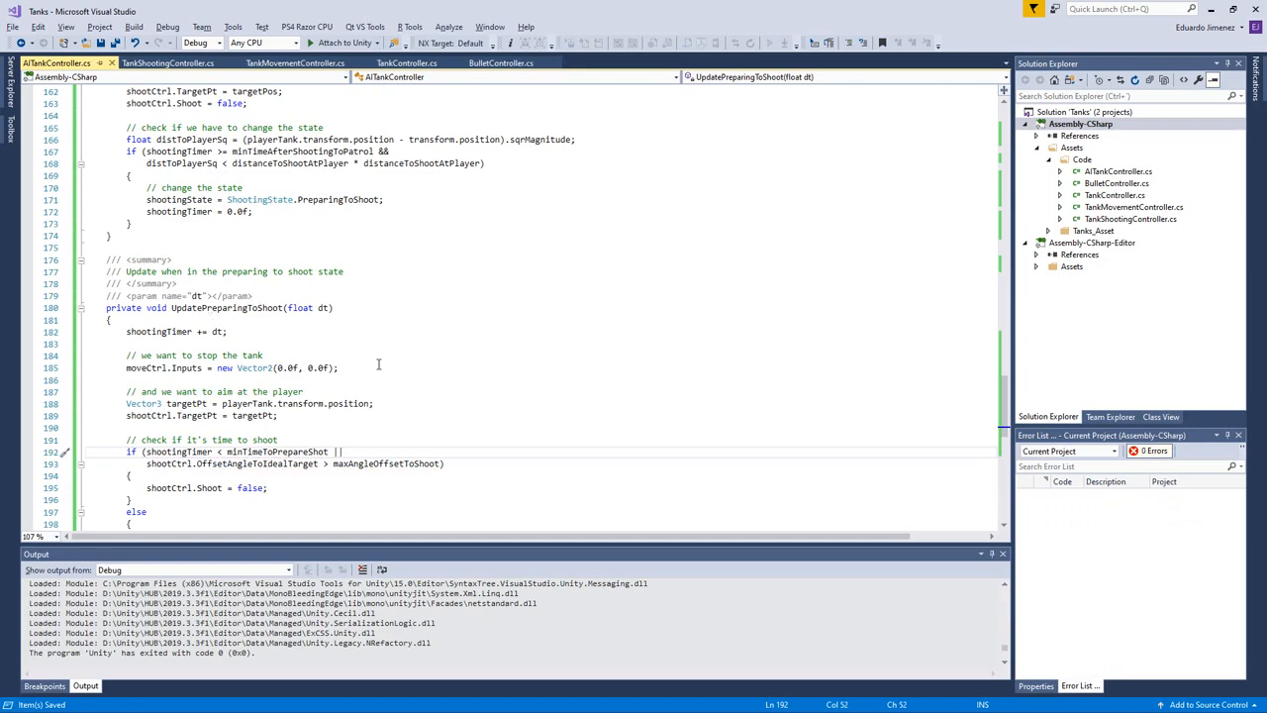
scroll(down, 3)
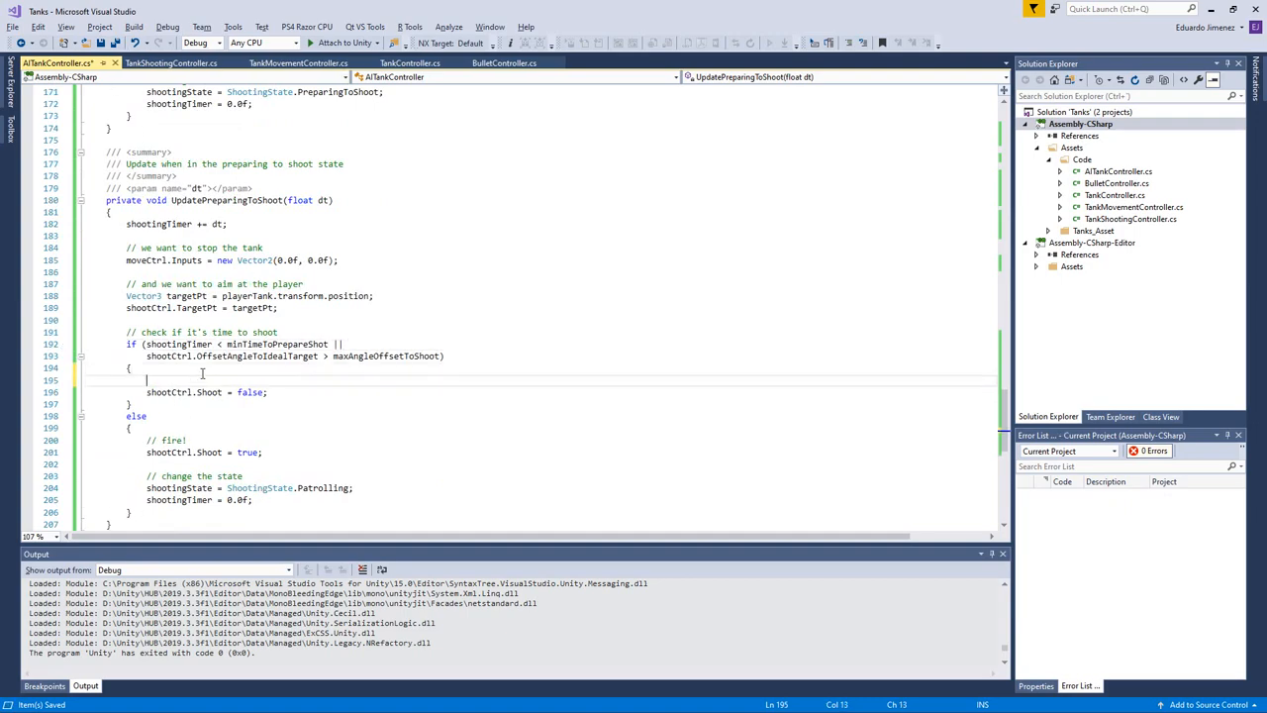
text(// still ne)
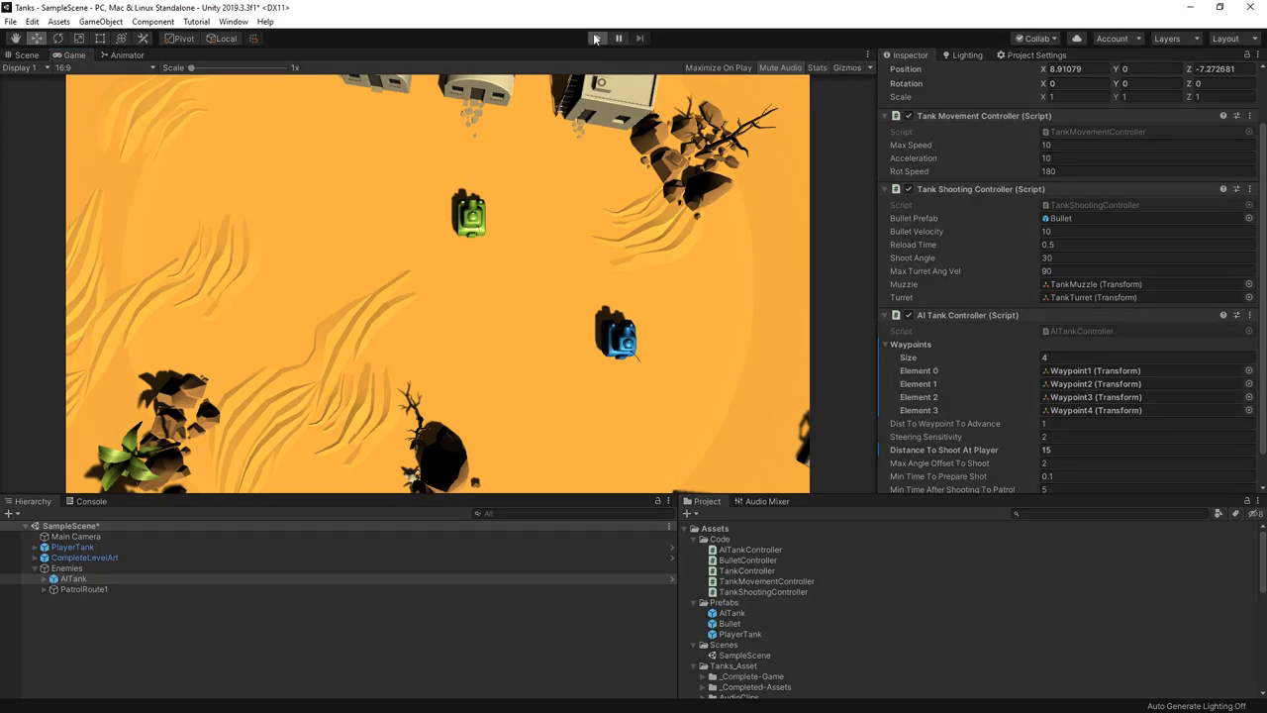
click(594, 38)
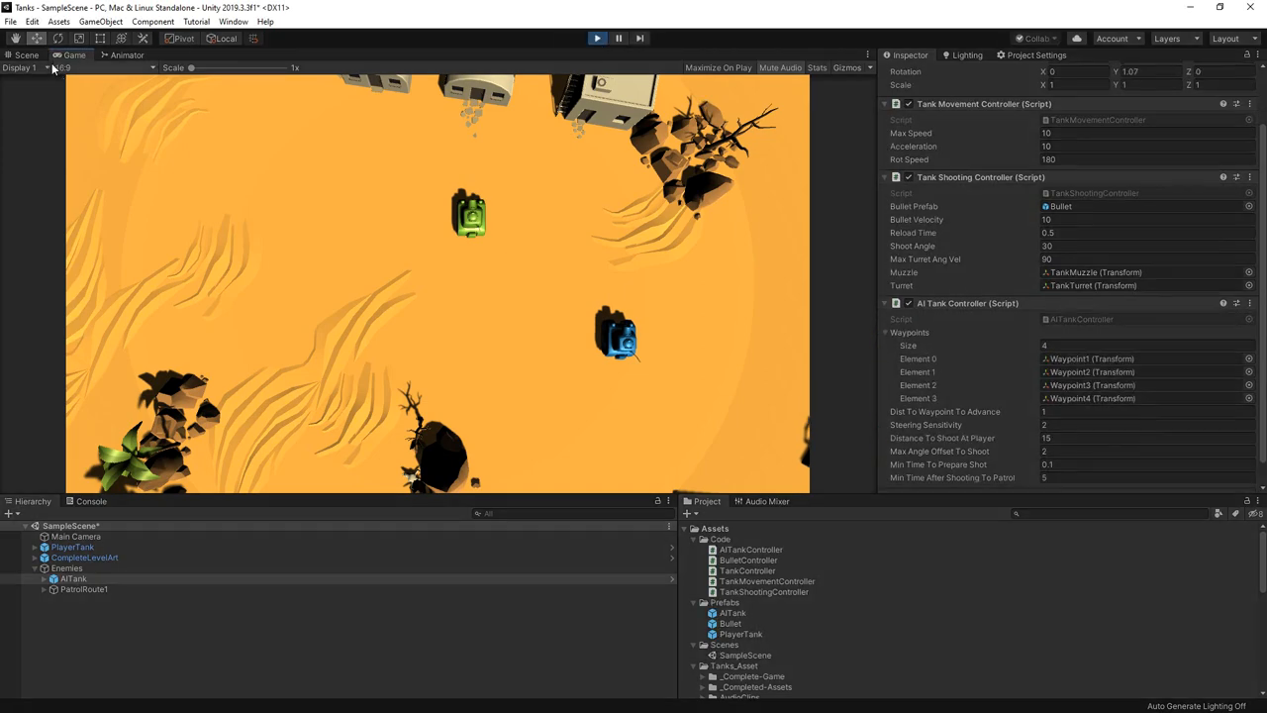
click(27, 55)
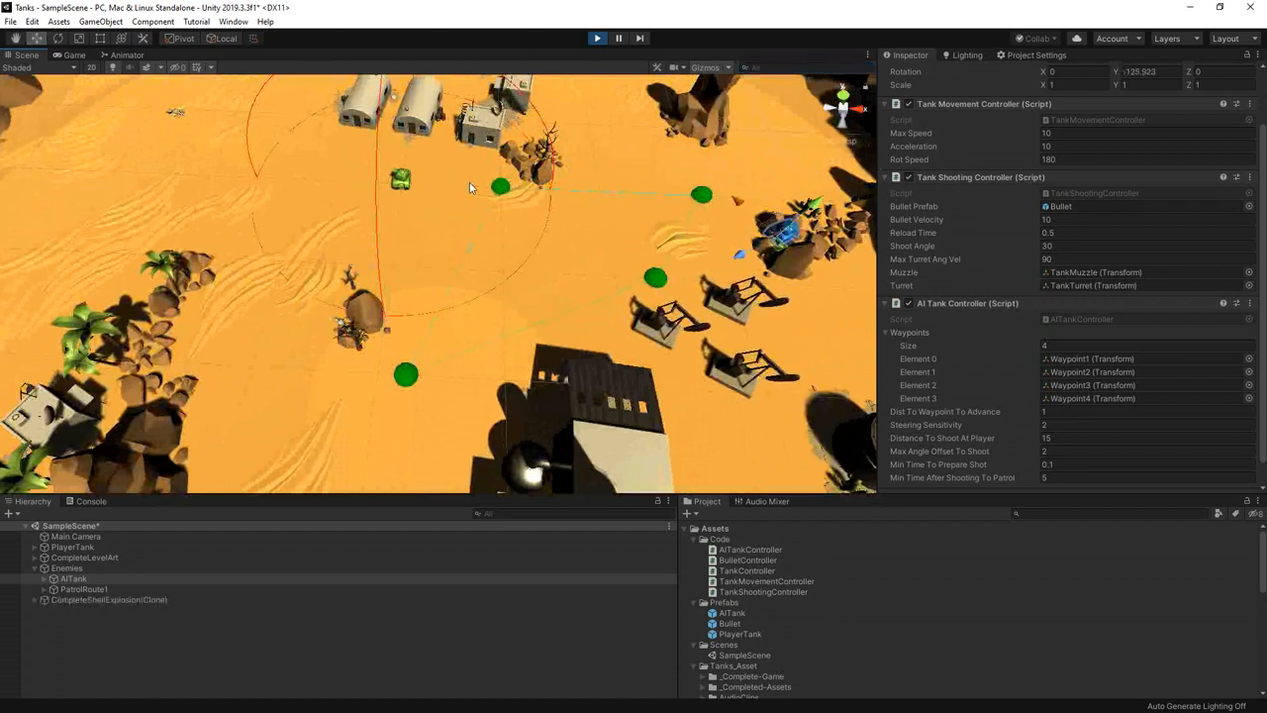
click(71, 55)
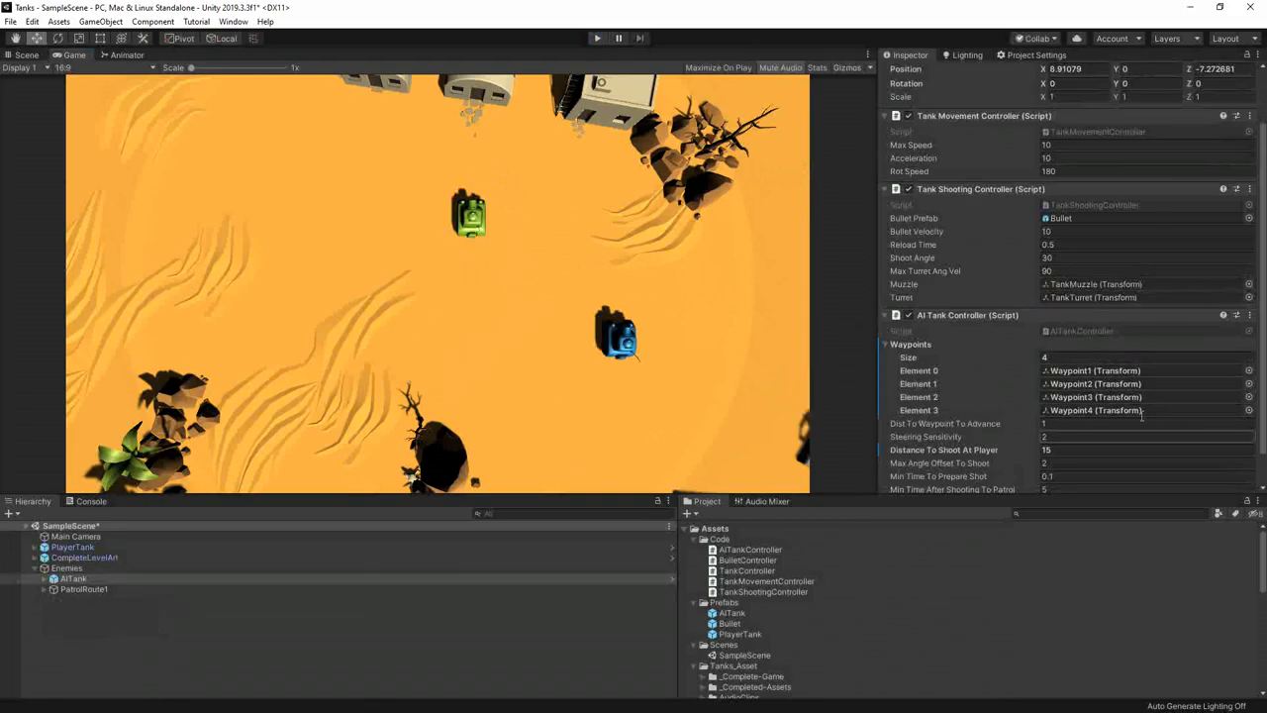
Step: Select the AI tank's Distance To Shoot At Player field in the Inspector
scroll(down, 3)
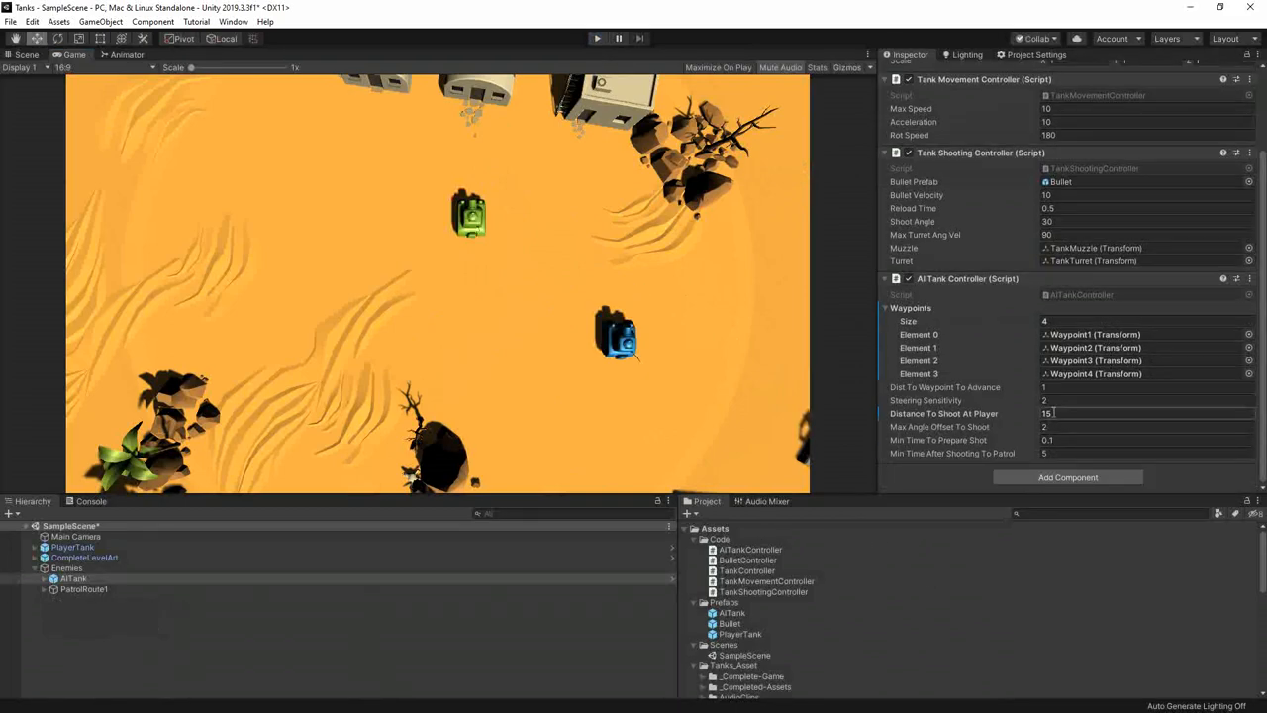
click(1089, 453)
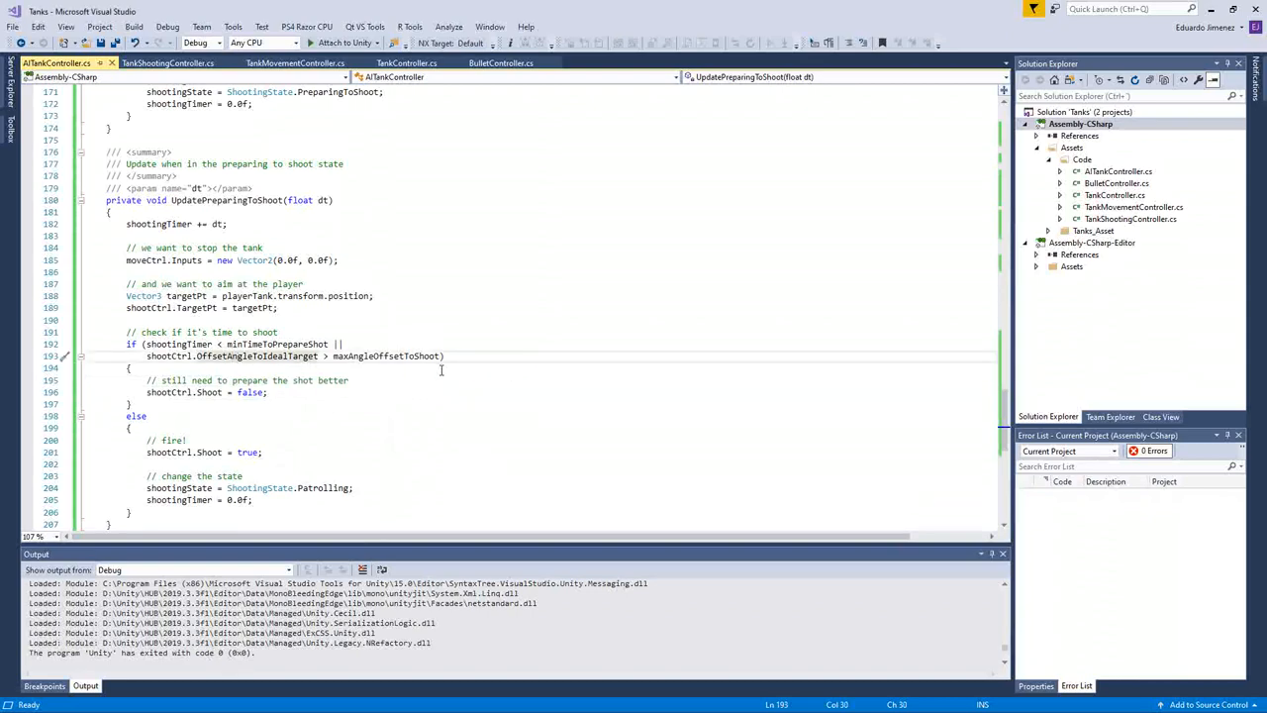
mouse_move(305, 368)
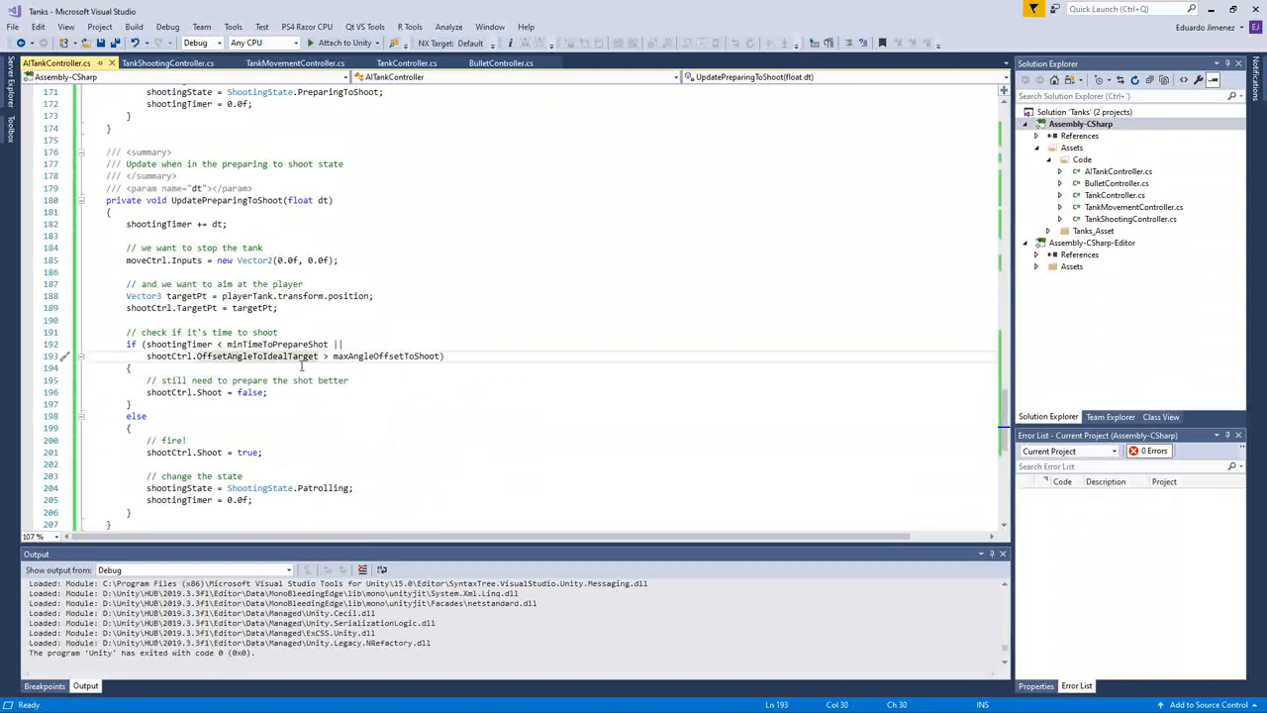
mouse_move(178, 345)
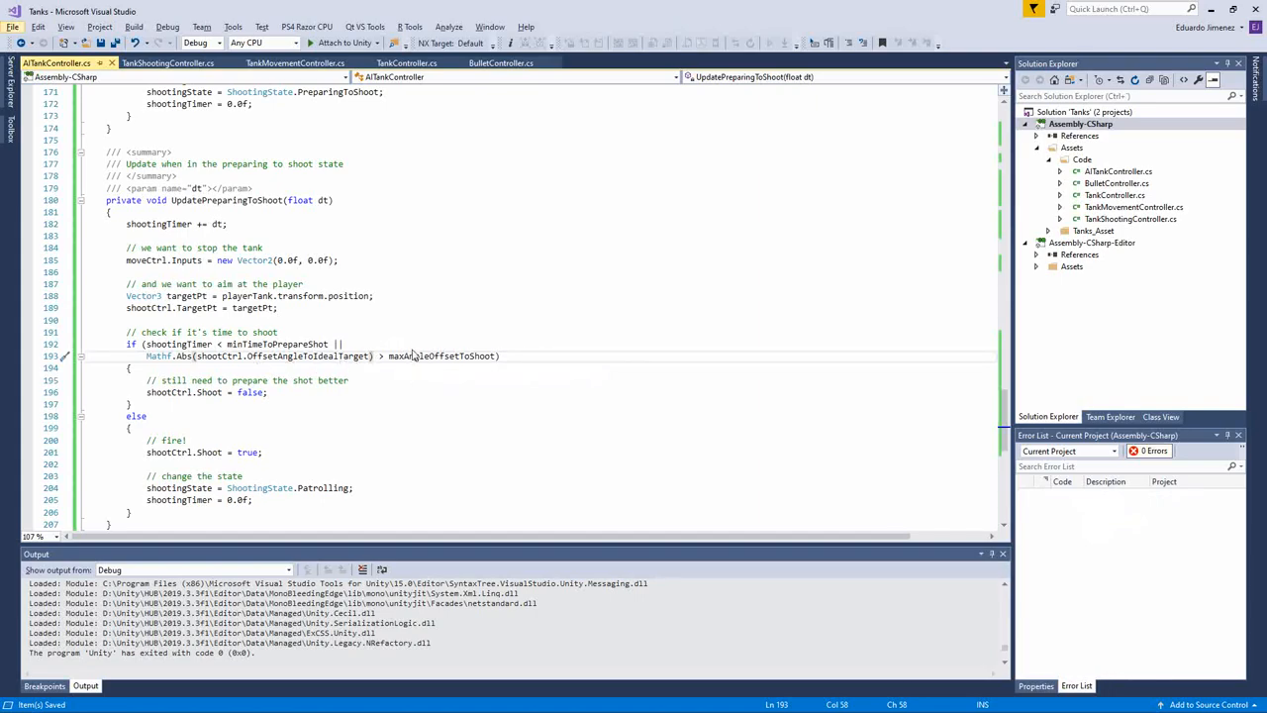
mouse_move(224, 367)
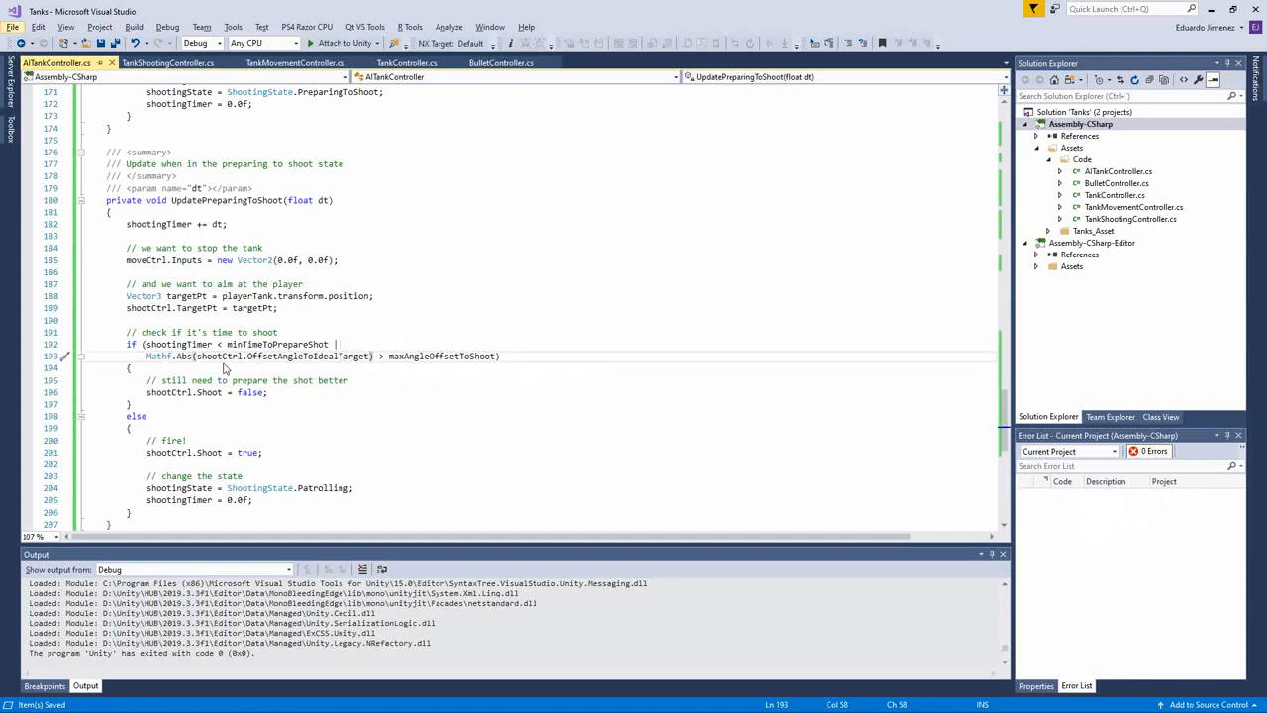
mouse_move(222, 356)
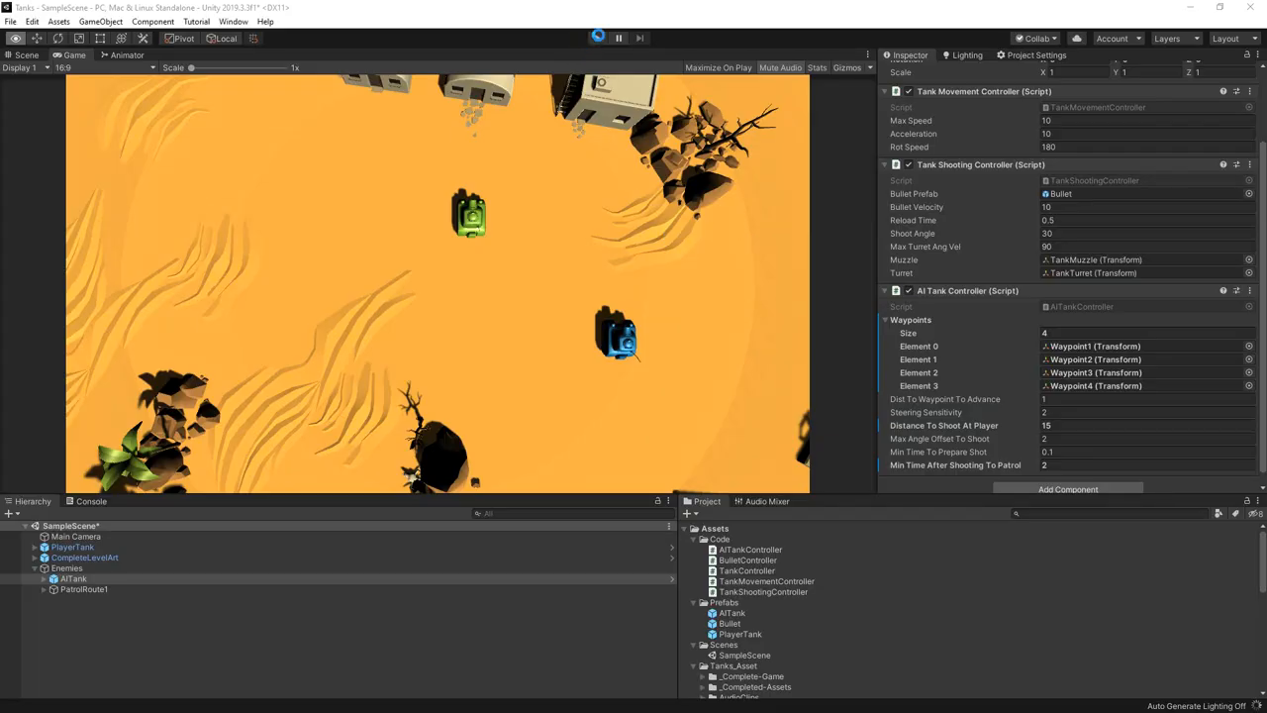
Step: Start a play run to observe the AI tank patrolling and aiming
click(598, 35)
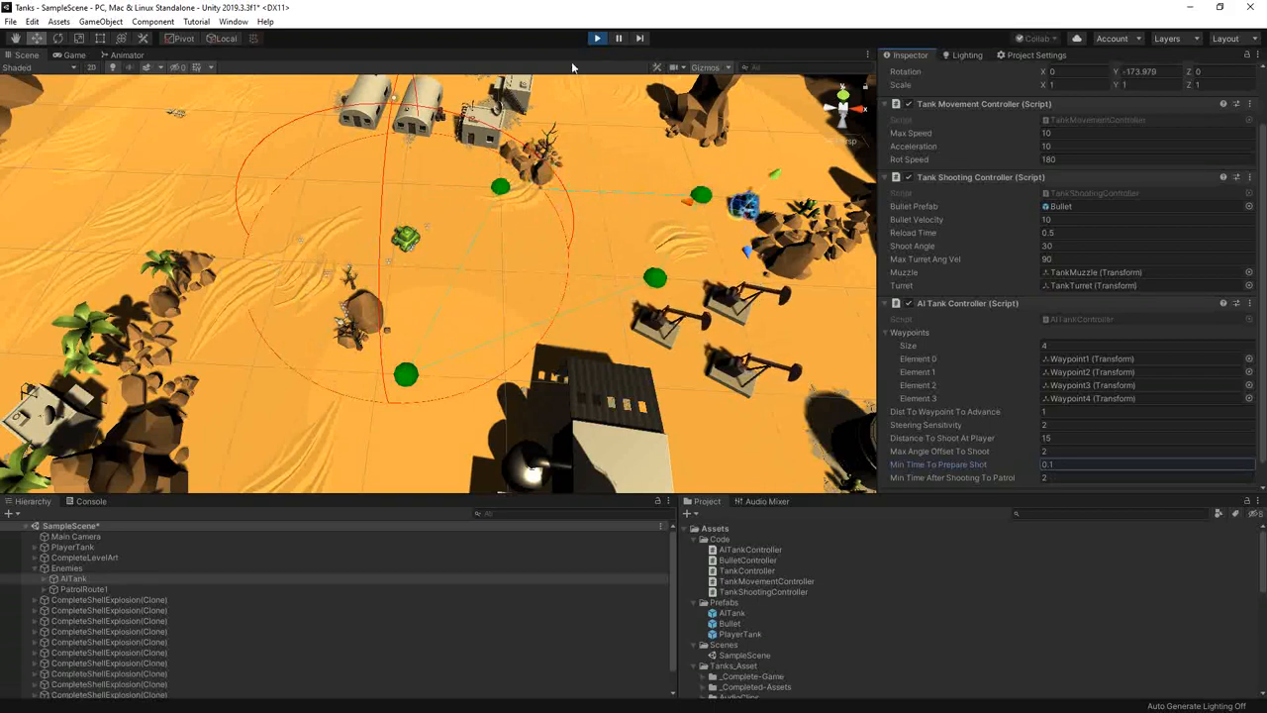
Step: Switch to the game camera to watch the AI tank approach the player
click(596, 36)
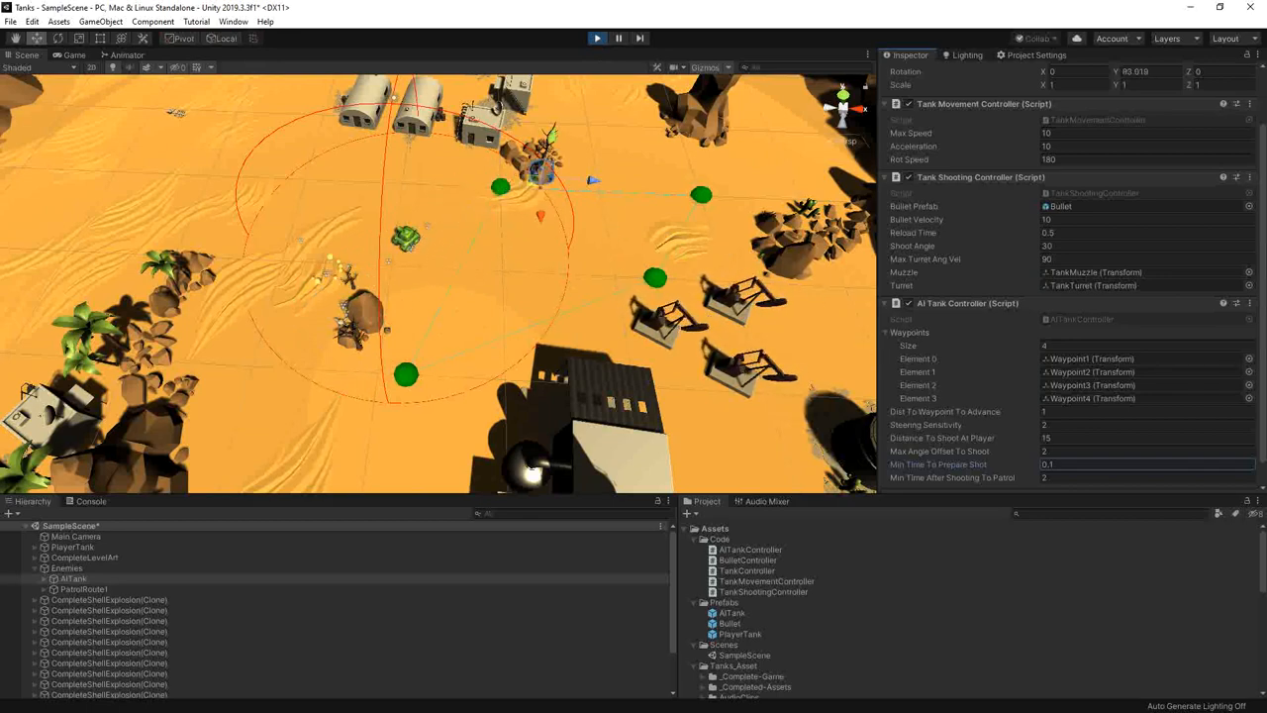
click(63, 55)
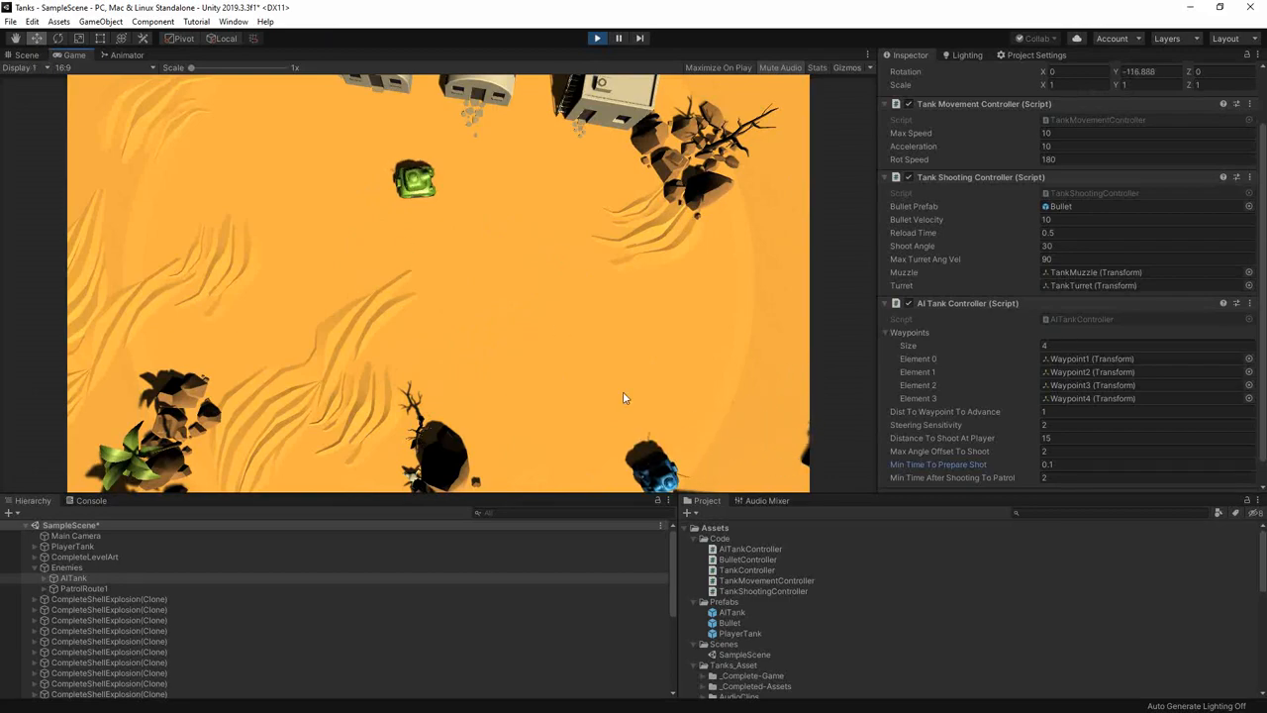
mouse_move(301, 362)
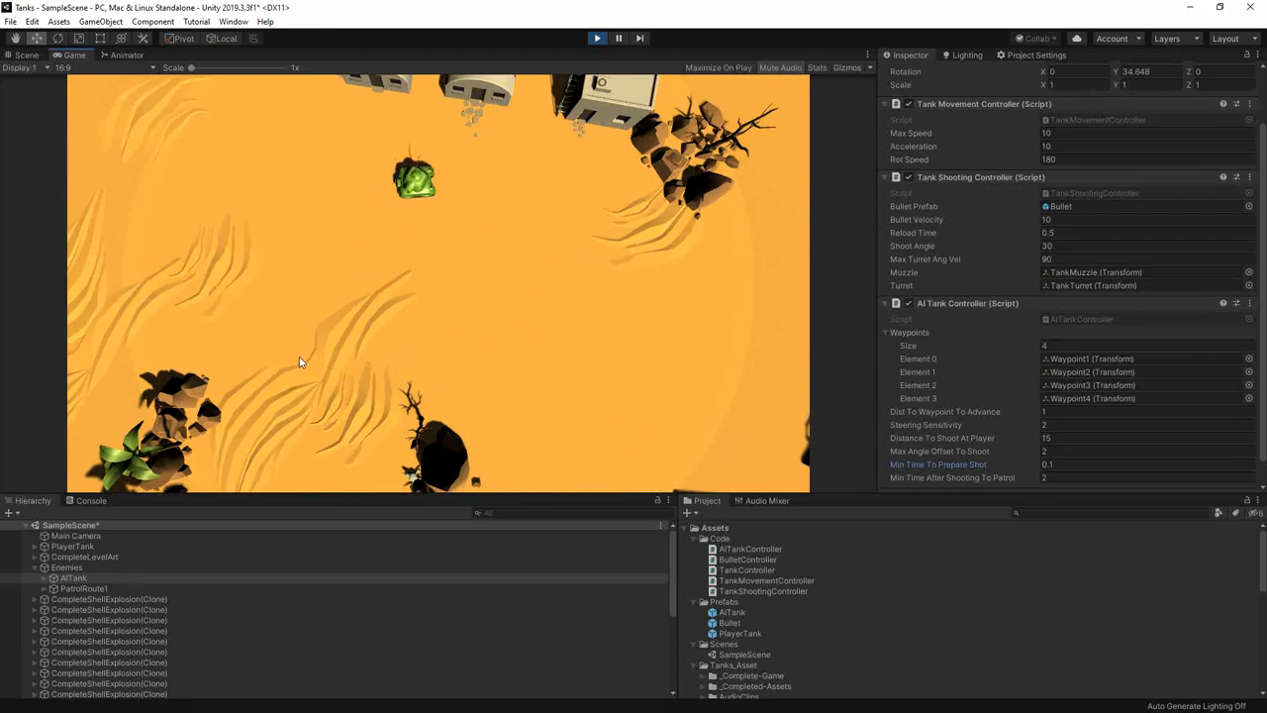